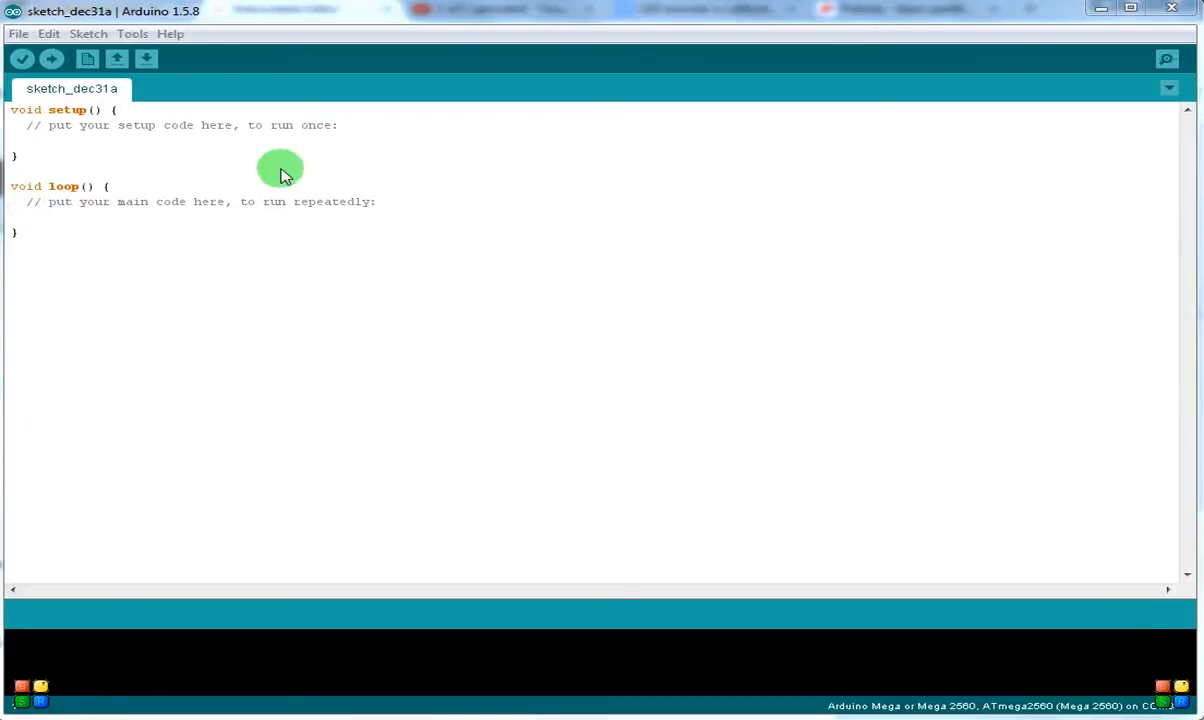
{"action": "mouse_move", "coordinate": [82, 140]}
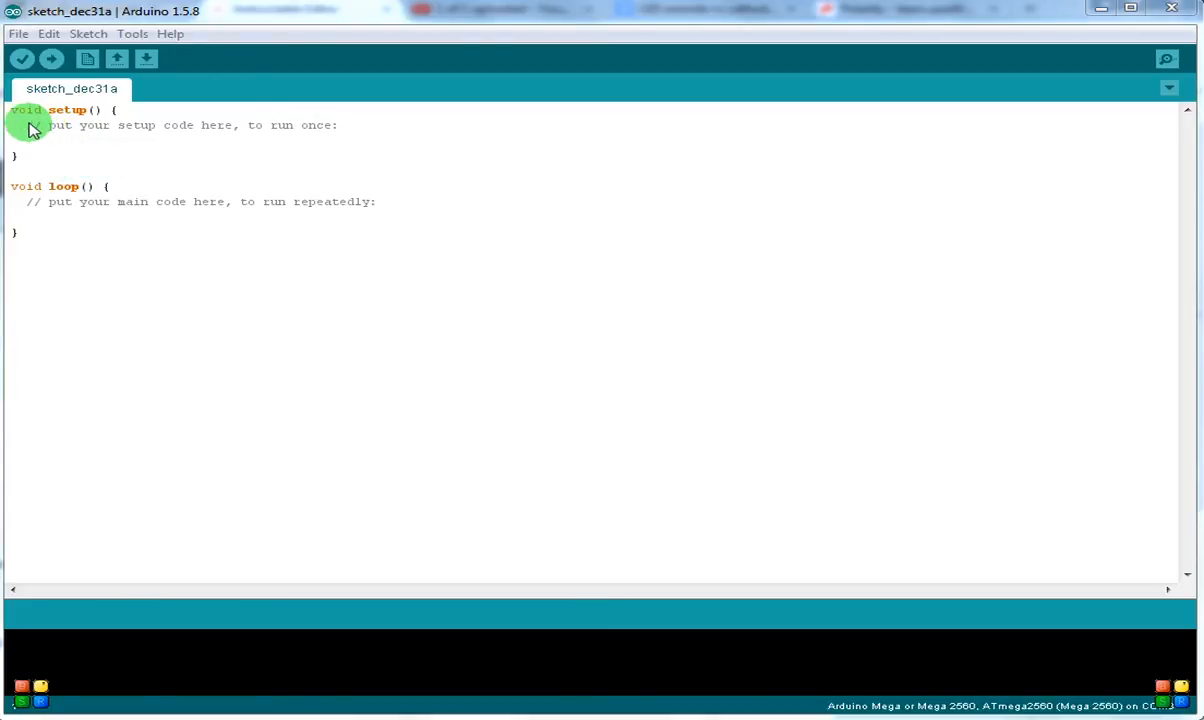
{"action": "mouse_move", "coordinate": [95, 138]}
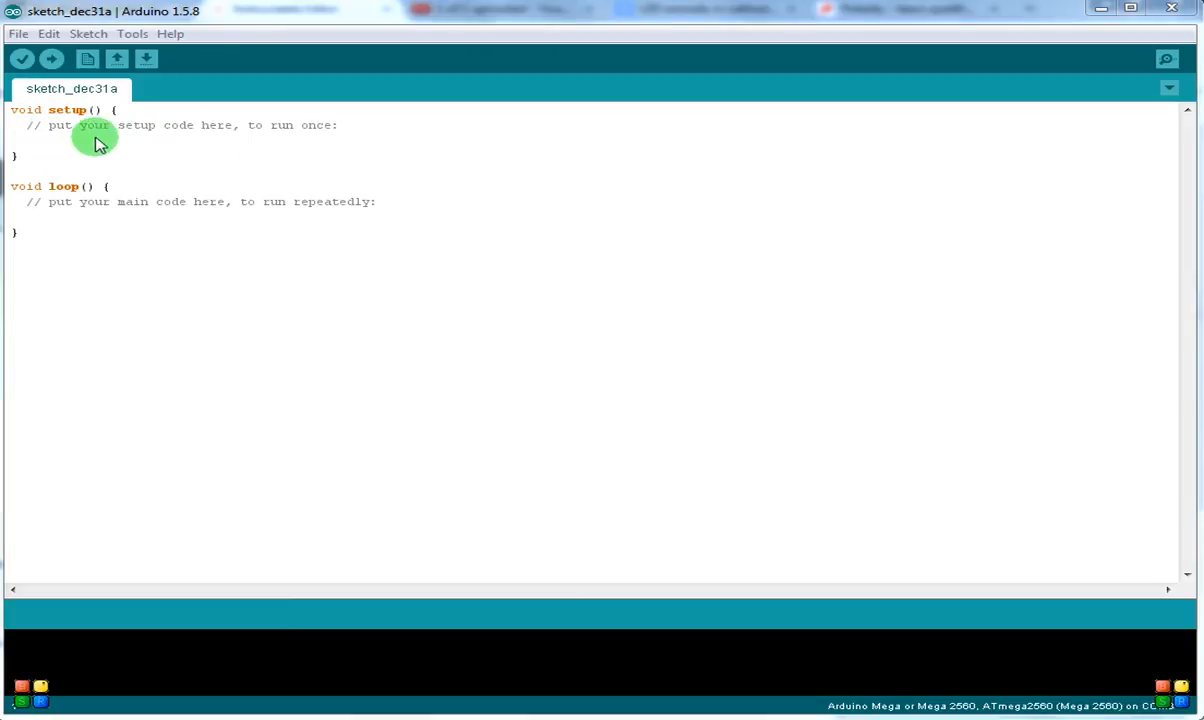
{"action": "mouse_move", "coordinate": [93, 215]}
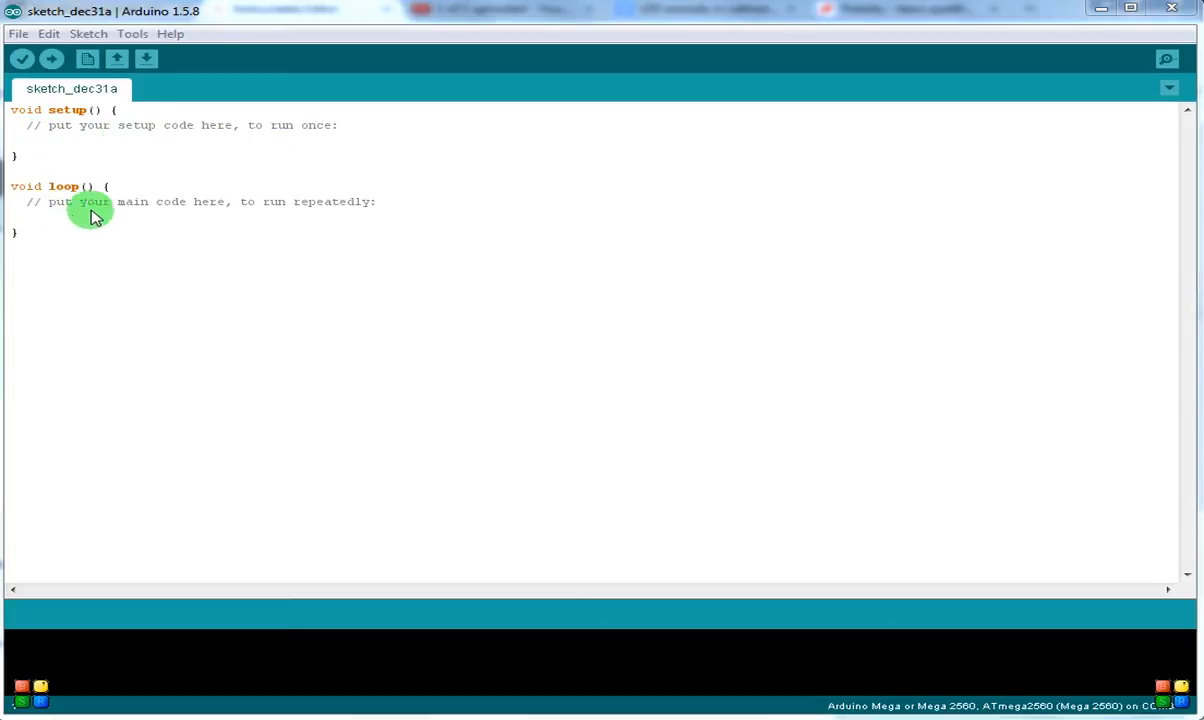
{"action": "mouse_move", "coordinate": [30, 135]}
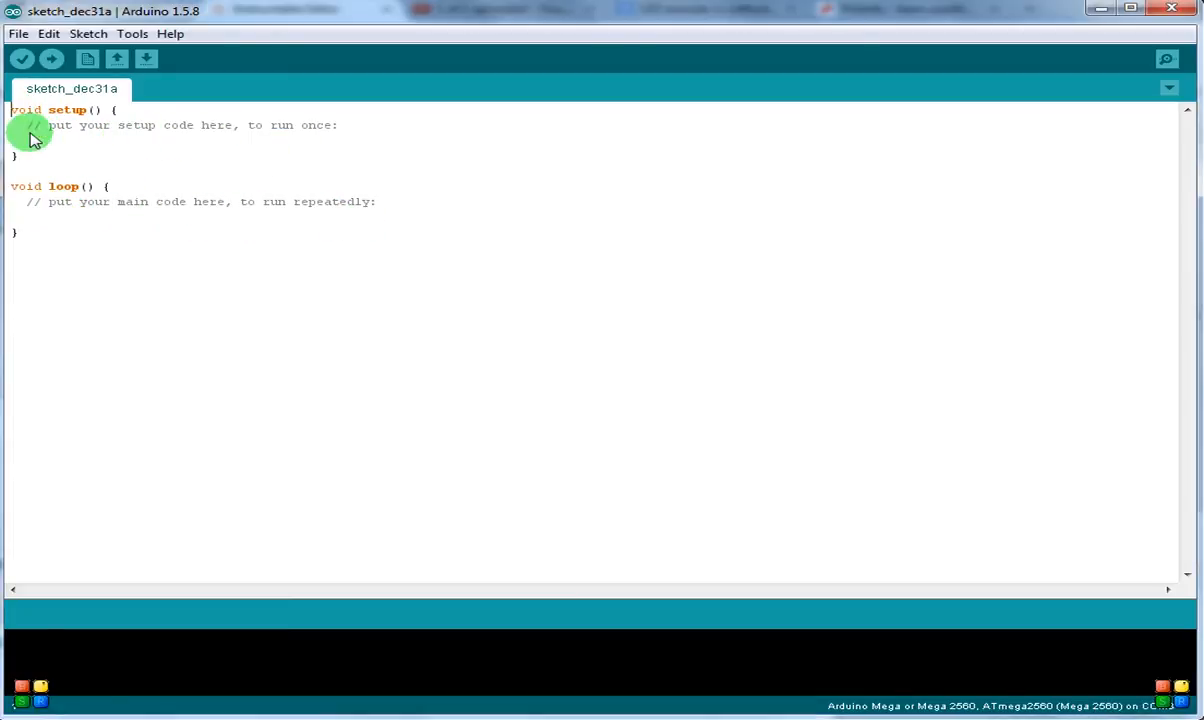
{"action": "mouse_move", "coordinate": [65, 180]}
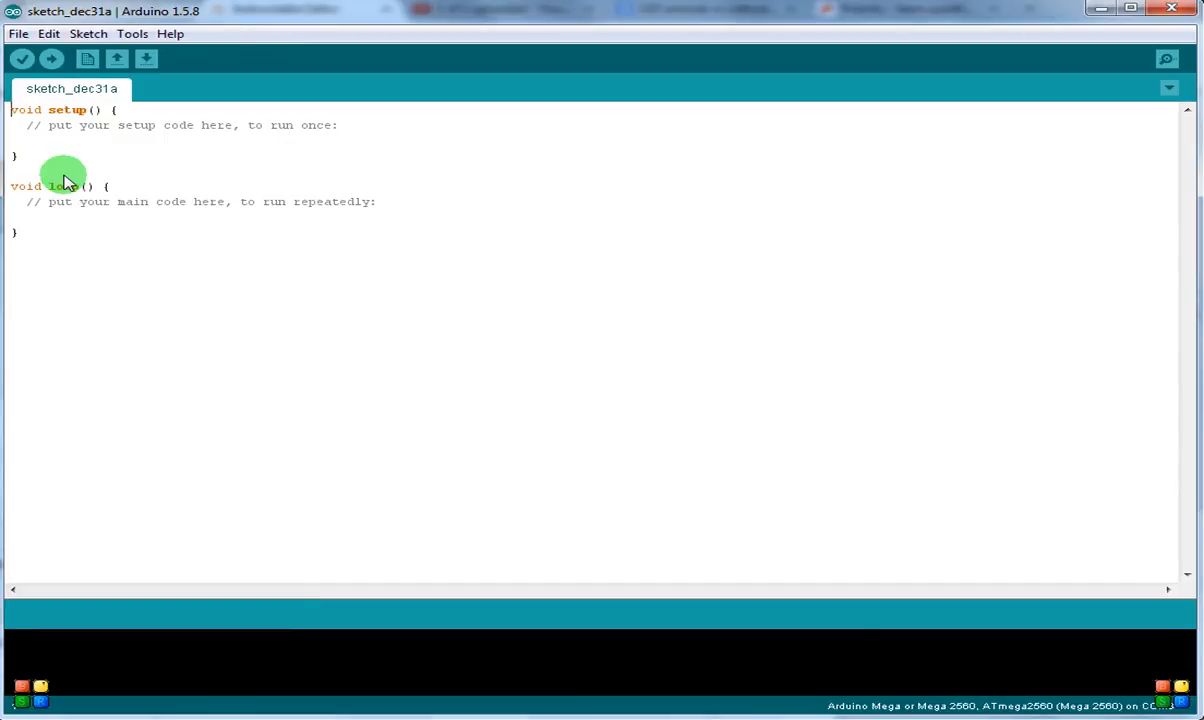
{"action": "mouse_move", "coordinate": [130, 22]}
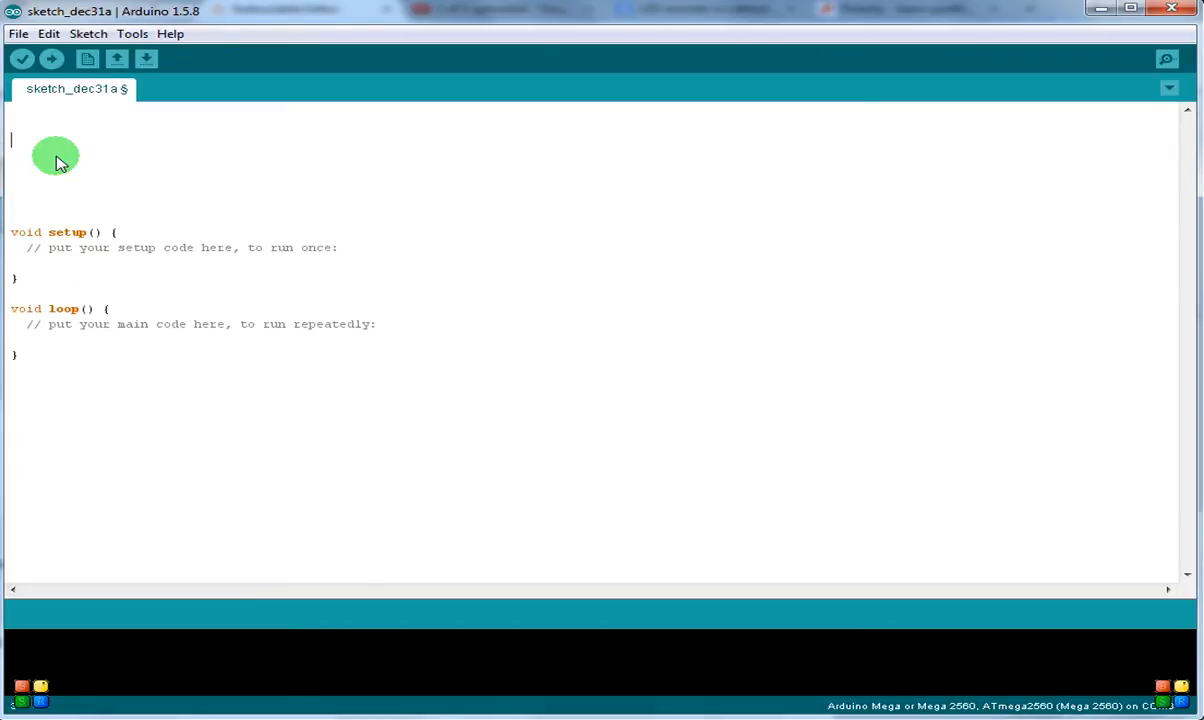
- Start the sketch with a '//Import the Bitvoice library.' comment and #include <BitVoicer11.h>
{"action": "type", "text": "//"}
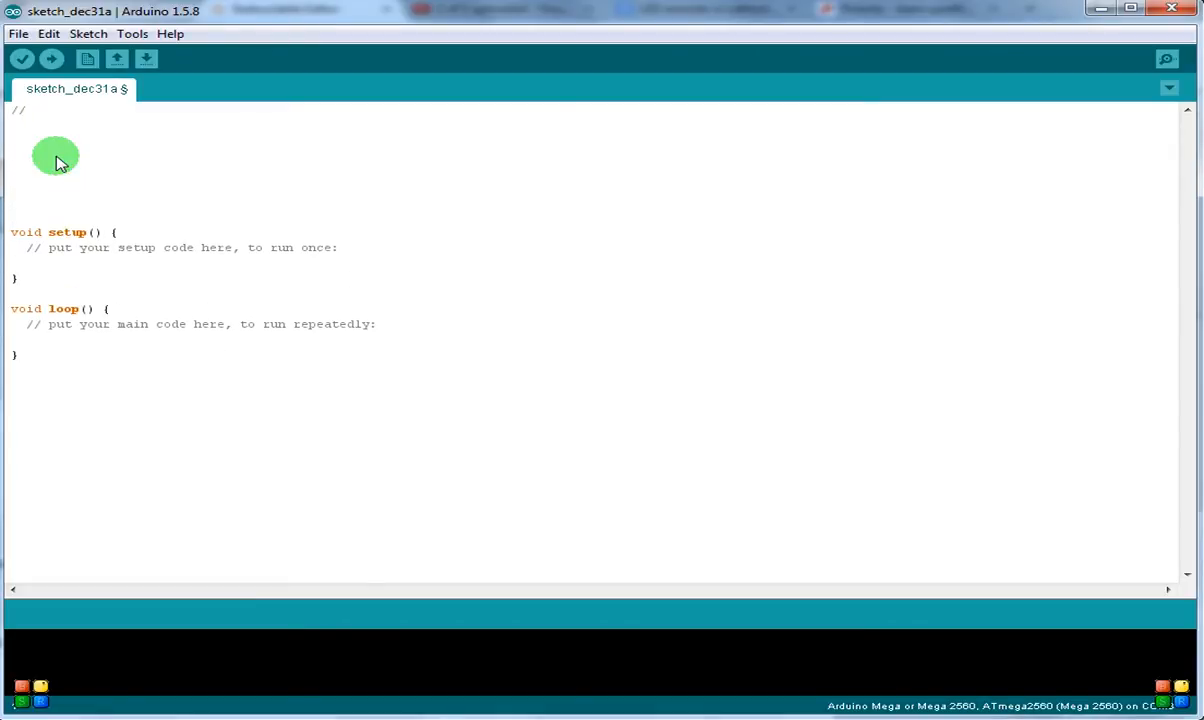
{"action": "type", "text": "Import the"}
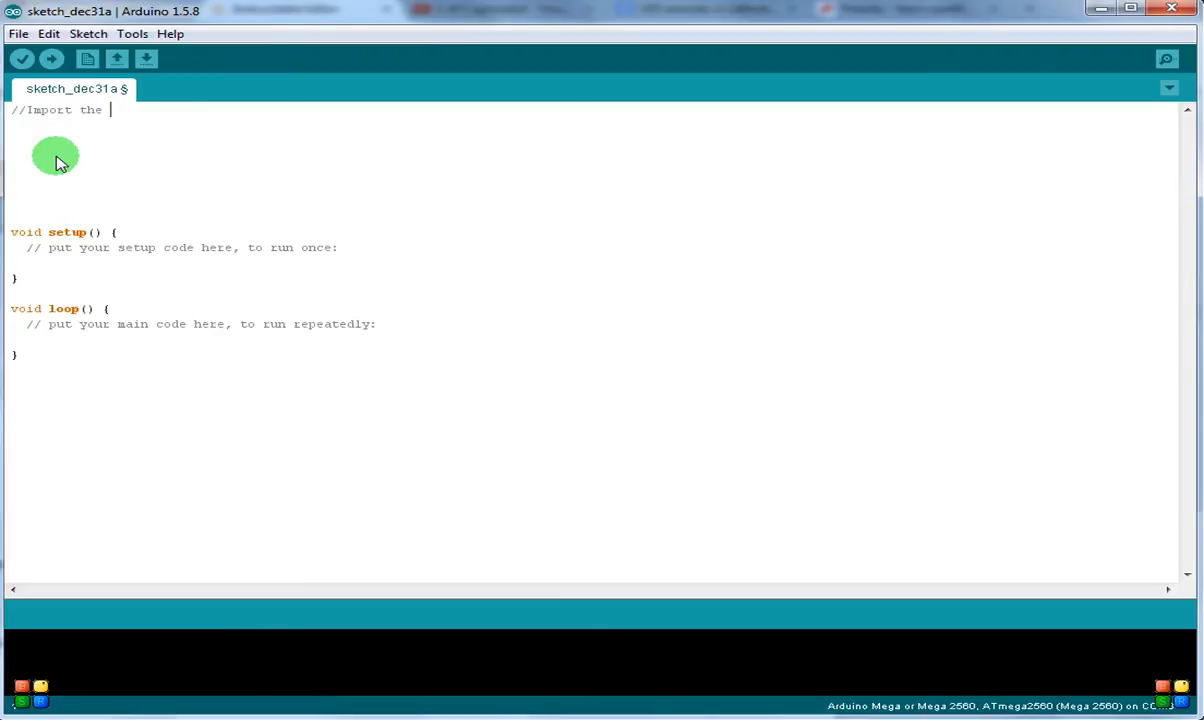
{"action": "type", "text": "Bitvoice"}
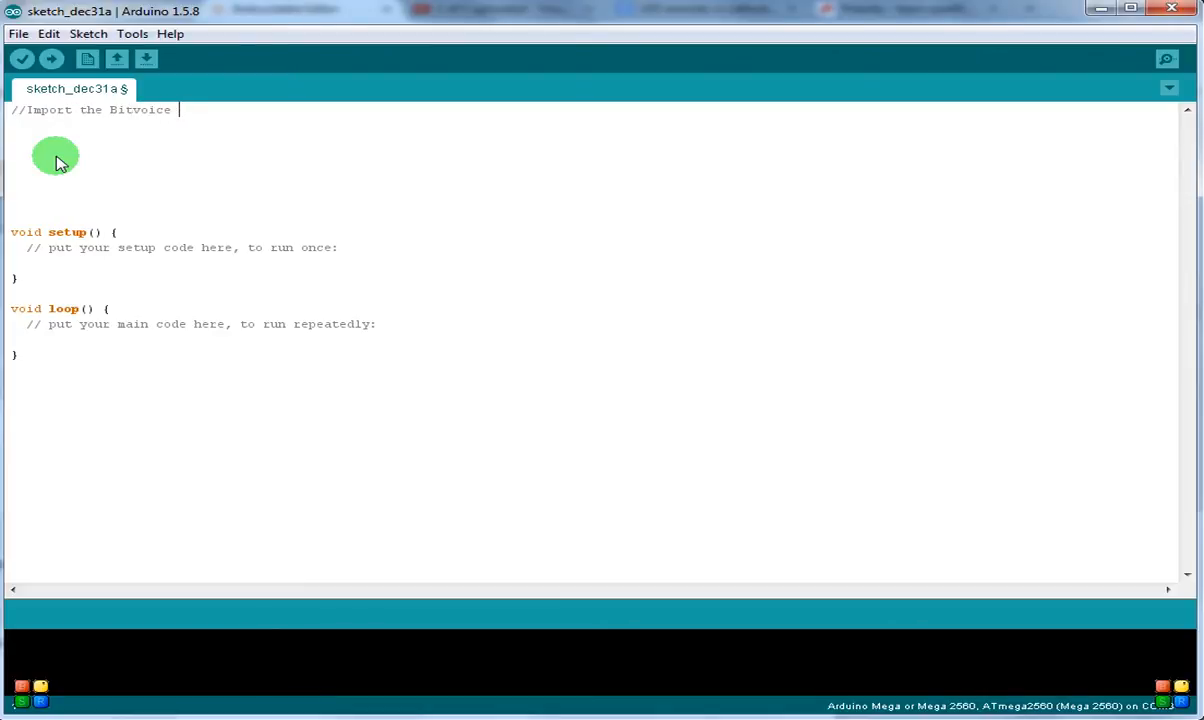
{"action": "type", "text": "library"}
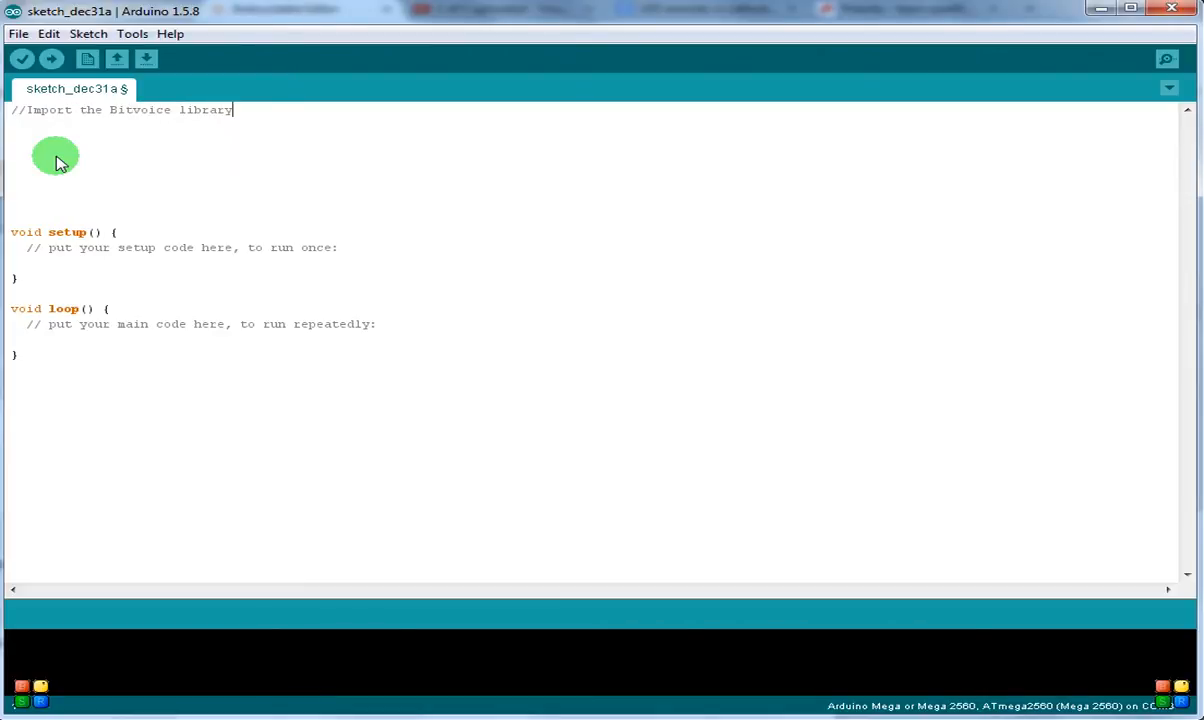
{"action": "type", "text": "."}
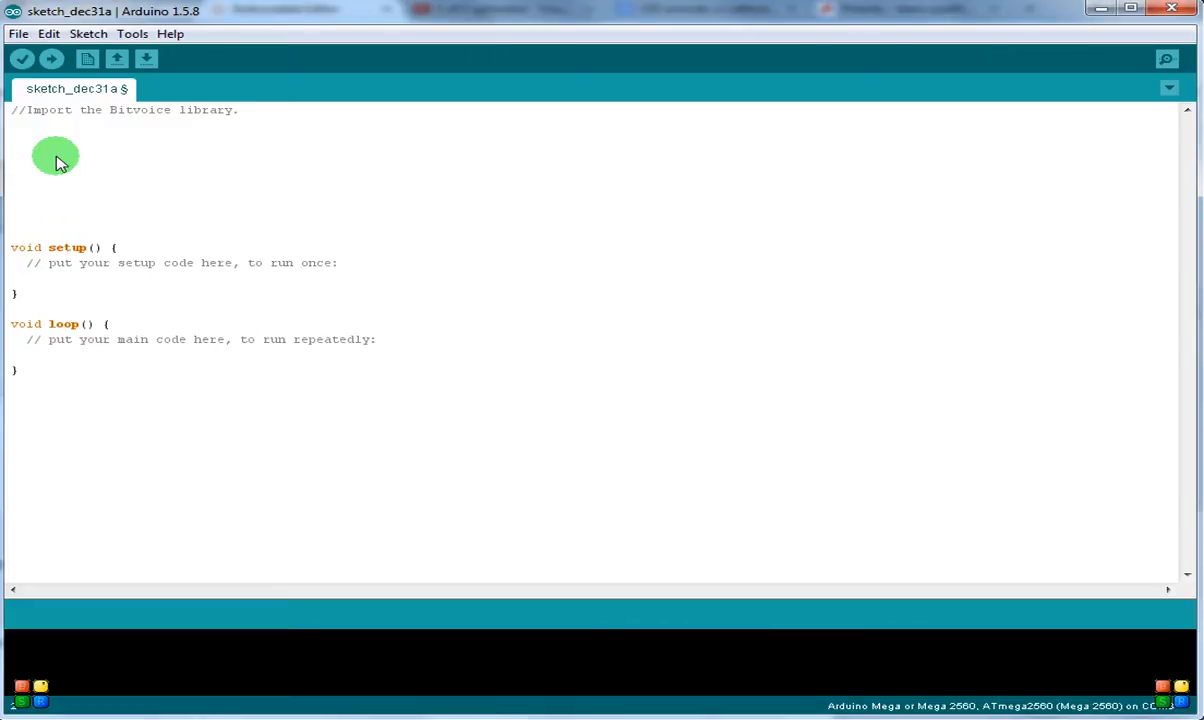
{"action": "type", "text": "#include"}
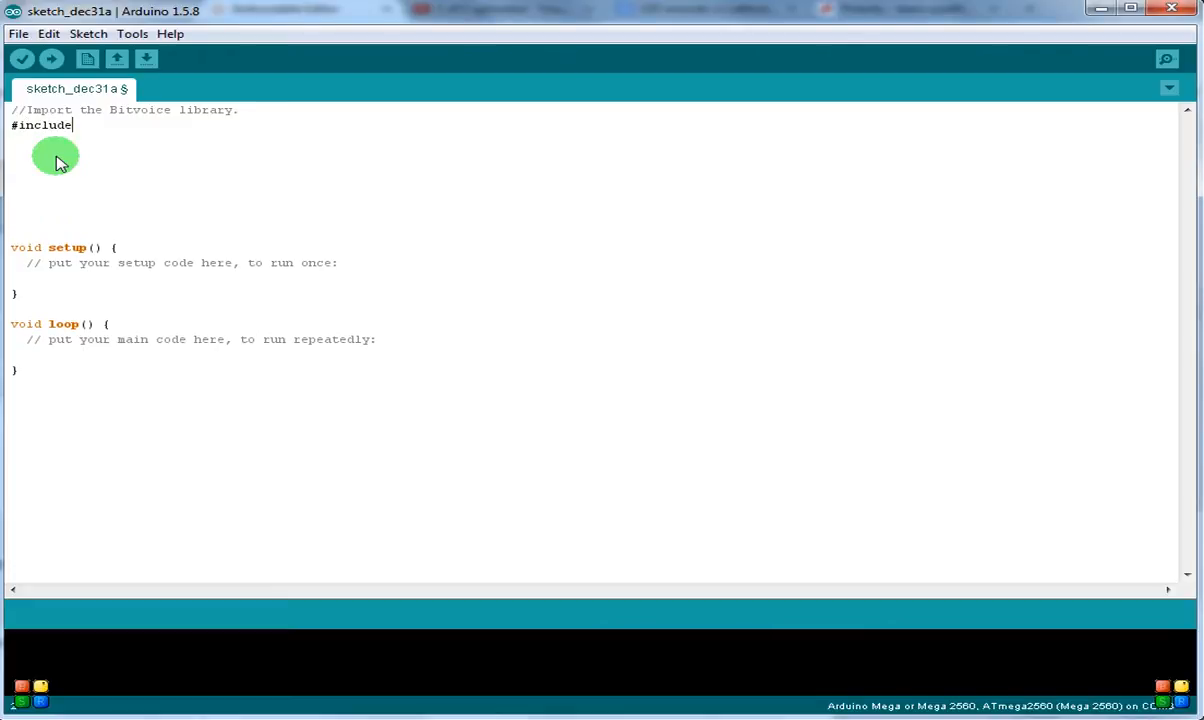
{"action": "type", "text": "<B"}
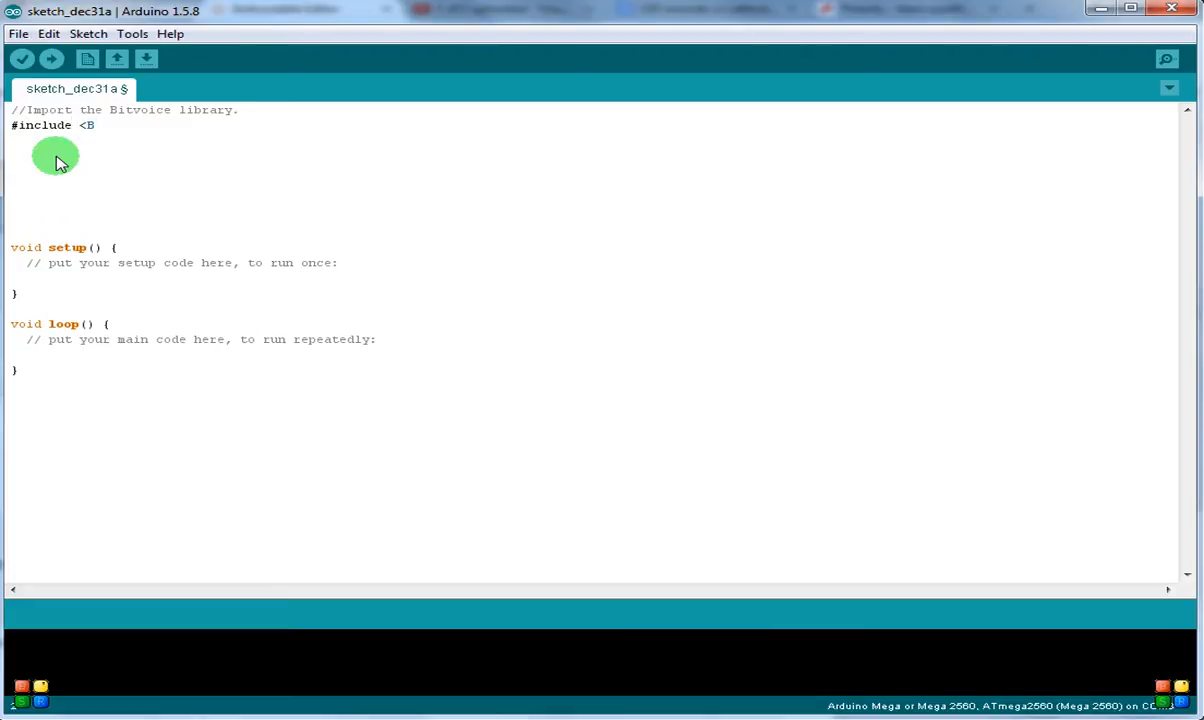
{"action": "type", "text": "itVoicer"}
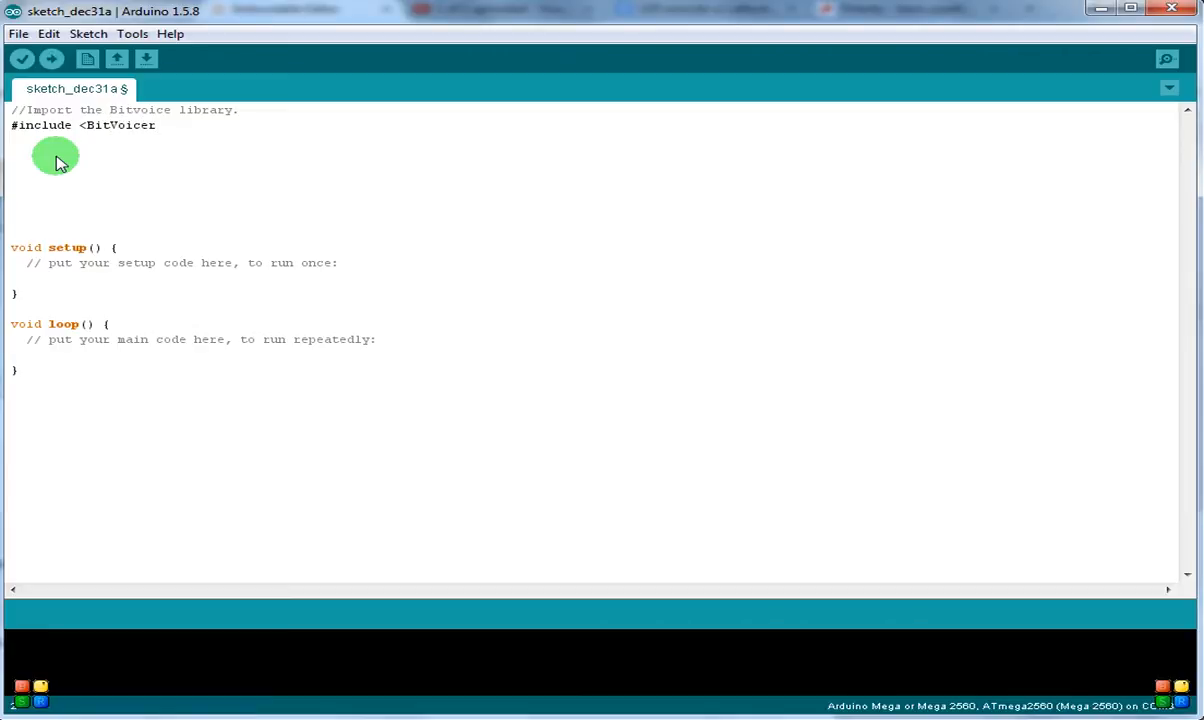
{"action": "type", "text": "11.h>"}
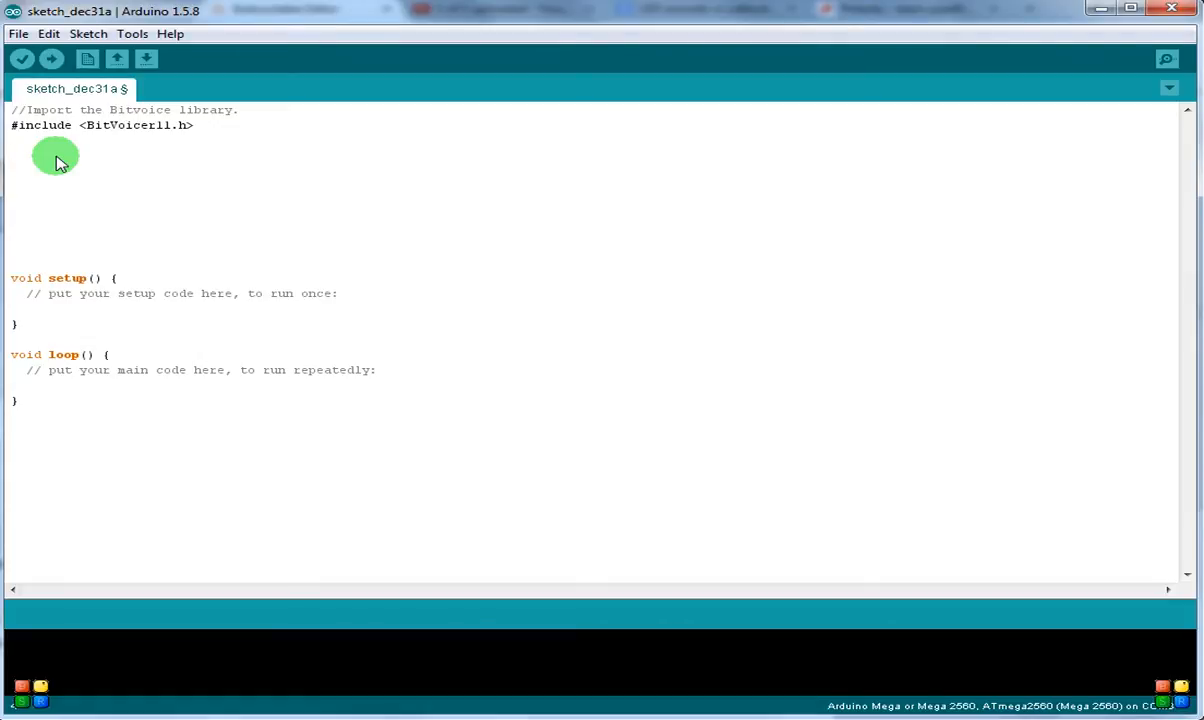
- Add a '//Initiate the BitVoicer Serial Class.' comment and declare BitVoicerSerial bvSerial = BitVoicerSerial();
{"action": "type", "text": "//"}
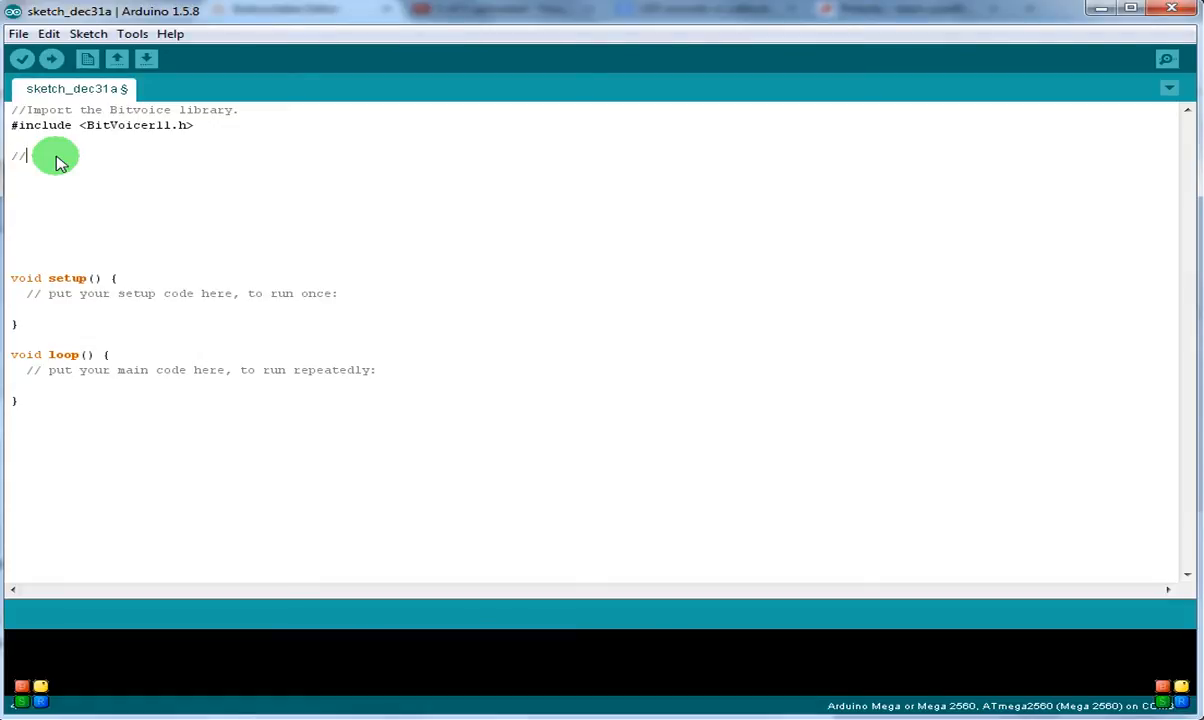
{"action": "type", "text": "Initiate the Bi"}
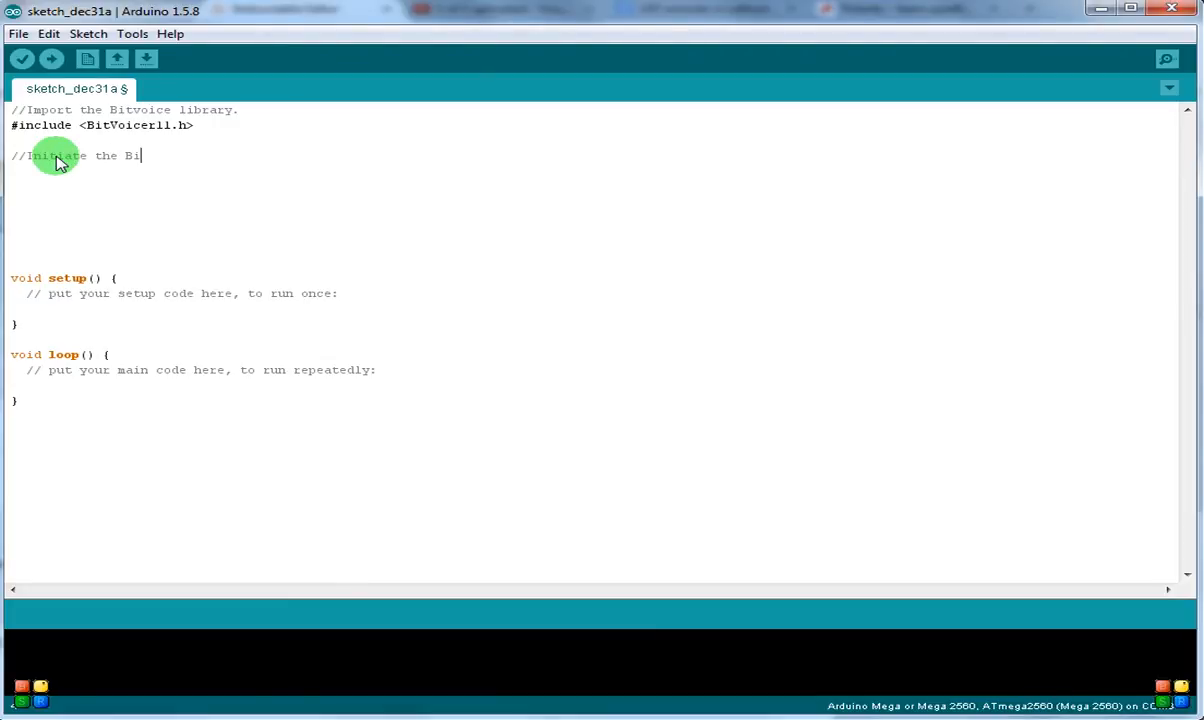
{"action": "type", "text": "tVoicer"}
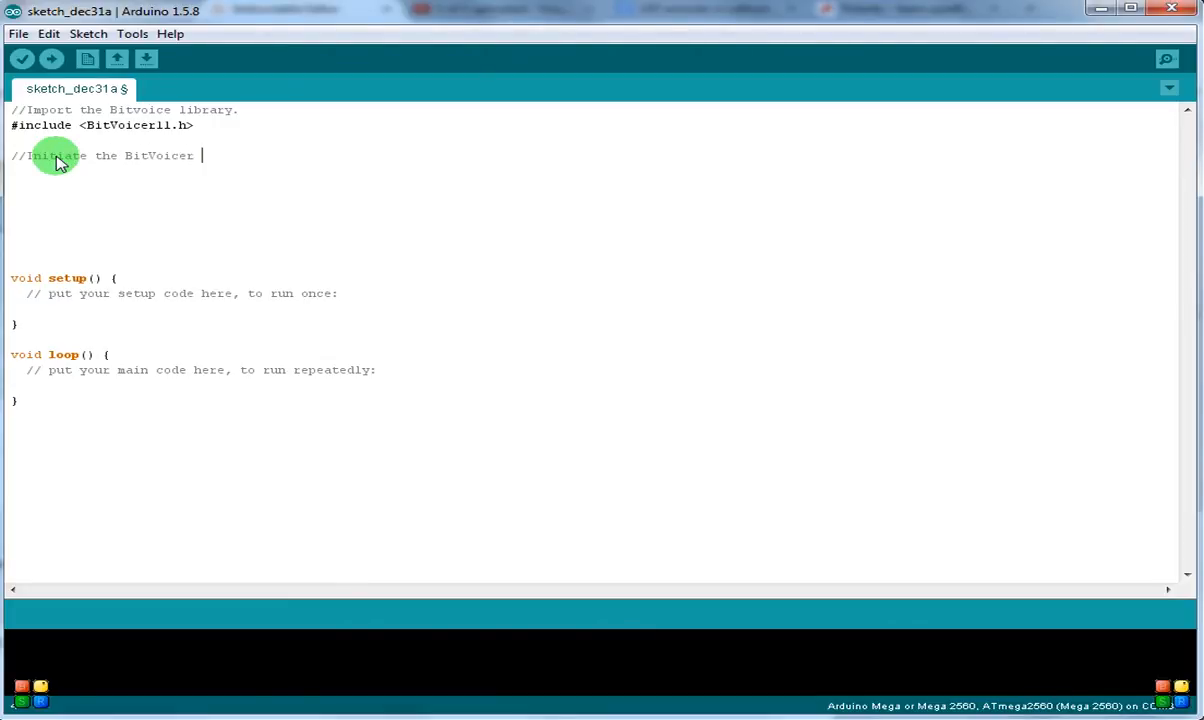
{"action": "type", "text": "Serial Class."}
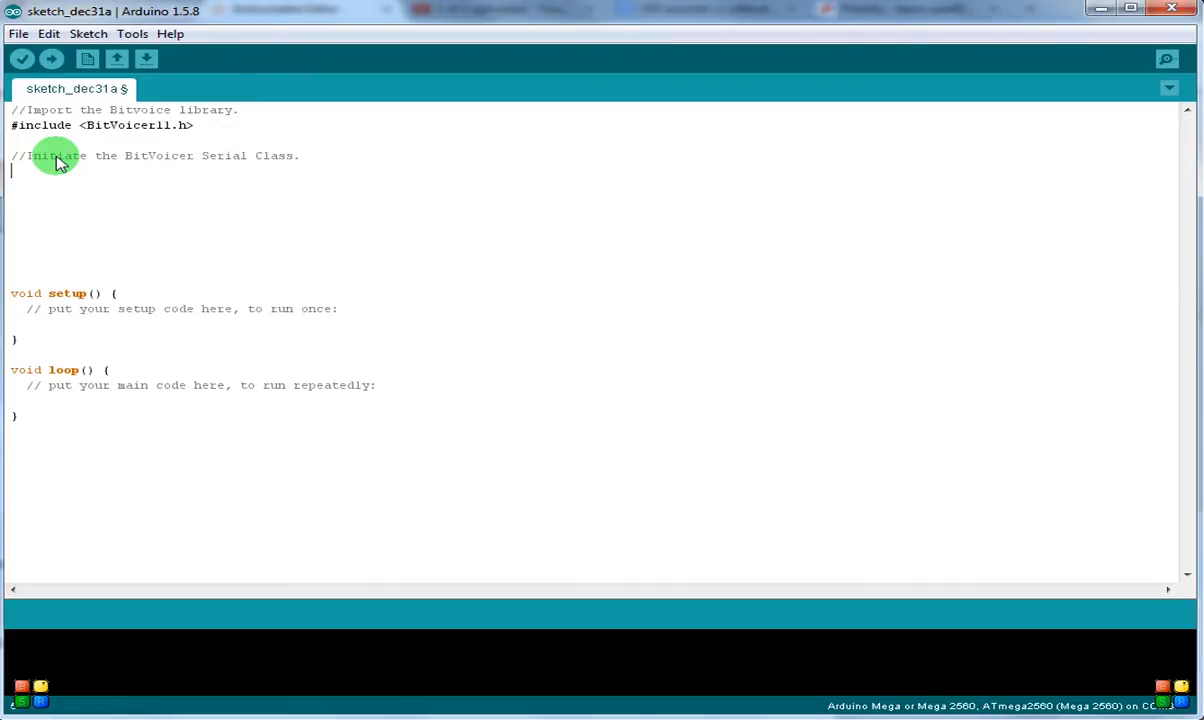
{"action": "type", "text": "BitV"}
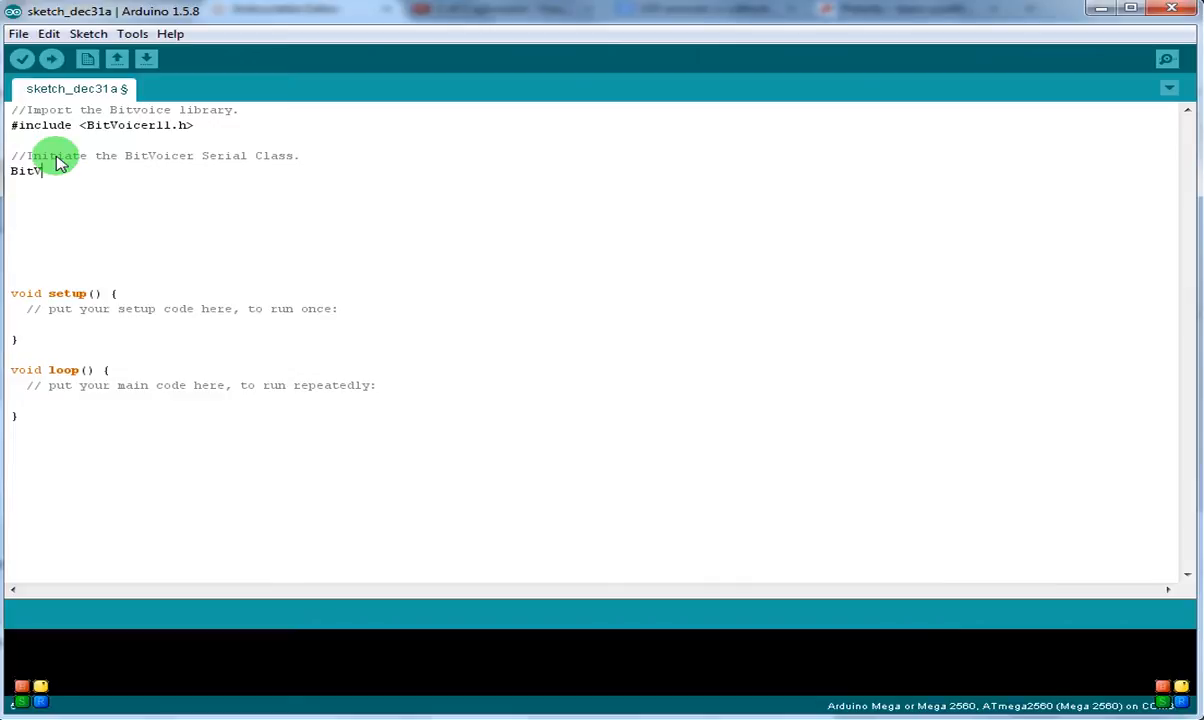
{"action": "type", "text": "oicerSerial"}
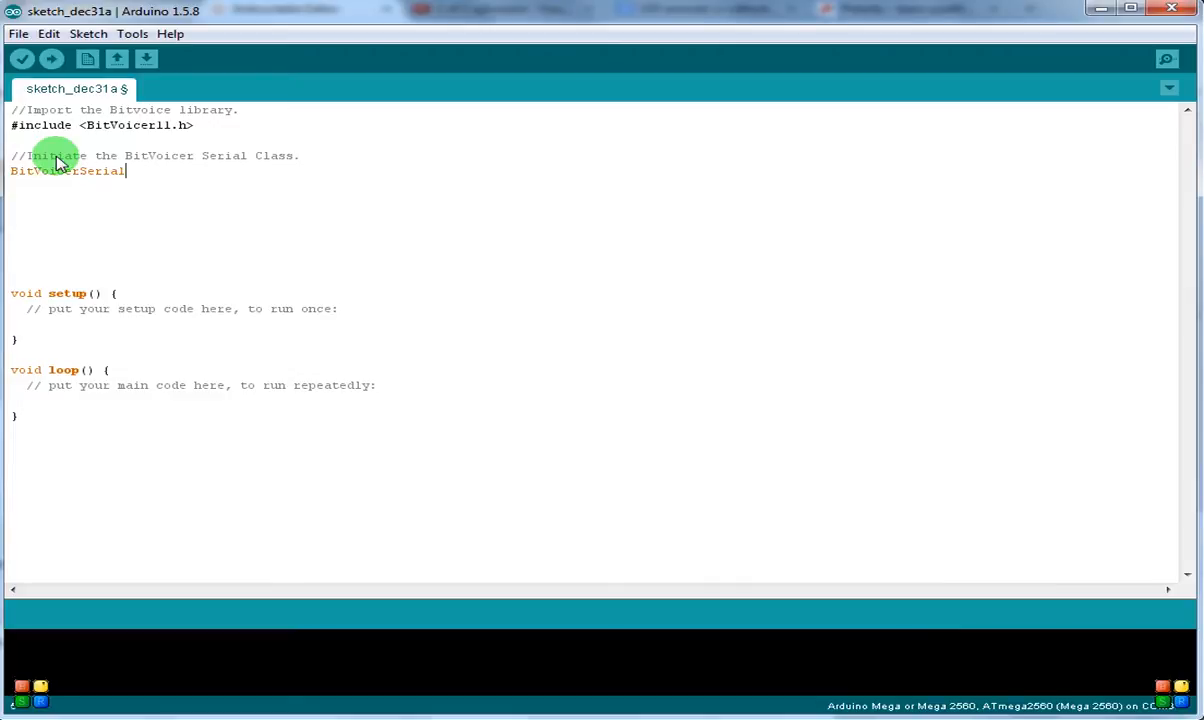
{"action": "type", "text": "bv"}
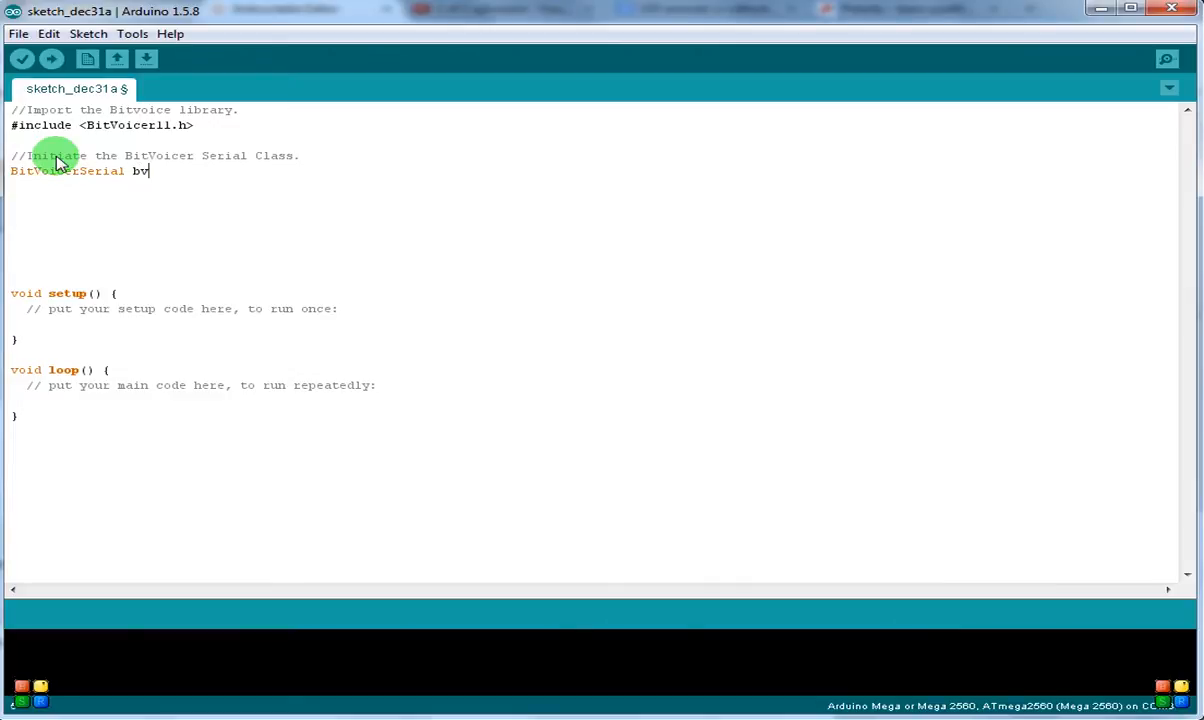
{"action": "type", "text": "Serial"}
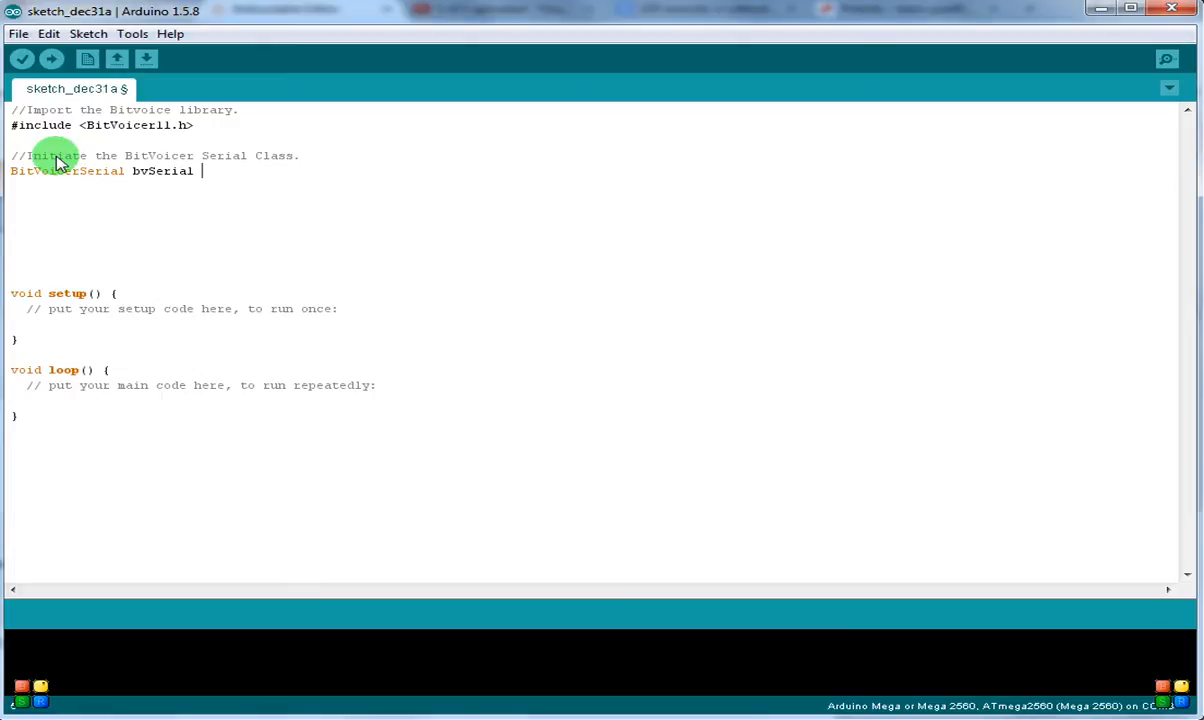
{"action": "type", "text": "="}
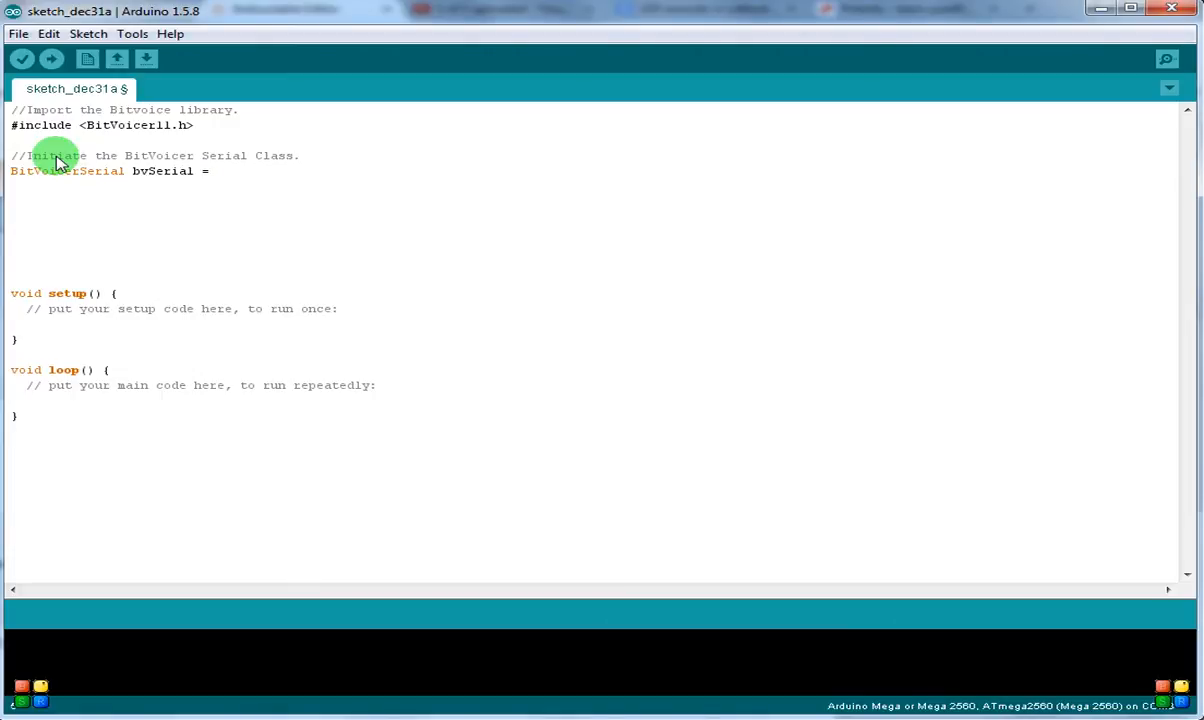
{"action": "type", "text": "BitVoicer"}
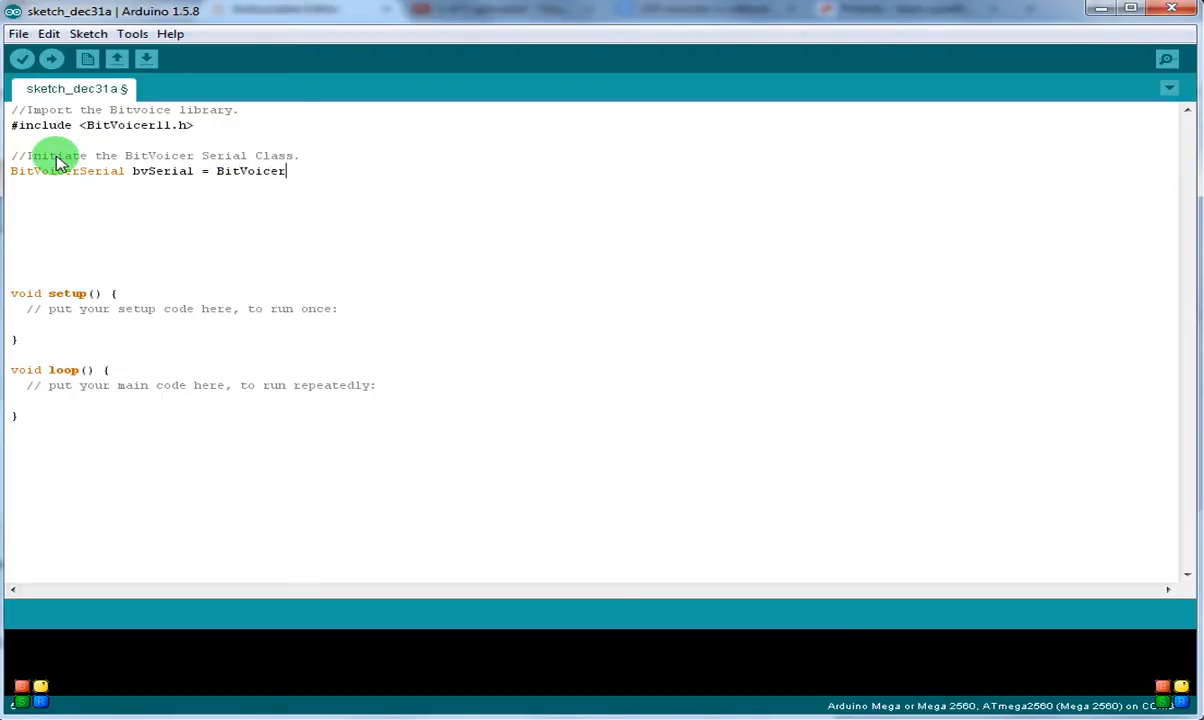
{"action": "type", "text": "Serial();"}
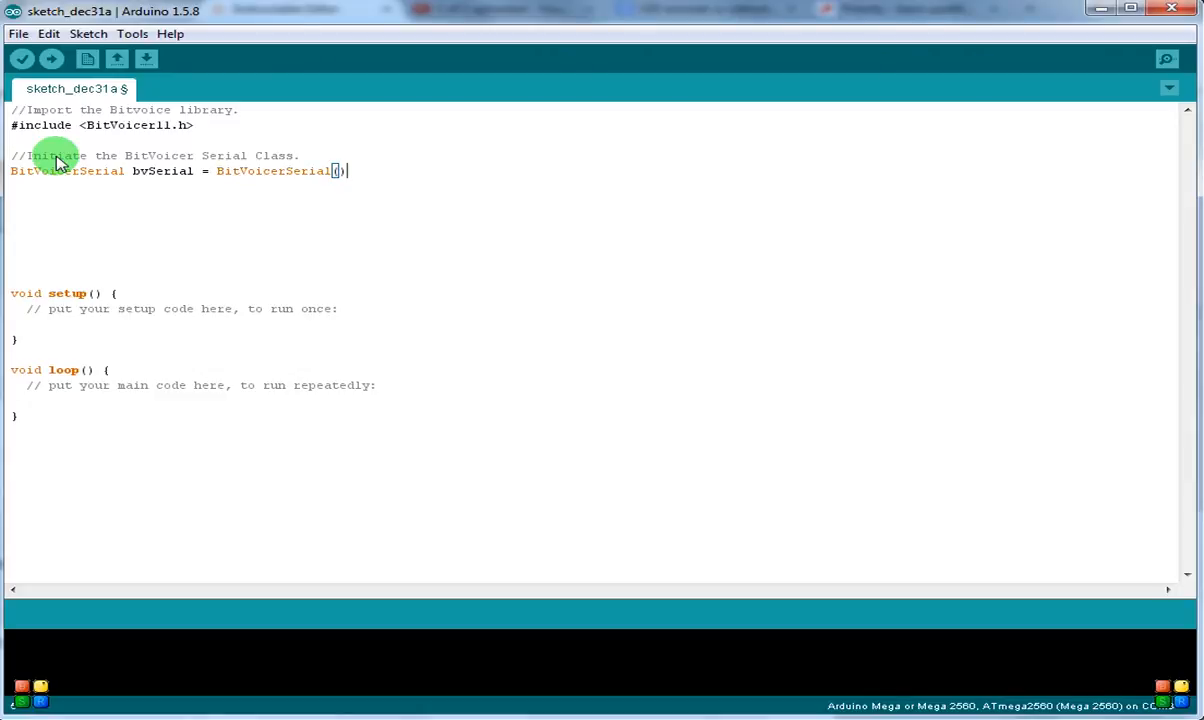
{"action": "type", "text": ";"}
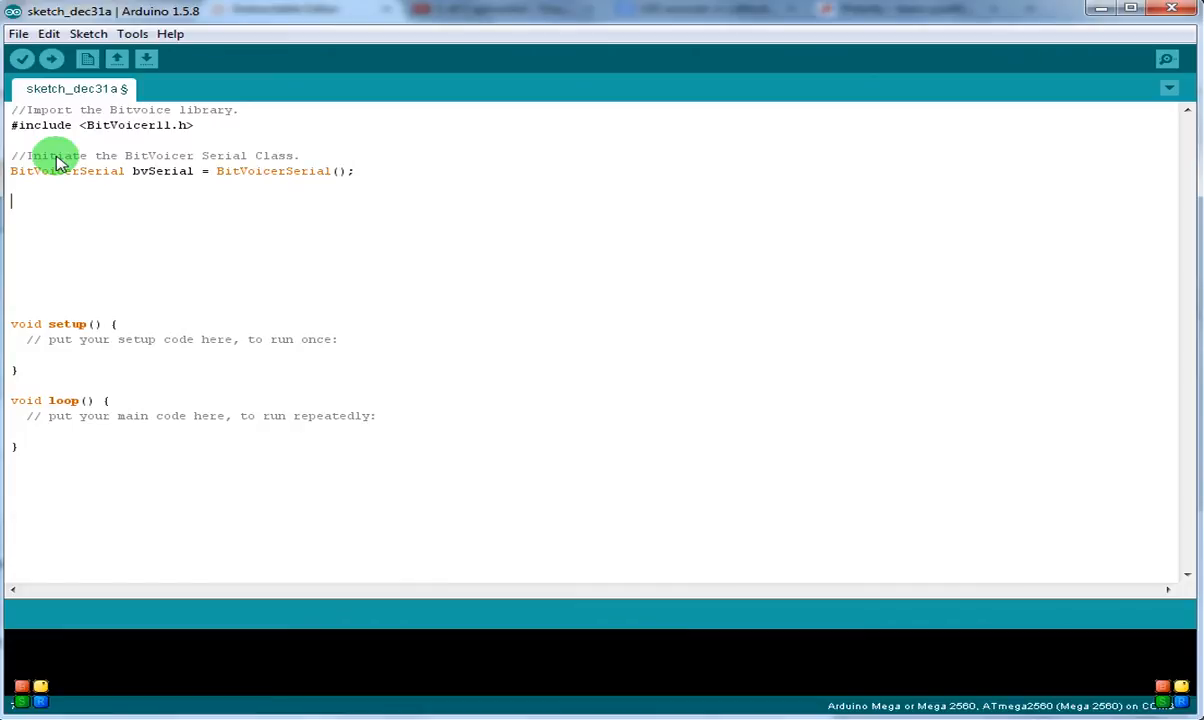
- Finish the 'Store the data type retreived by getData()' comment and declare byte dataType = 4;
{"action": "type", "text": "// Store"}
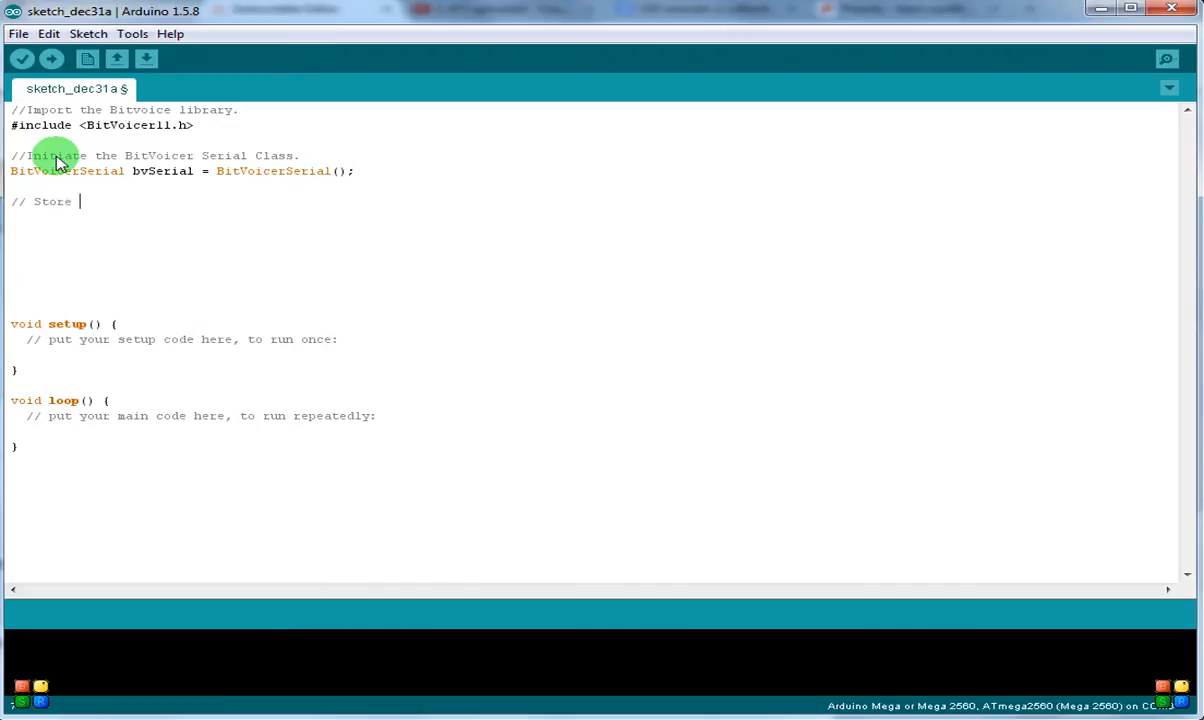
{"action": "type", "text": "the data type r"}
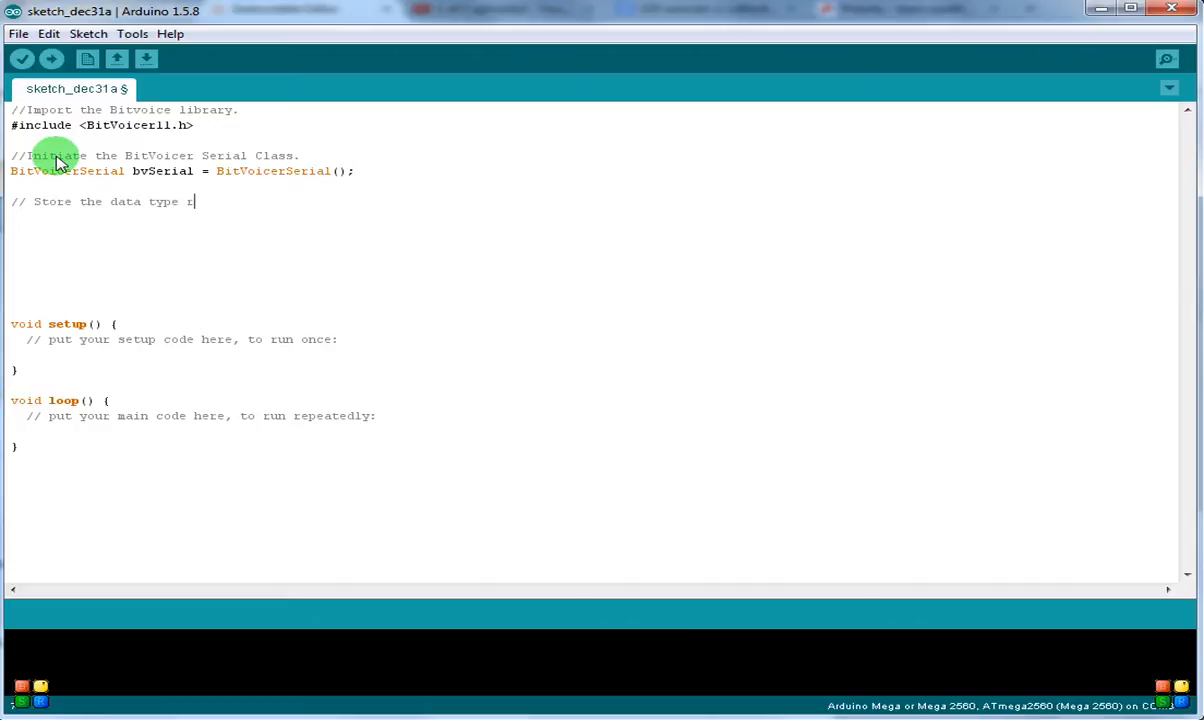
{"action": "type", "text": "etreived by g"}
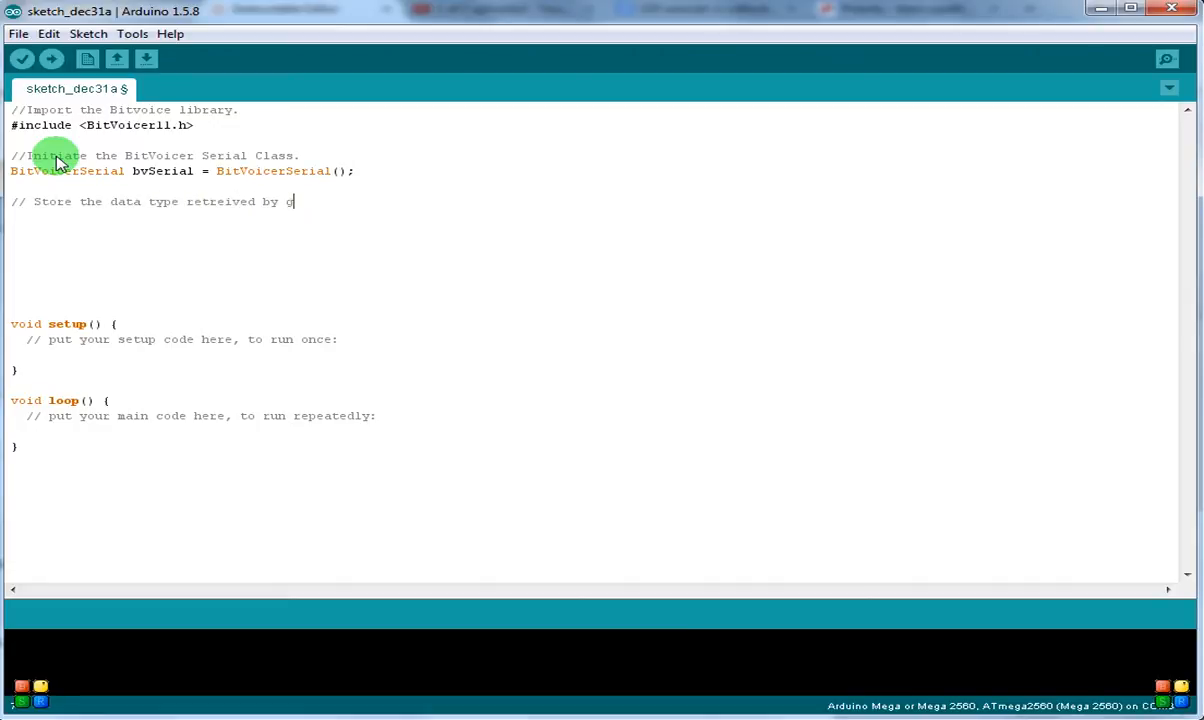
{"action": "type", "text": "etData"}
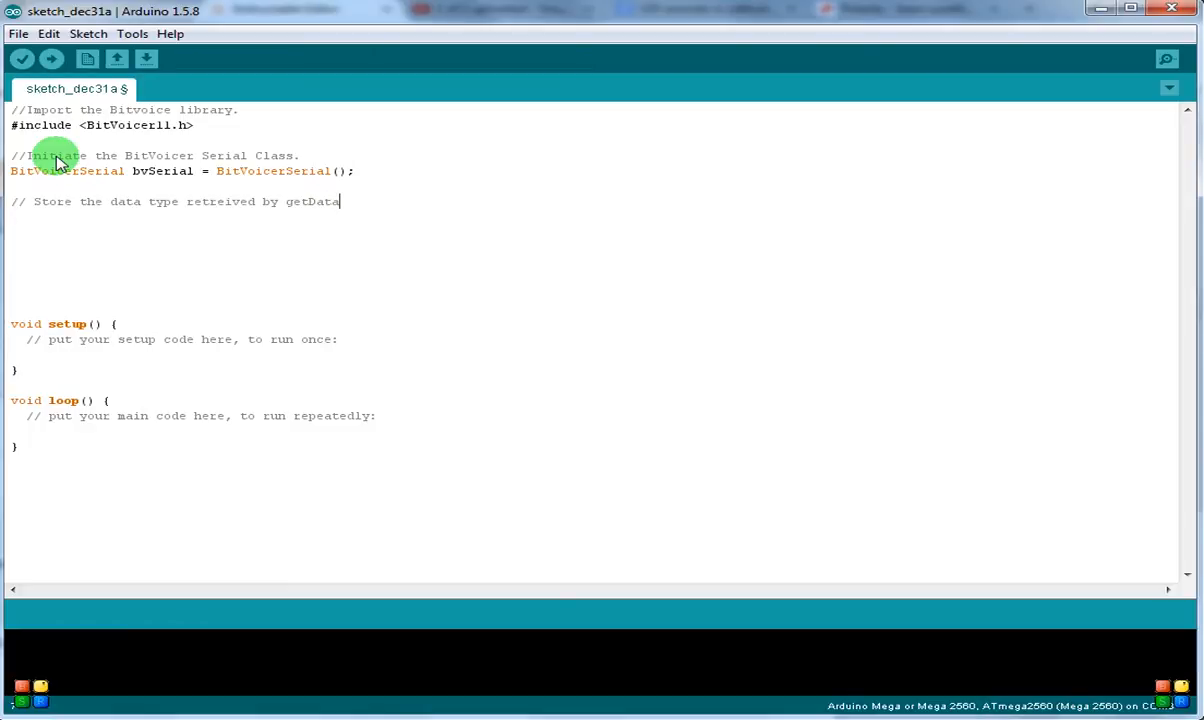
{"action": "type", "text": "()"}
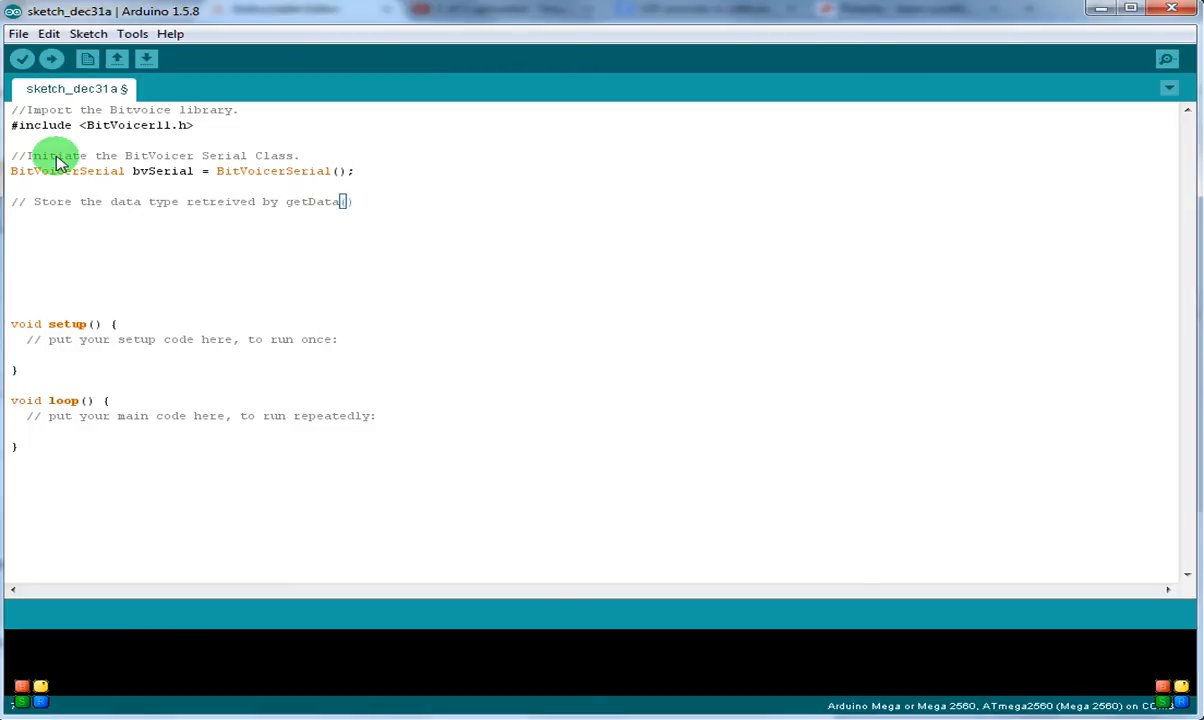
{"action": "key", "text": "enter"}
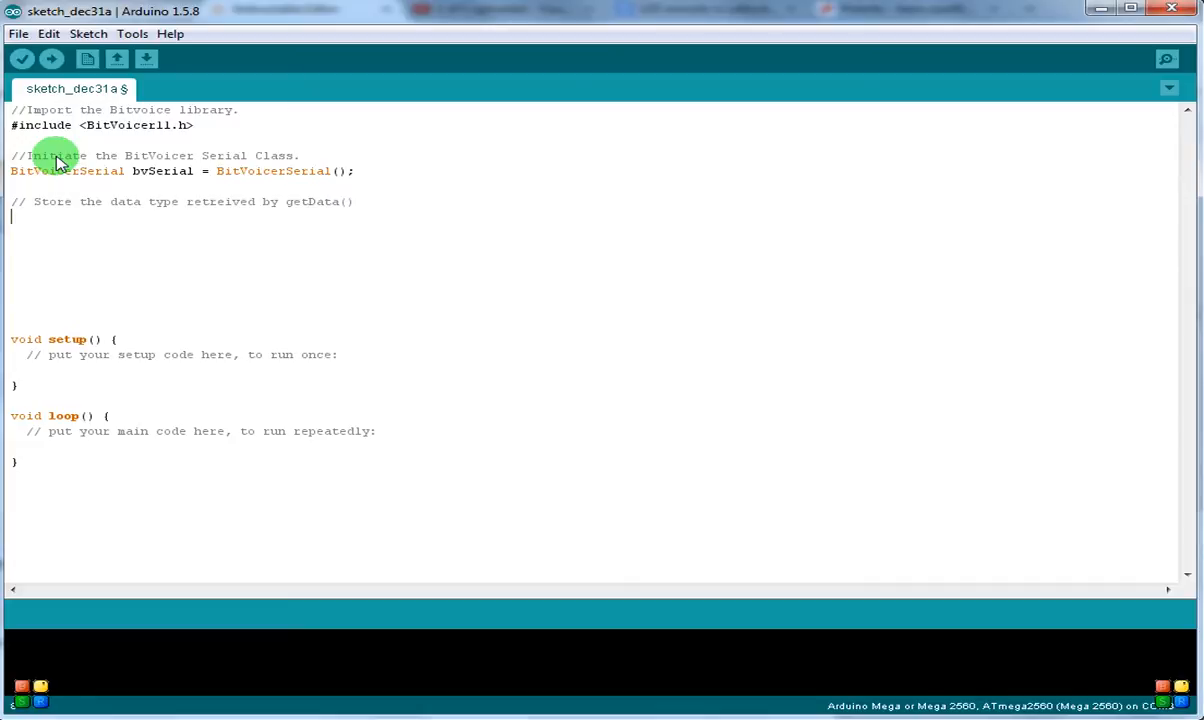
{"action": "type", "text": "byte"}
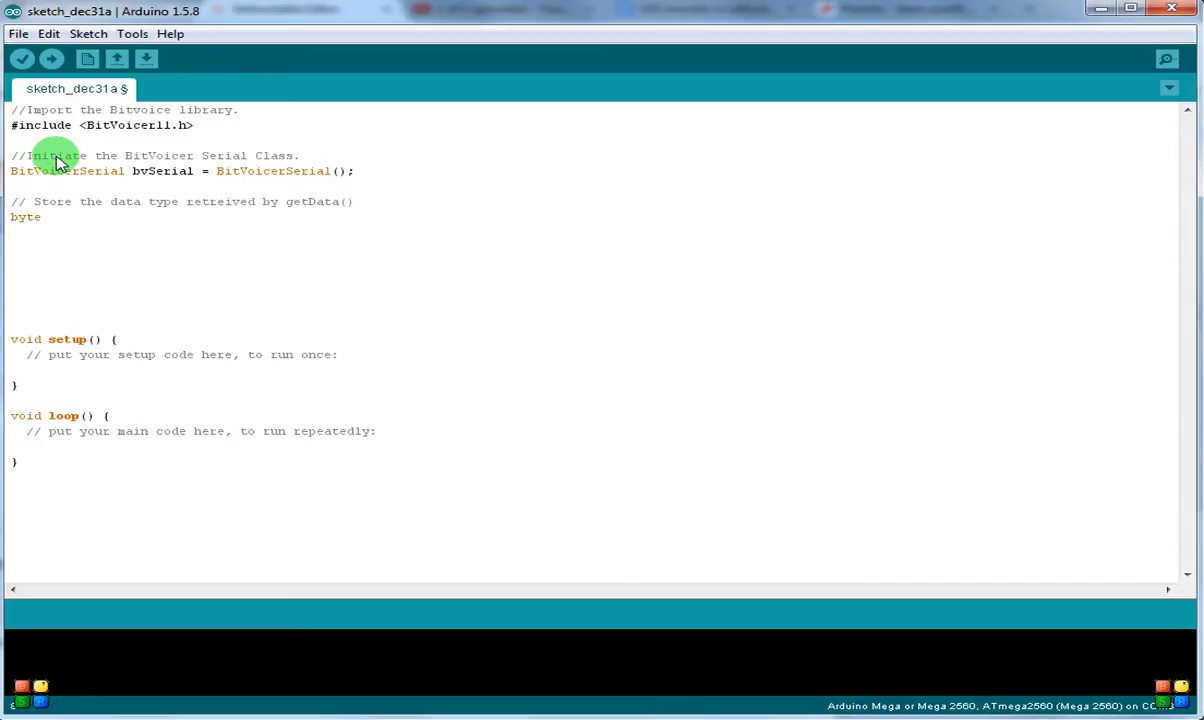
{"action": "type", "text": "dataType"}
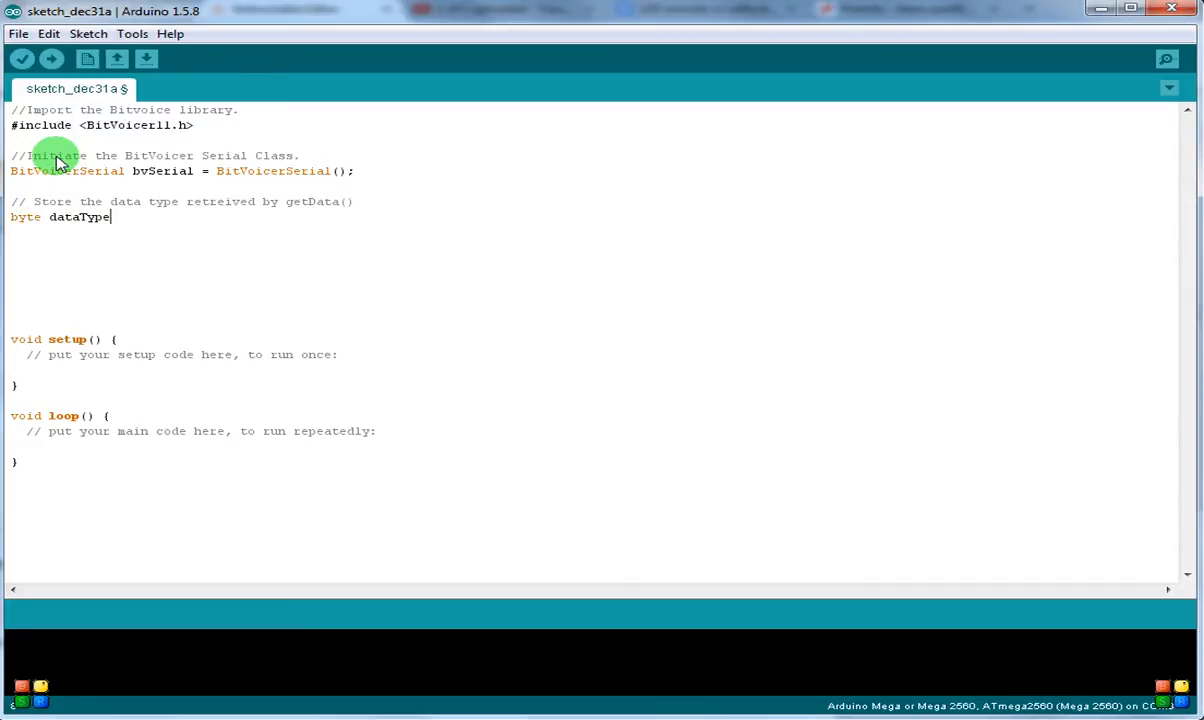
{"action": "type", "text": "= 4"}
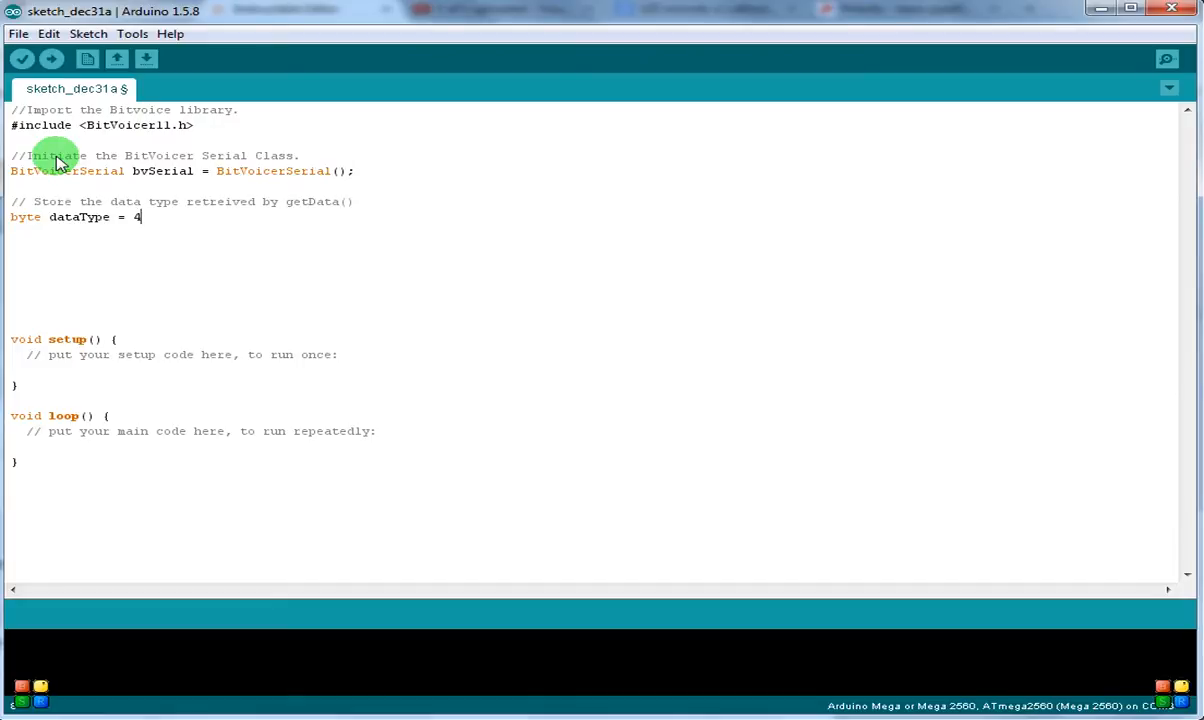
{"action": "type", "text": ";"}
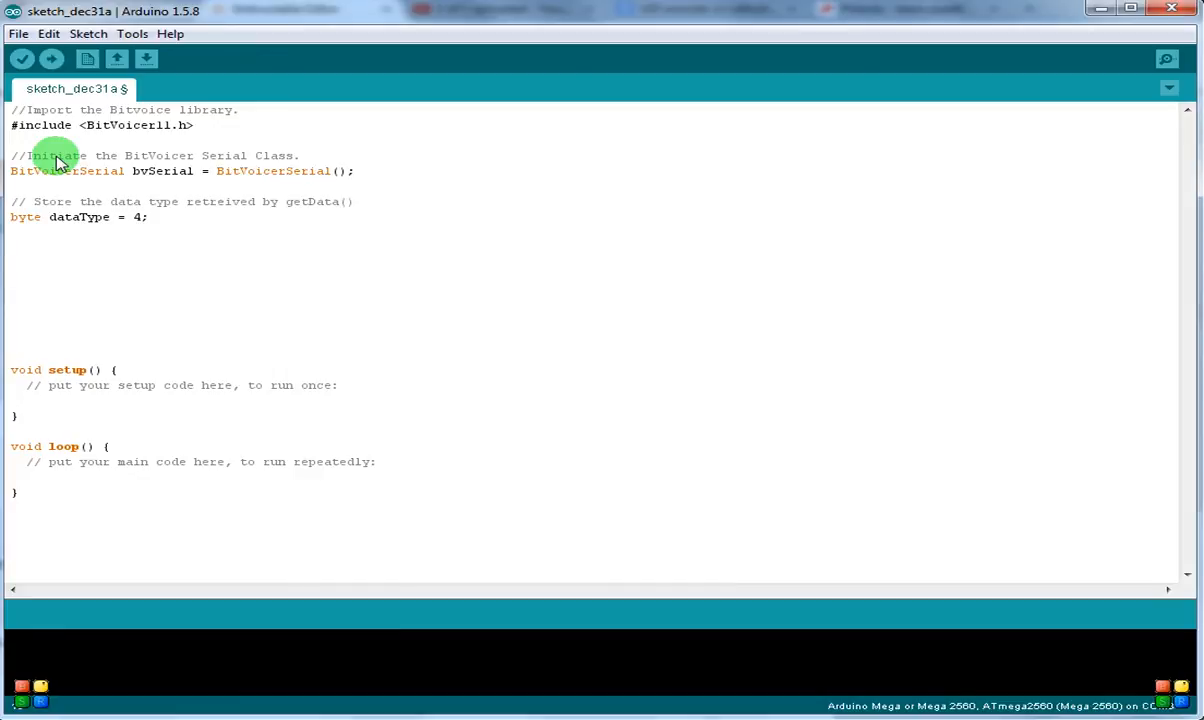
- Add an outpins array comment and declare int OutPutPins[] = {32, 33, ..., 53}
{"action": "type", "text": "//create an array for o"}
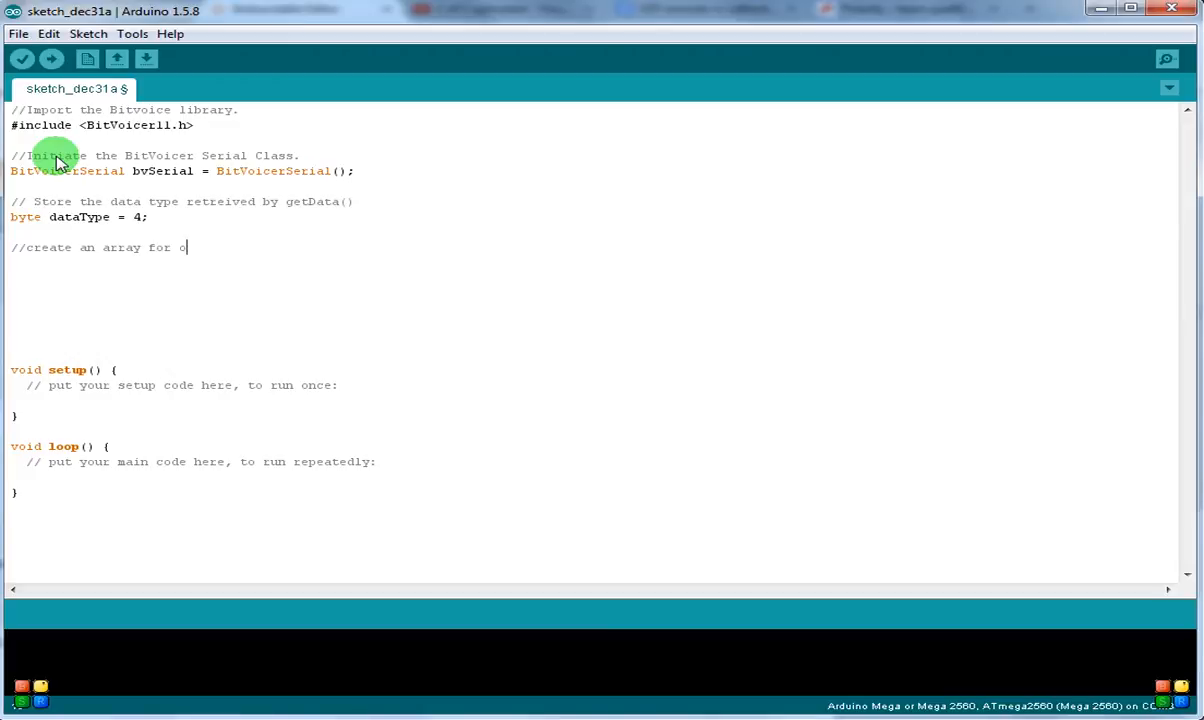
{"action": "type", "text": "all of the"}
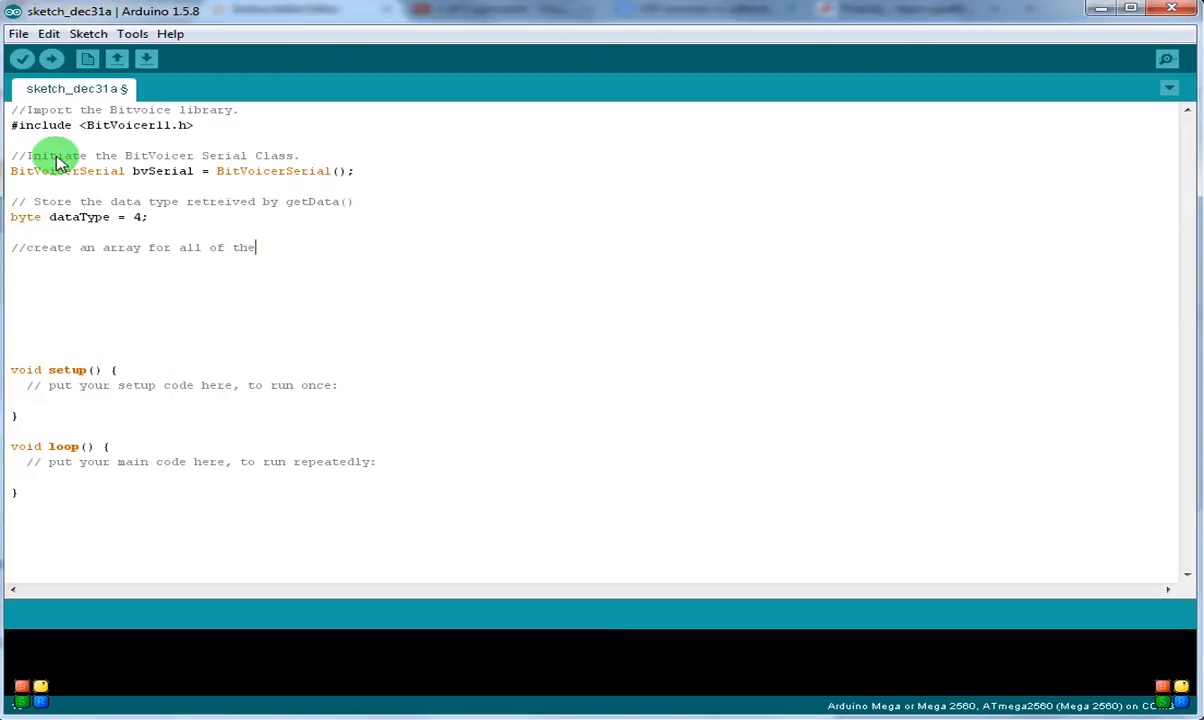
{"action": "type", "text": "outpin"}
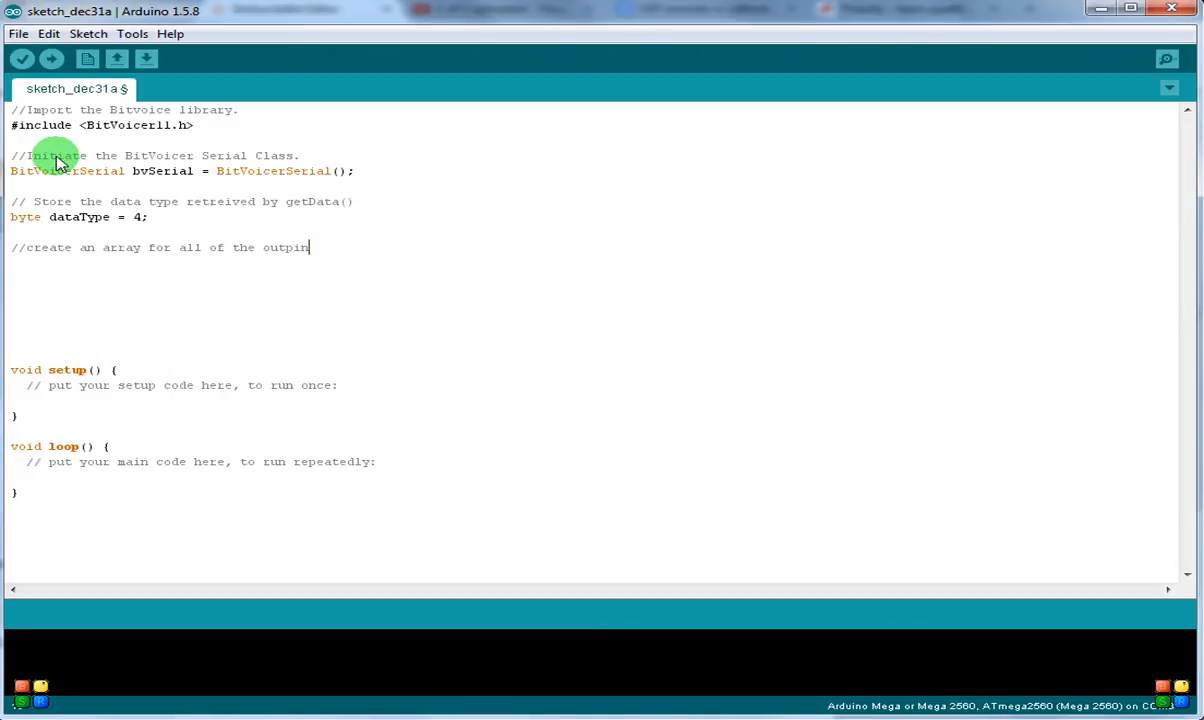
{"action": "type", "text": "s."}
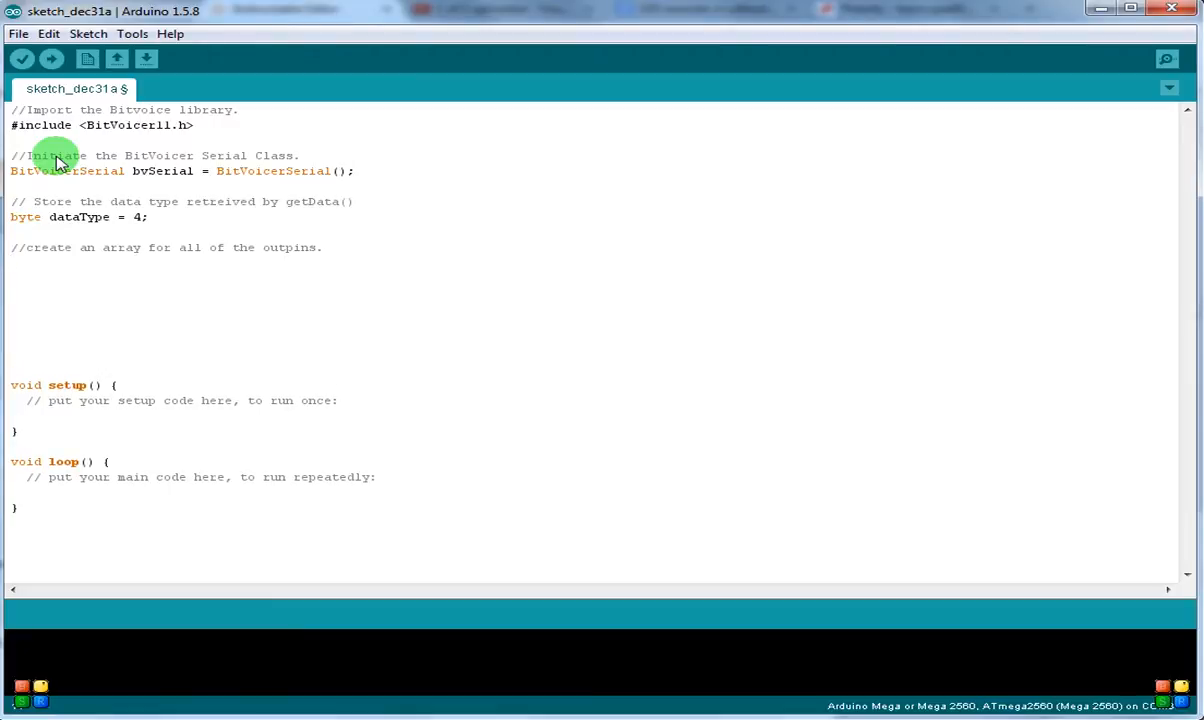
{"action": "type", "text": "int"}
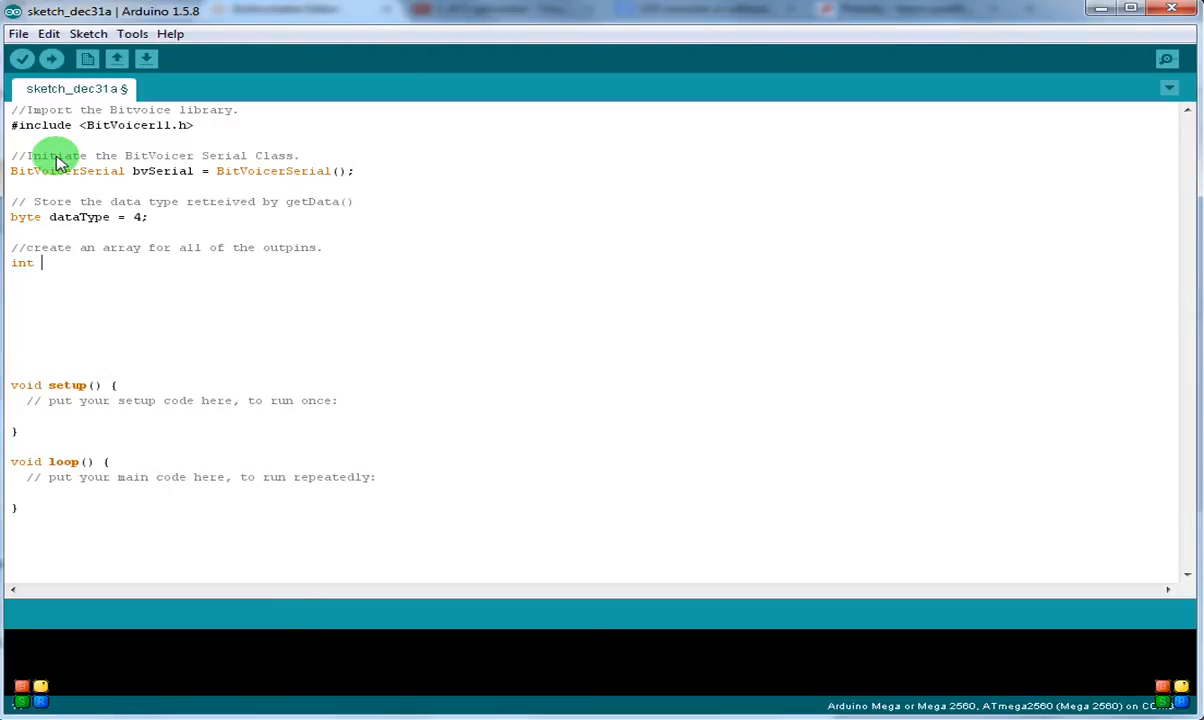
{"action": "type", "text": "Outp"}
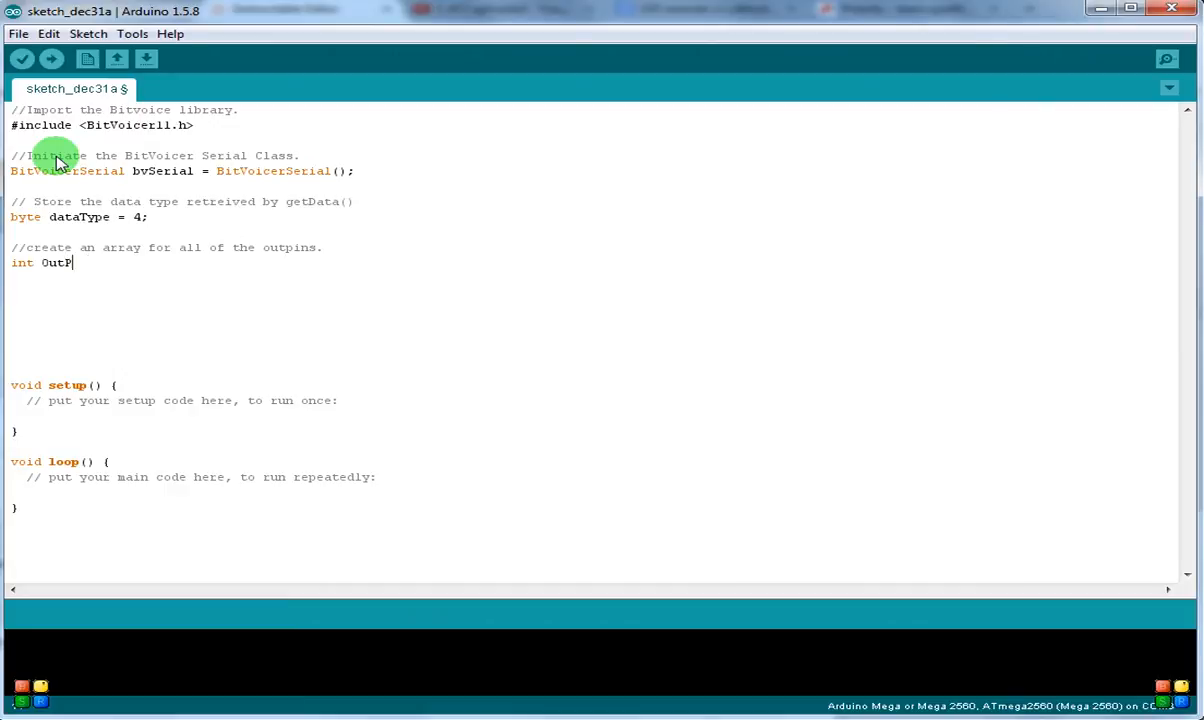
{"action": "type", "text": "utPins"}
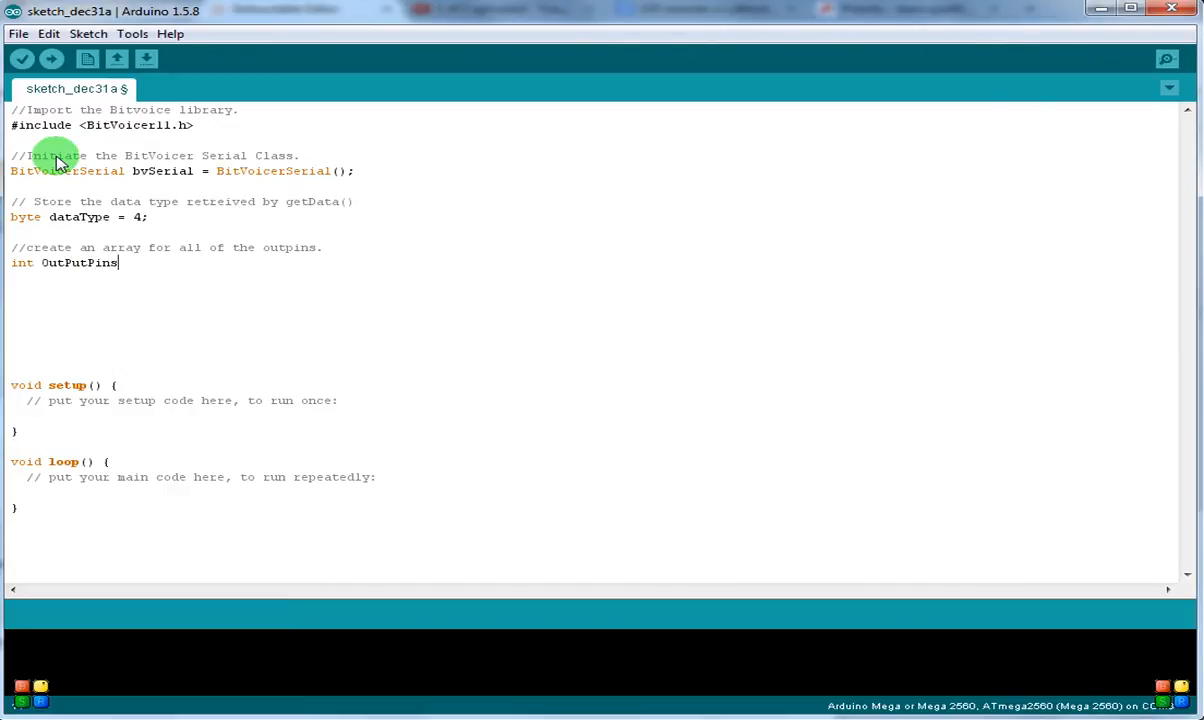
{"action": "type", "text": "[] ="}
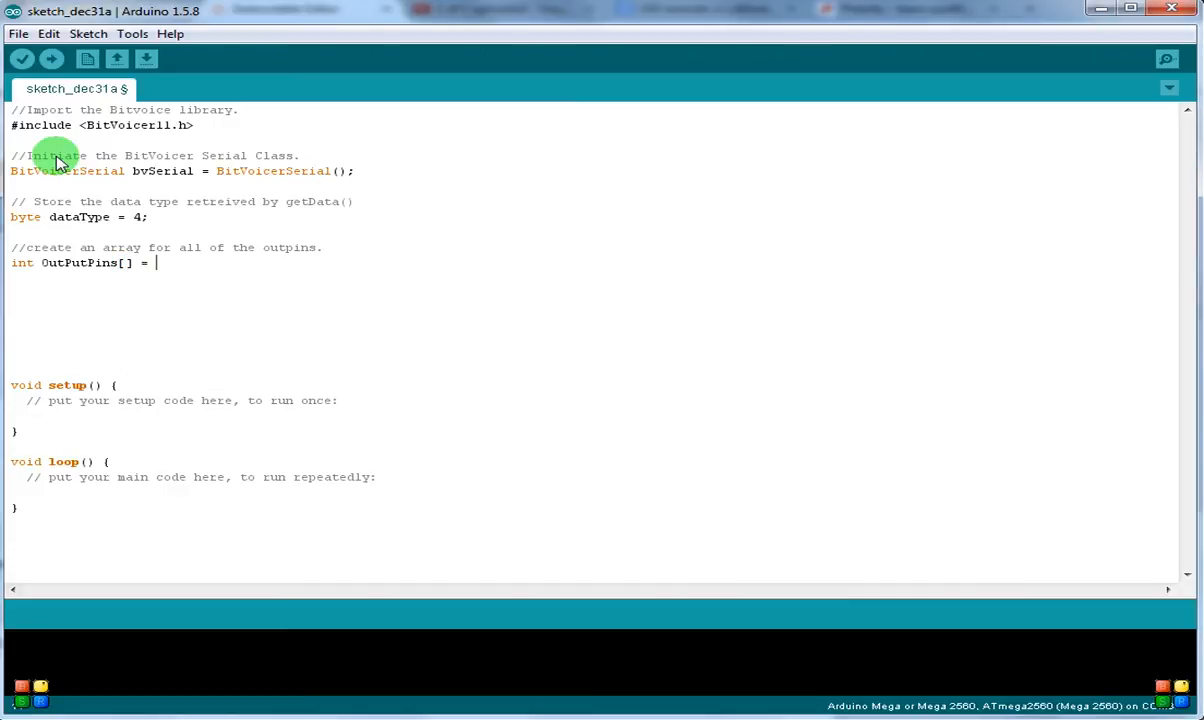
{"action": "type", "text": "{"}
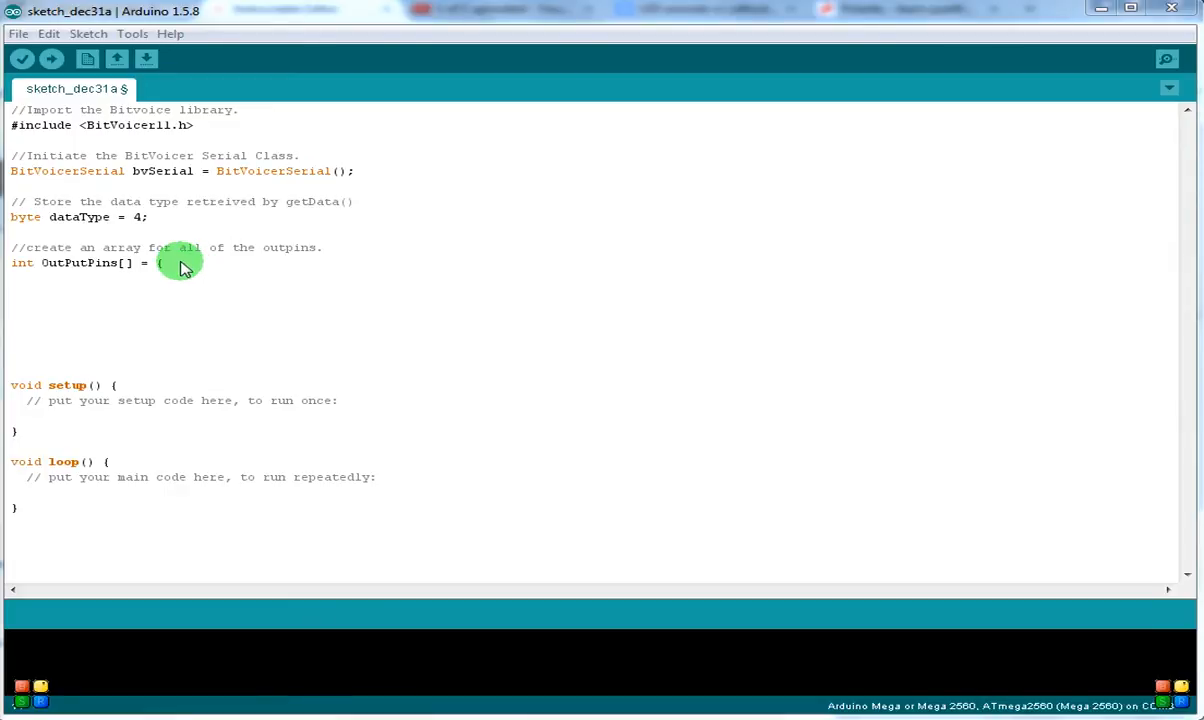
{"action": "type", "text": "32,33,34,35,36,37,38,39,40,41,42,43,44,45,46,47,48,49,50,51,52,53};"}
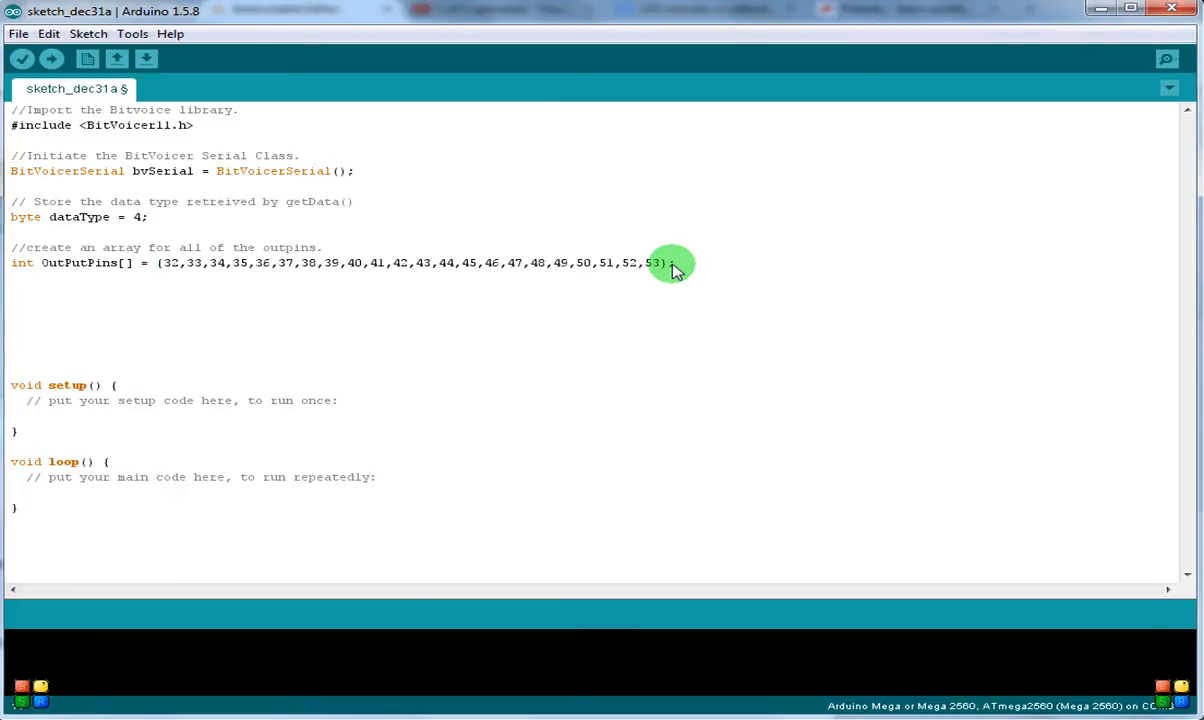
{"action": "mouse_move", "coordinate": [170, 268]}
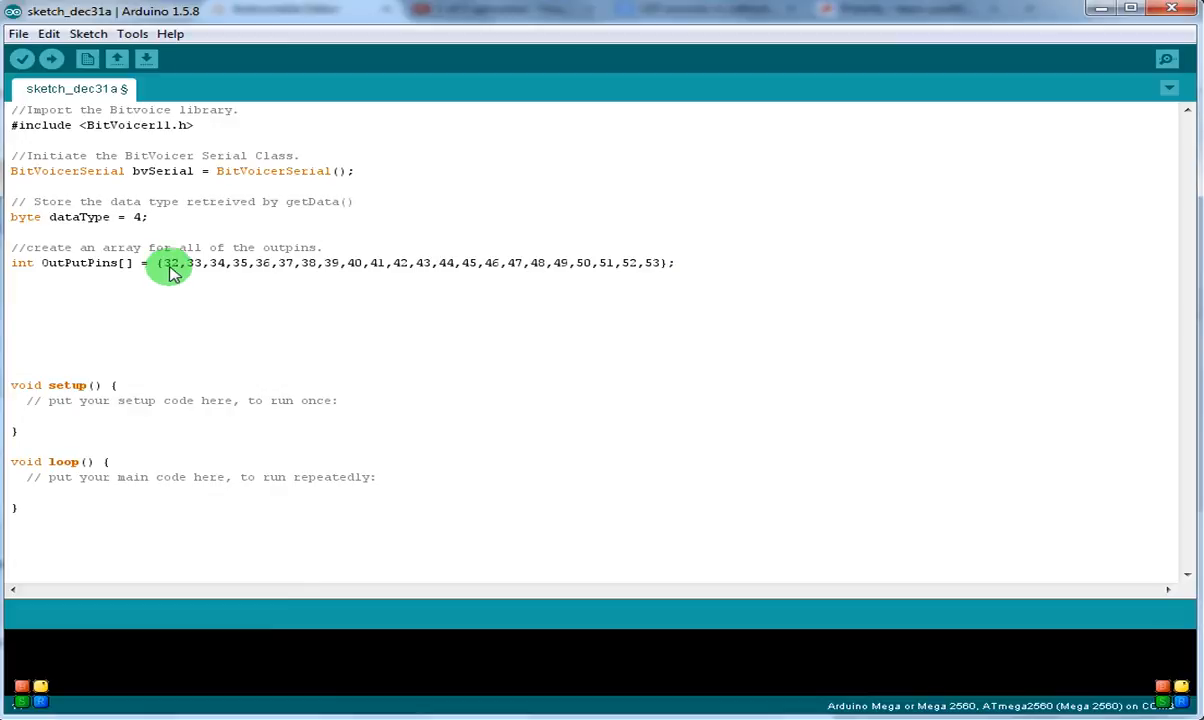
{"action": "mouse_move", "coordinate": [240, 267]}
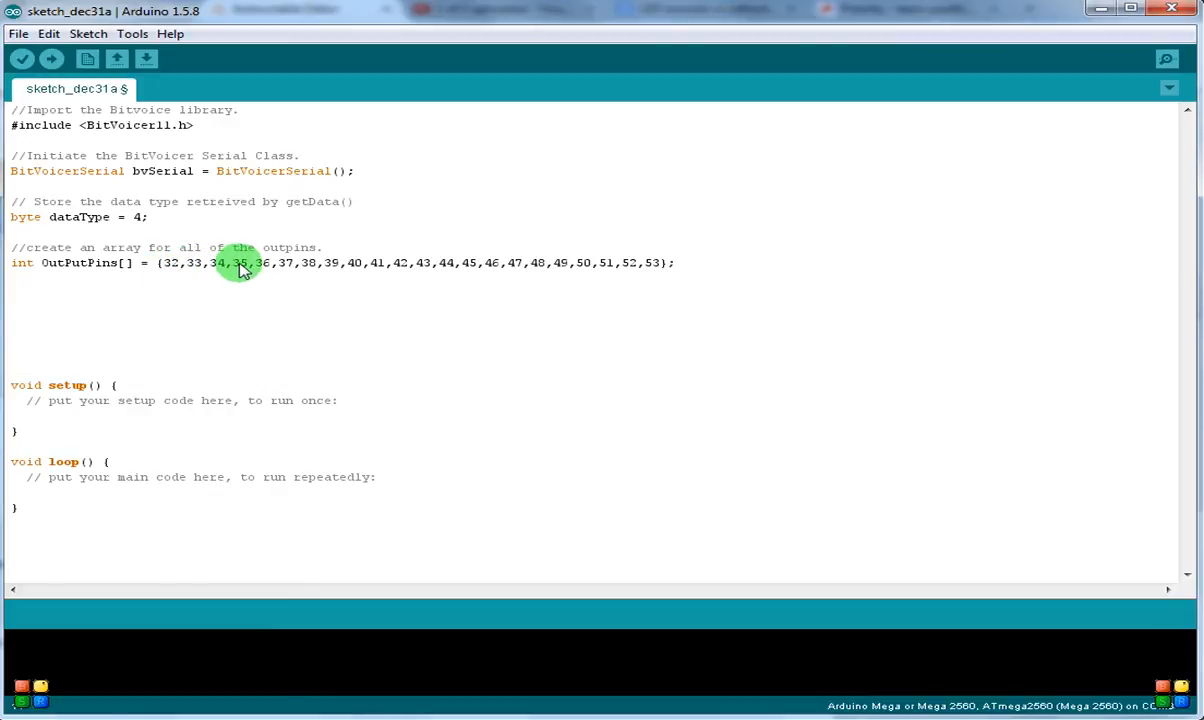
{"action": "mouse_move", "coordinate": [337, 268]}
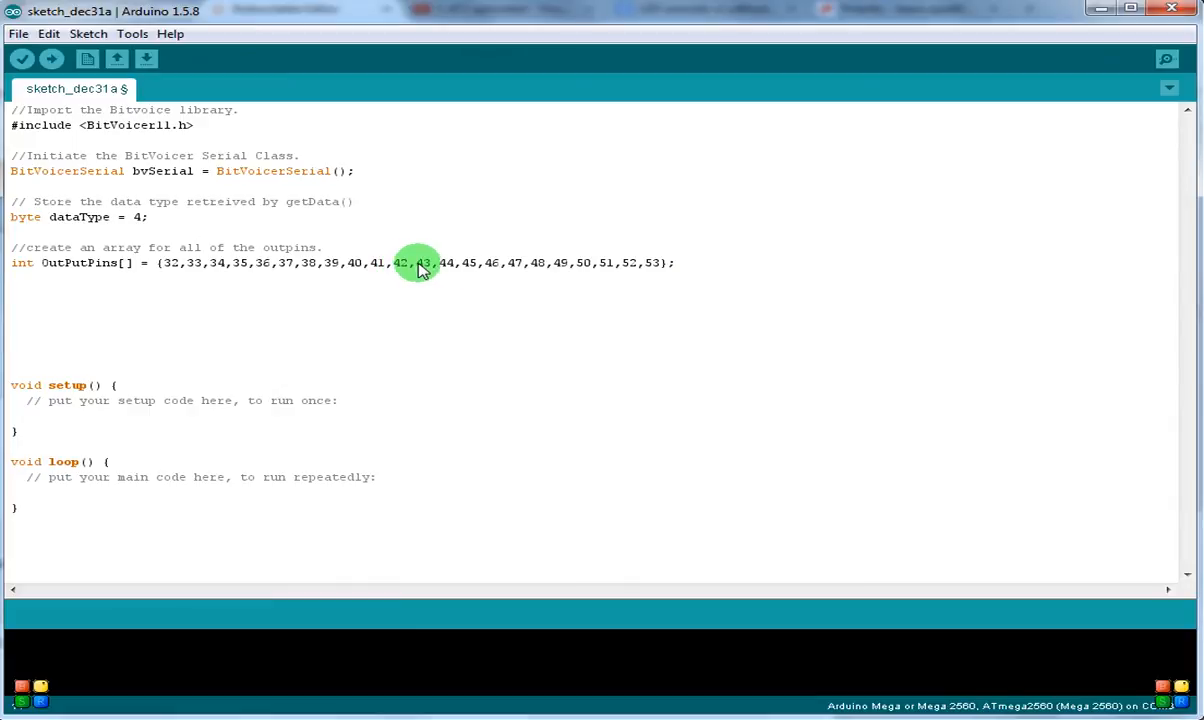
{"action": "mouse_move", "coordinate": [533, 262]}
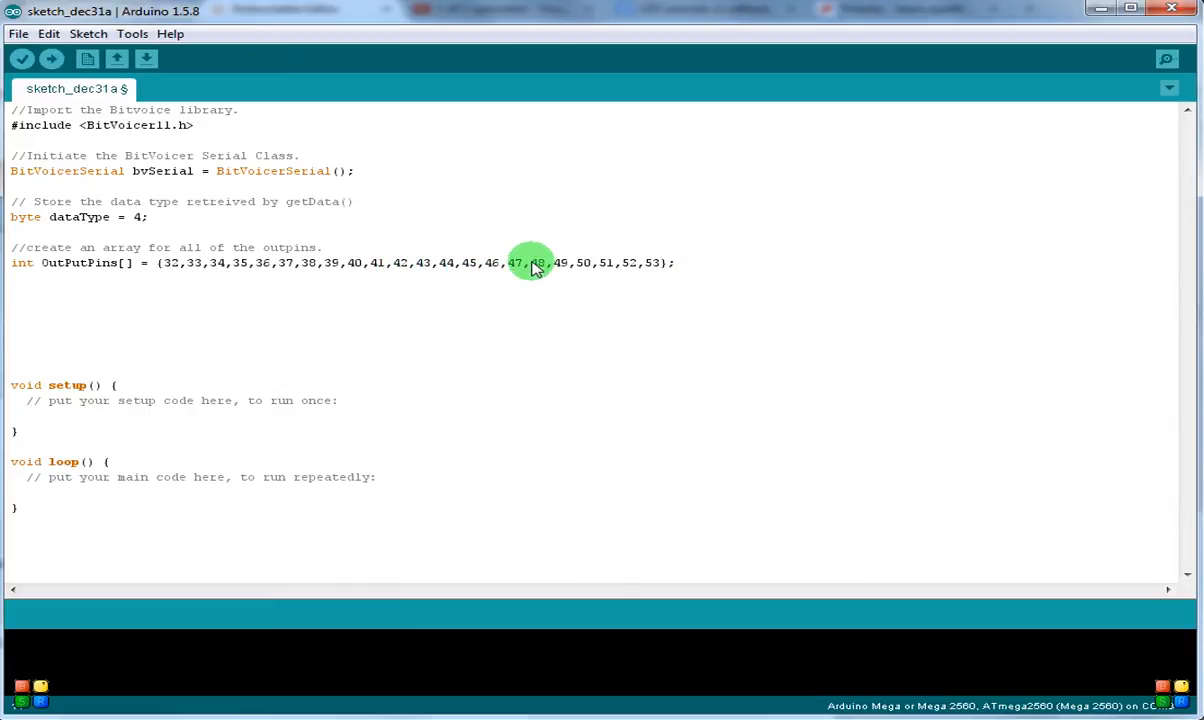
{"action": "mouse_move", "coordinate": [625, 267]}
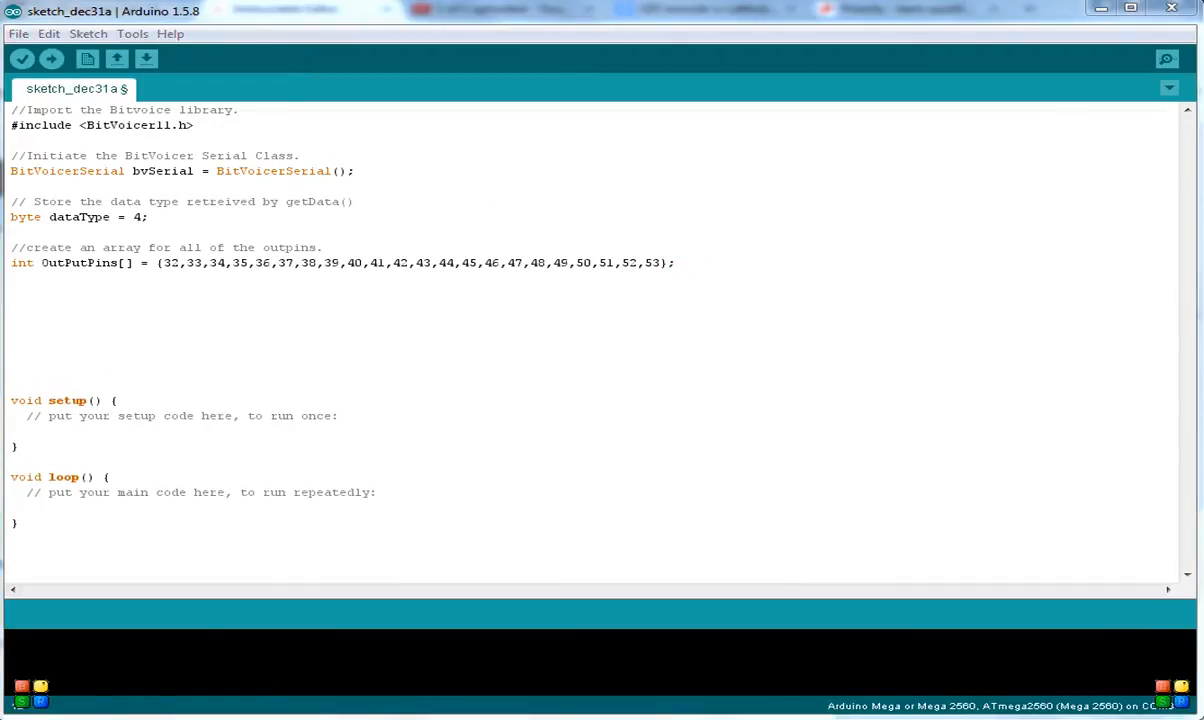
- Declare int pinCount = 22; on the line below the OutPutPins array
{"action": "left_click", "coordinate": [40, 278]}
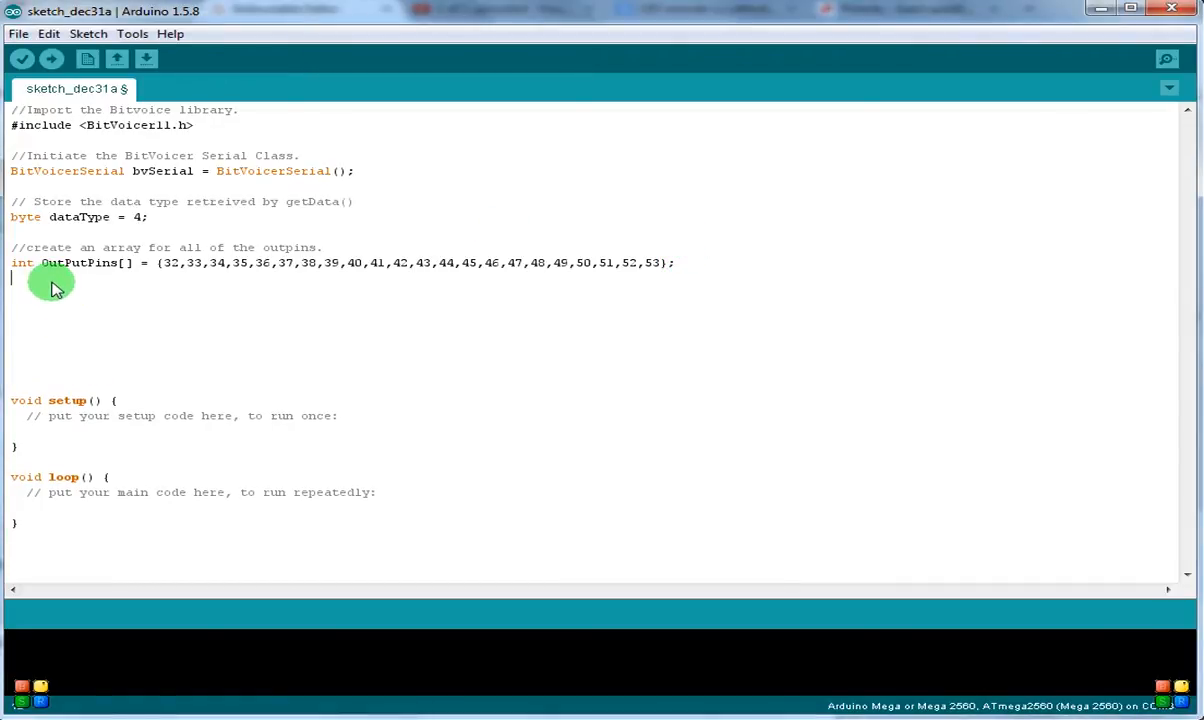
{"action": "type", "text": "int pin"}
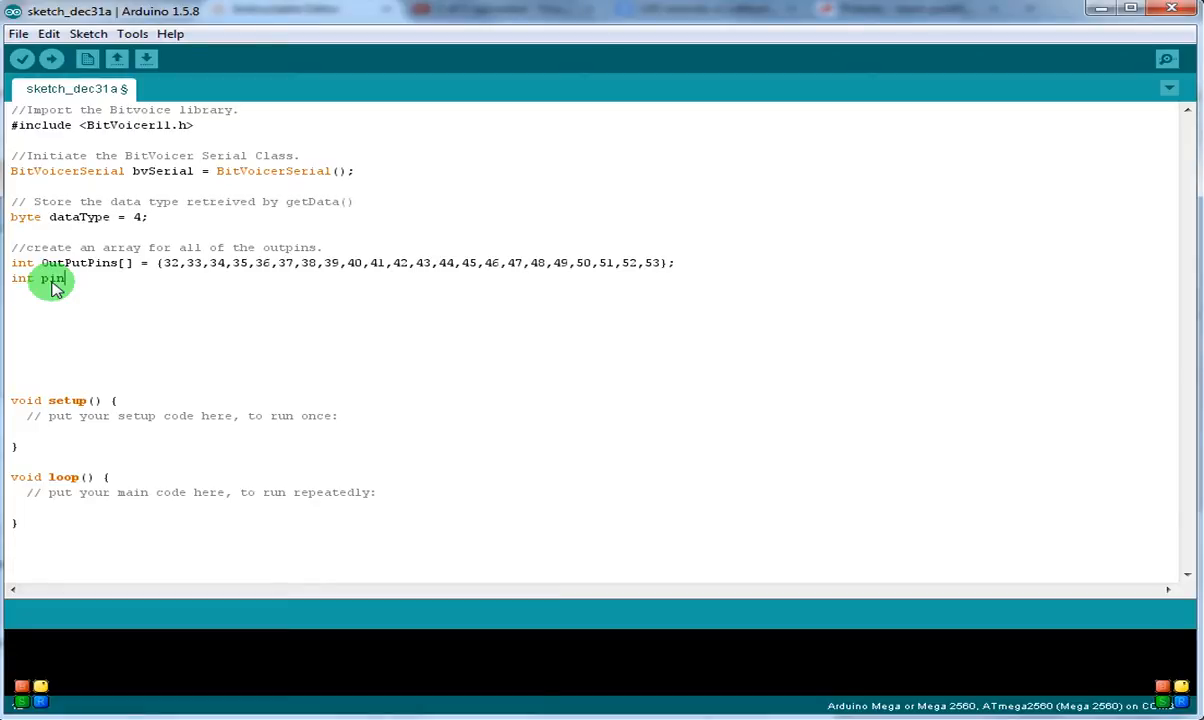
{"action": "type", "text": "Count ="}
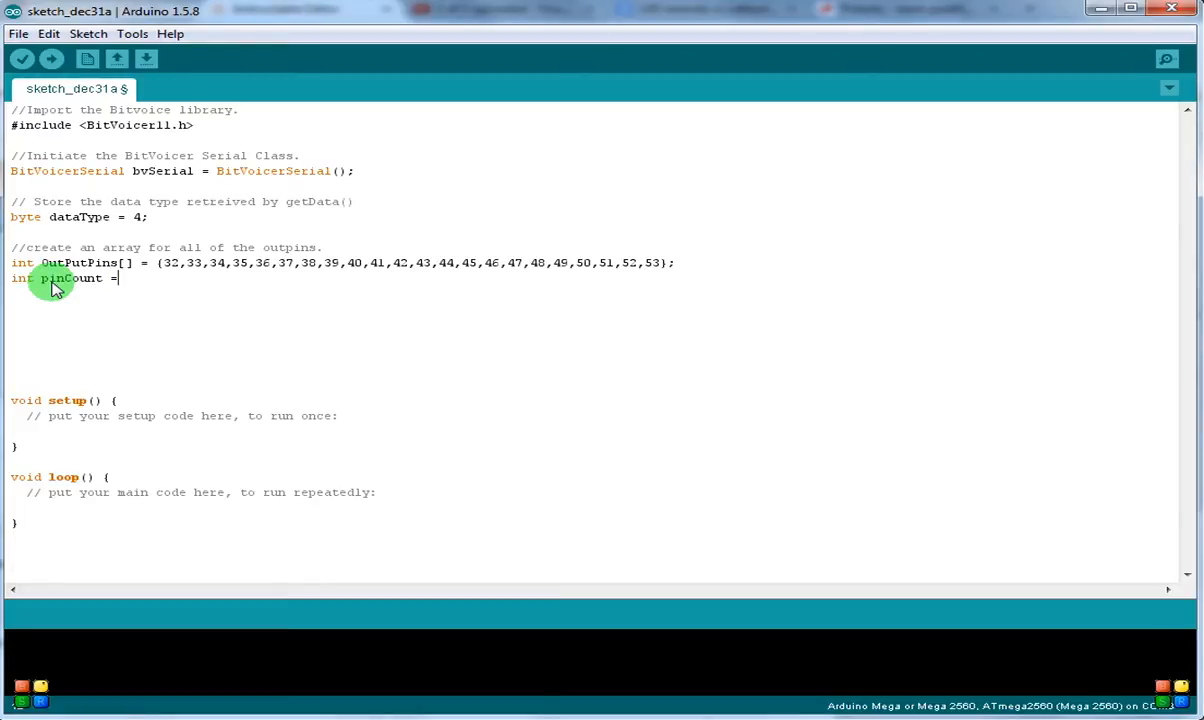
{"action": "type", "text": "22"}
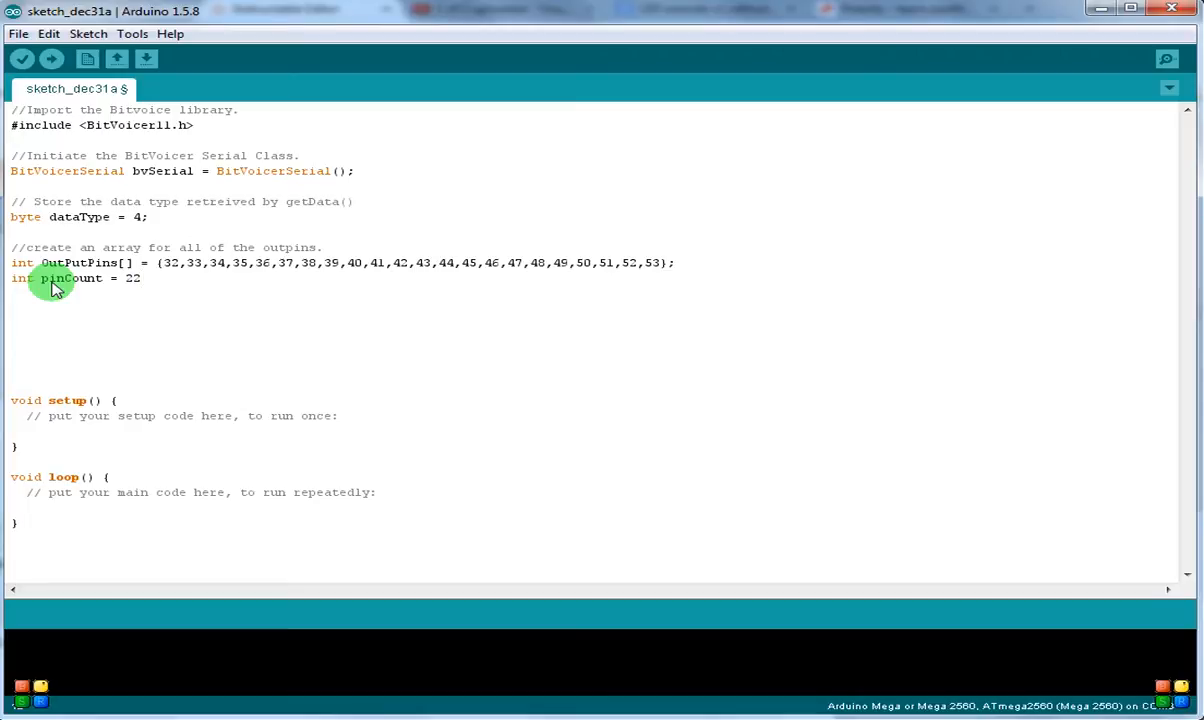
{"action": "type", "text": ";"}
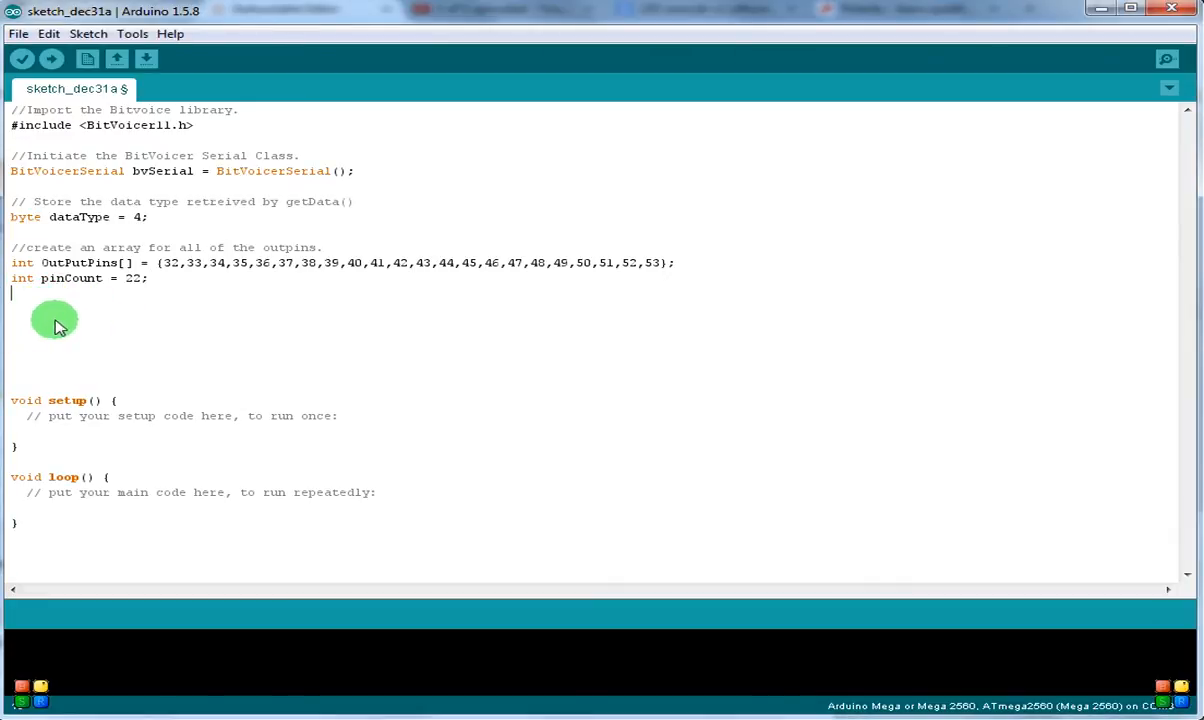
{"action": "mouse_move", "coordinate": [25, 308]}
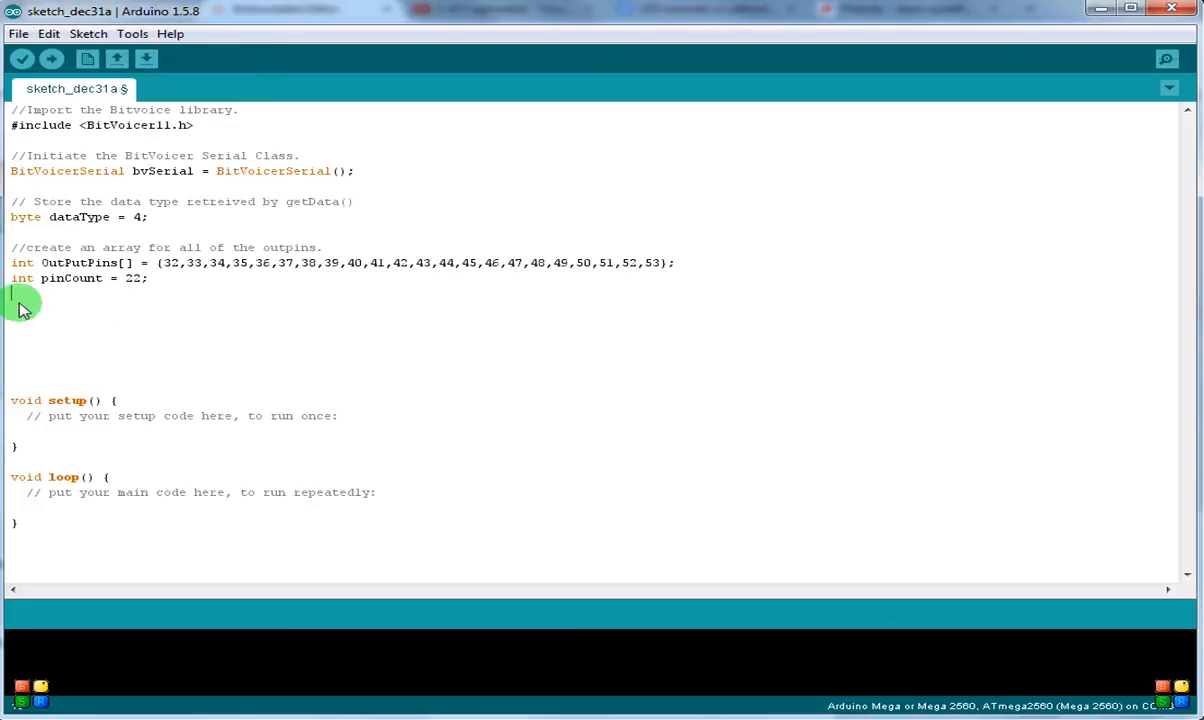
{"action": "mouse_move", "coordinate": [82, 318]}
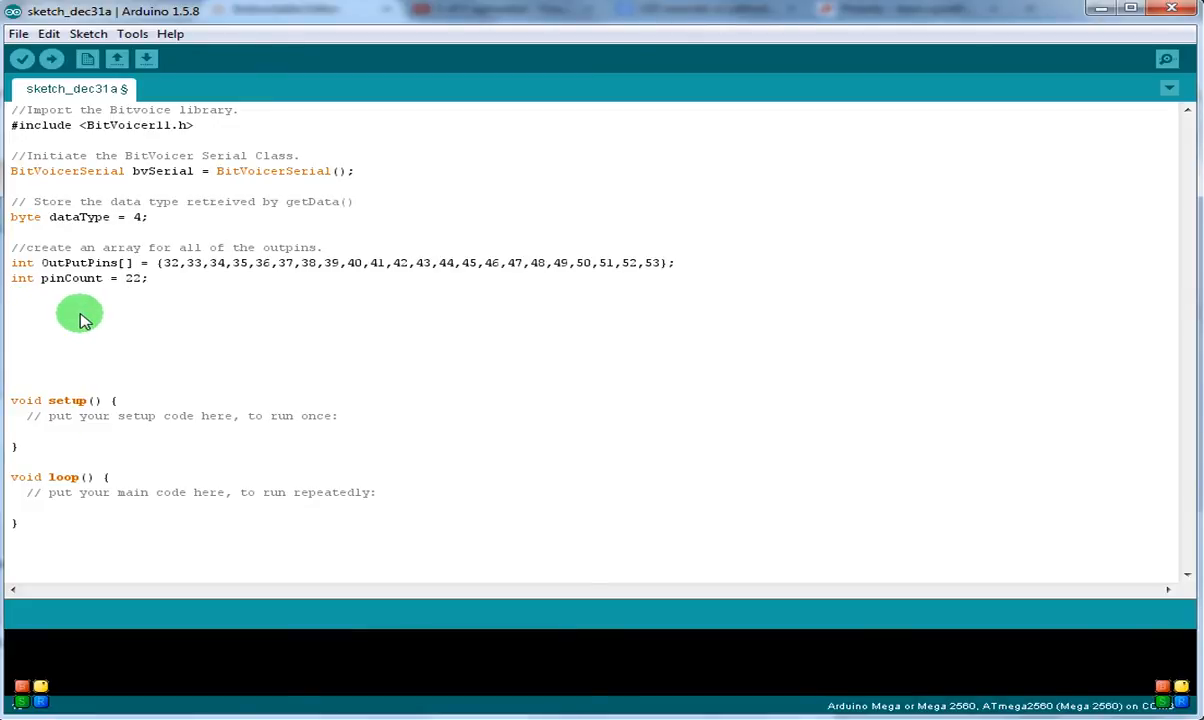
{"action": "mouse_move", "coordinate": [57, 317]}
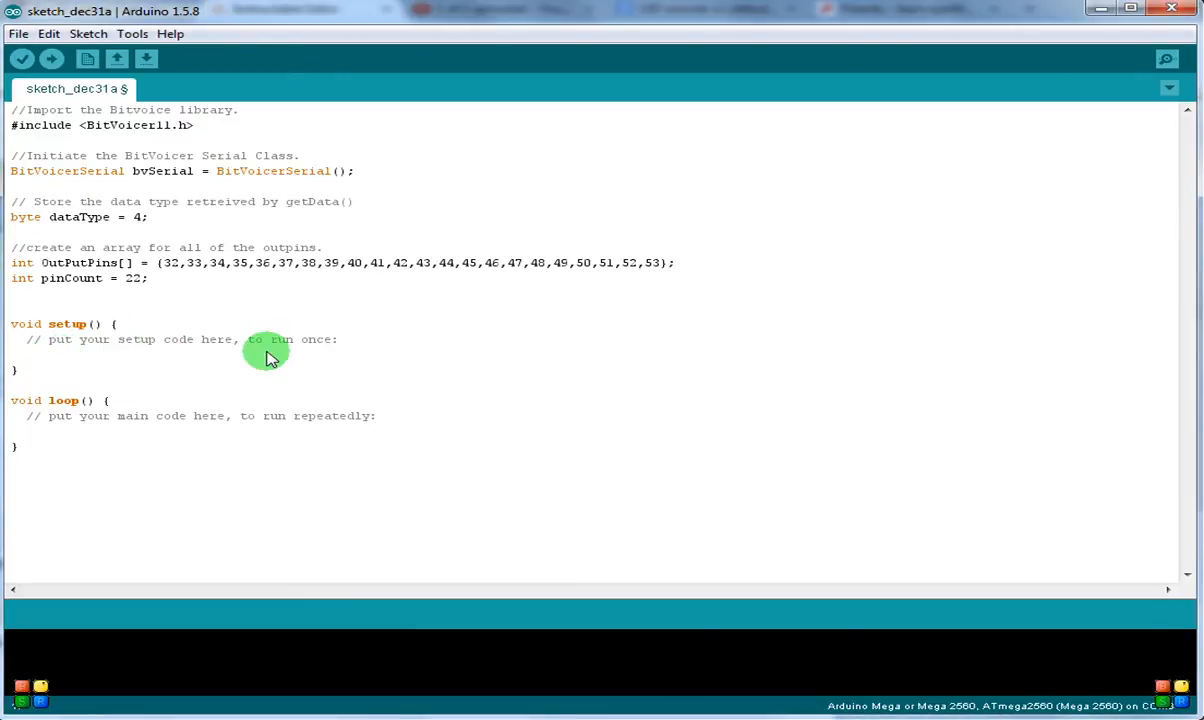
{"action": "mouse_move", "coordinate": [98, 358]}
{"action": "type", "text": "//"}
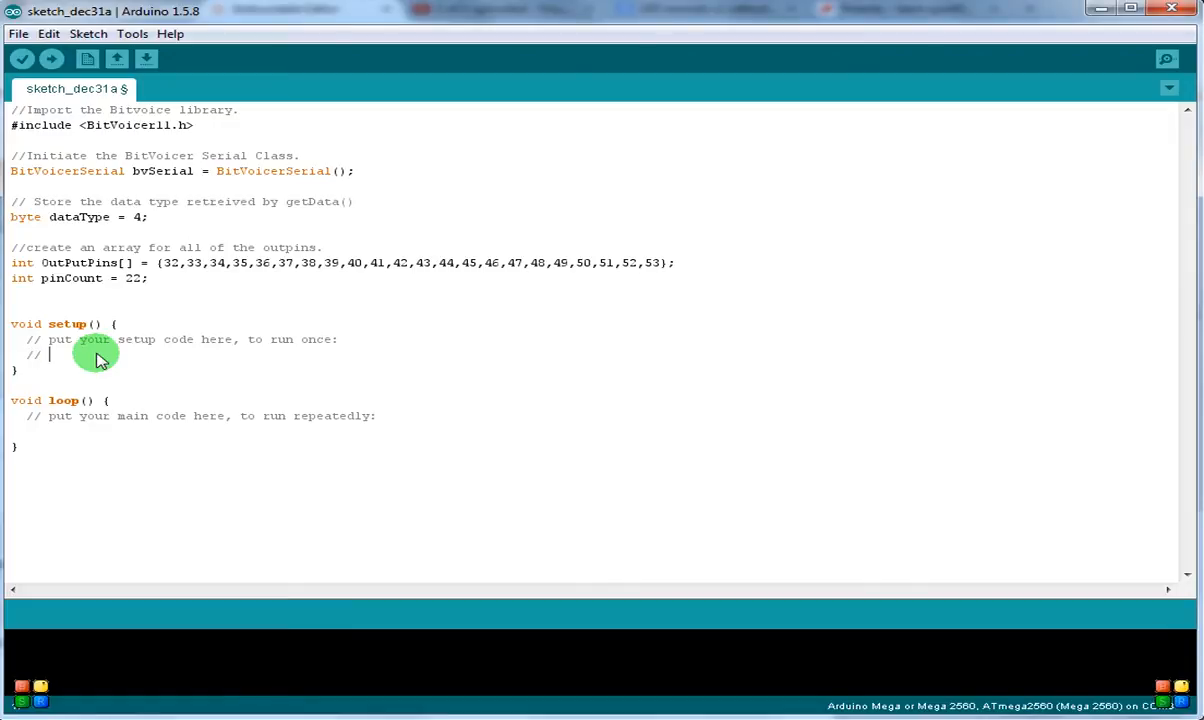
- In setup(), add a 'start serial communication at 9600kbs' comment and Serial.begin(9600);
{"action": "type", "text": "stat"}
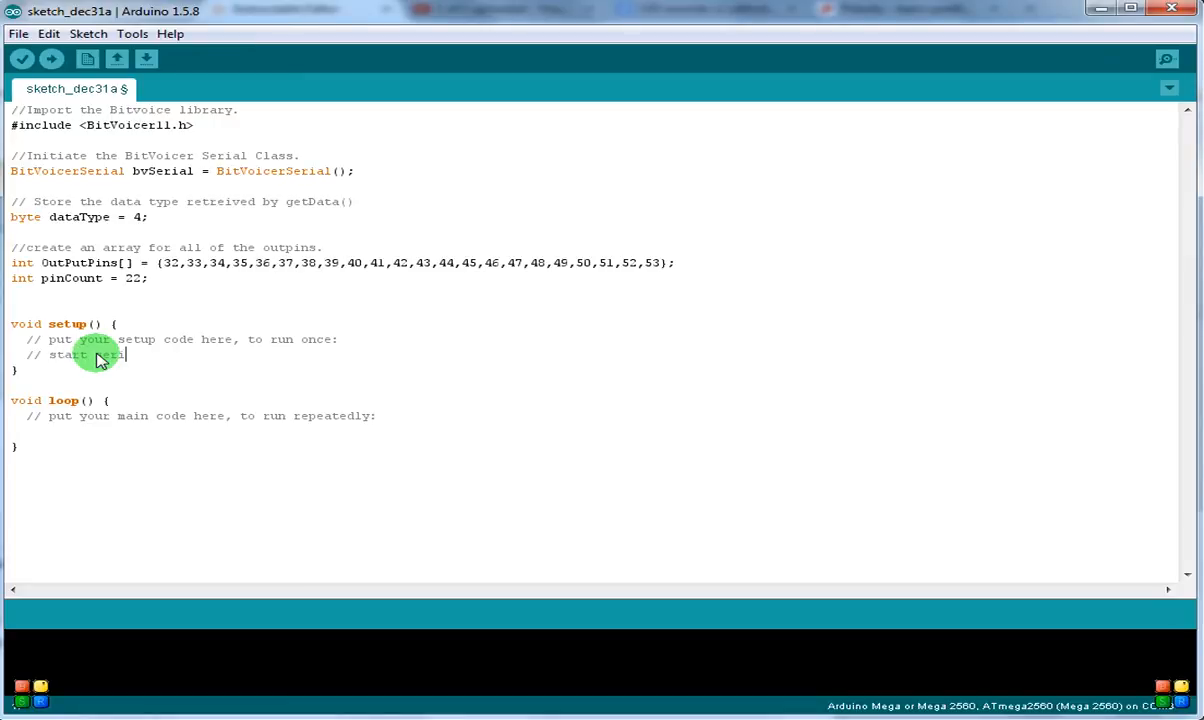
{"action": "type", "text": "al commu"}
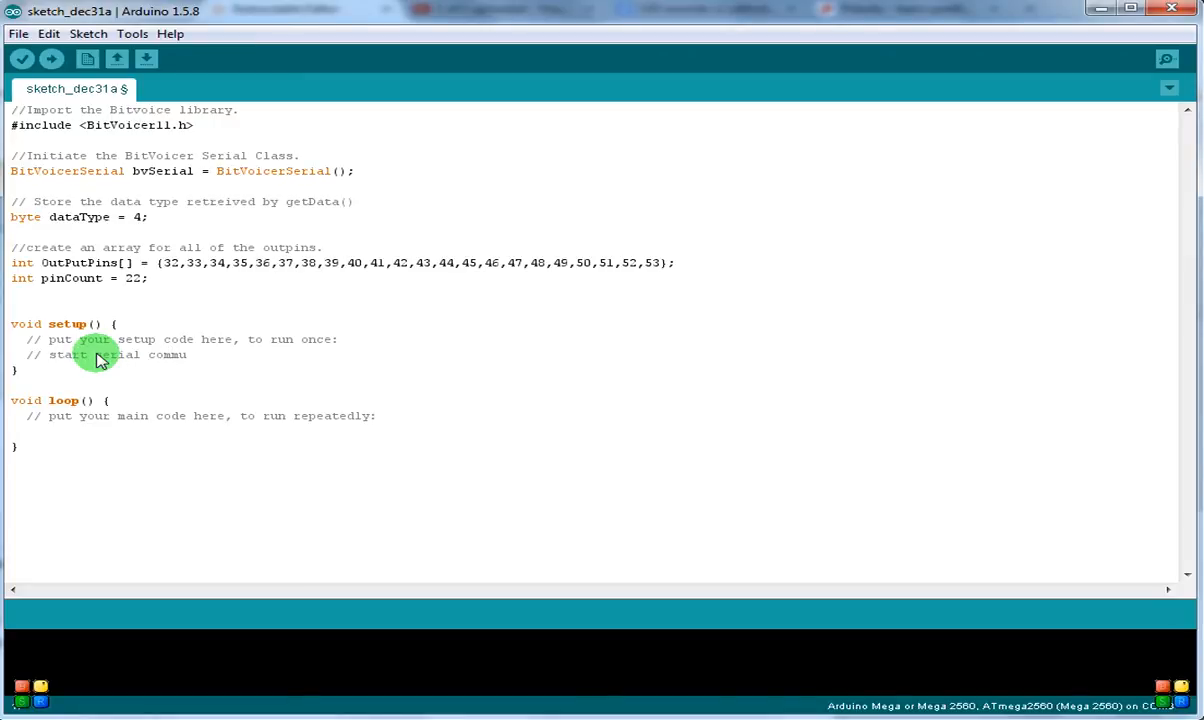
{"action": "type", "text": "nication"}
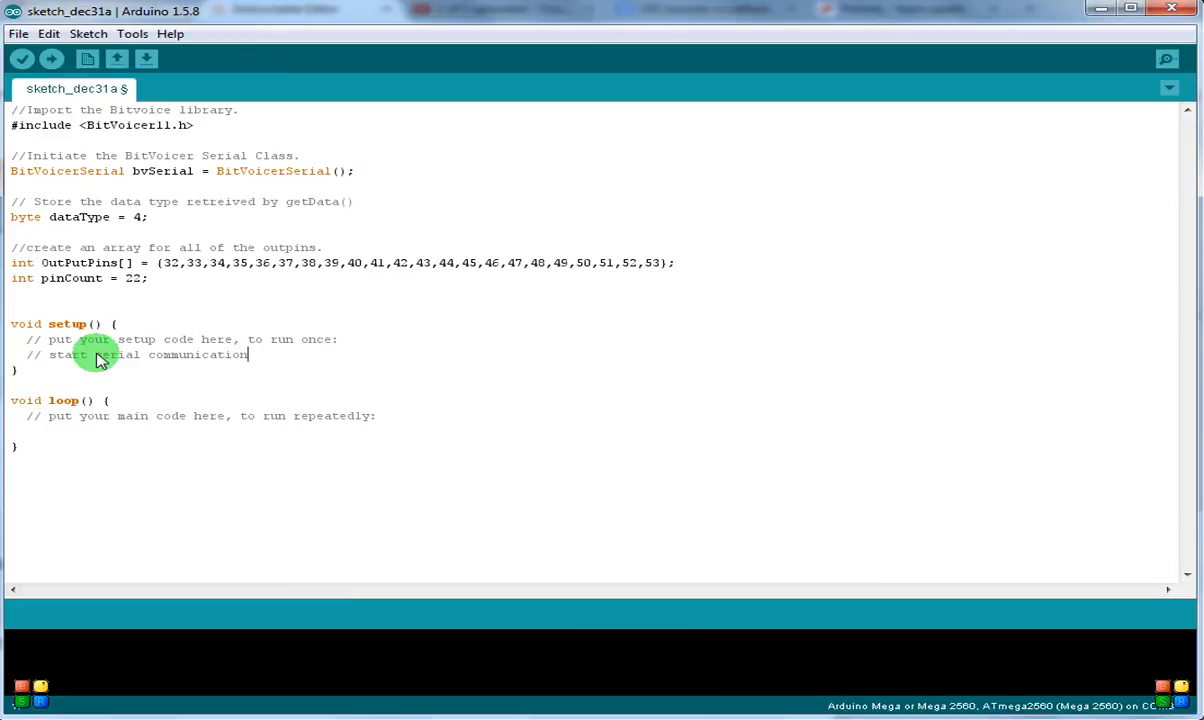
{"action": "type", "text": "at 9600"}
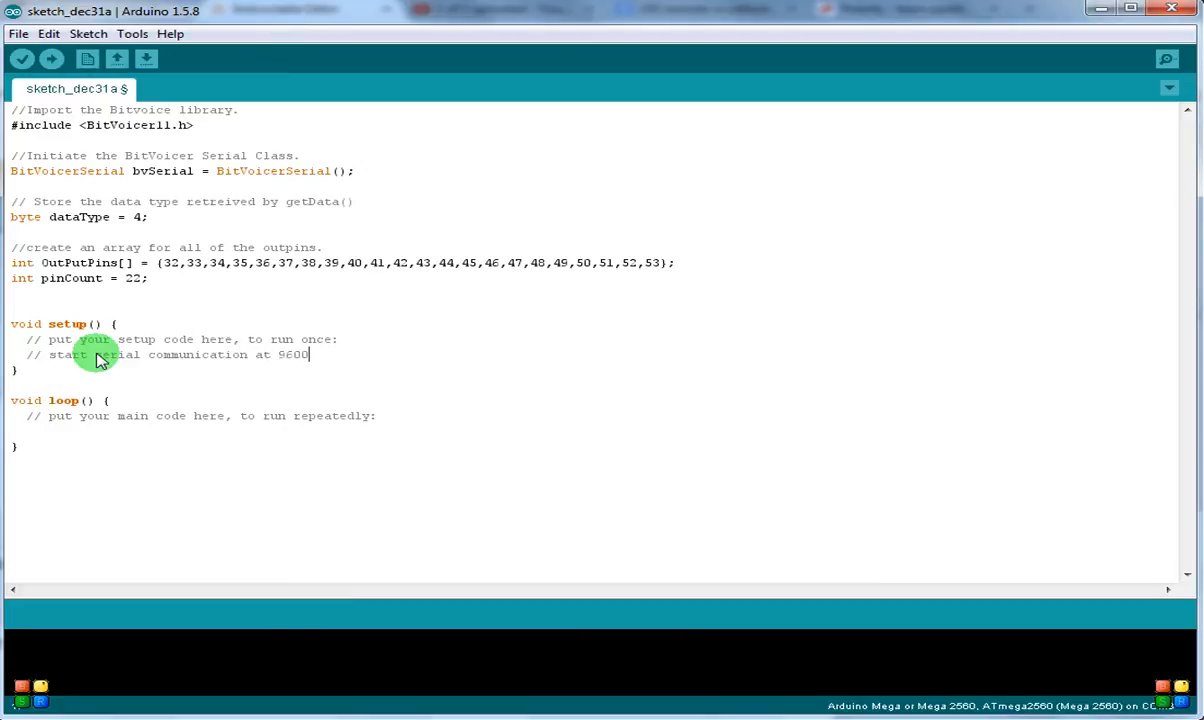
{"action": "type", "text": "kbs"}
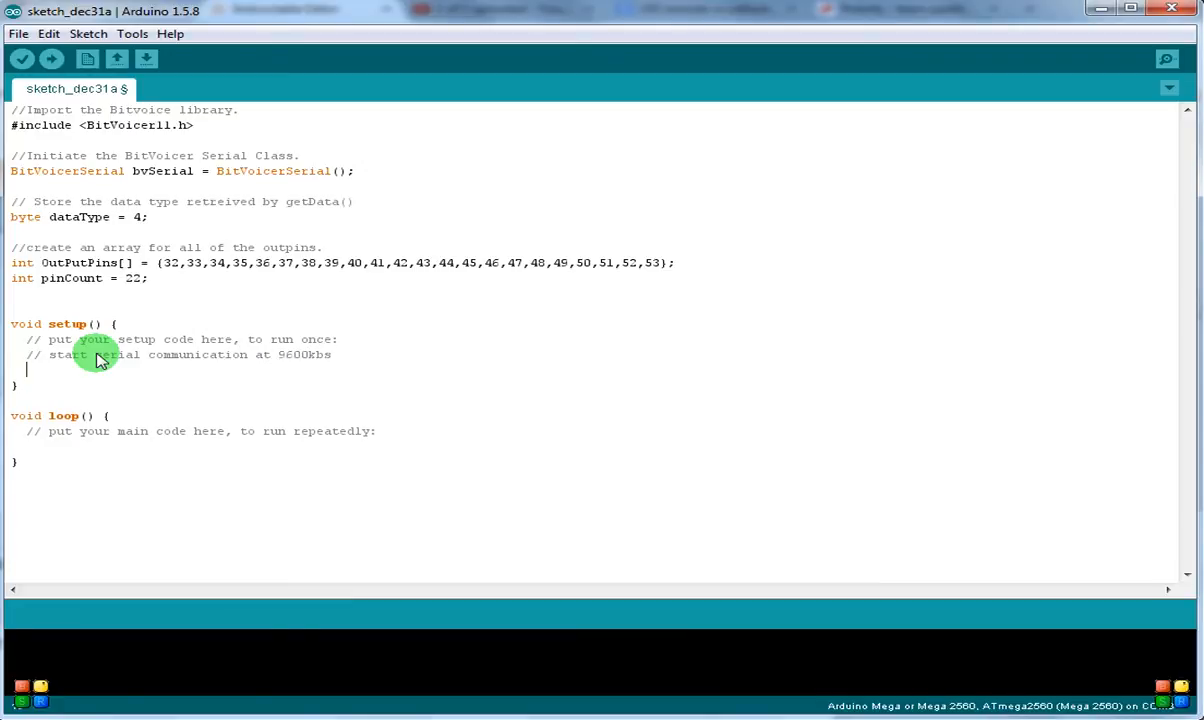
{"action": "type", "text": "Serial."}
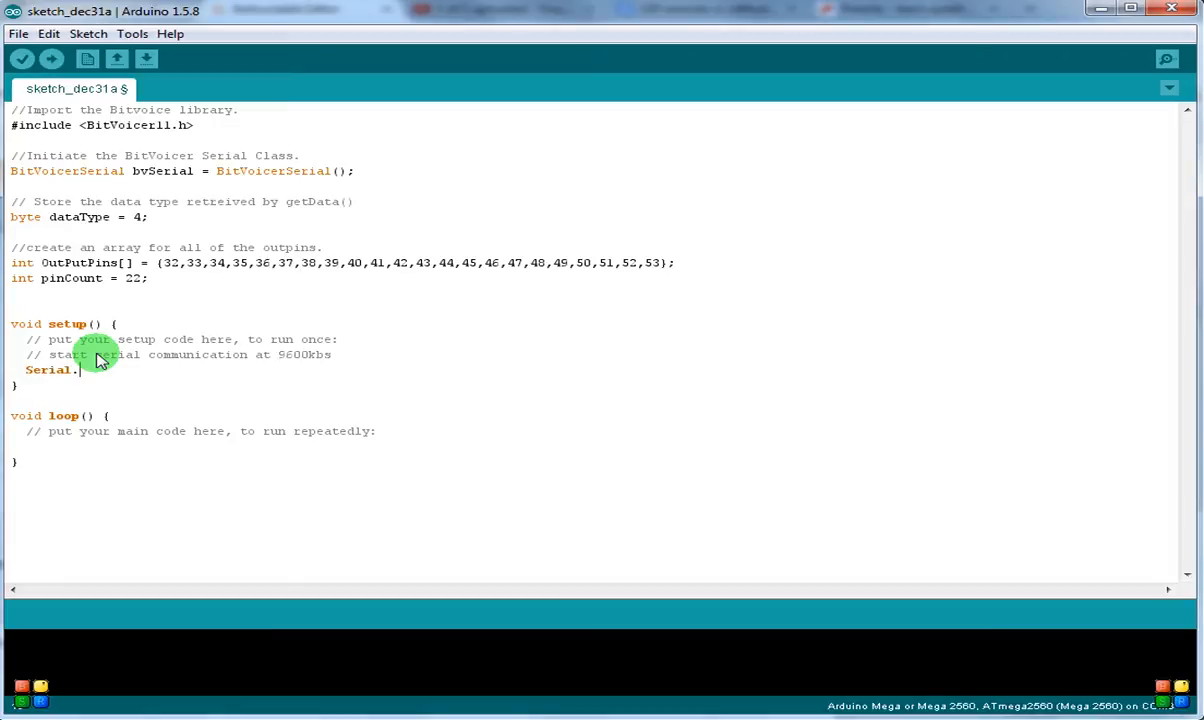
{"action": "type", "text": "begin"}
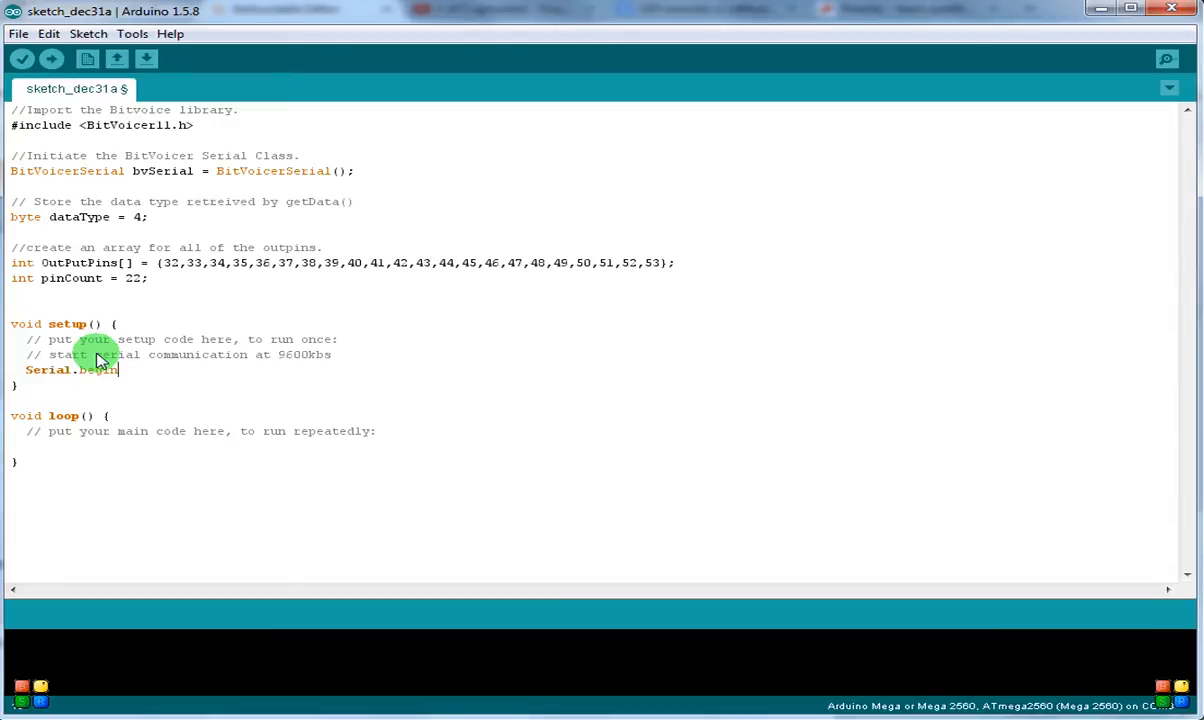
{"action": "type", "text": "(9600"}
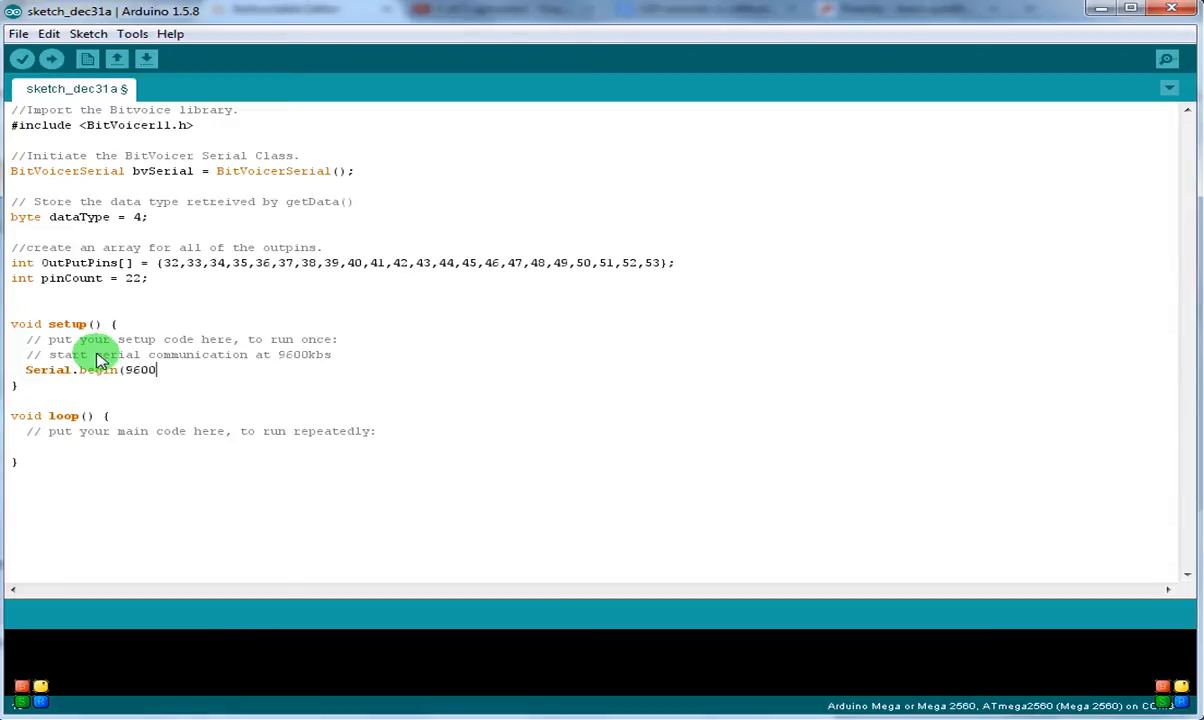
{"action": "type", "text": ")"}
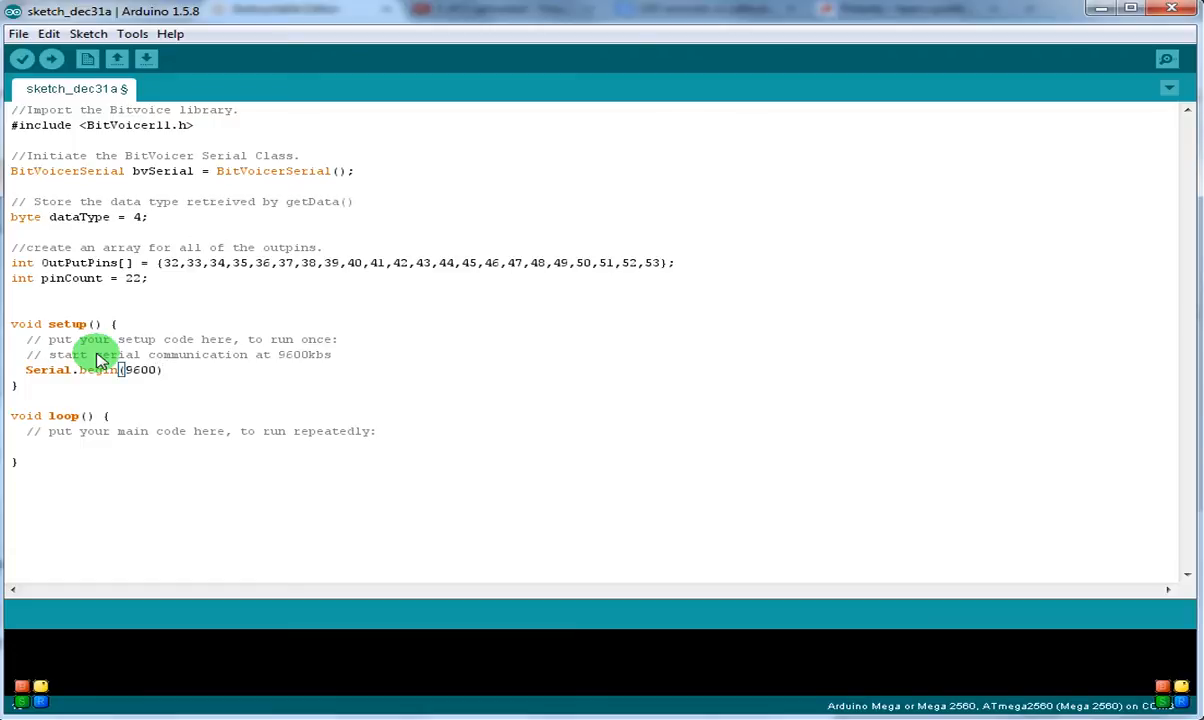
{"action": "type", "text": ";"}
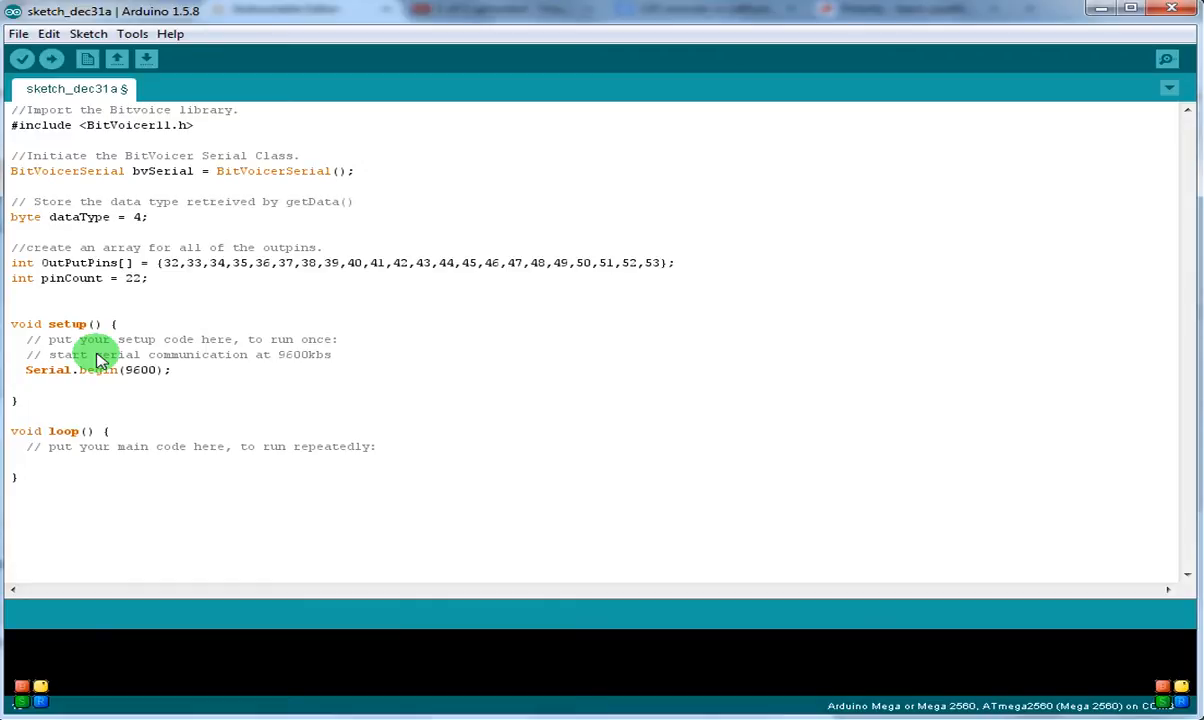
- Add the comment '// loop to set all pins in array as outputs' in setup()
{"action": "type", "text": "/"}
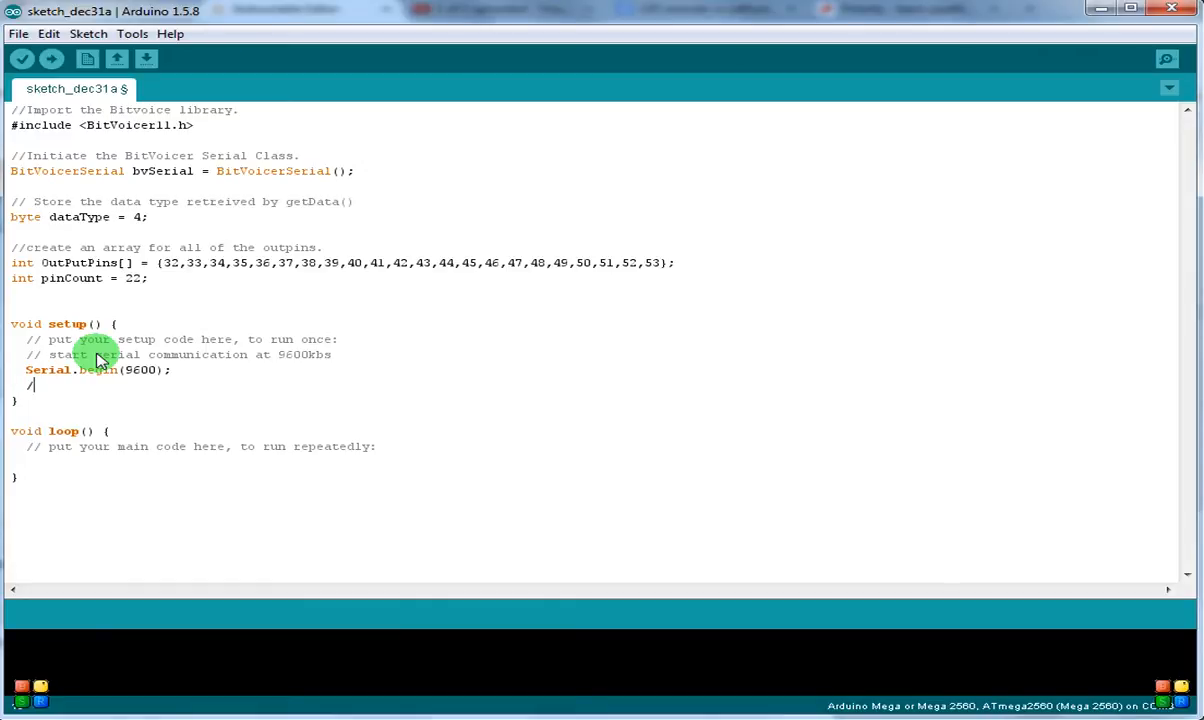
{"action": "type", "text": "/ set a"}
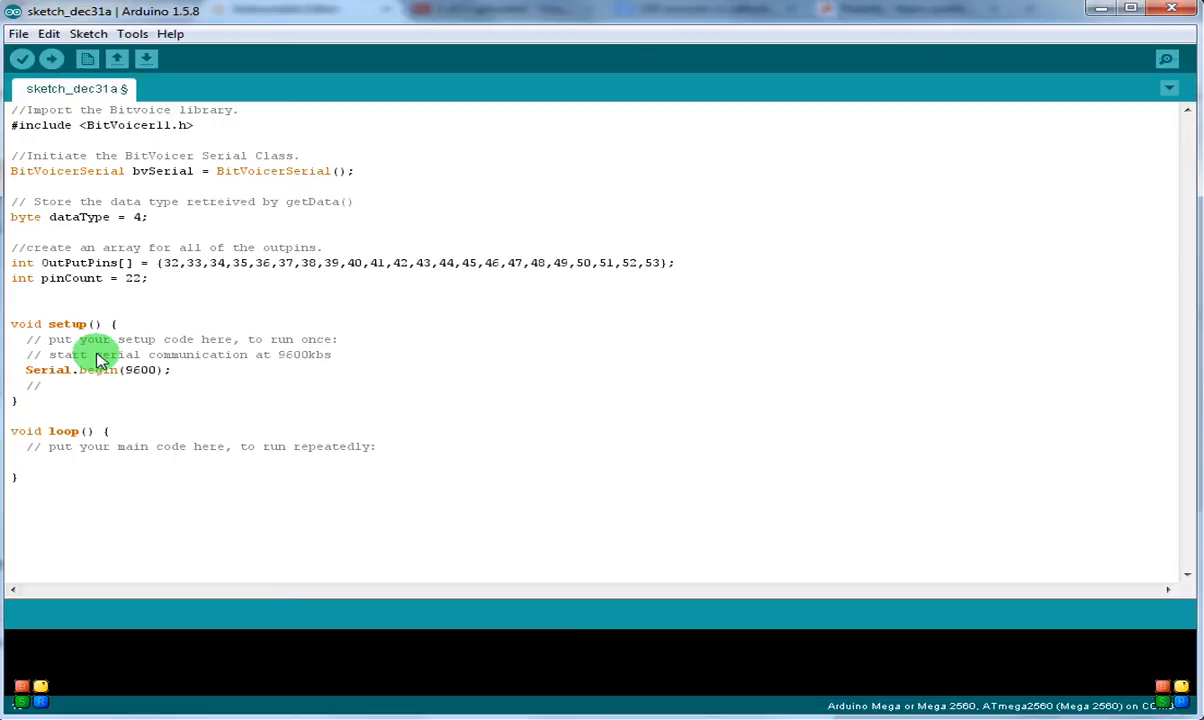
{"action": "type", "text": "loop to"}
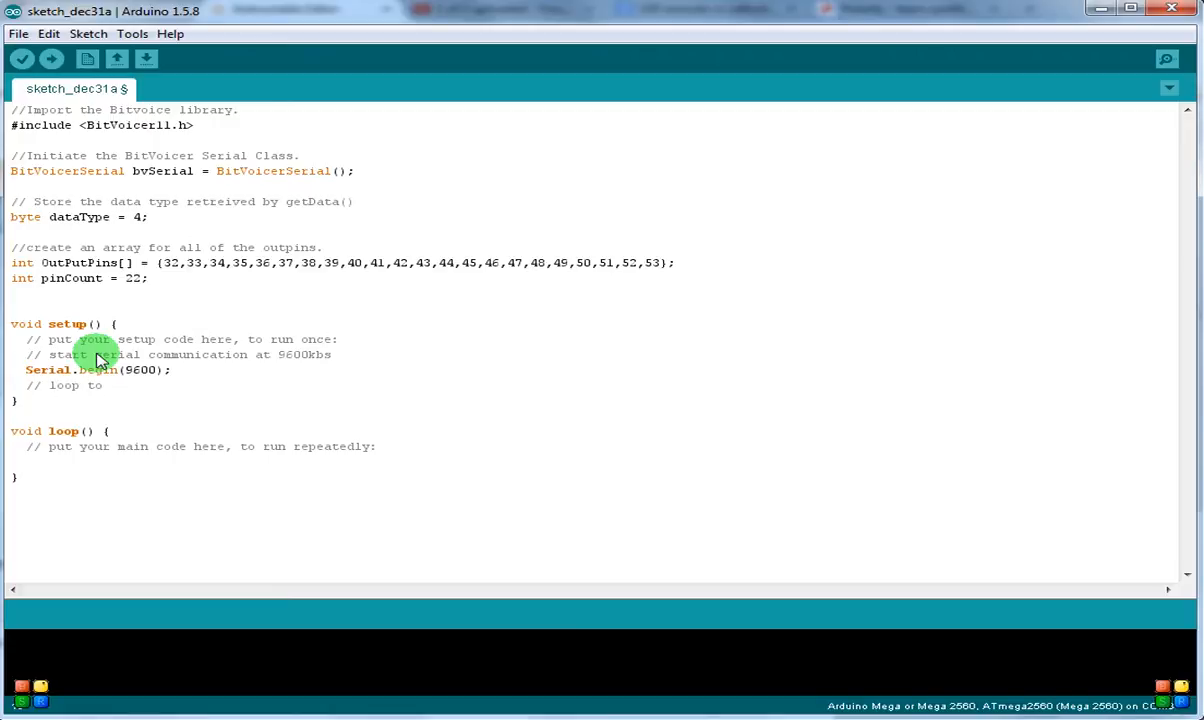
{"action": "type", "text": "set all"}
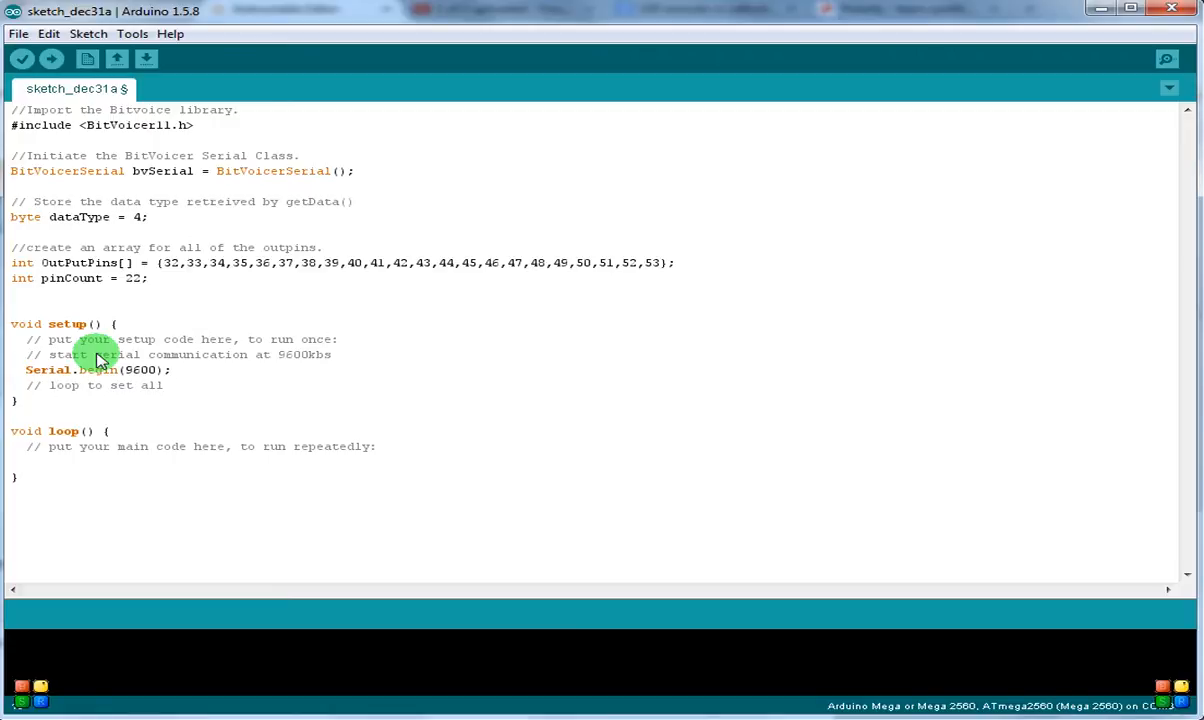
{"action": "type", "text": "pins in ar"}
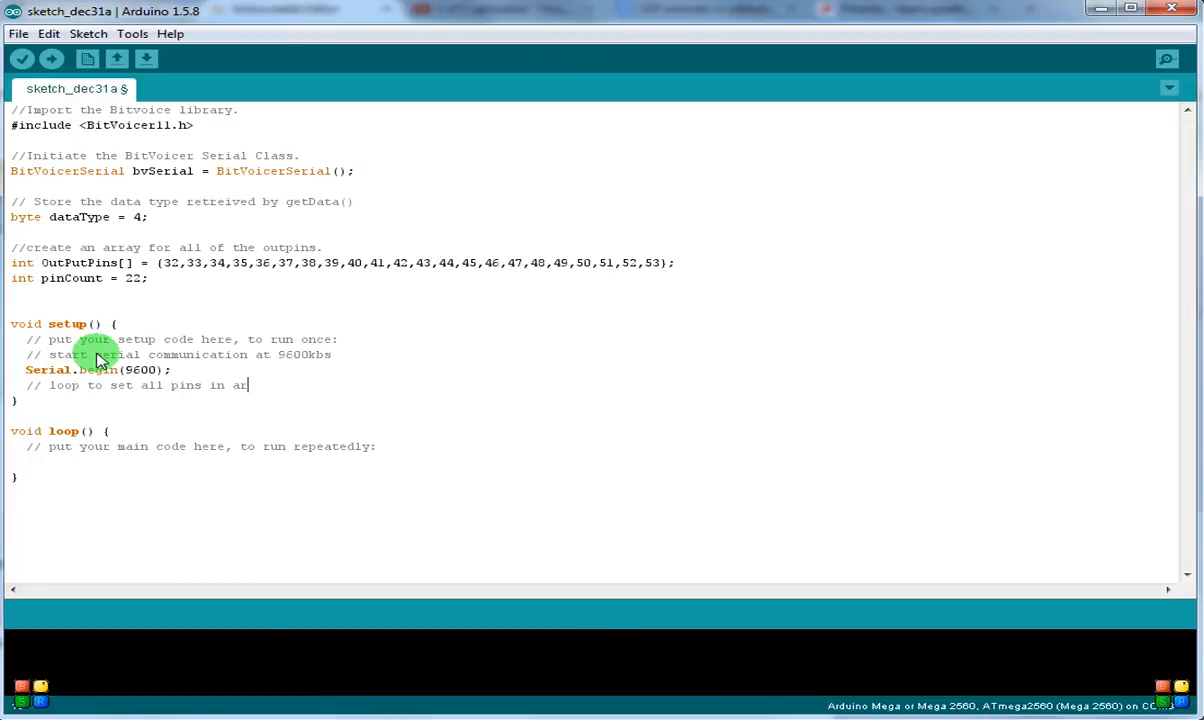
{"action": "type", "text": "ray as output"}
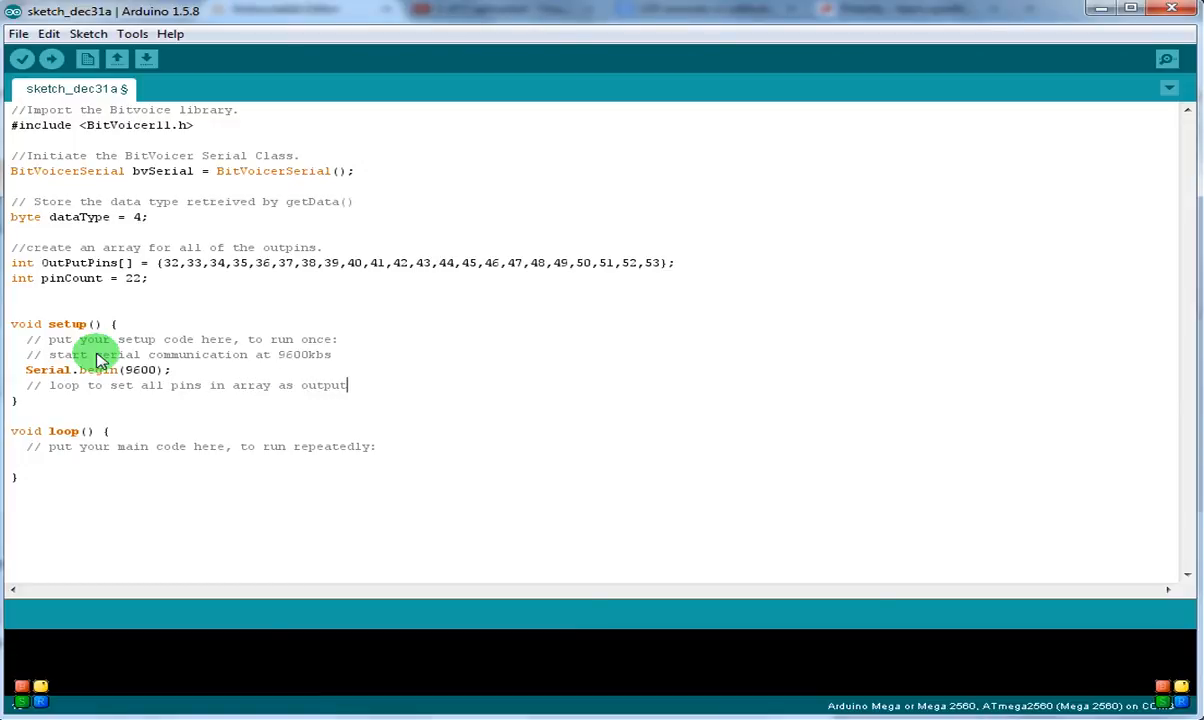
{"action": "type", "text": "s"}
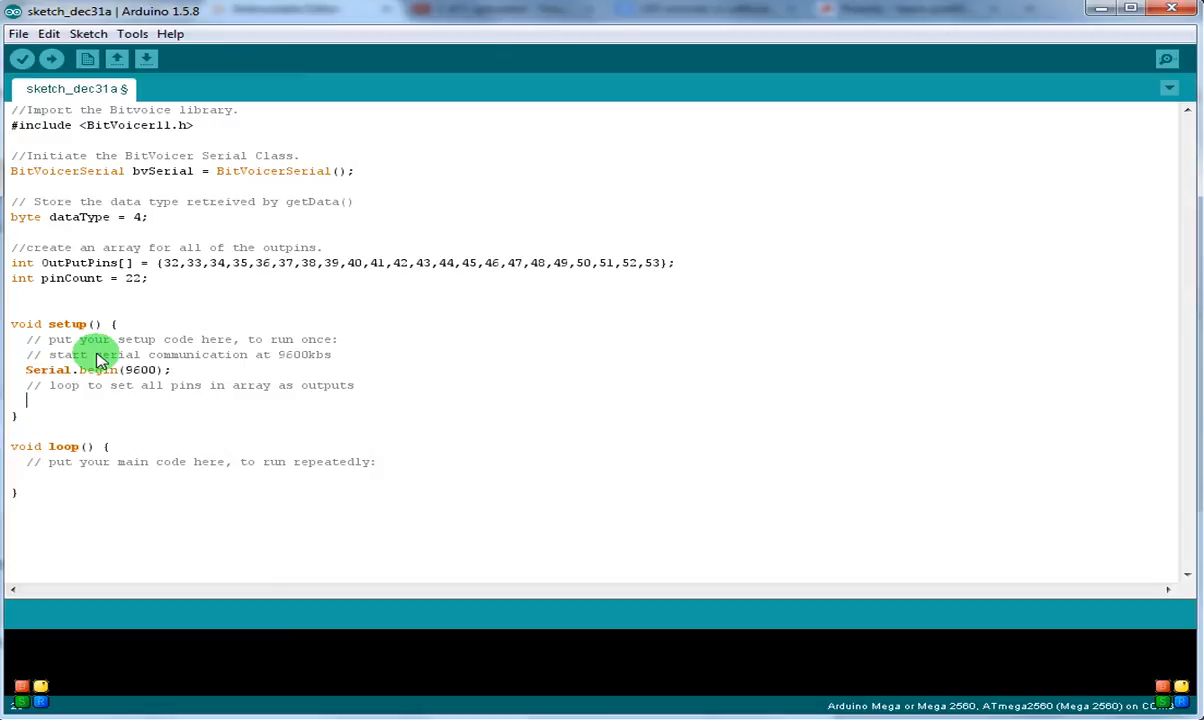
- Write the loop header for(int activePin = 0; activePin < pinCount; activePin++)
{"action": "type", "text": "for"}
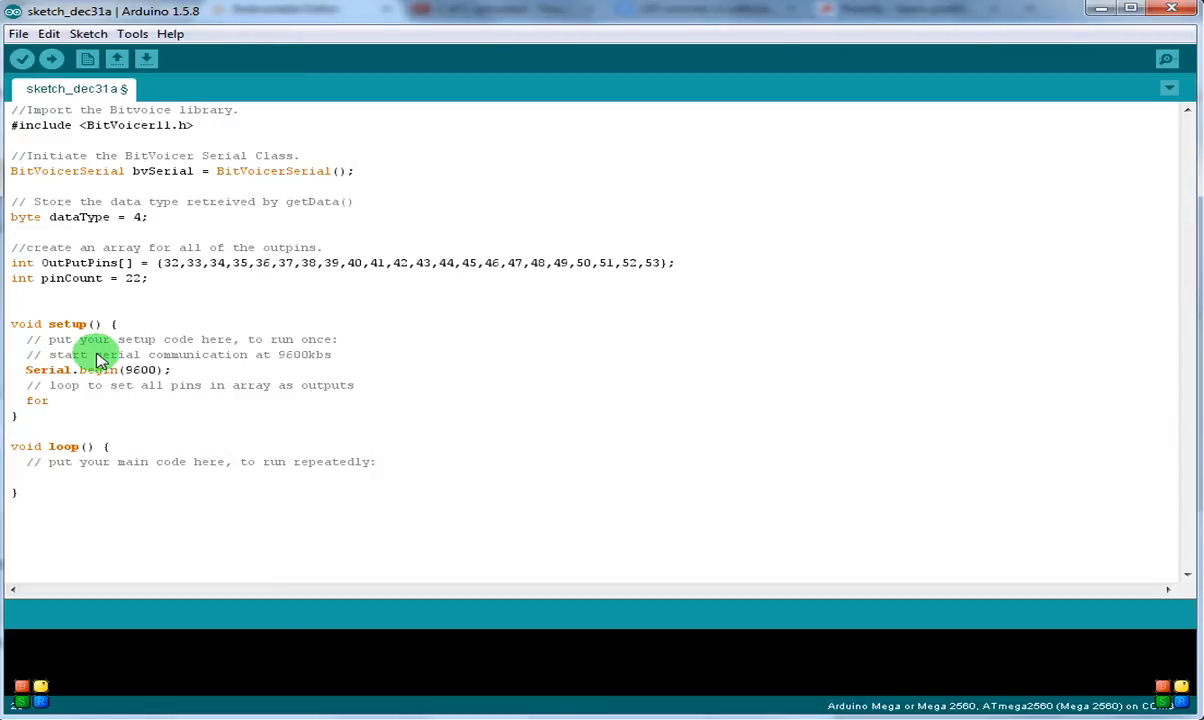
{"action": "type", "text": "(in"}
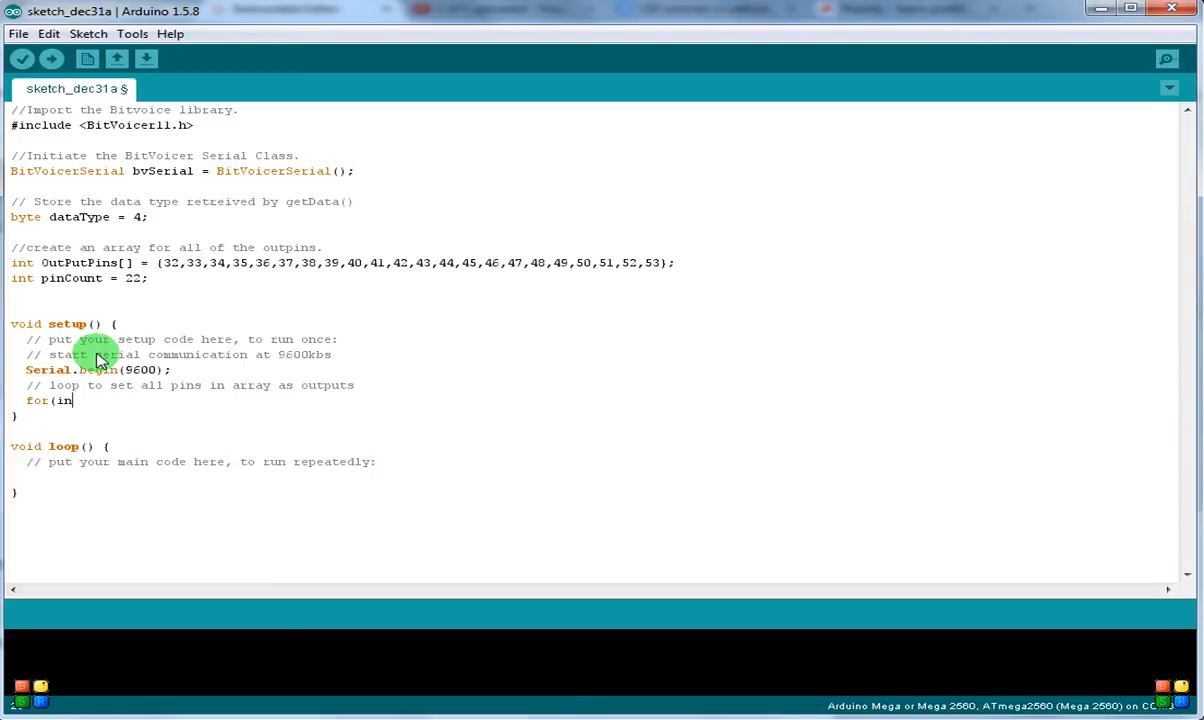
{"action": "type", "text": "t activeP"}
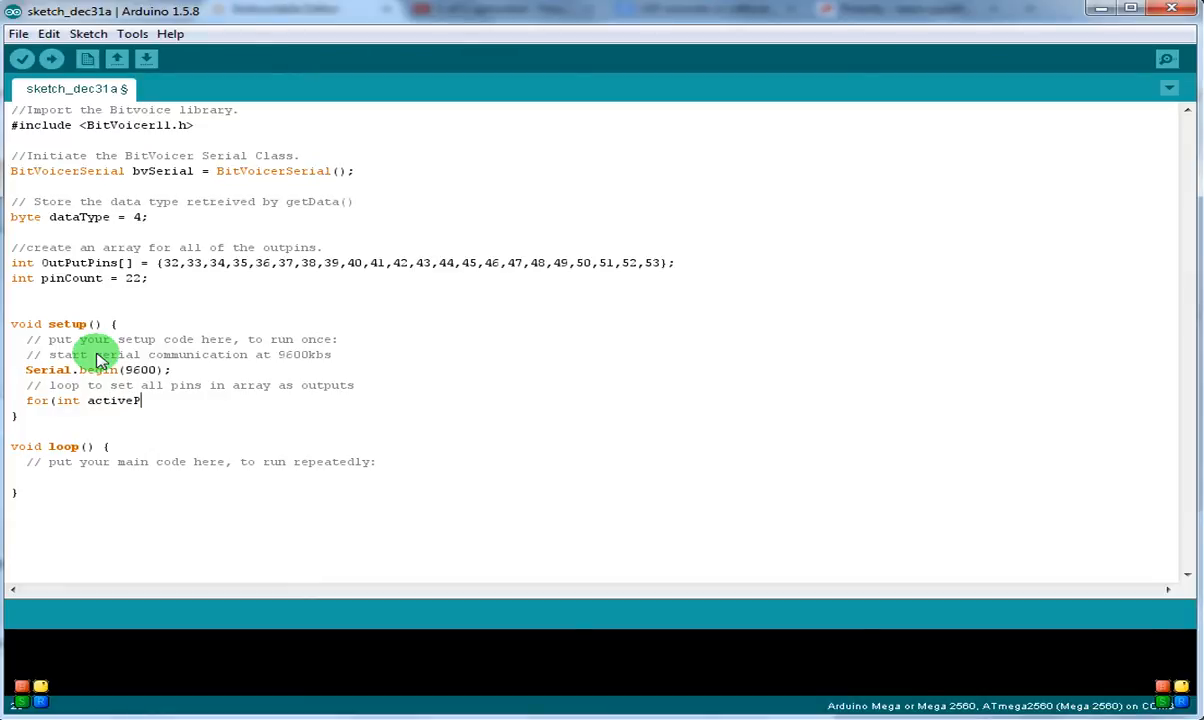
{"action": "type", "text": "in =0"}
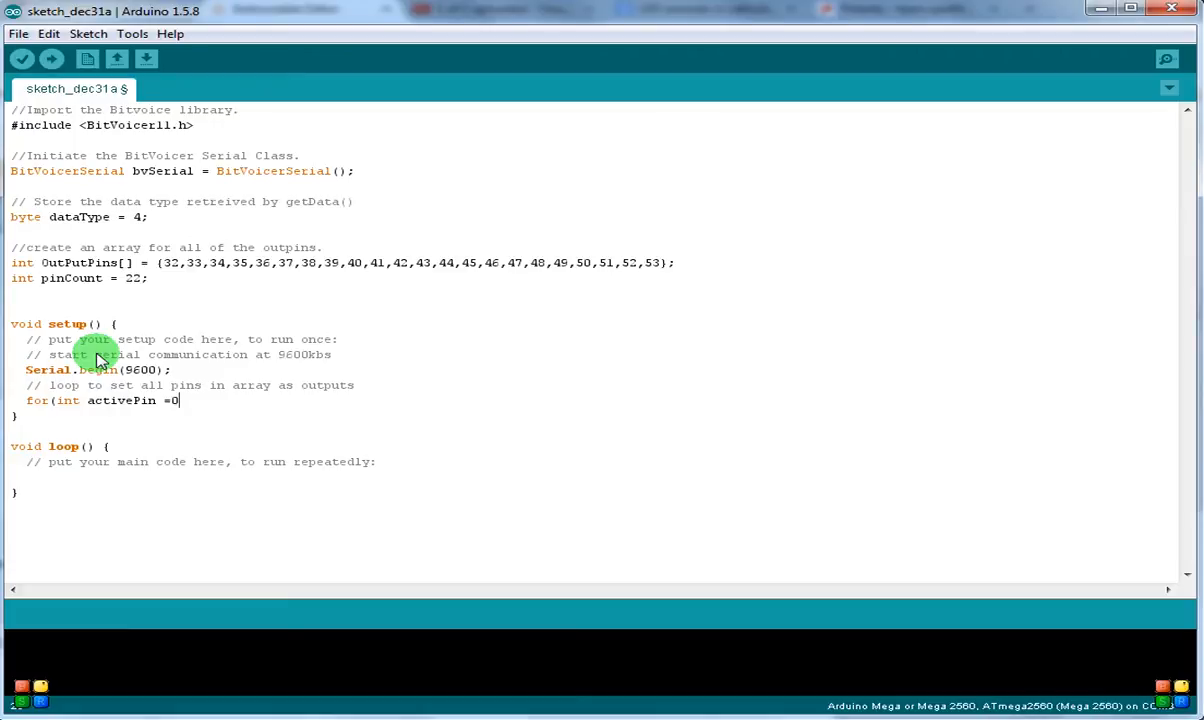
{"action": "type", "text": "; act"}
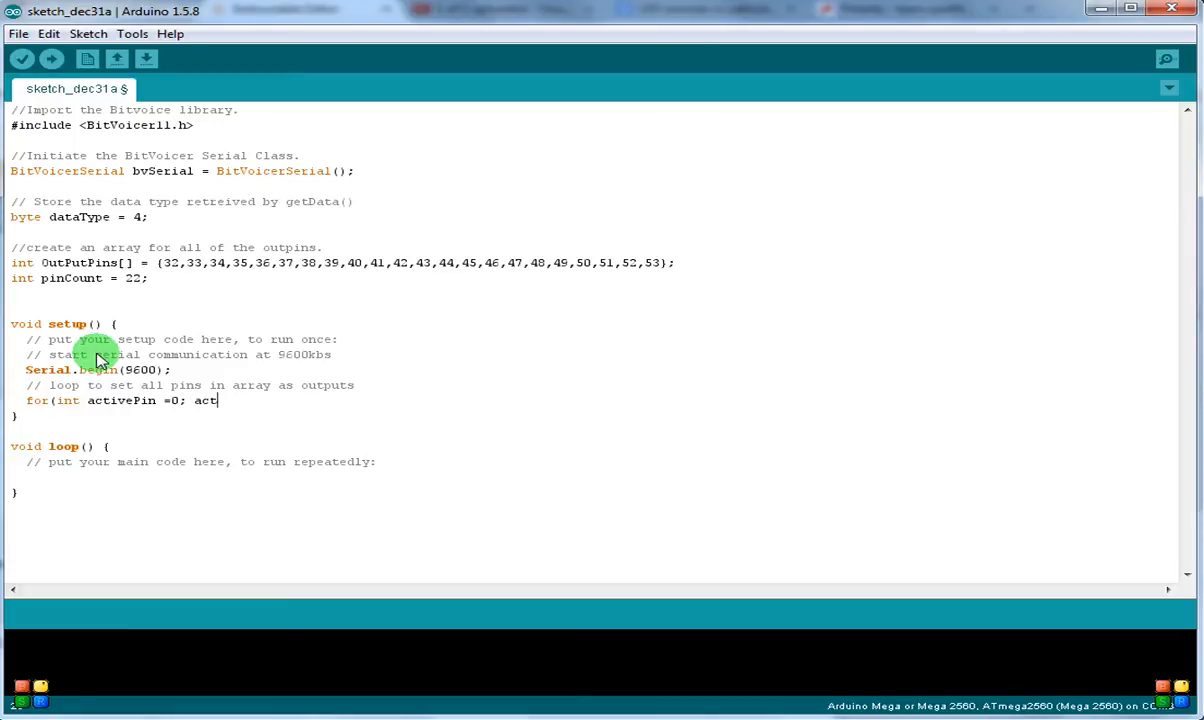
{"action": "type", "text": "ivePin"}
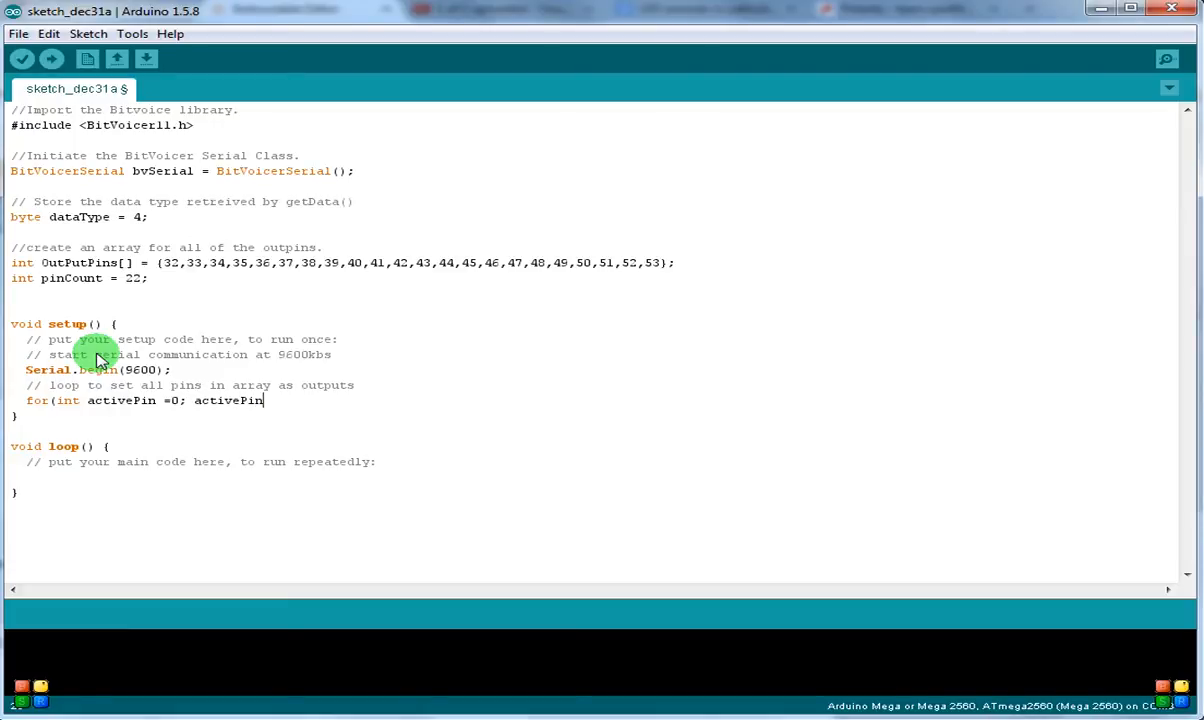
{"action": "type", "text": "<"}
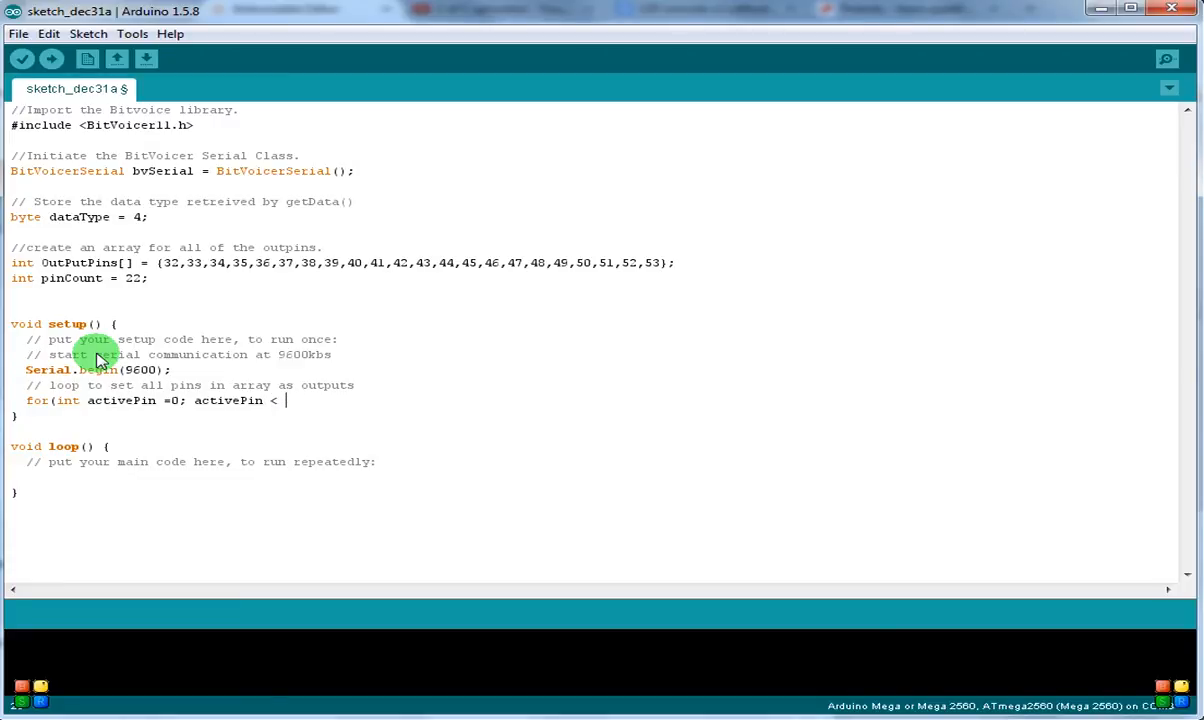
{"action": "type", "text": "pinCoun"}
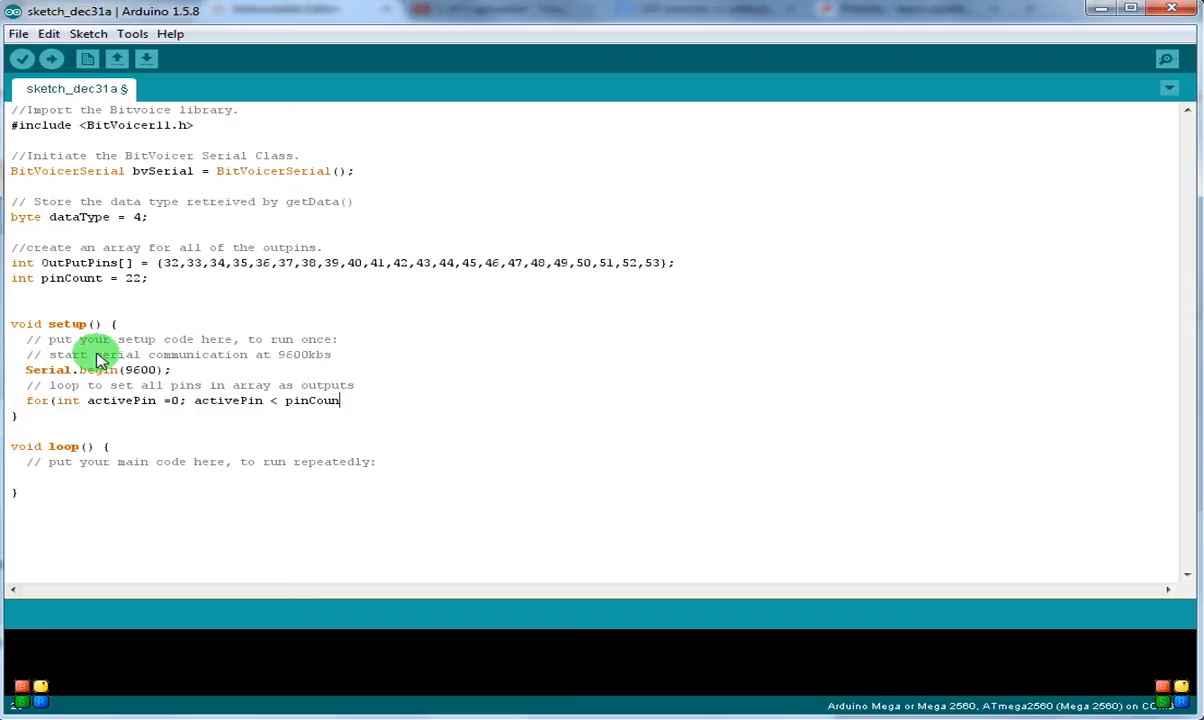
{"action": "type", "text": ";"}
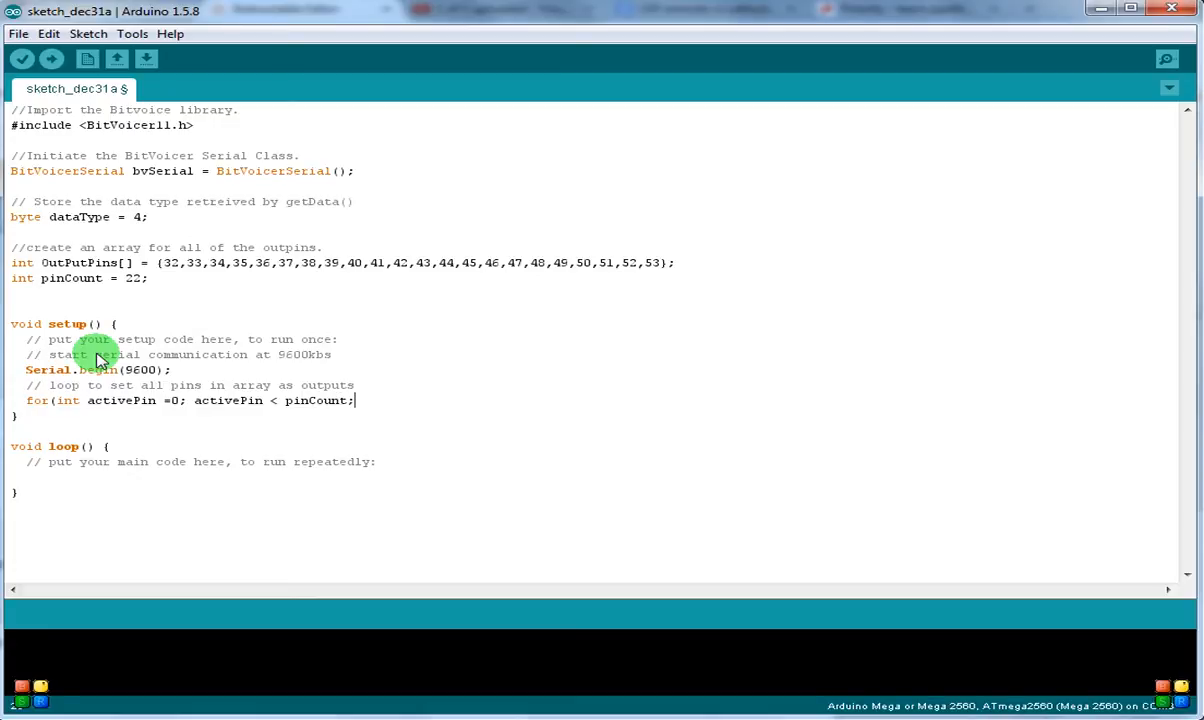
{"action": "mouse_move", "coordinate": [80, 278]}
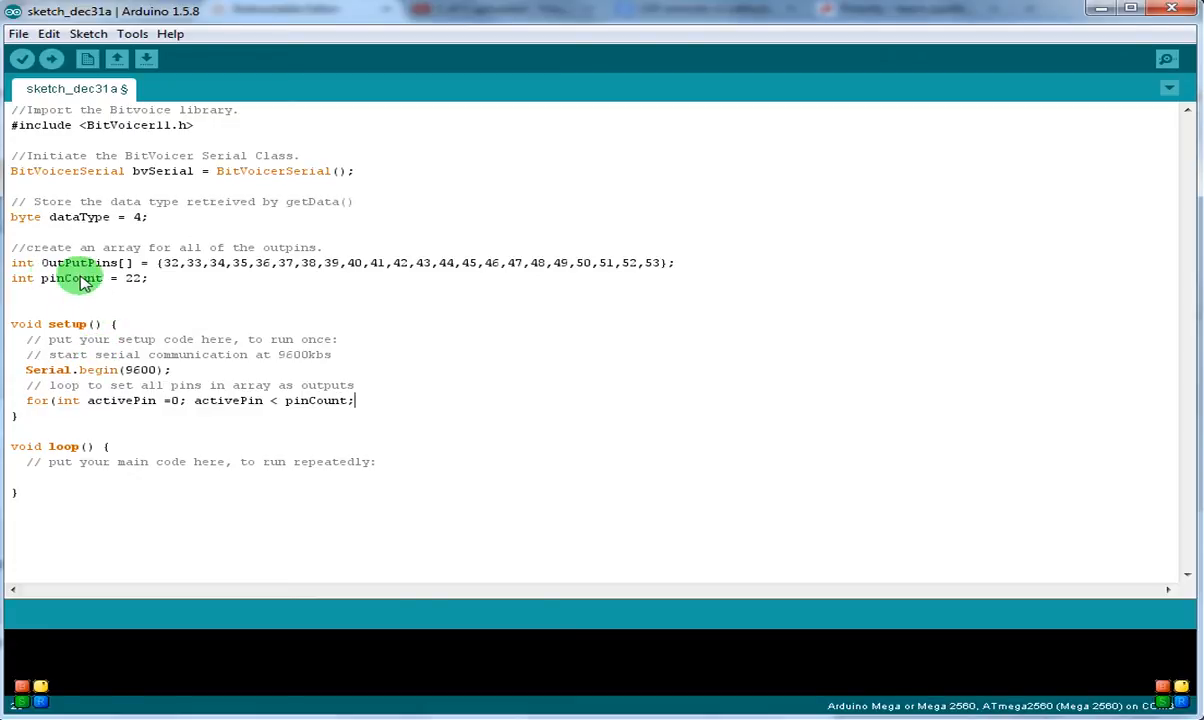
{"action": "mouse_move", "coordinate": [360, 400]}
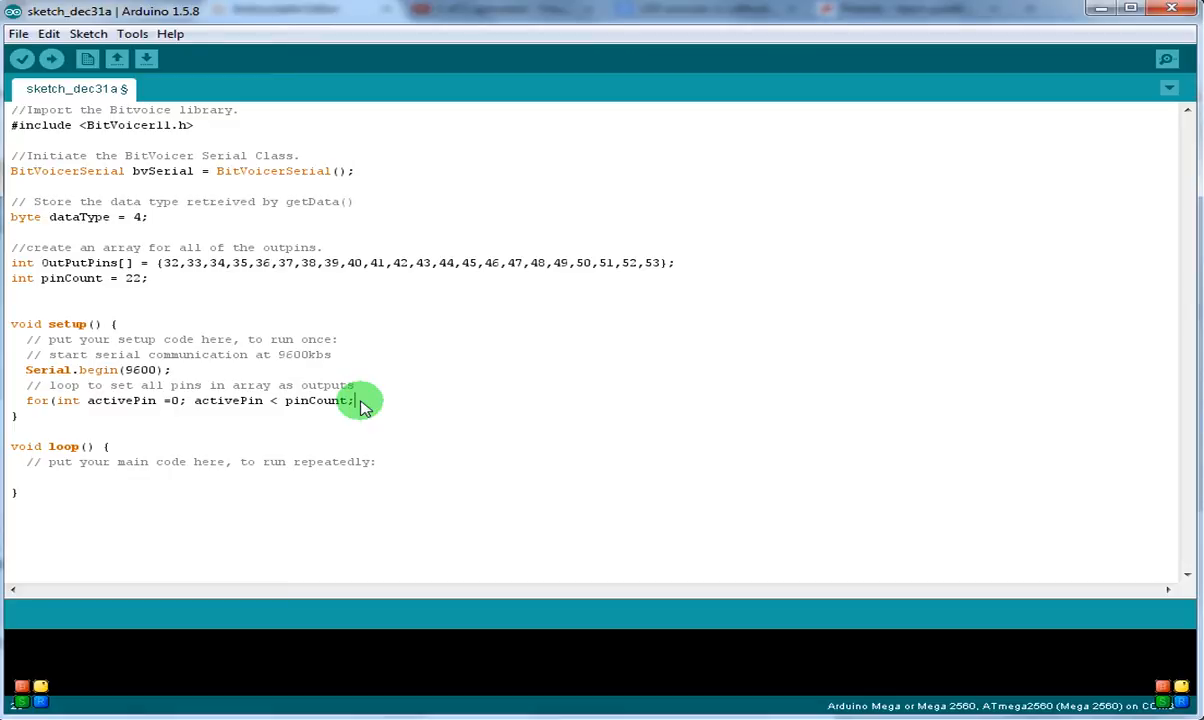
{"action": "type", "text": "activePin"}
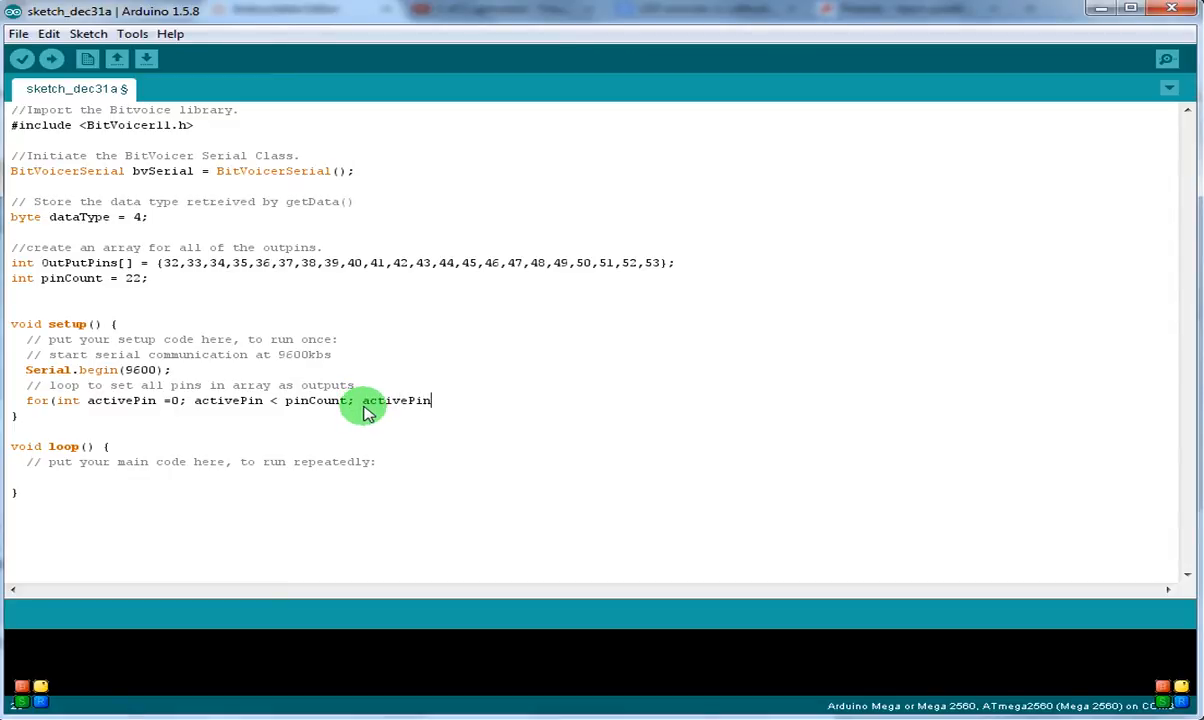
{"action": "type", "text": "++) {"}
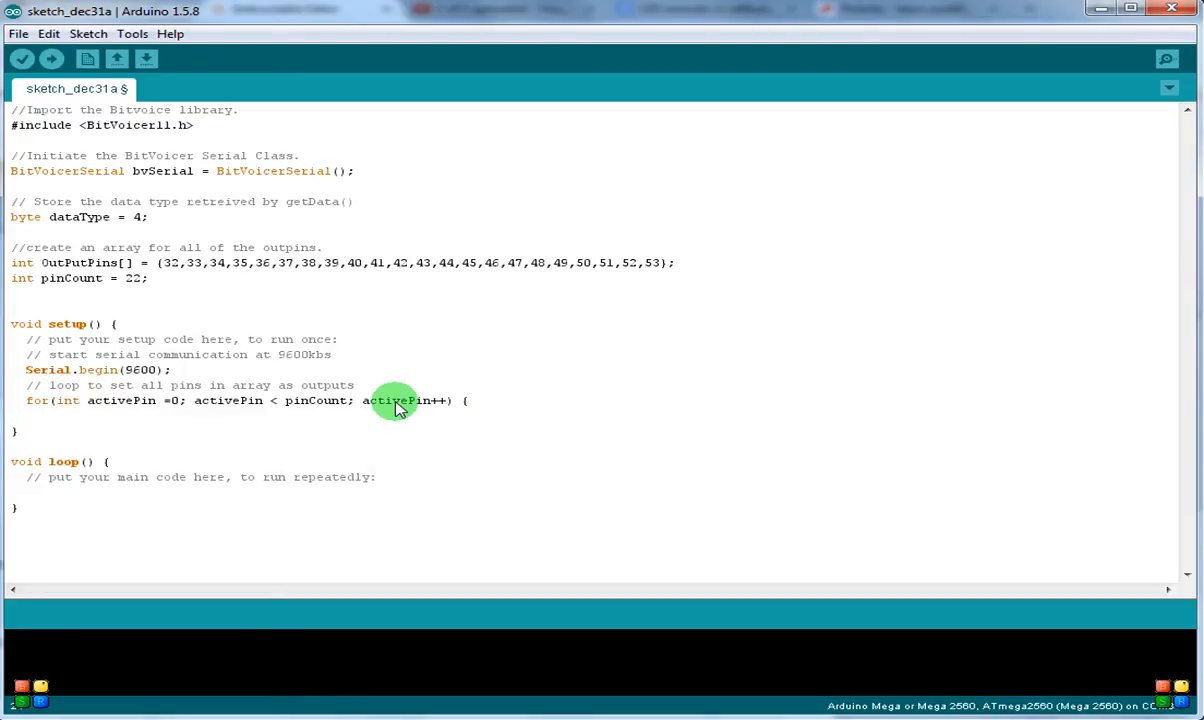
- Fill the for loop body with pinMode(OutPutPins[activePin], OUTPUT); and close it
{"action": "type", "text": "pin"}
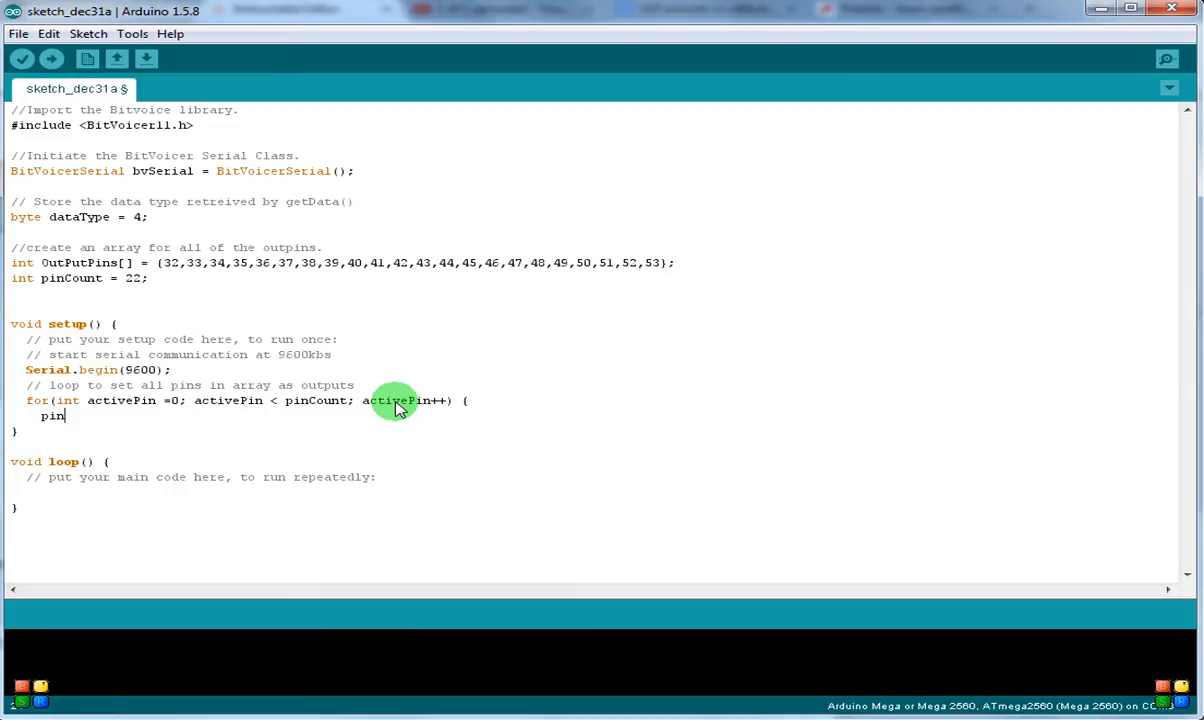
{"action": "type", "text": "Mode("}
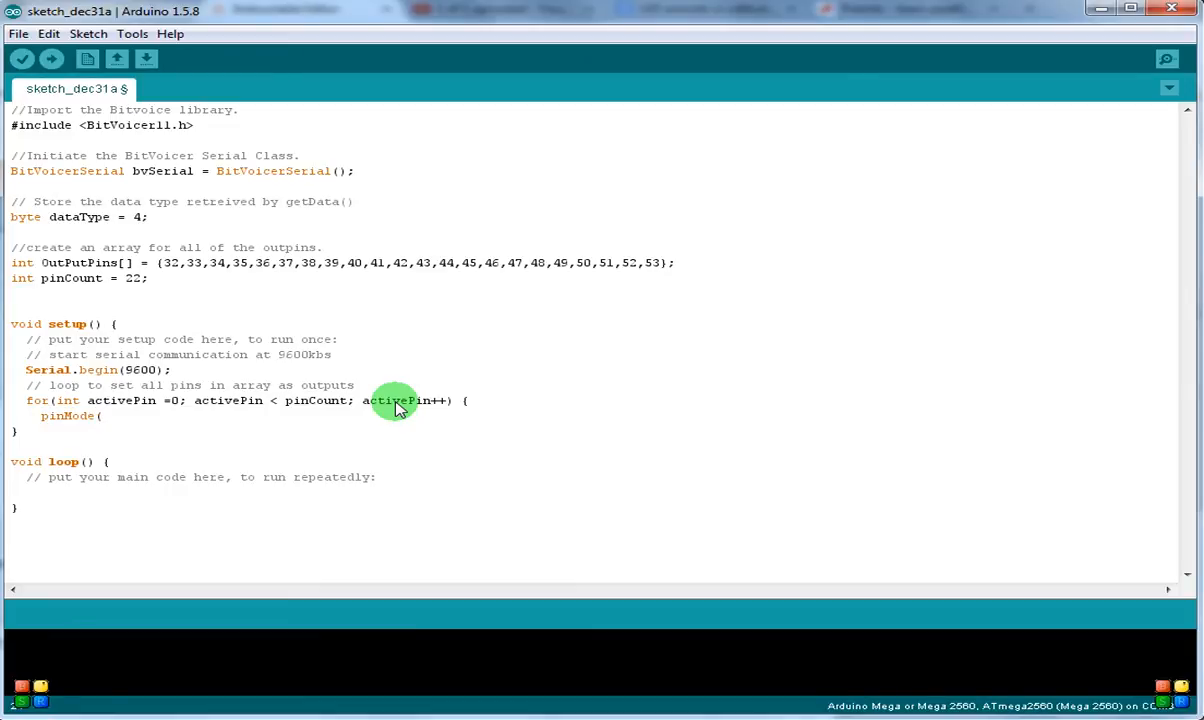
{"action": "type", "text": "OutPu"}
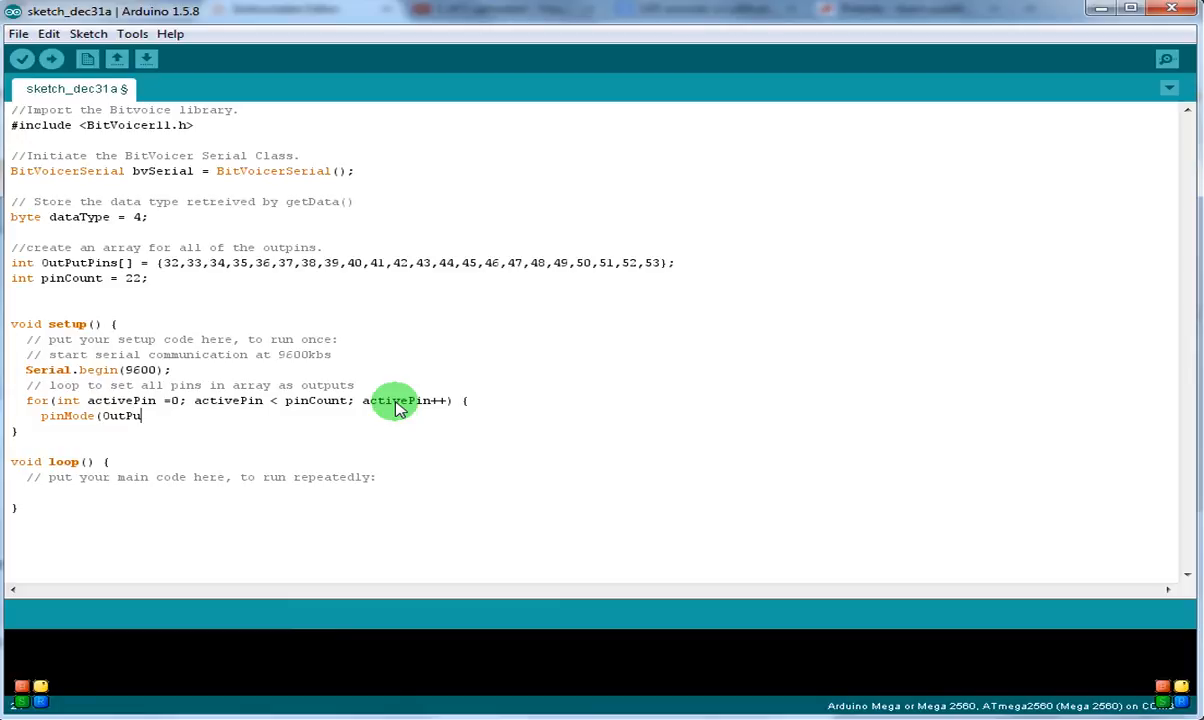
{"action": "type", "text": "tPin"}
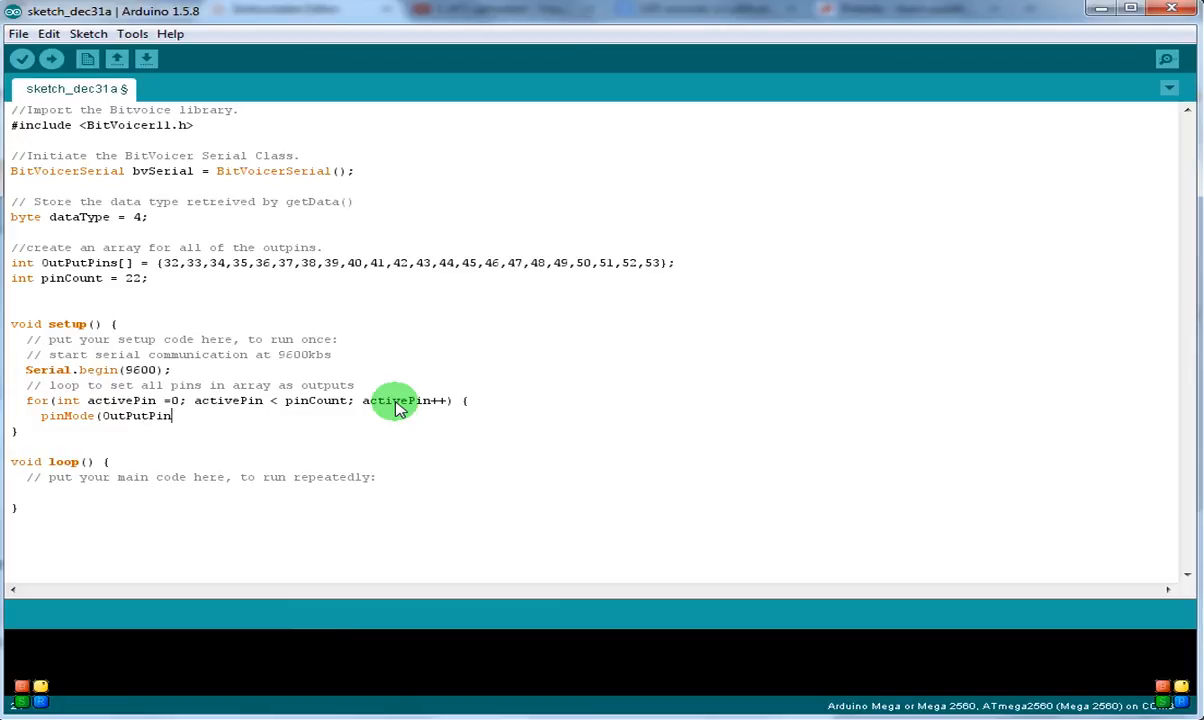
{"action": "type", "text": "s"}
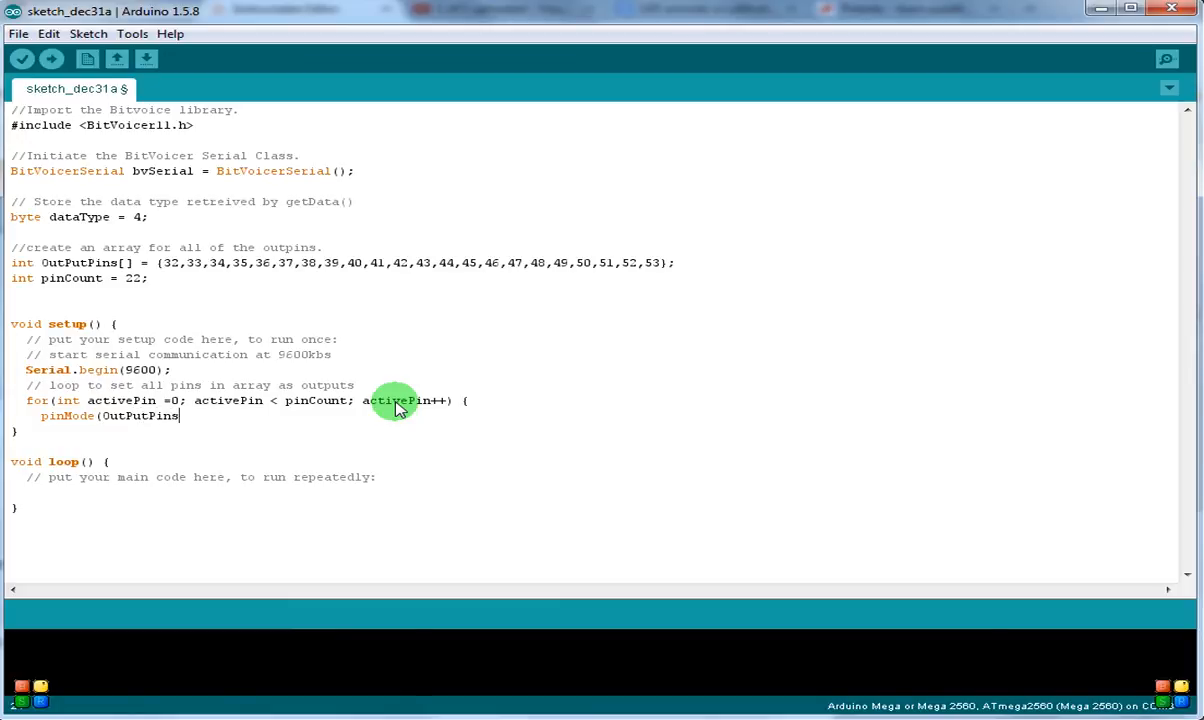
{"action": "mouse_move", "coordinate": [30, 462]}
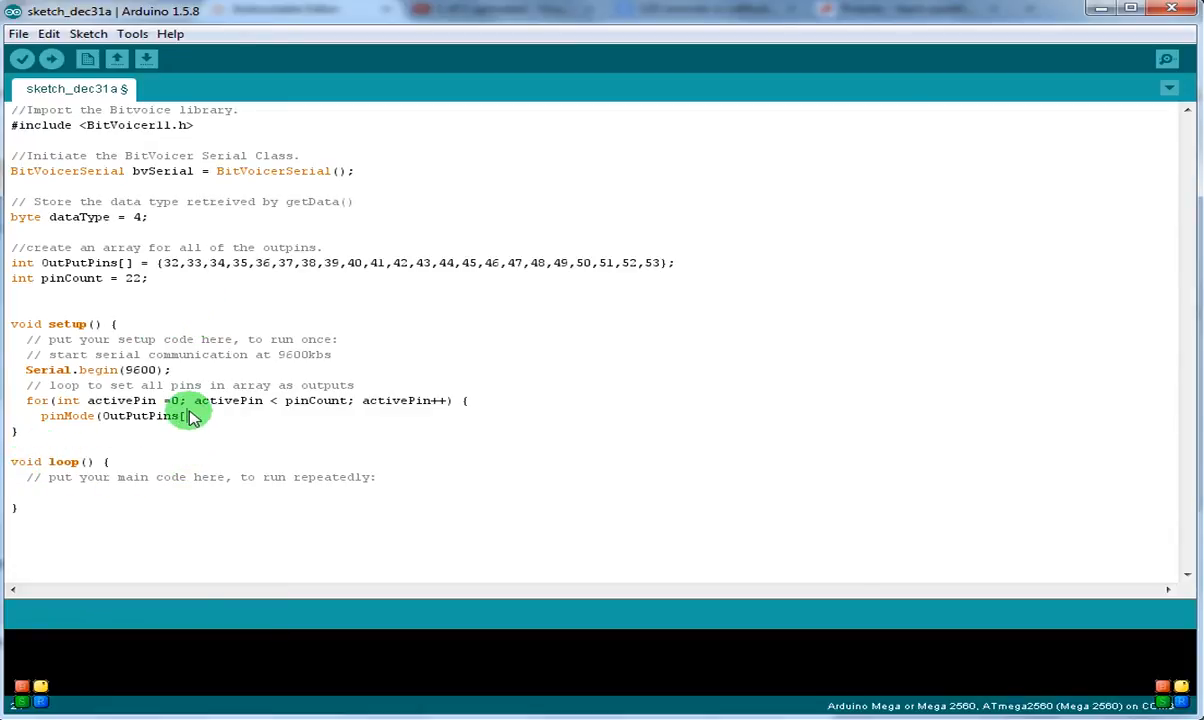
{"action": "type", "text": "activePin"}
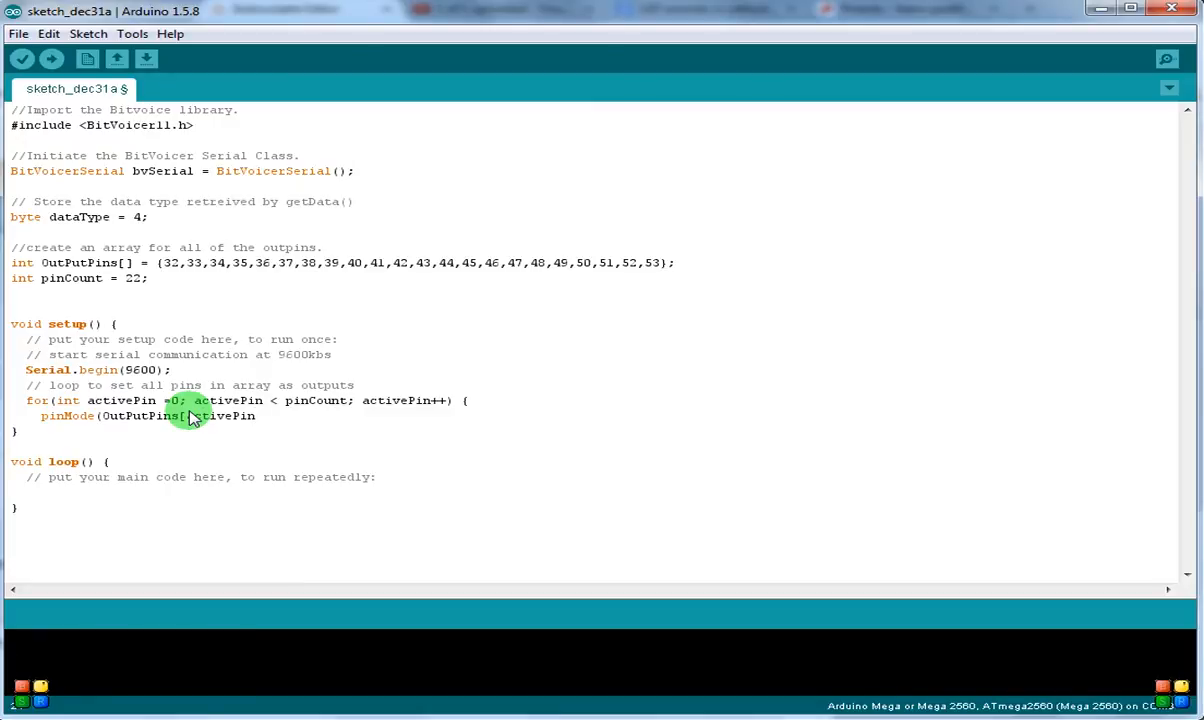
{"action": "type", "text": ",0"}
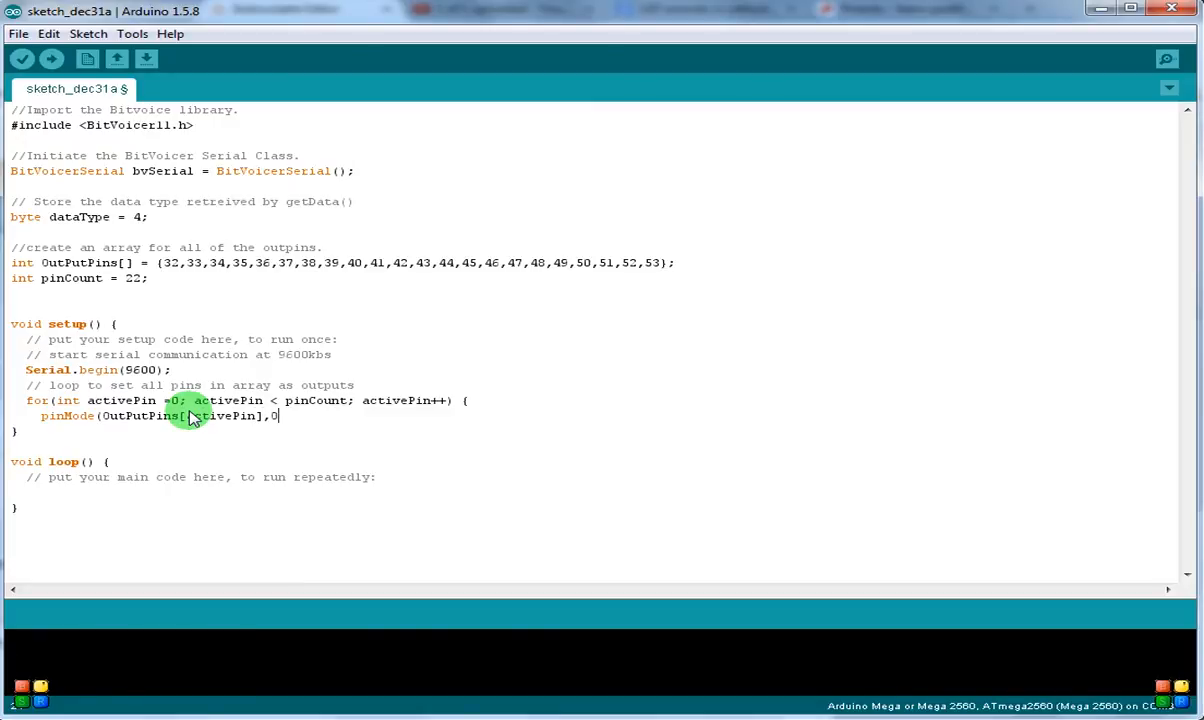
{"action": "type", "text": "UTPUT"}
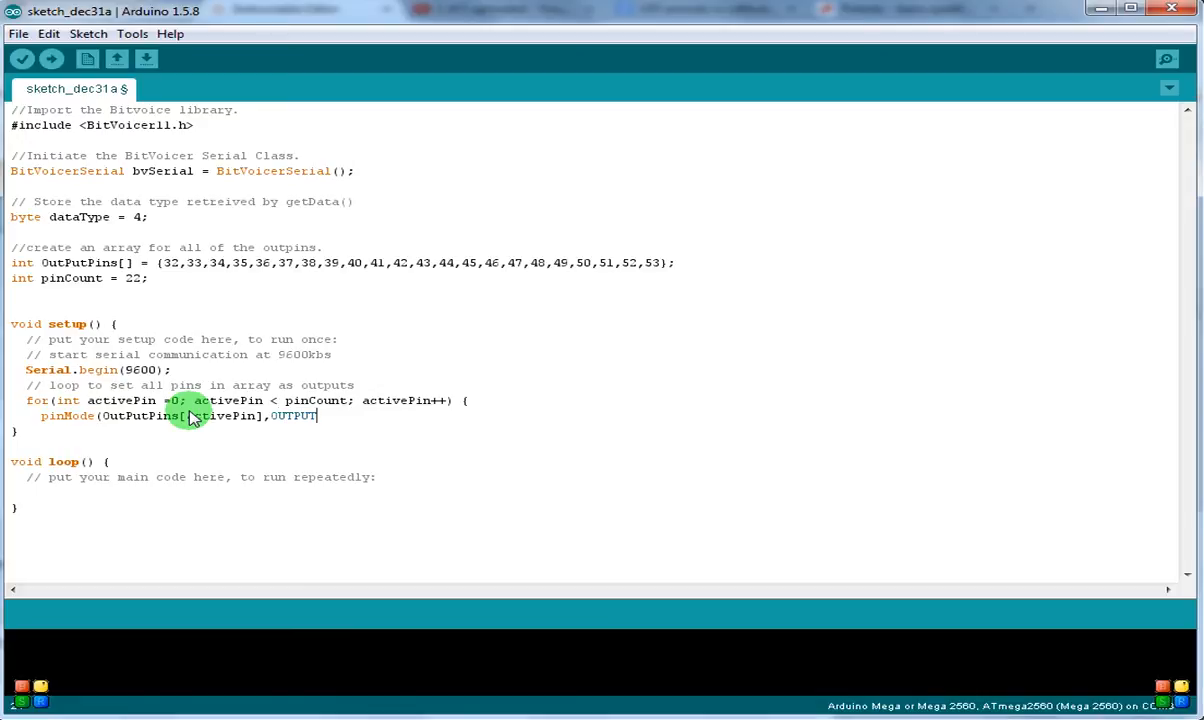
{"action": "type", "text": ");"}
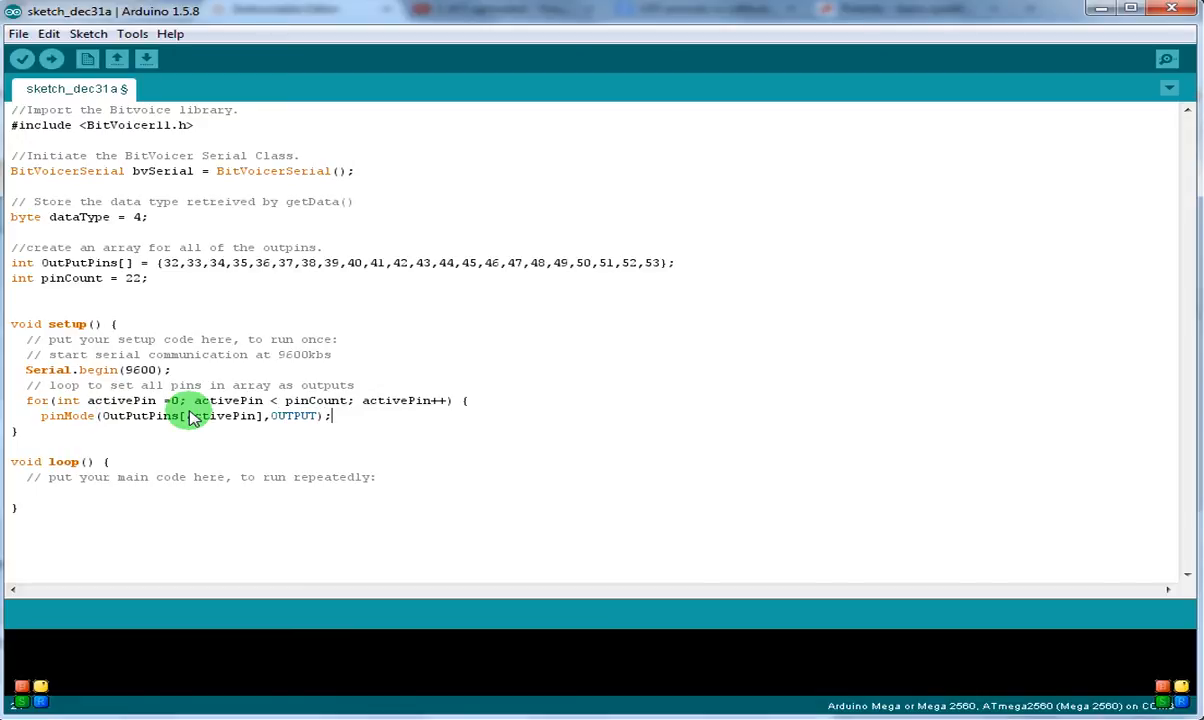
{"action": "mouse_move", "coordinate": [55, 430]}
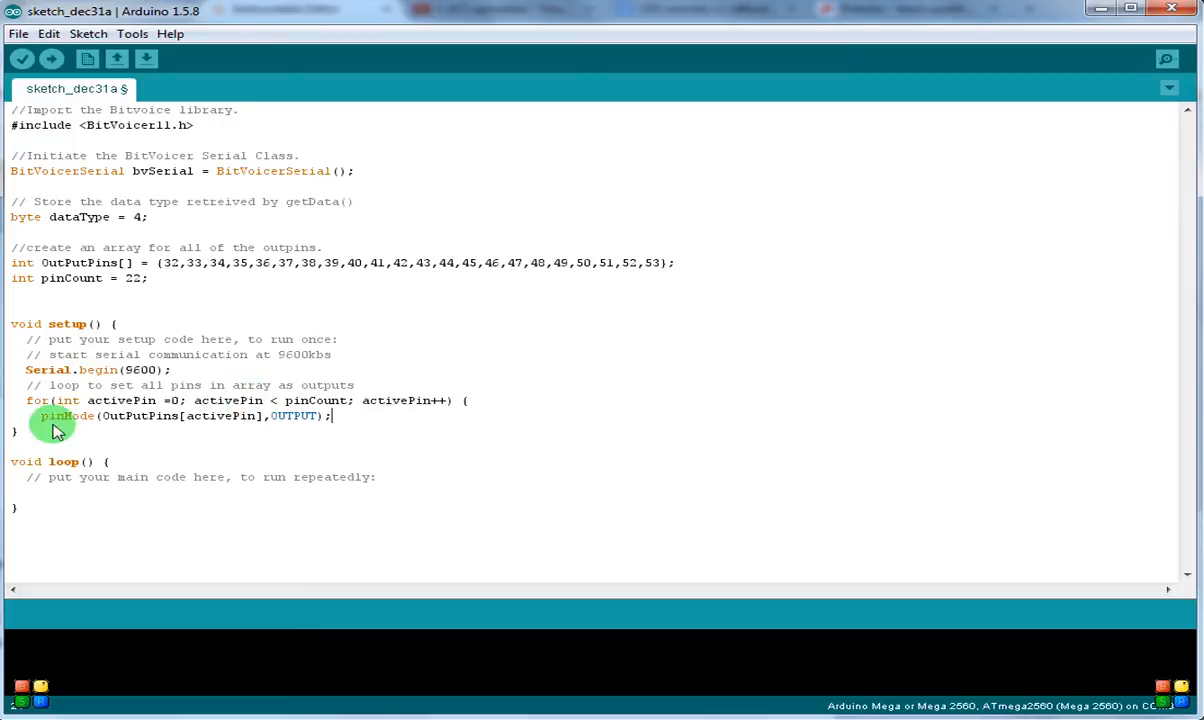
{"action": "mouse_move", "coordinate": [258, 430]}
{"action": "type", "text": "}"}
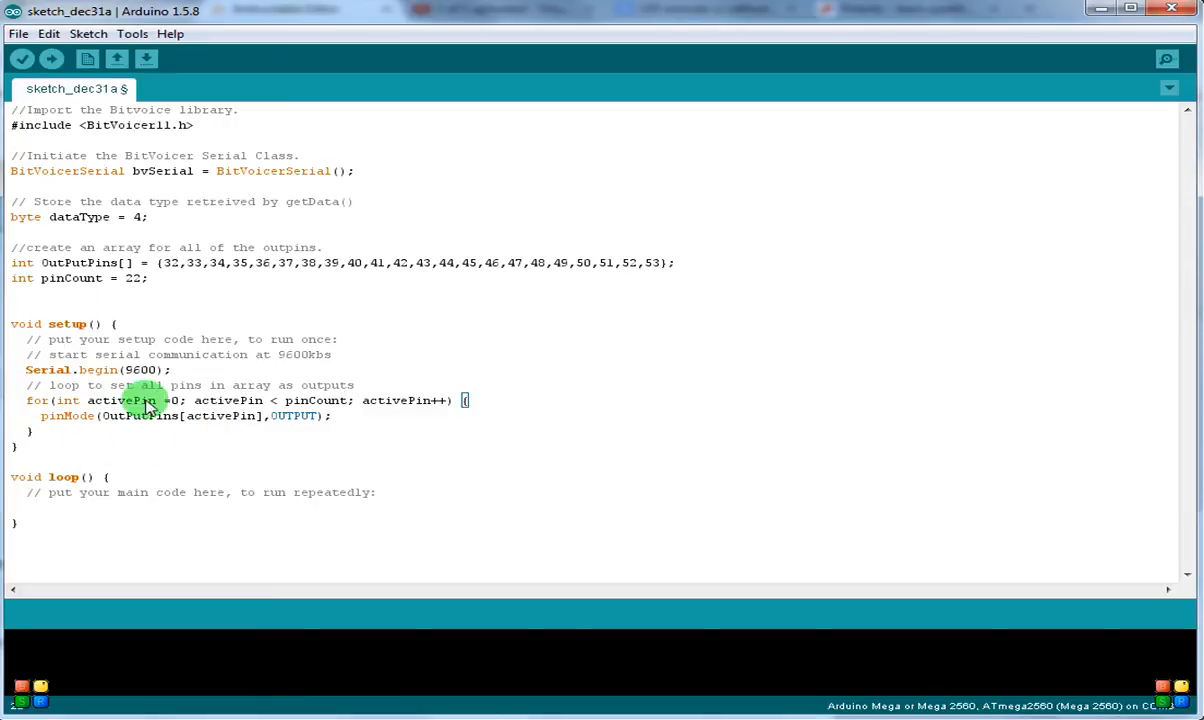
{"action": "mouse_move", "coordinate": [62, 527]}
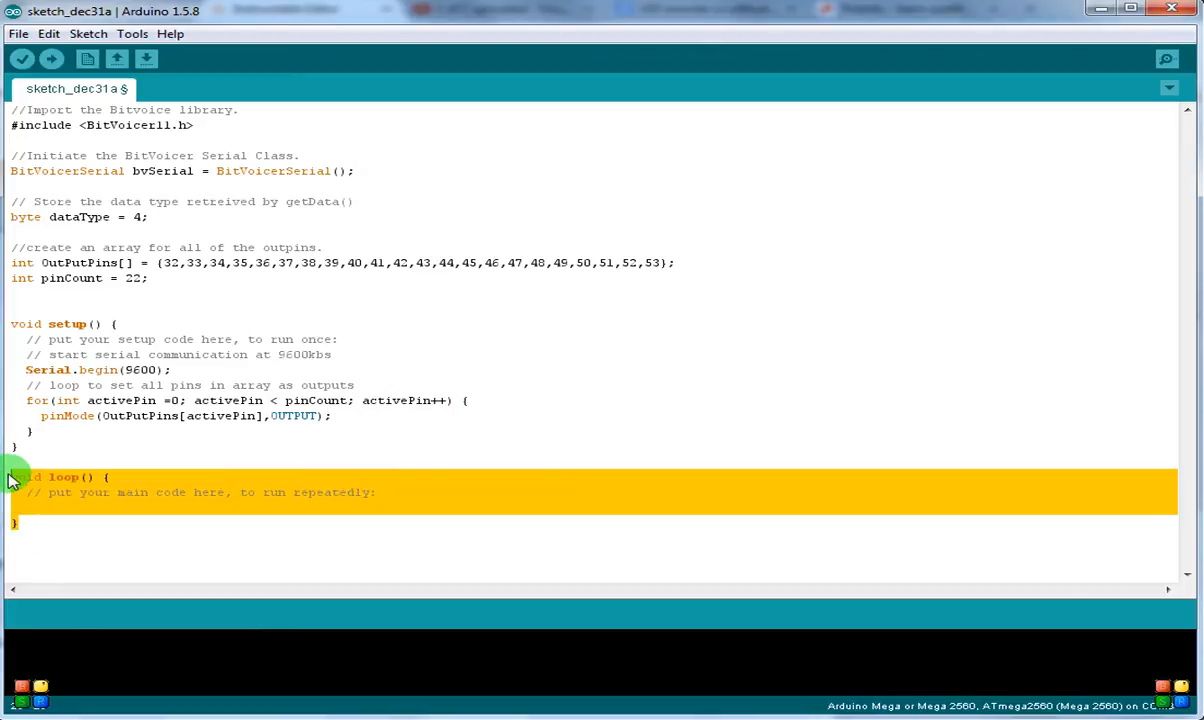
{"action": "mouse_move", "coordinate": [100, 510]}
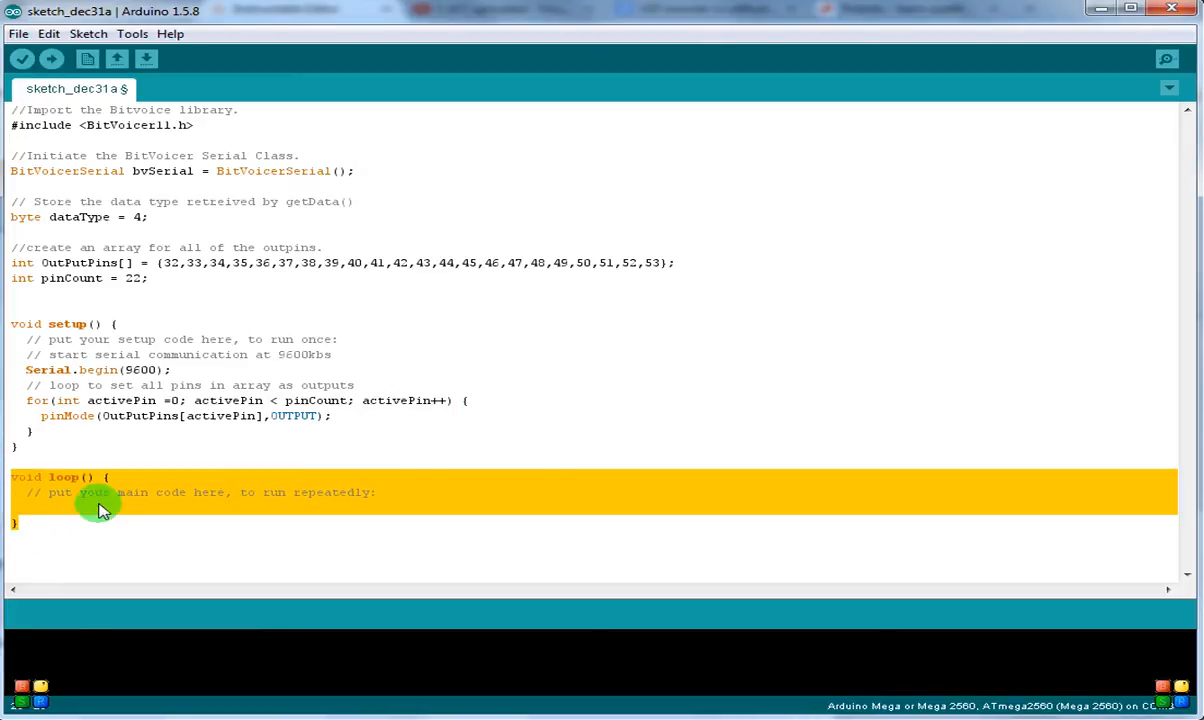
- Below loop(), write void serialEvent() with braces and begin typing dataType
{"action": "left_click", "coordinate": [75, 527]}
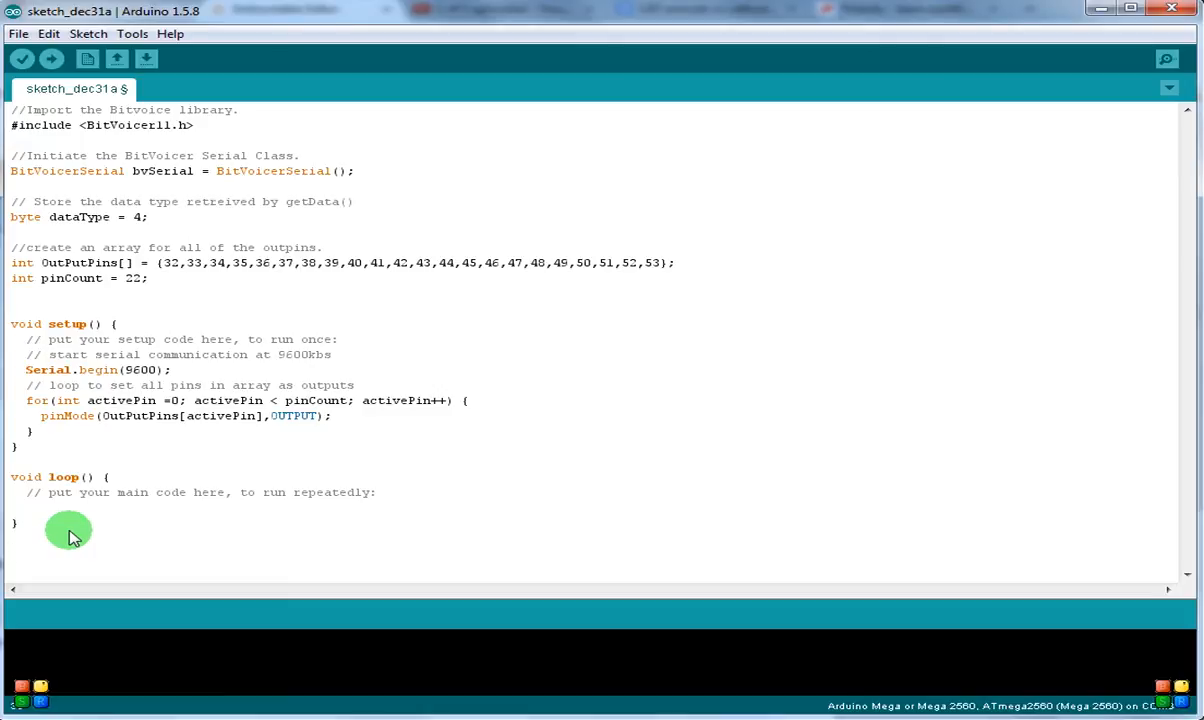
{"action": "type", "text": "void"}
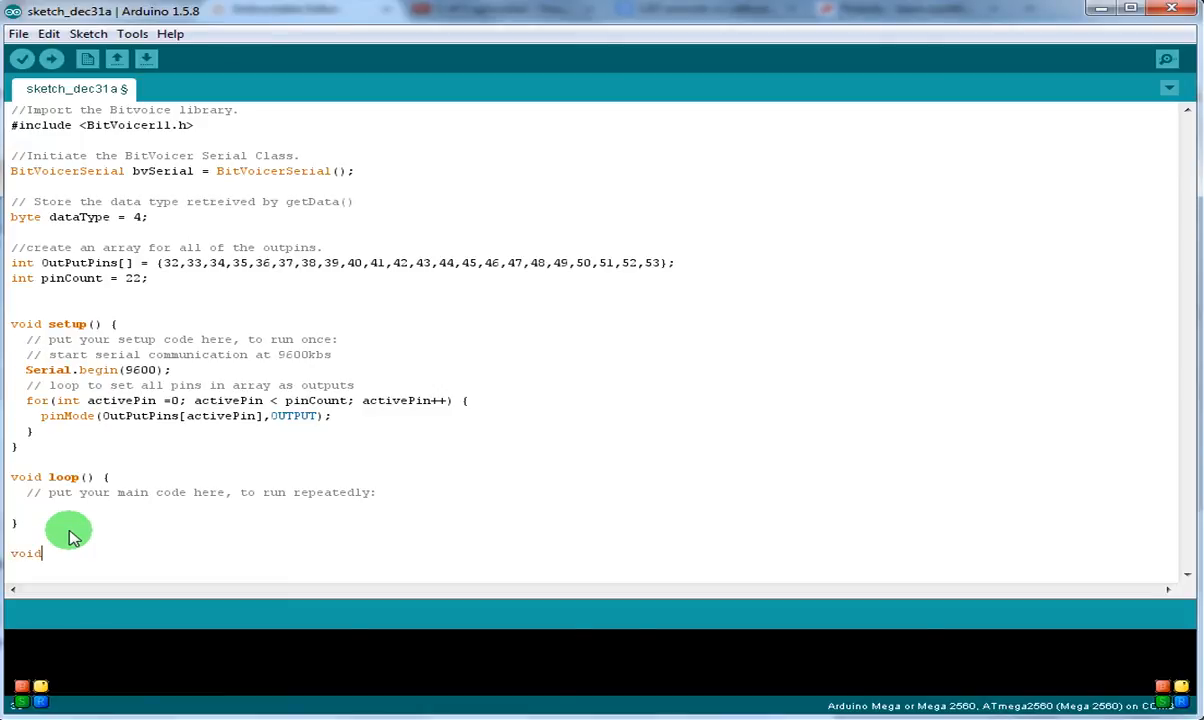
{"action": "type", "text": "serial"}
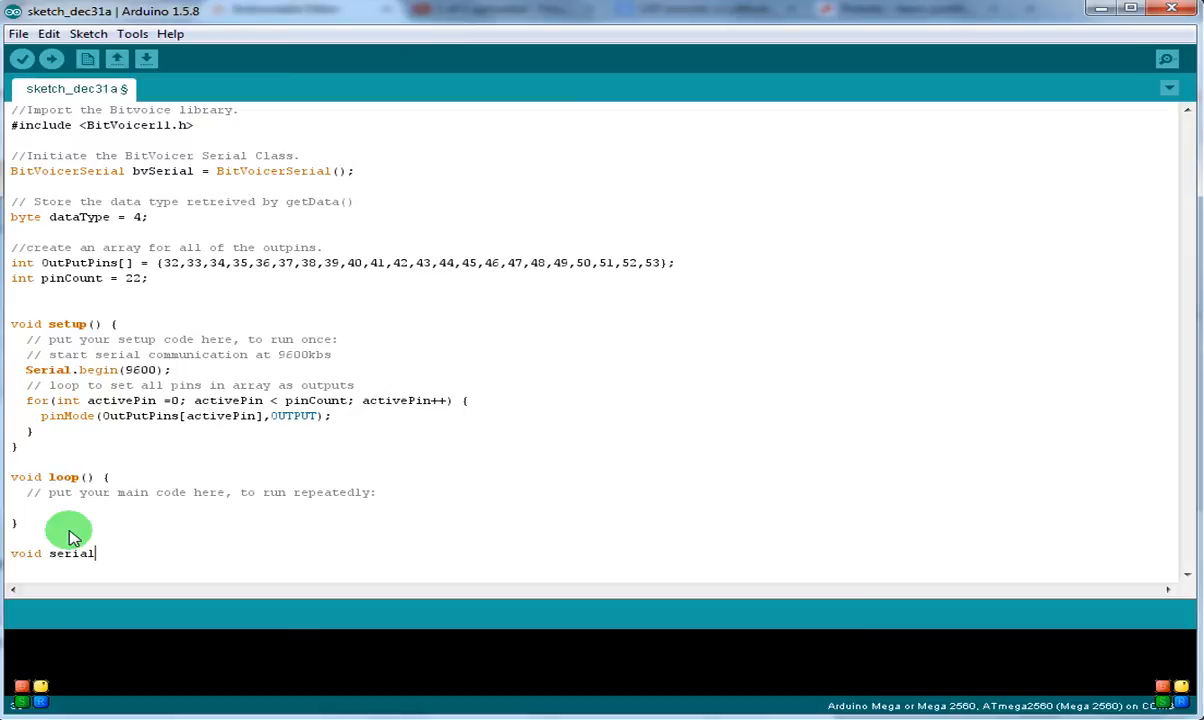
{"action": "type", "text": "Event"}
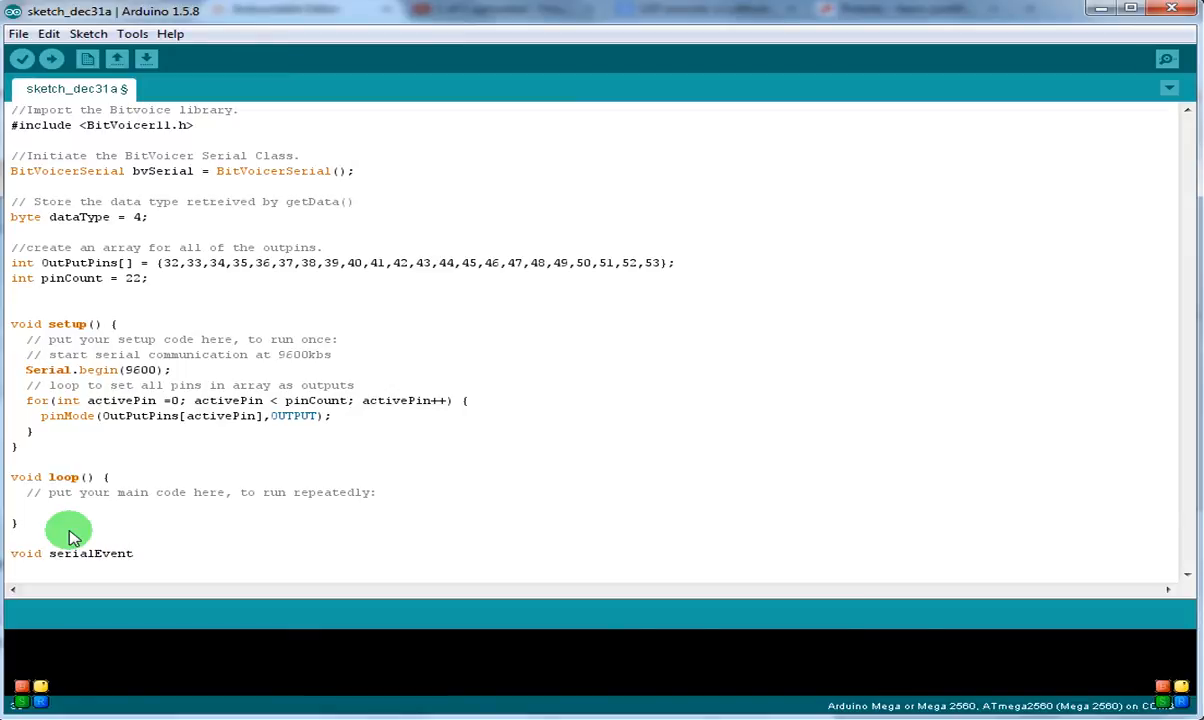
{"action": "type", "text": "()"}
{"action": "type", "text": "{"}
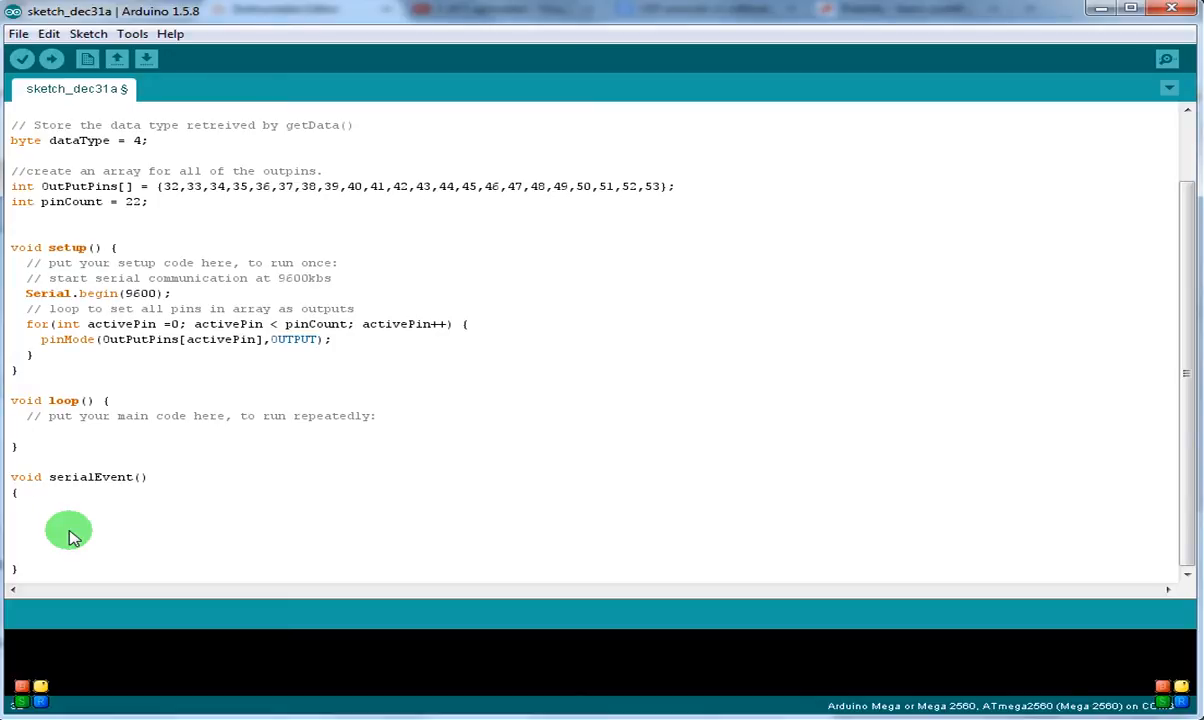
{"action": "type", "text": "data"}
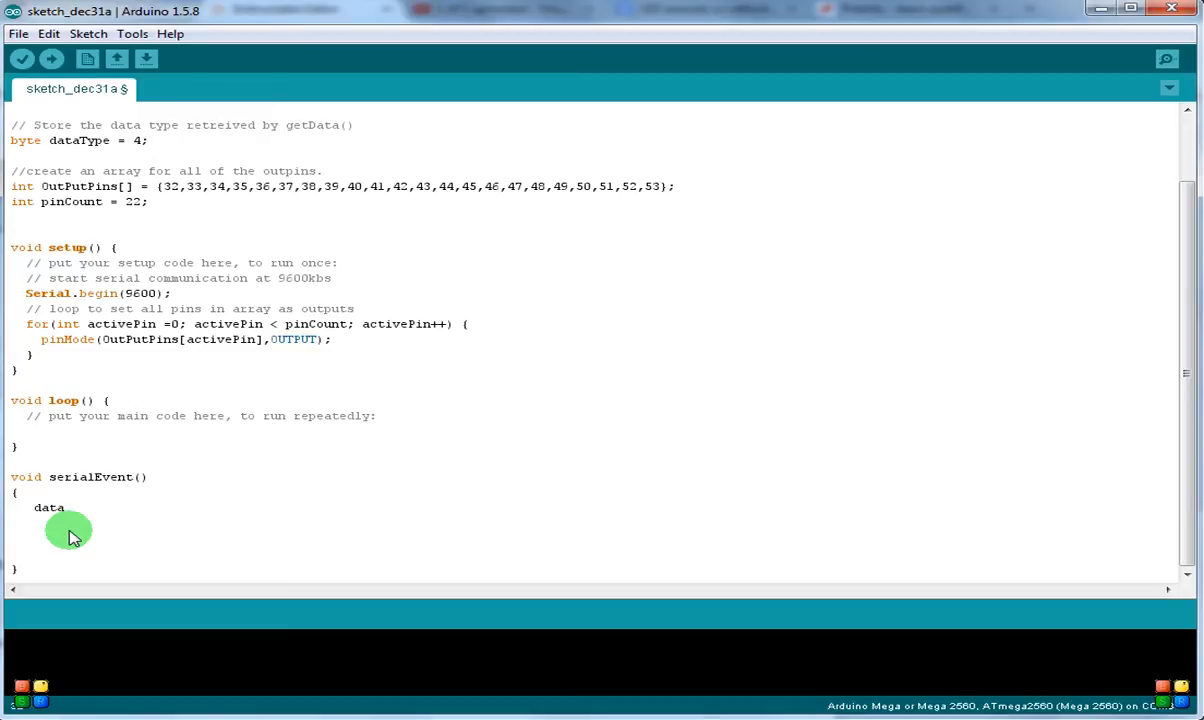
{"action": "type", "text": "Type"}
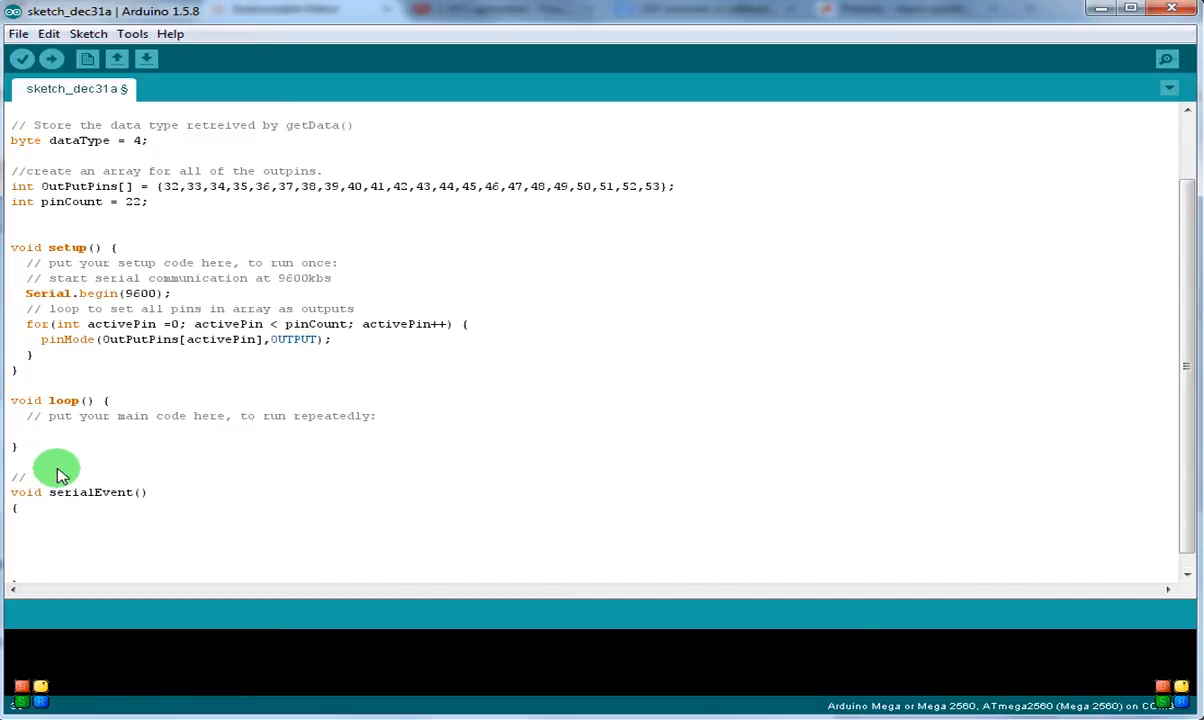
- Type a draft comment explaining serialEvent runs whenever serial data is available
{"action": "type", "text": "this functi"}
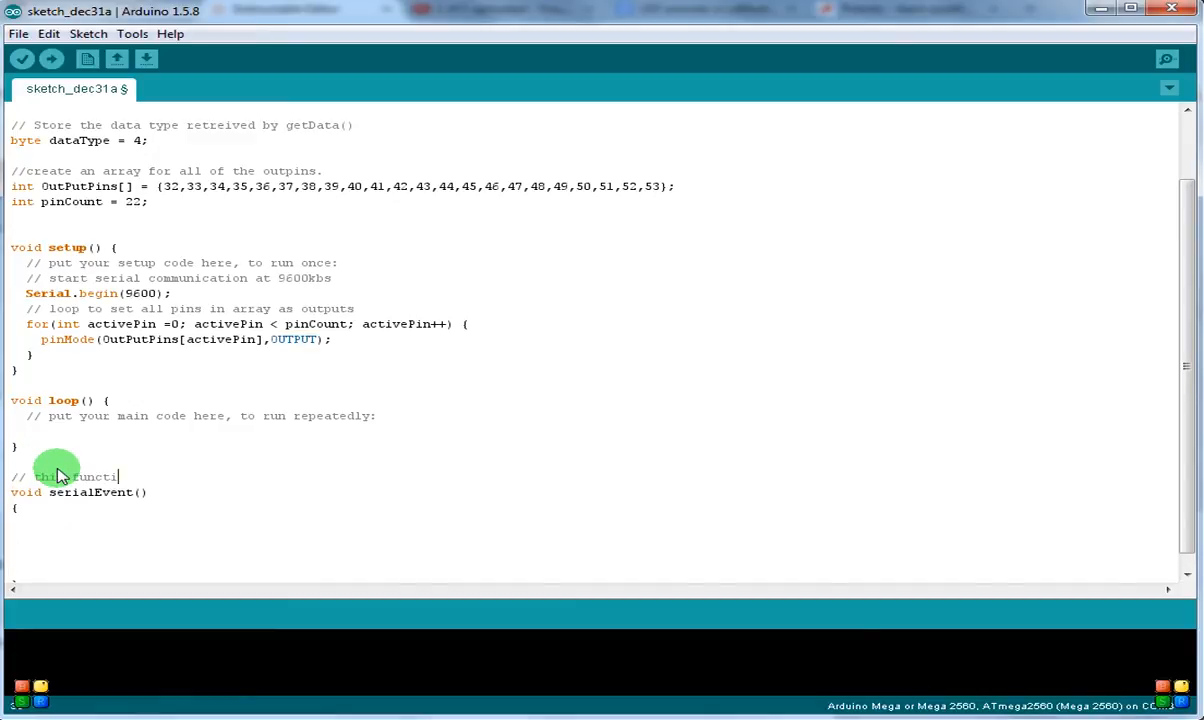
{"action": "type", "text": "on runs ev"}
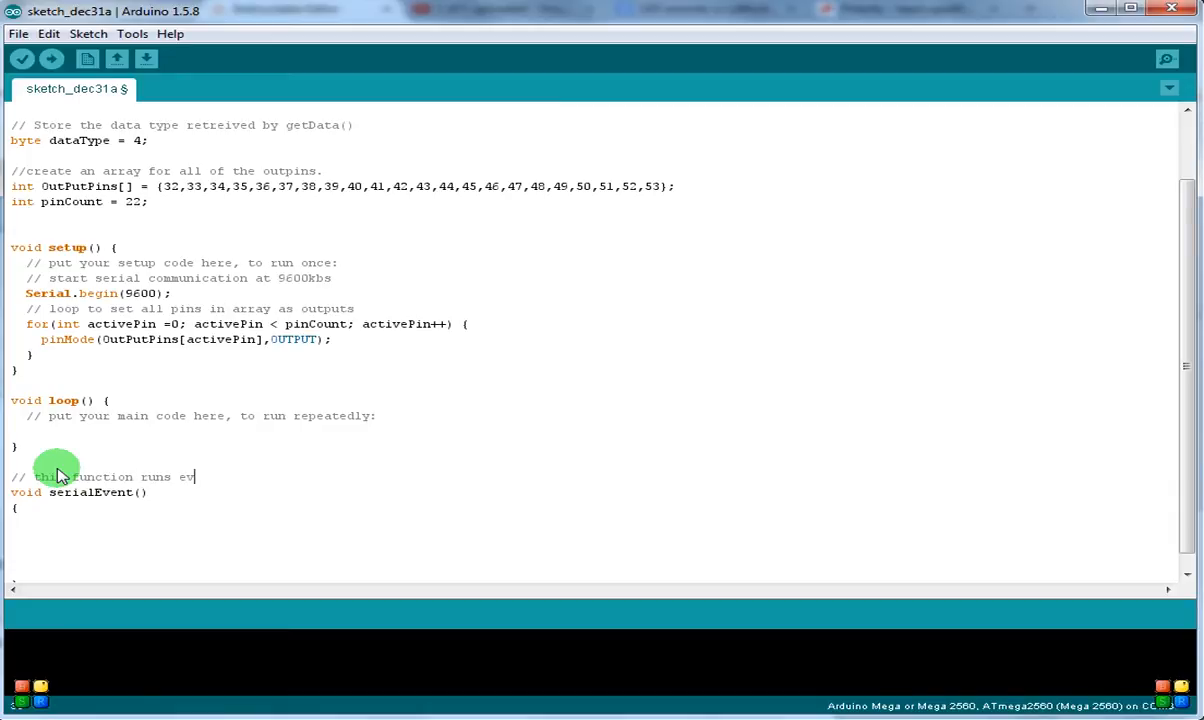
{"action": "type", "text": "ery time serial data is"}
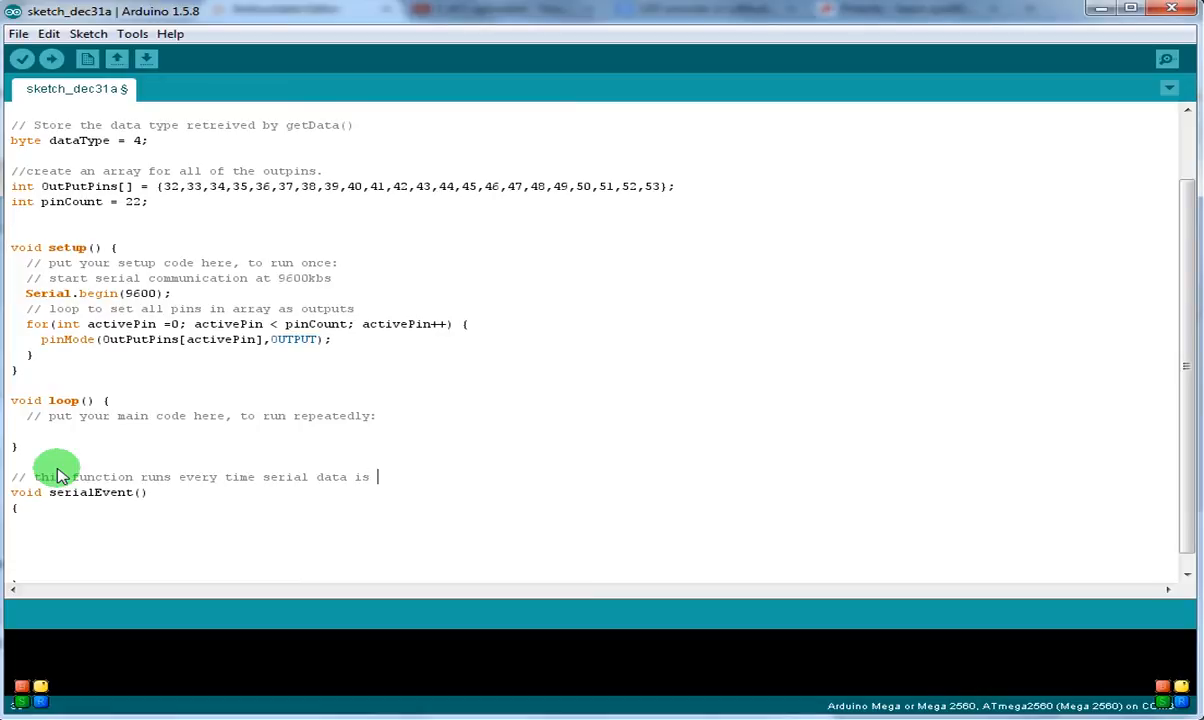
{"action": "type", "text": "available."}
{"action": "type", "text": "// in"}
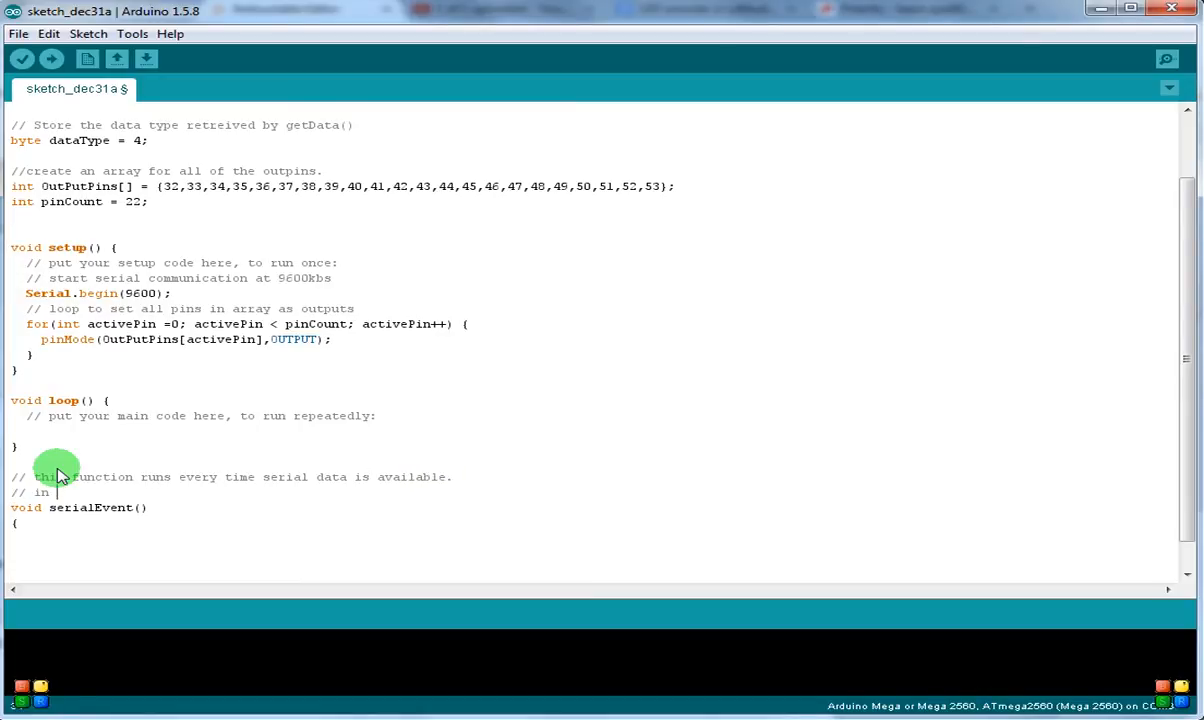
{"action": "type", "text": "the serial b"}
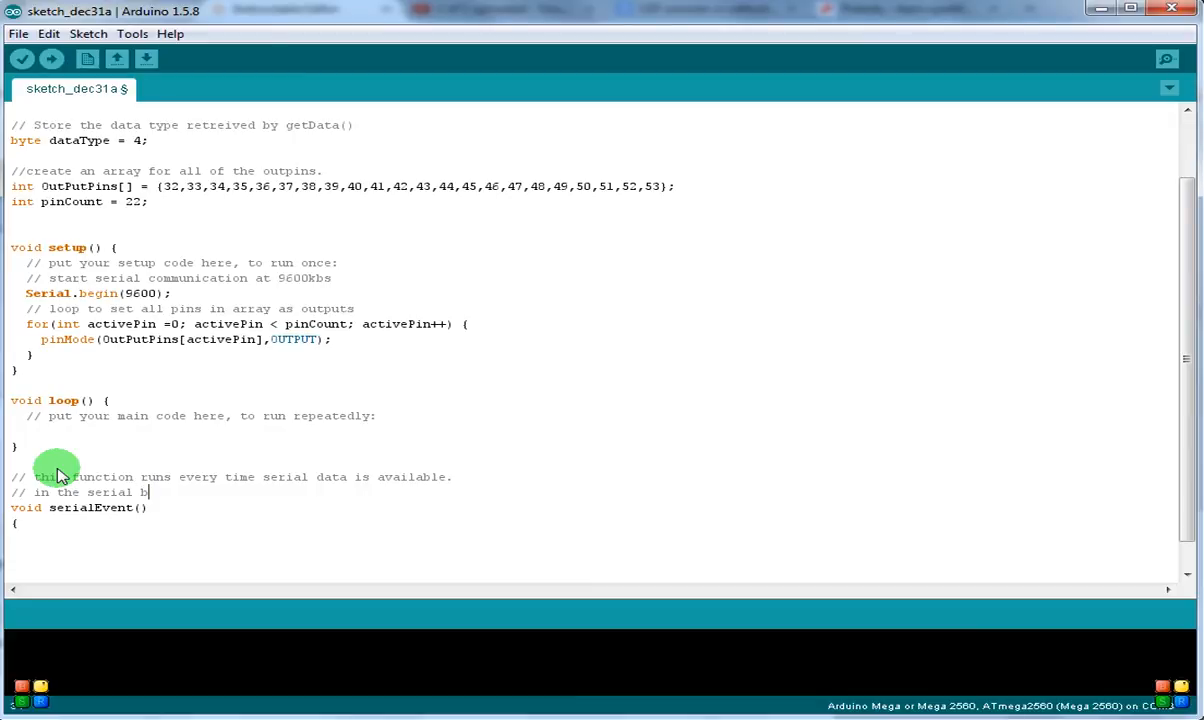
{"action": "type", "text": "uffer"}
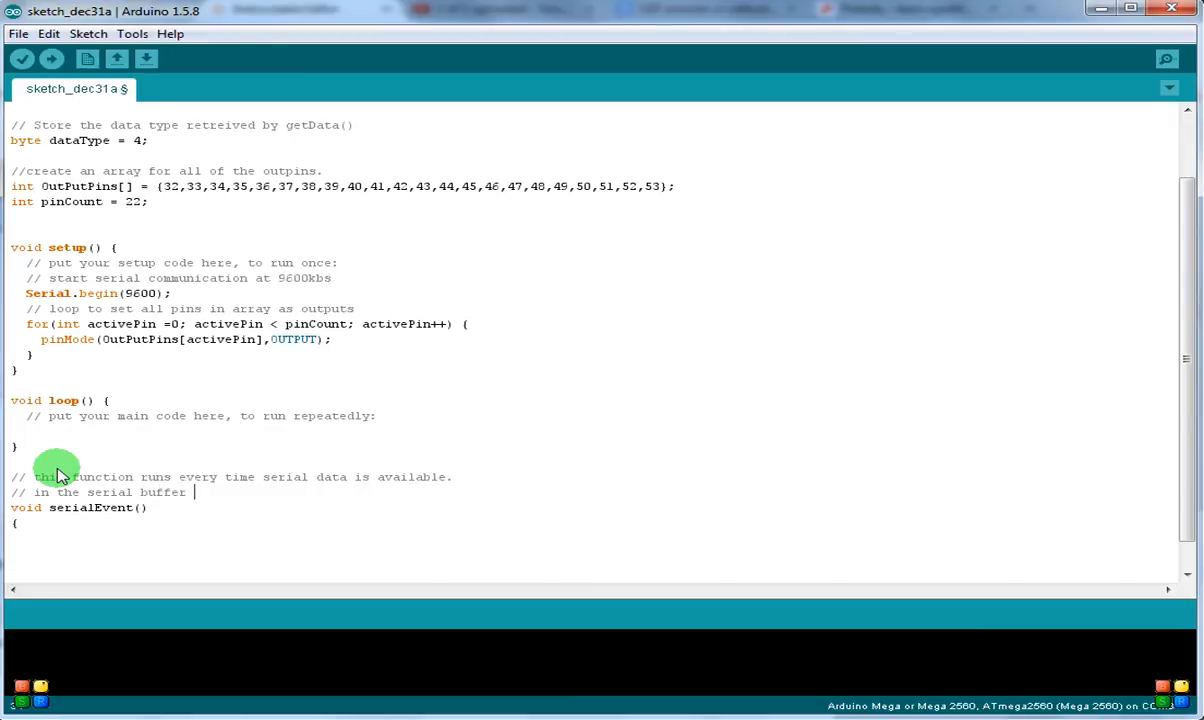
{"action": "type", "text": "after a loop."}
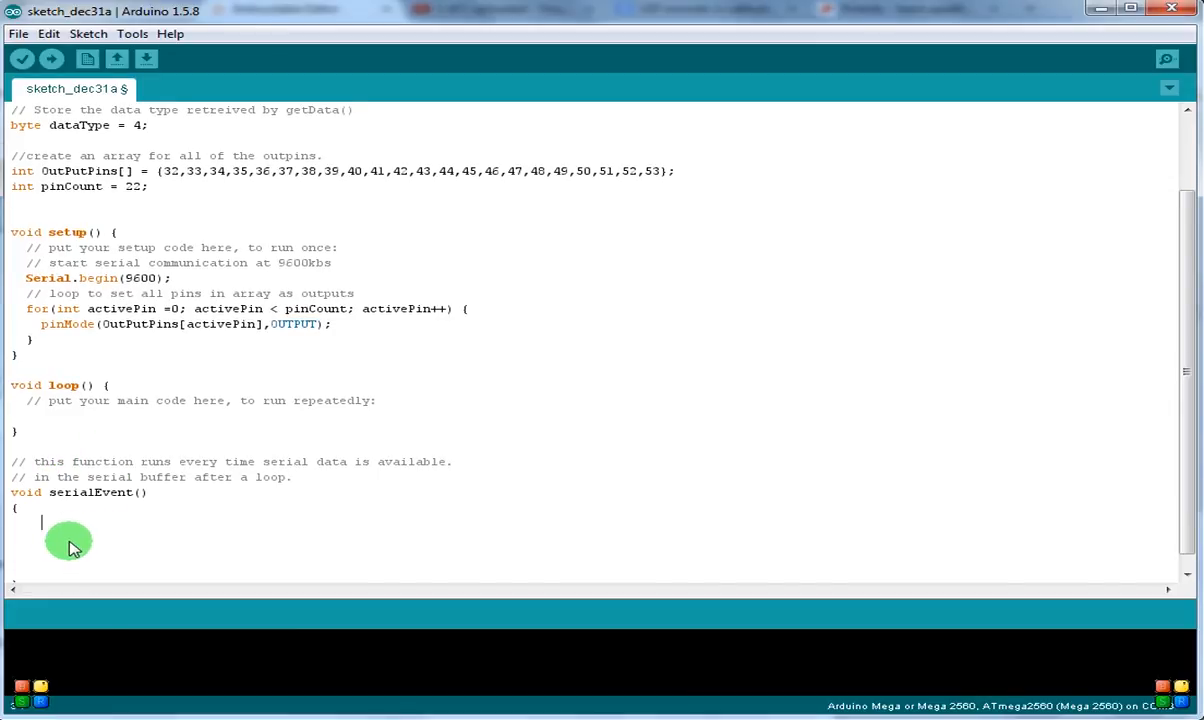
{"action": "type", "text": "data"}
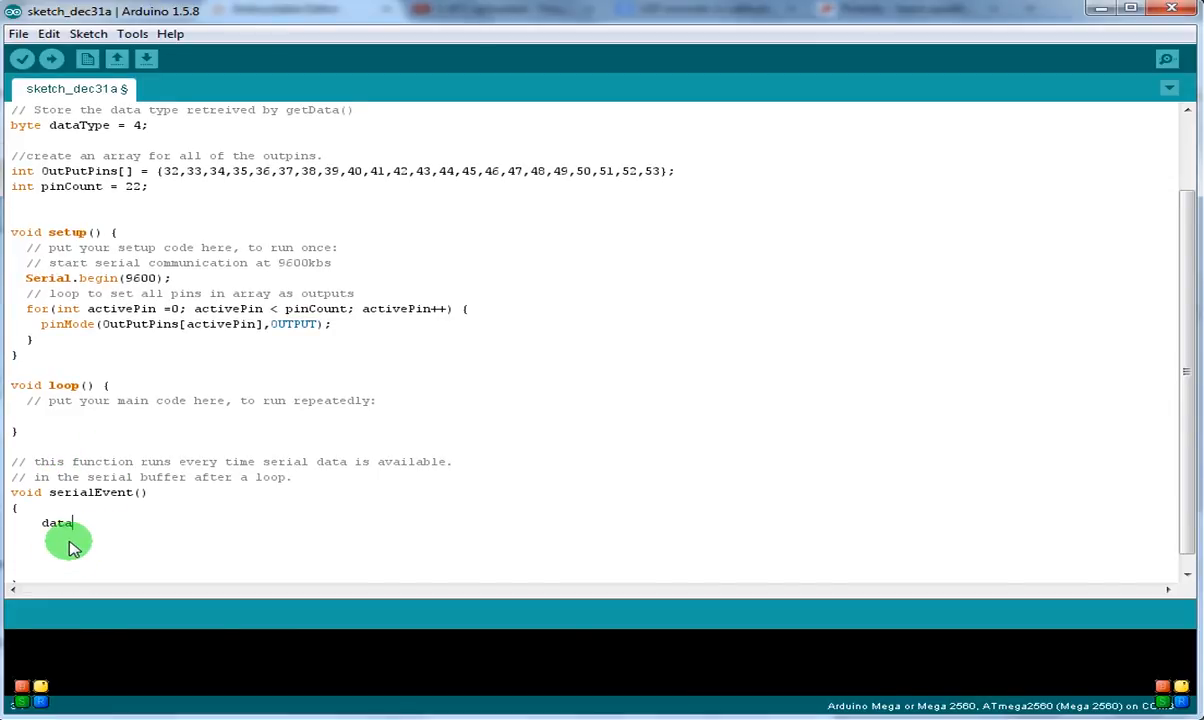
{"action": "key", "text": "backspace"}
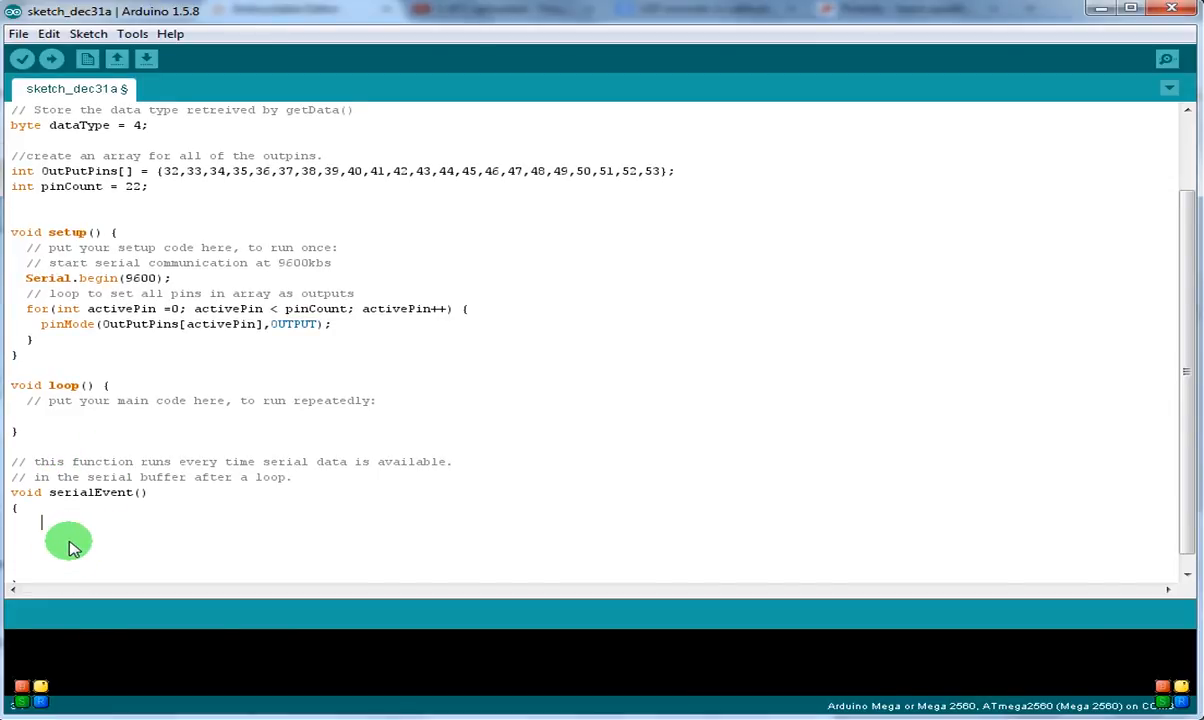
- Add the comment '//Reads the serial bugger and stores the received data type.'
{"action": "type", "text": "//"}
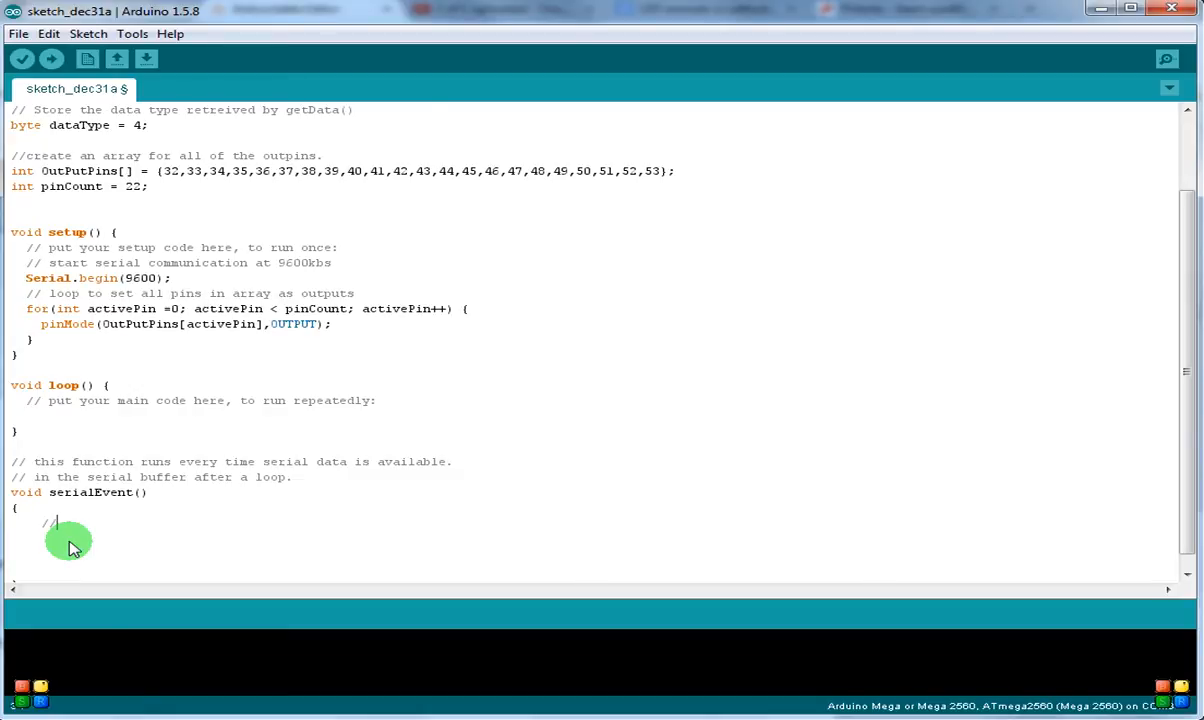
{"action": "type", "text": "Reads the ser"}
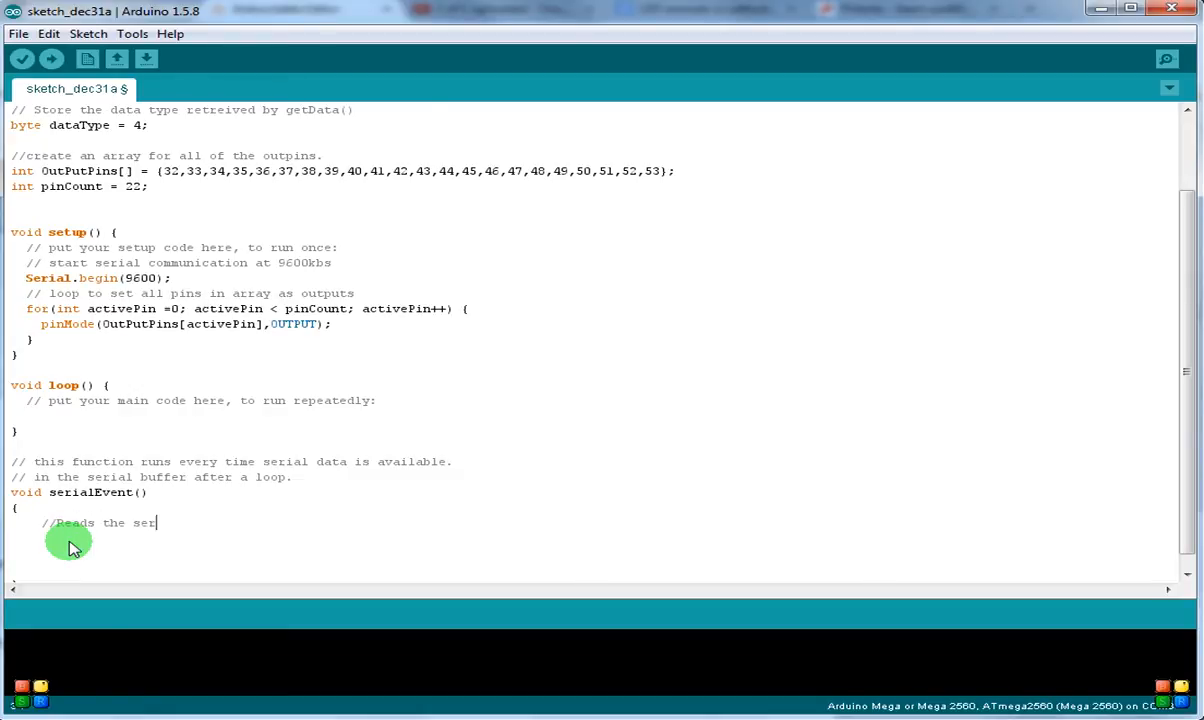
{"action": "type", "text": "ial bugger a"}
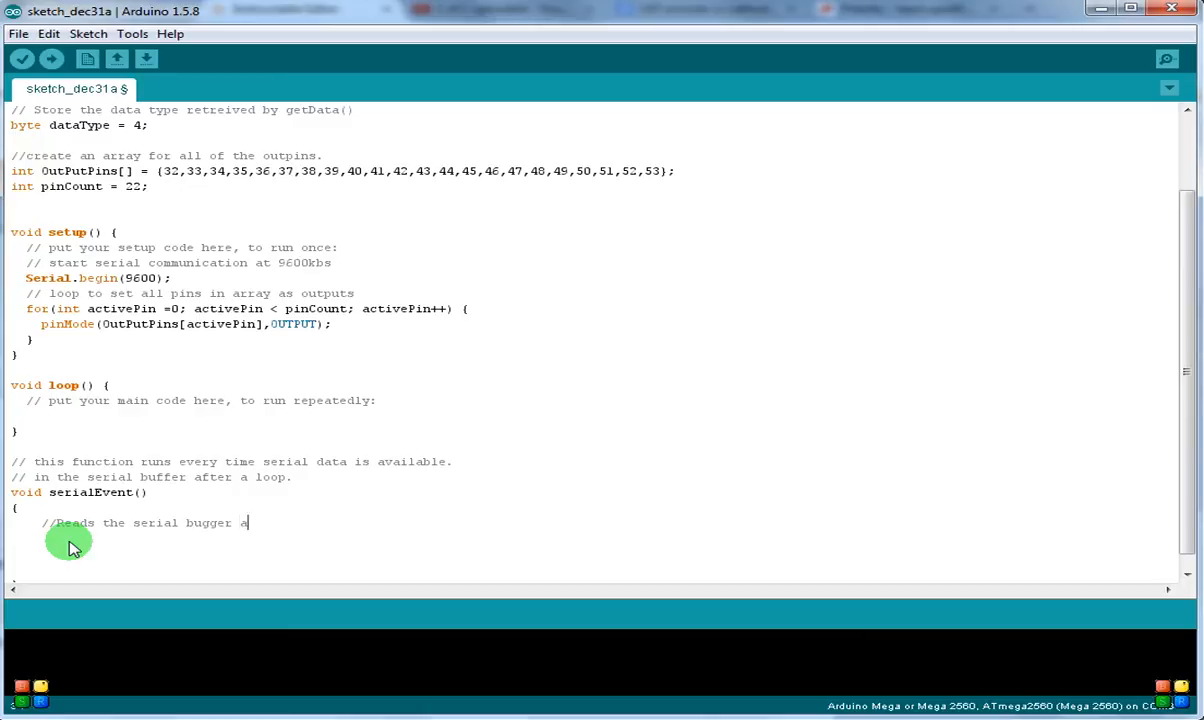
{"action": "type", "text": "nd stores the re"}
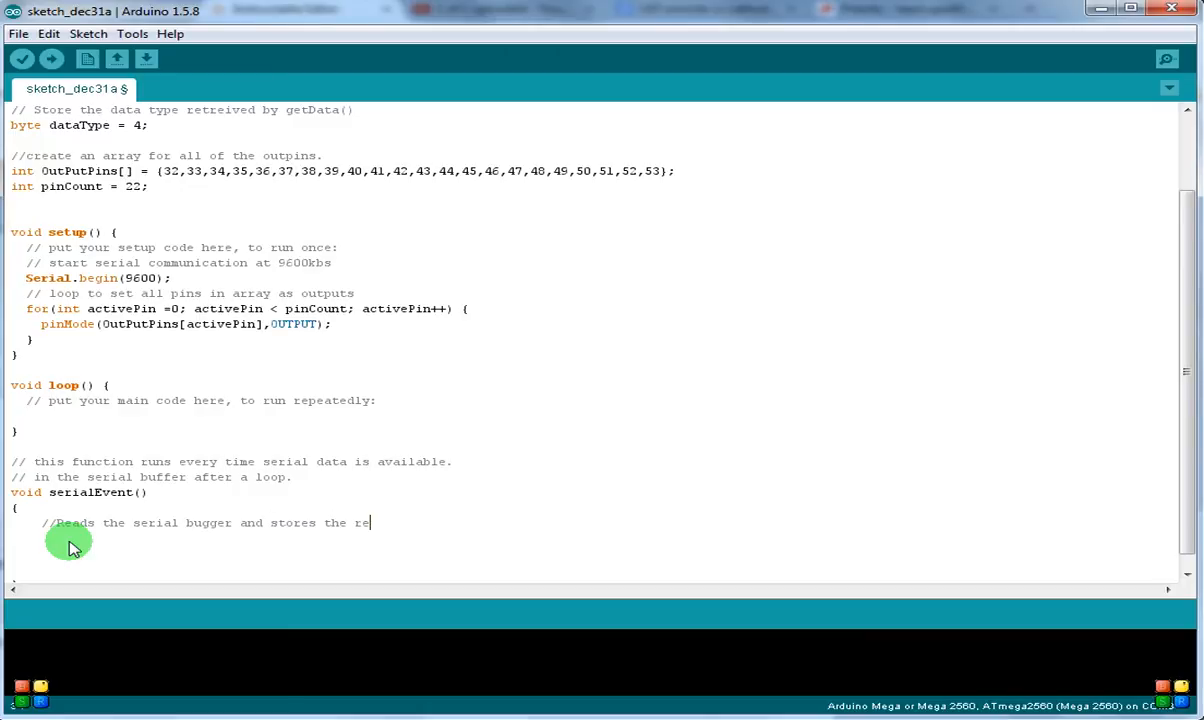
{"action": "type", "text": "ceived data"}
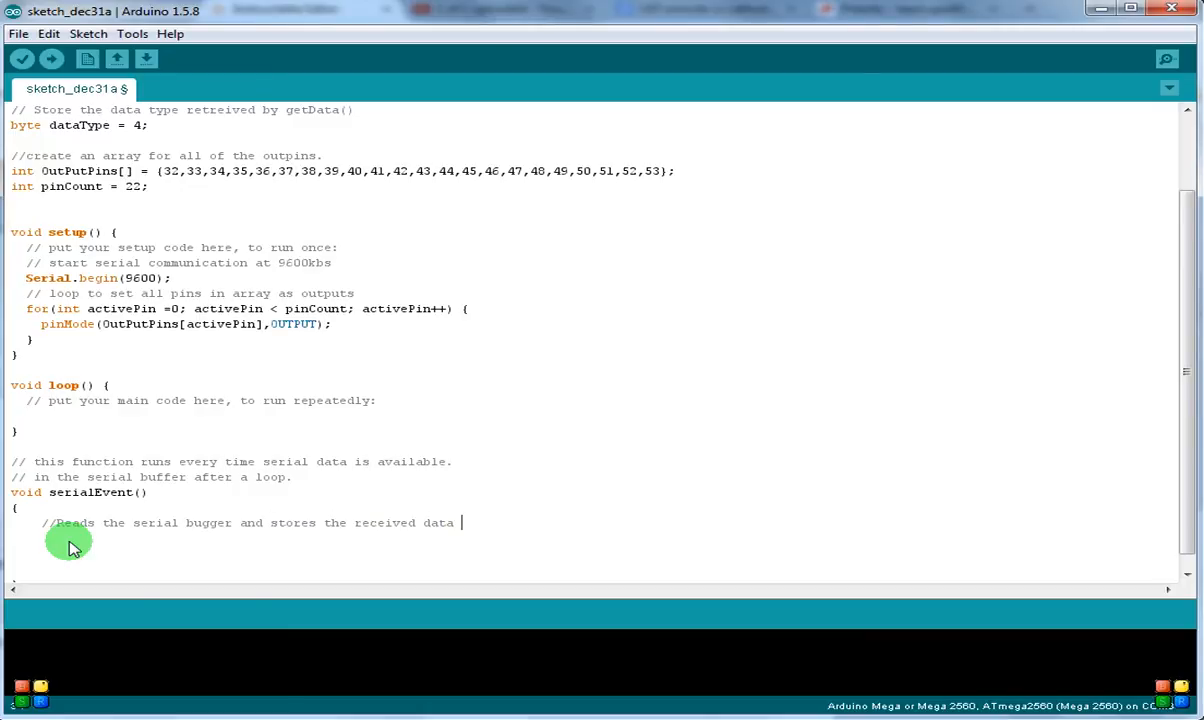
{"action": "type", "text": "type."}
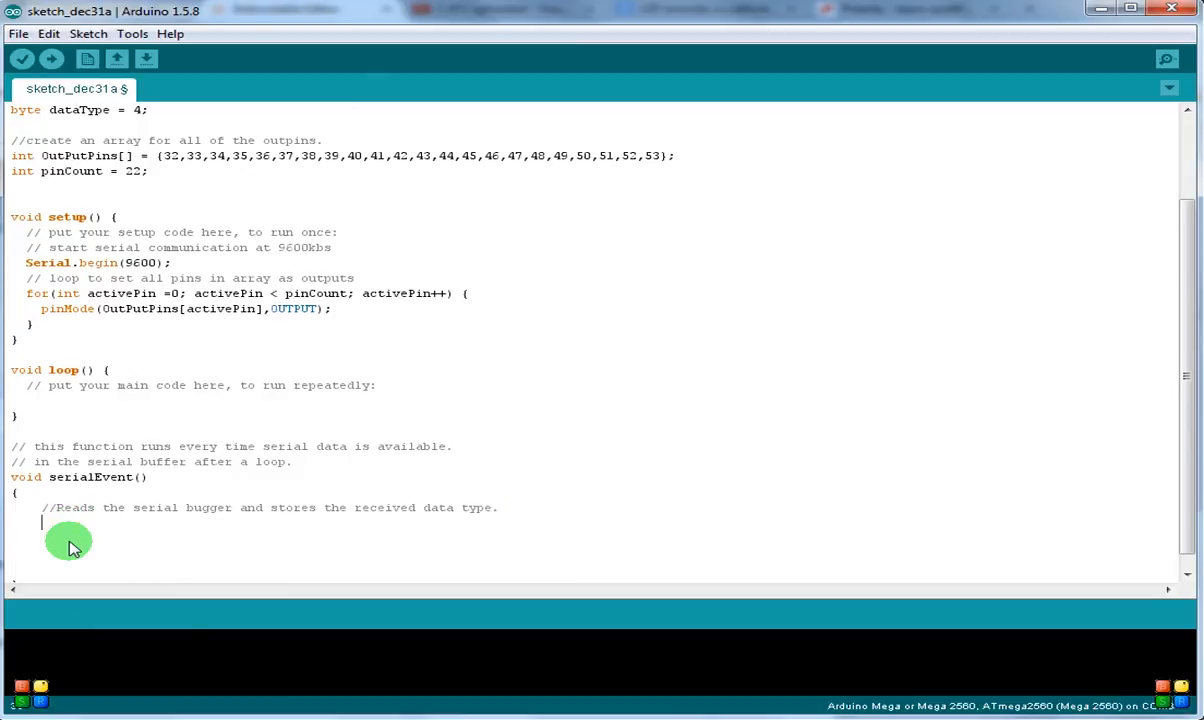
- Assign dataType = bvSerial.getData(); inside serialEvent()
{"action": "type", "text": "data"}
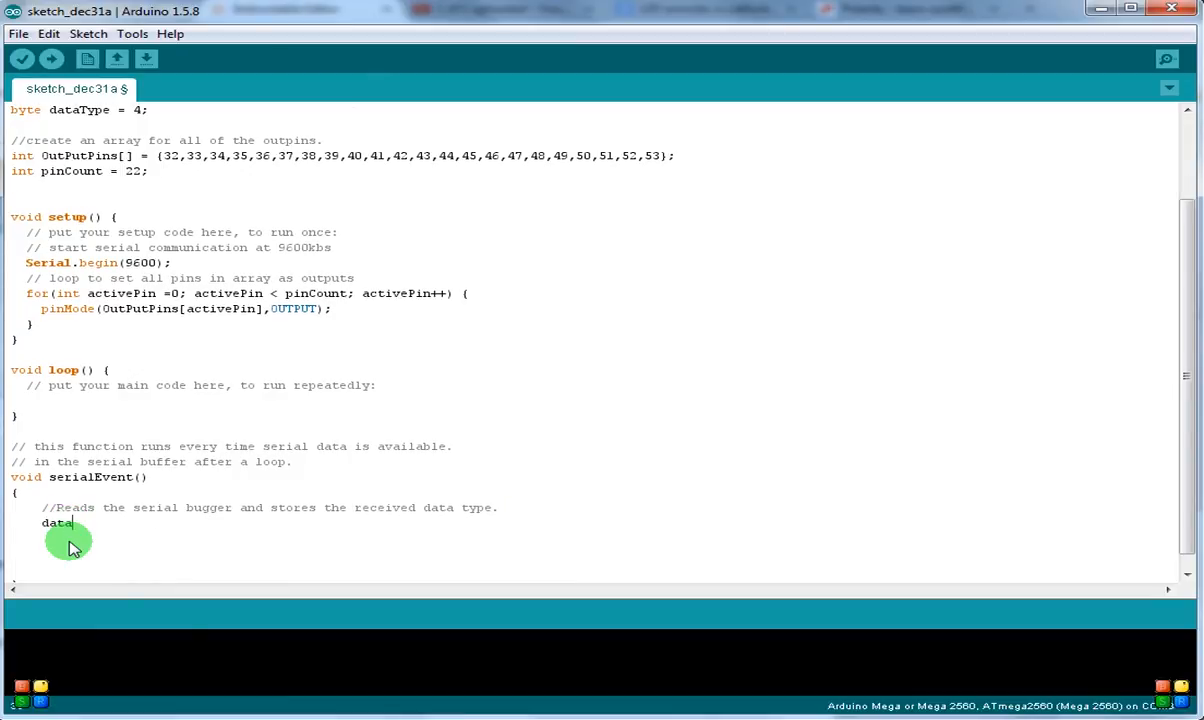
{"action": "type", "text": "Type ="}
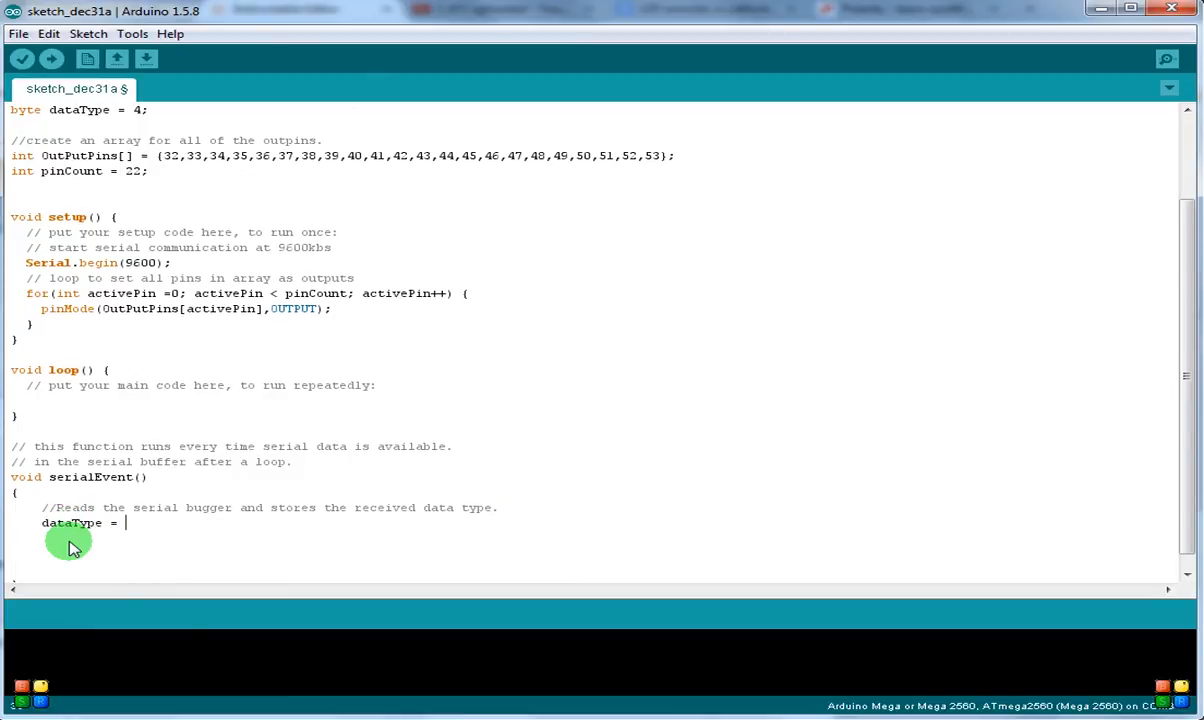
{"action": "type", "text": "bvSerial.ge"}
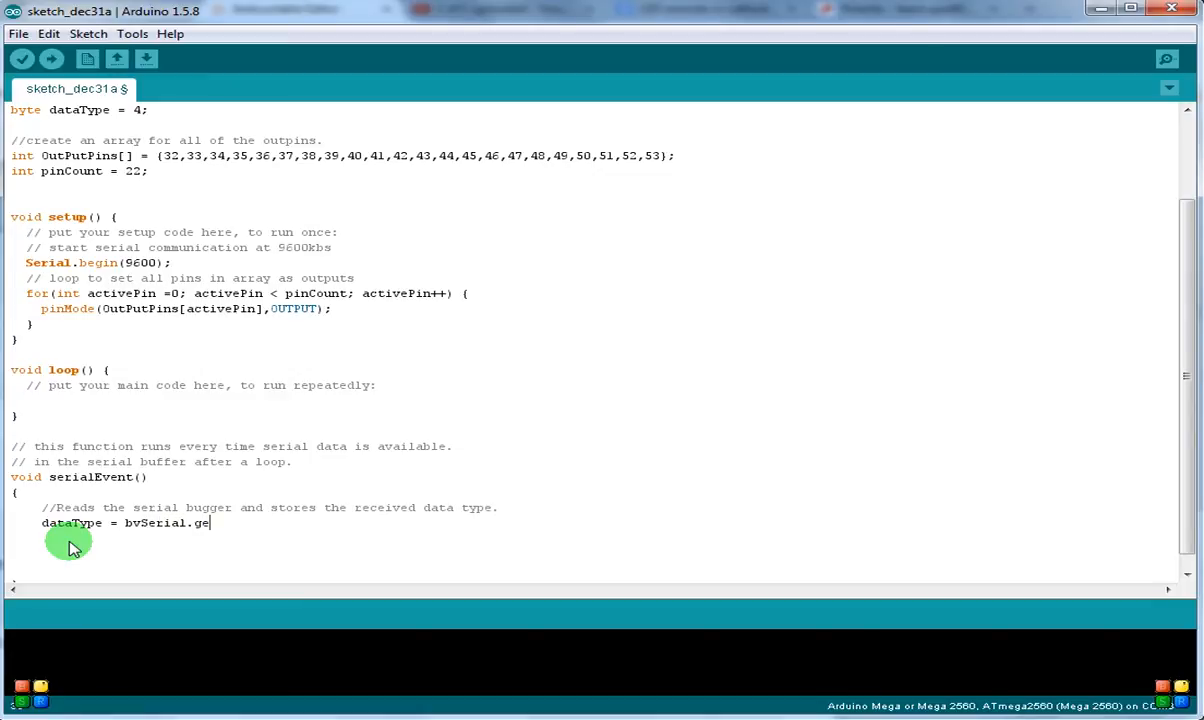
{"action": "type", "text": "tData"}
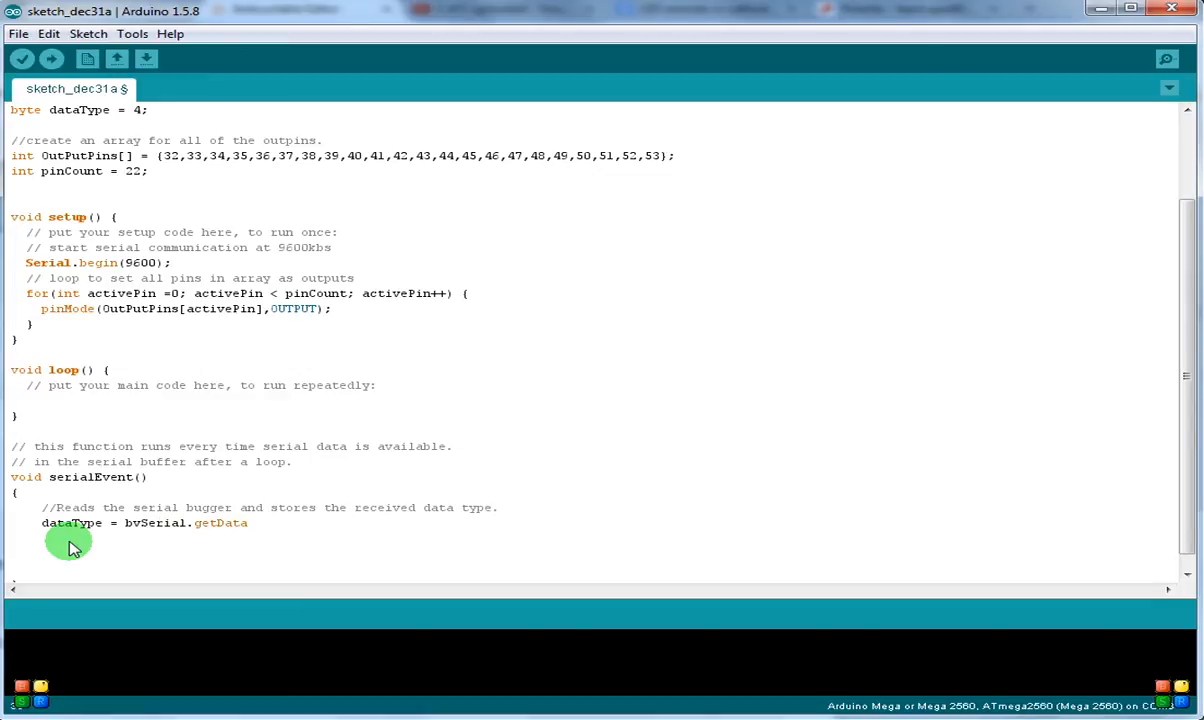
{"action": "type", "text": "();"}
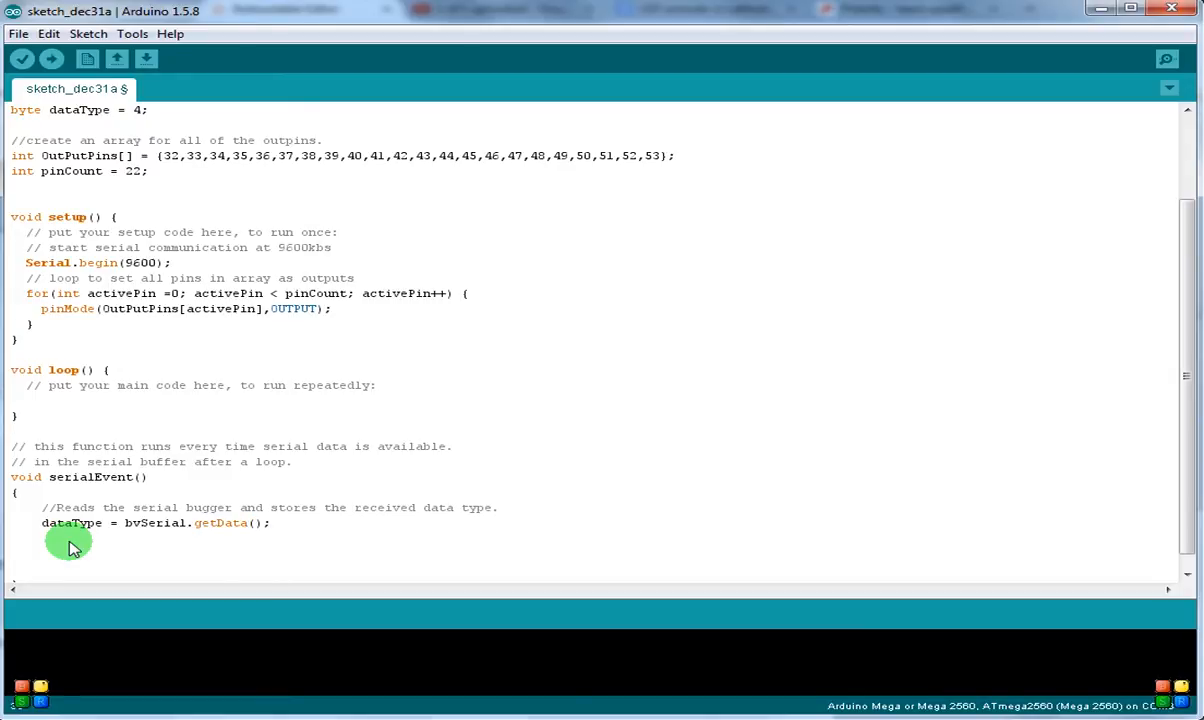
{"action": "mouse_move", "coordinate": [45, 120]}
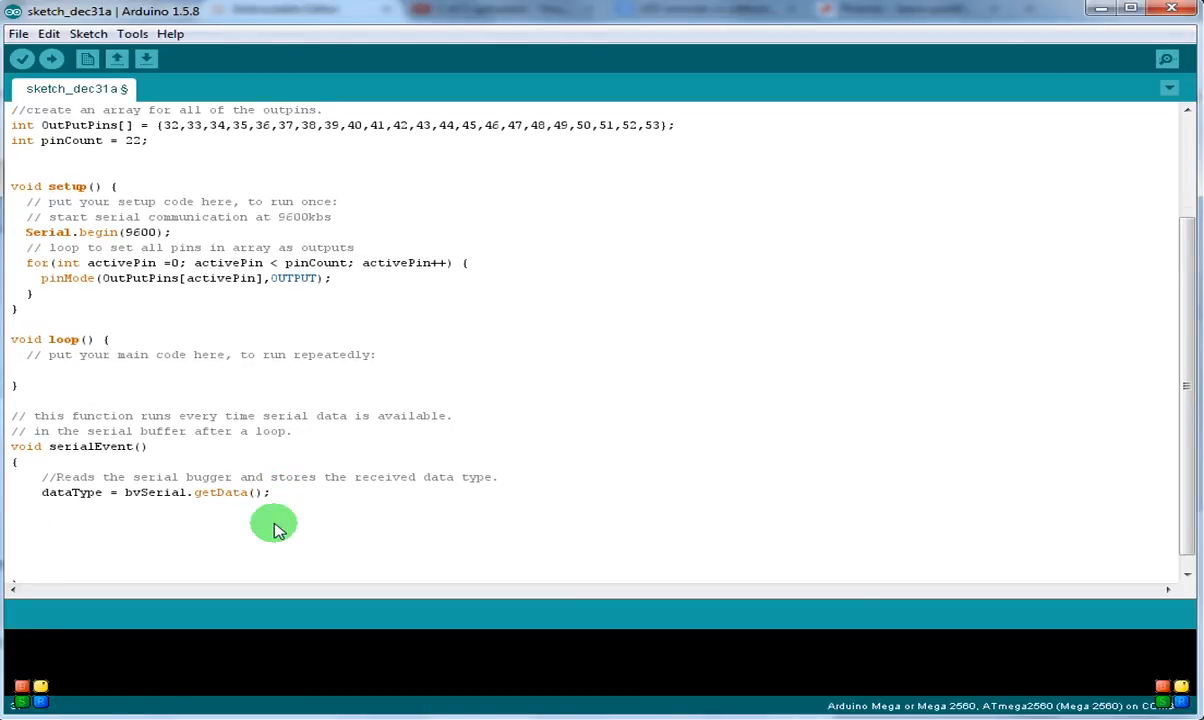
- Add a comment about checking whether the data type from BitVoicer is the one expected
{"action": "type", "text": "//check"}
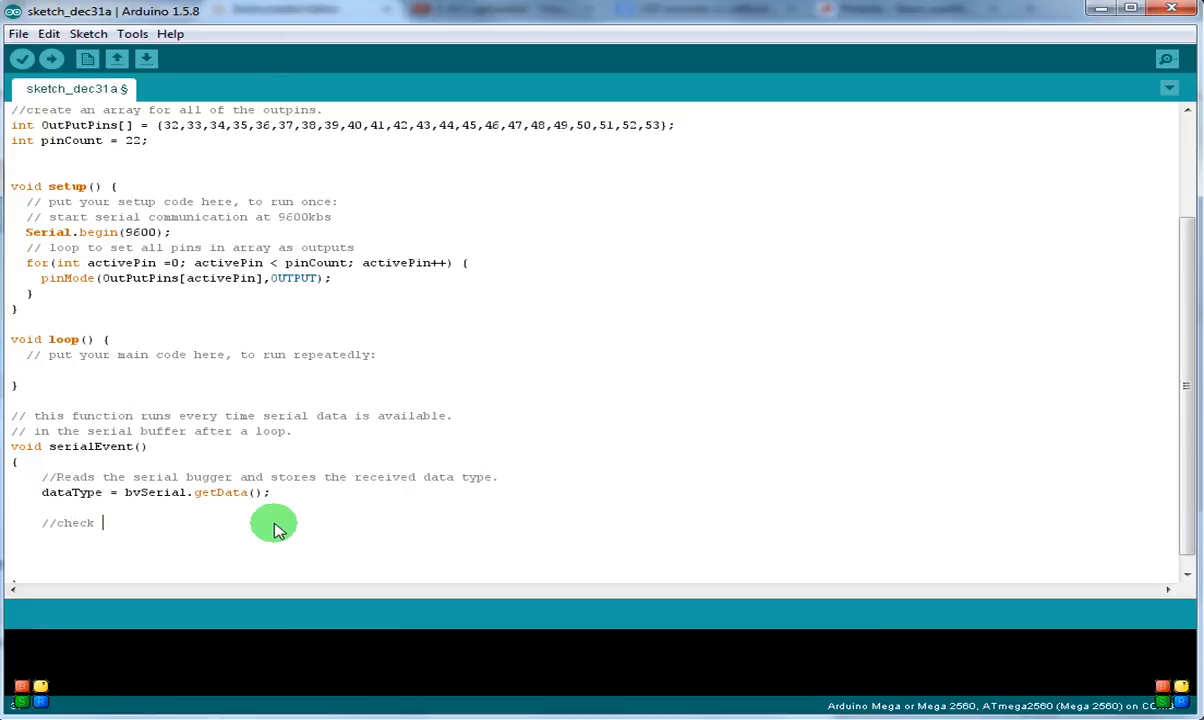
{"action": "type", "text": "if the data"}
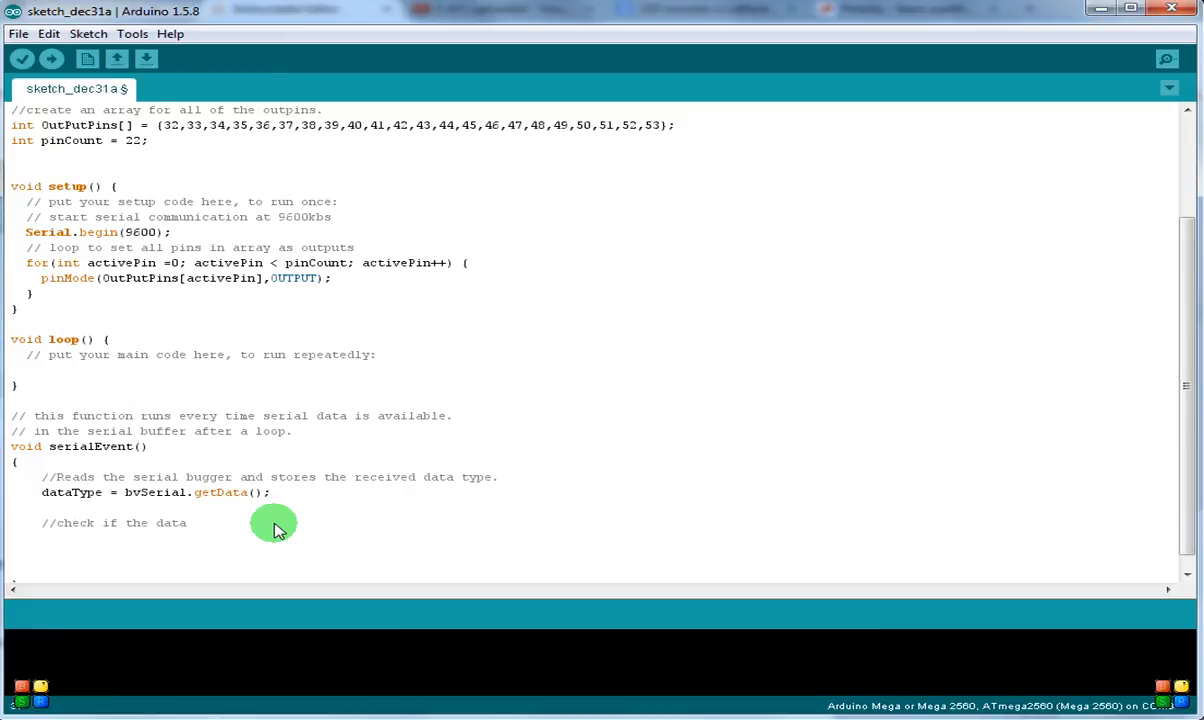
{"action": "type", "text": "type is the same o"}
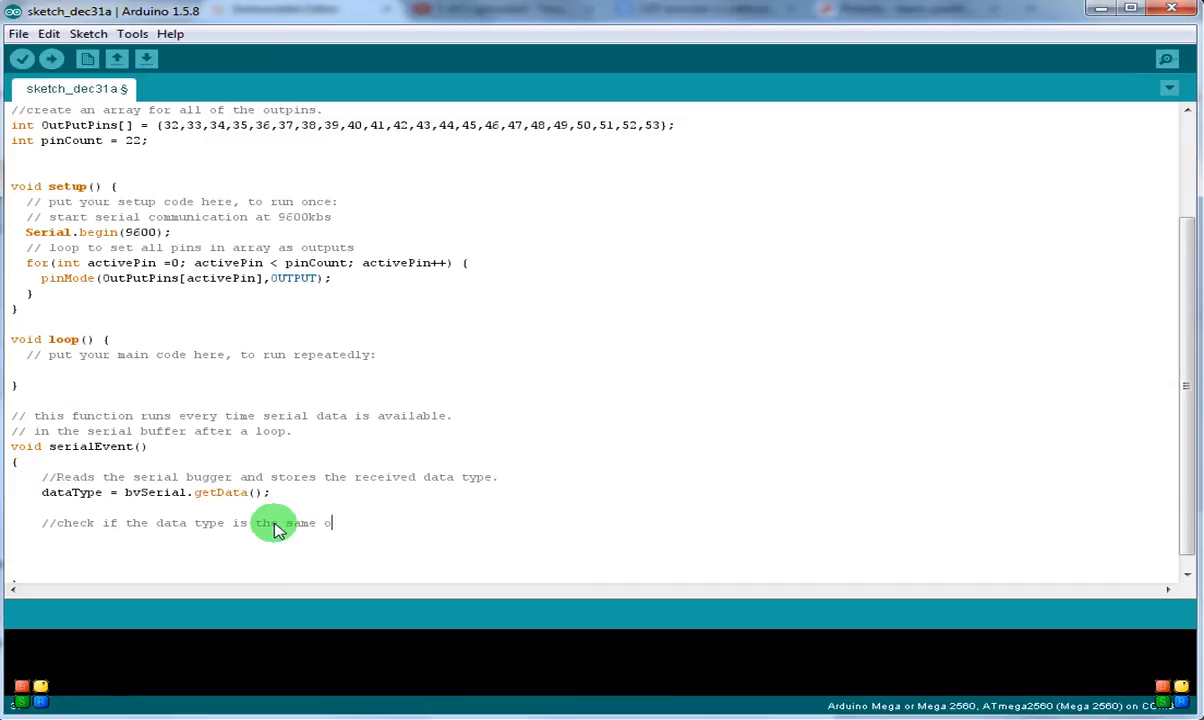
{"action": "type", "text": "as the one in coming from"}
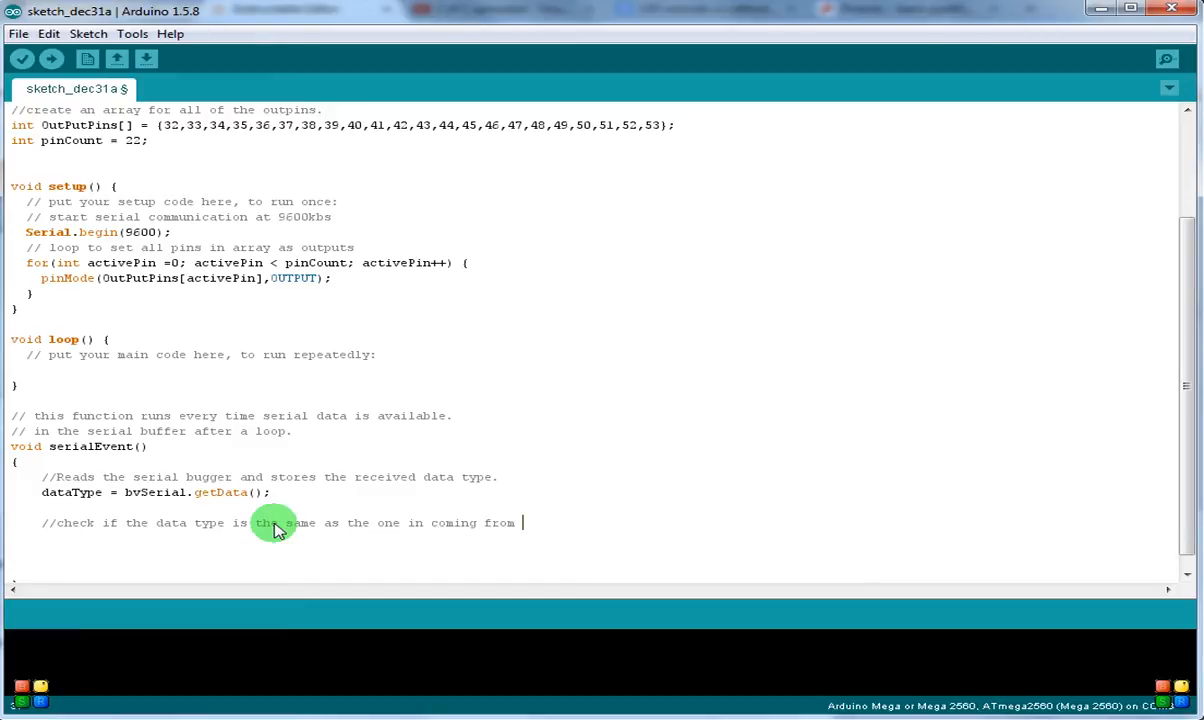
{"action": "type", "text": "bitcoicer."}
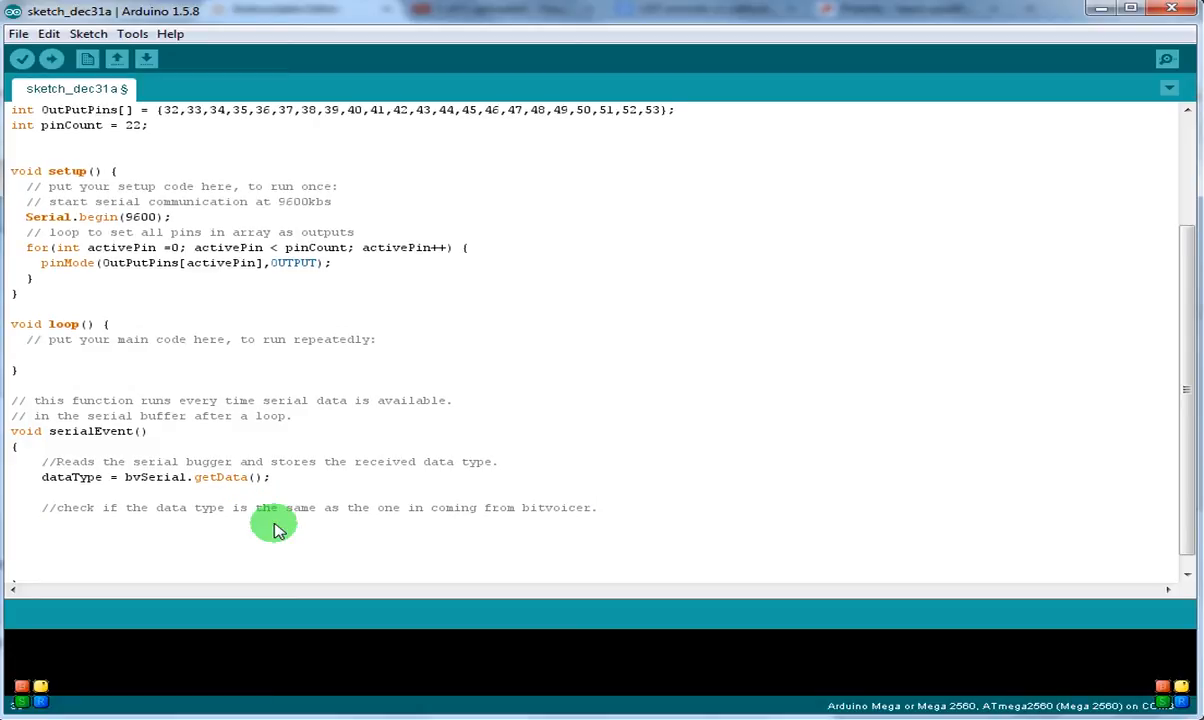
- Add an empty if (dataType == BV_INT) block with braces
{"action": "type", "text": "I"}
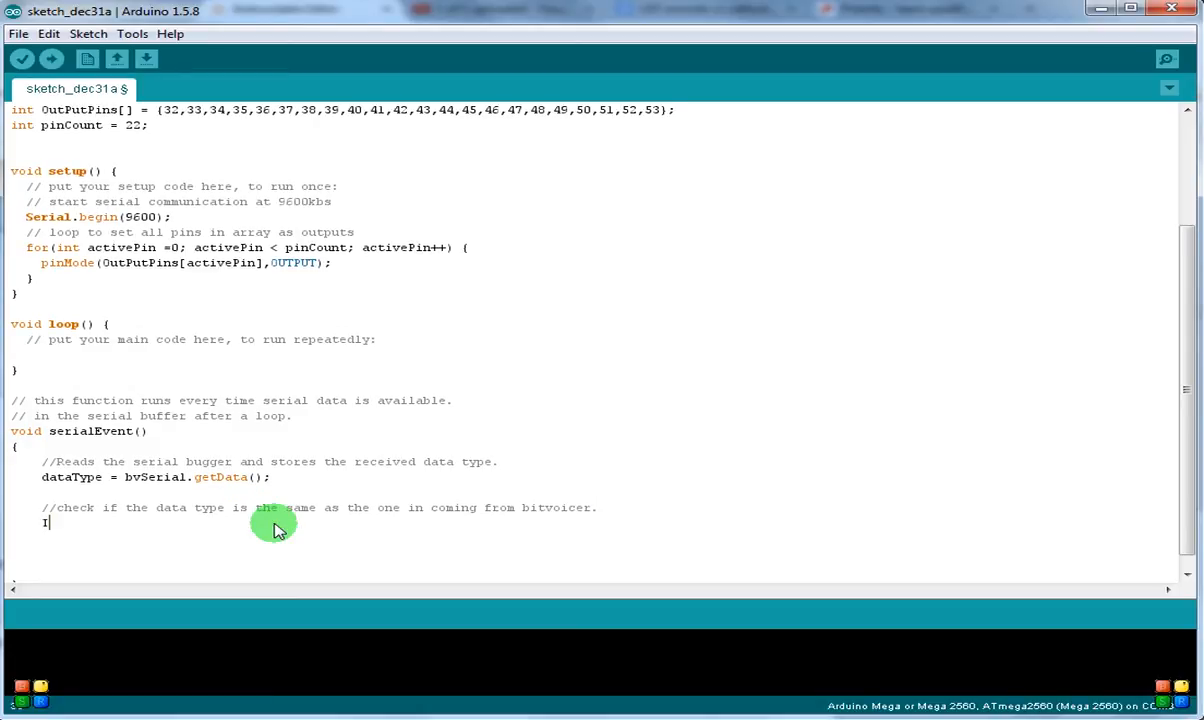
{"action": "type", "text": "f"}
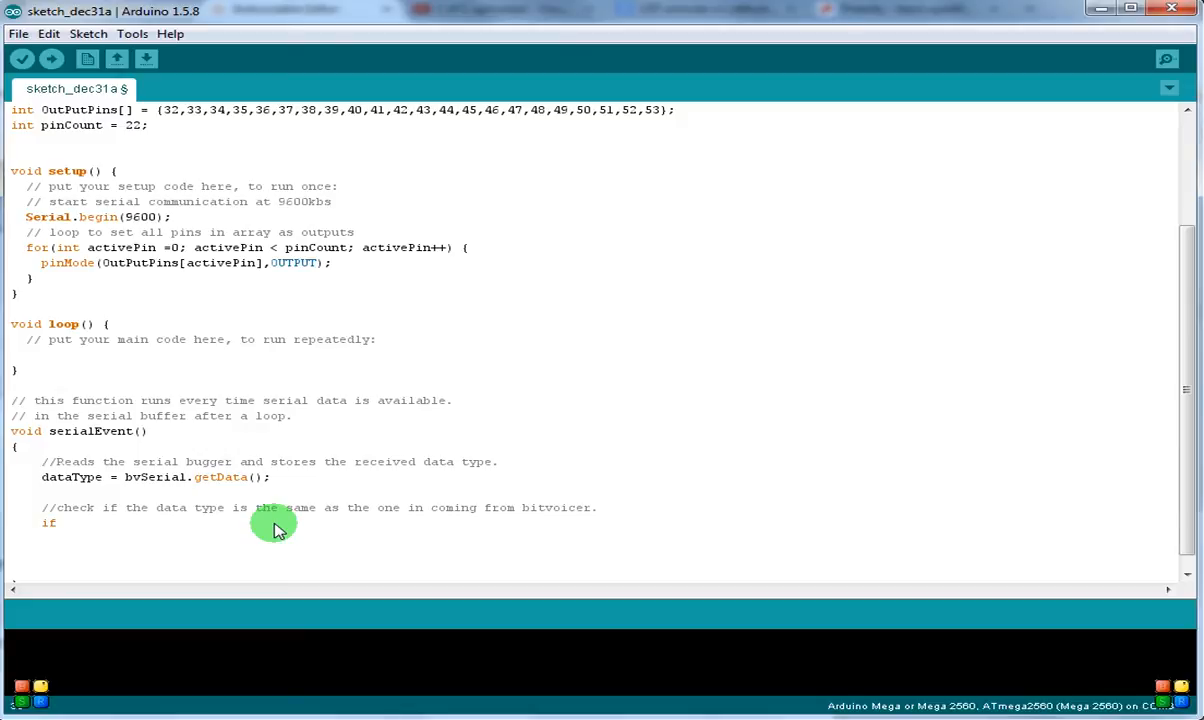
{"action": "type", "text": "(da"}
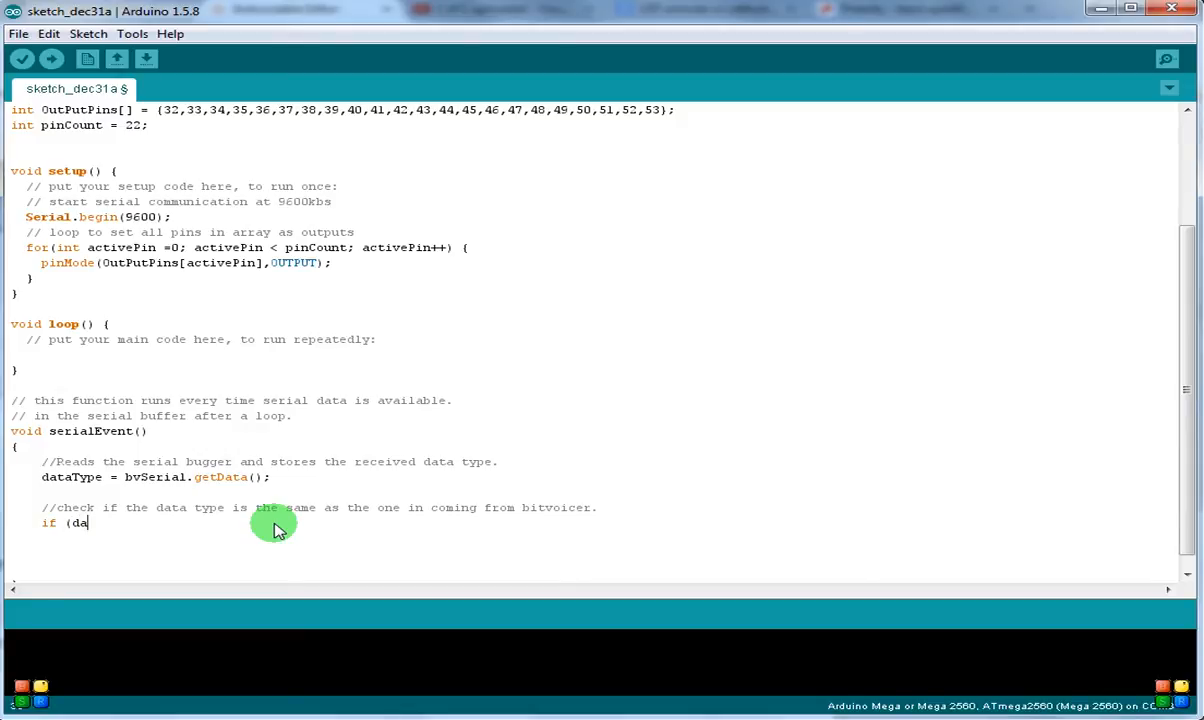
{"action": "type", "text": "taType ="}
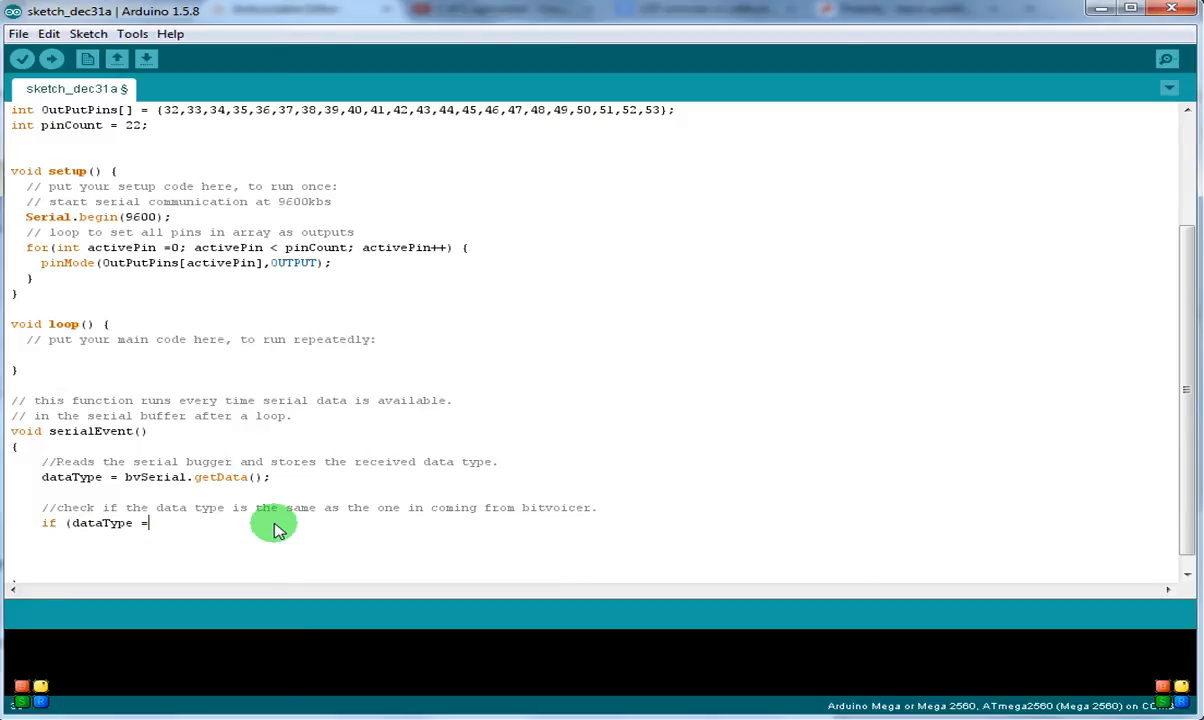
{"action": "type", "text": "="}
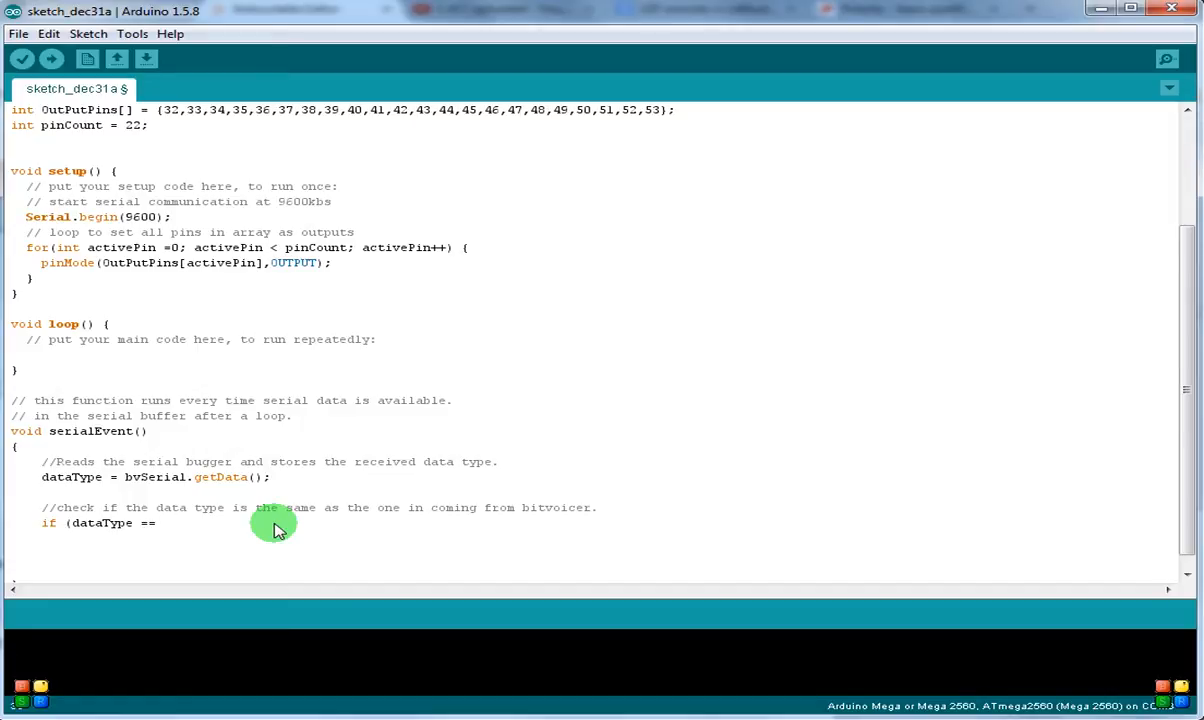
{"action": "type", "text": "BV_"}
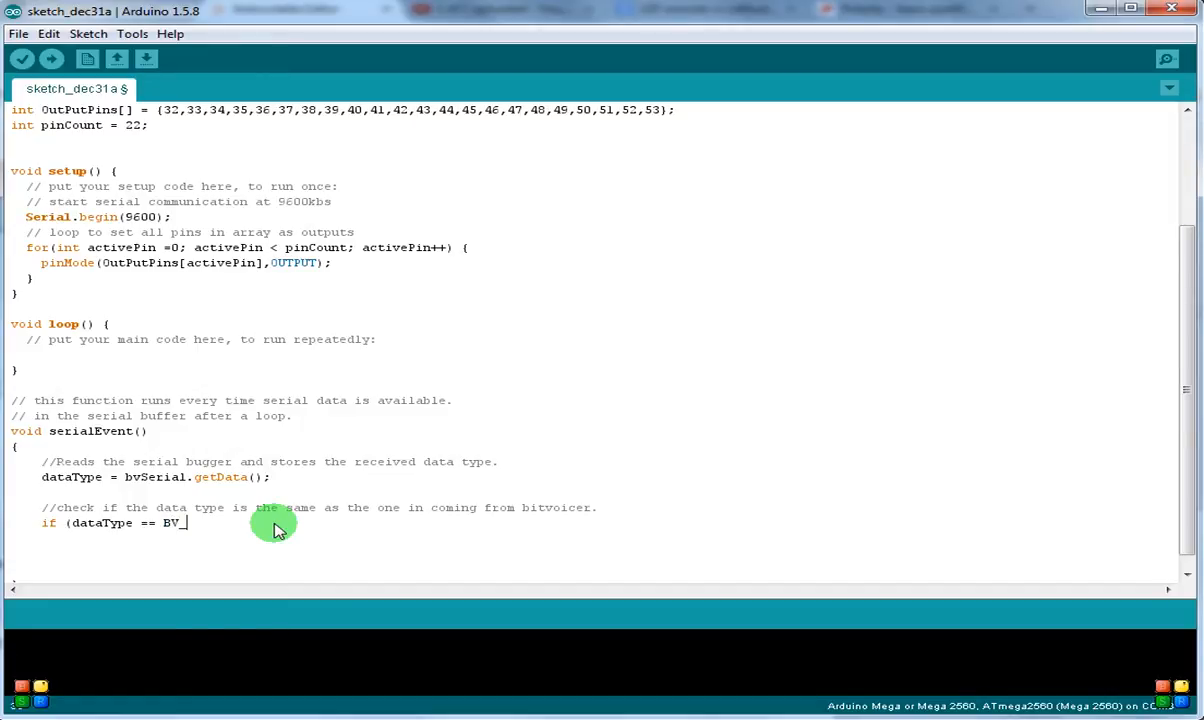
{"action": "type", "text": "INT"}
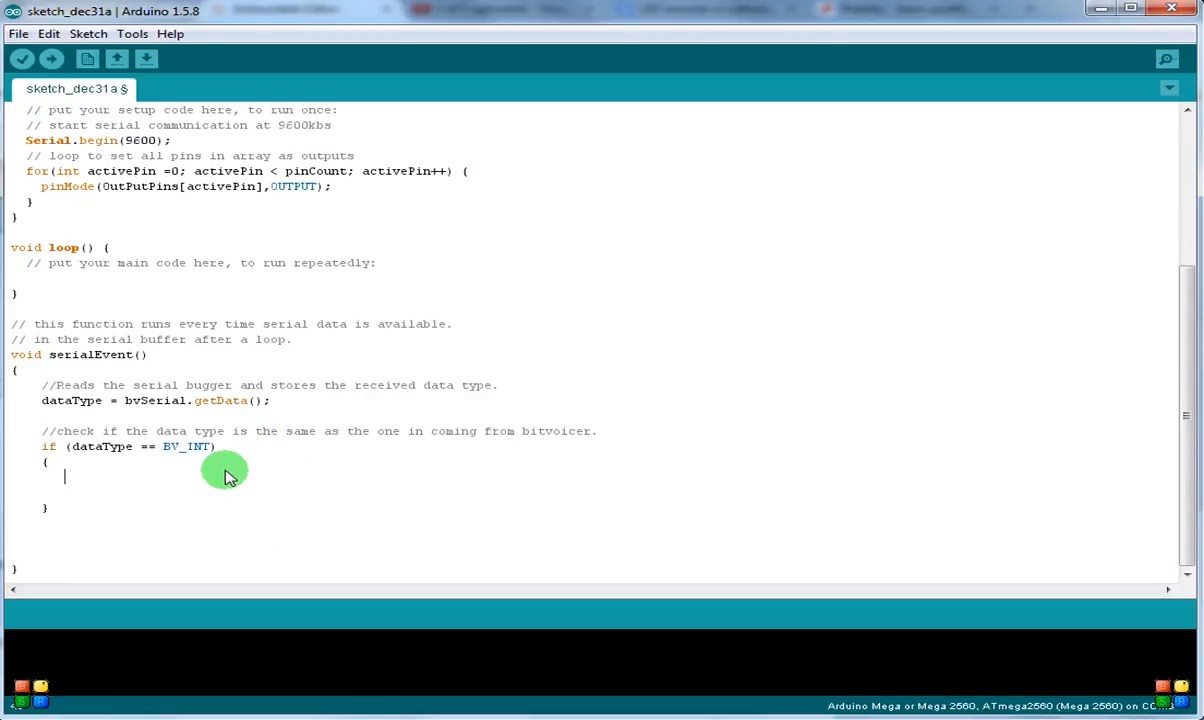
- Discard the half-typed pin declaration and start a new comment with 'Basically'
{"action": "type", "text": "int pin"}
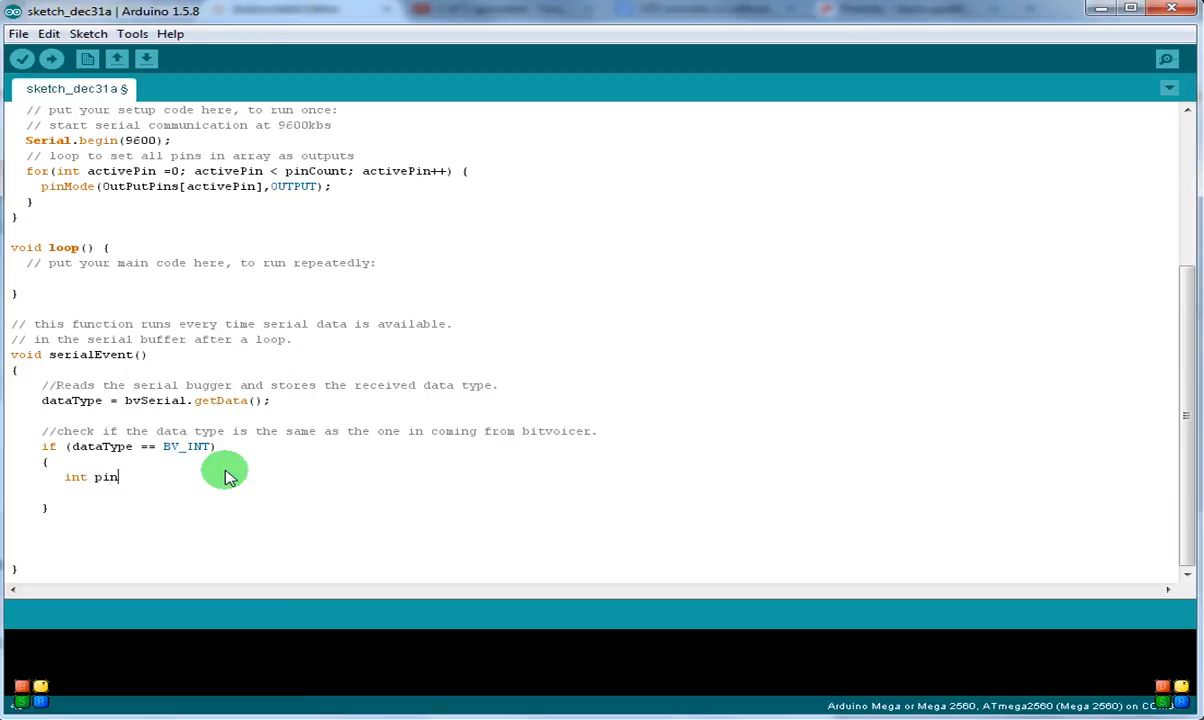
{"action": "type", "text": "Nu"}
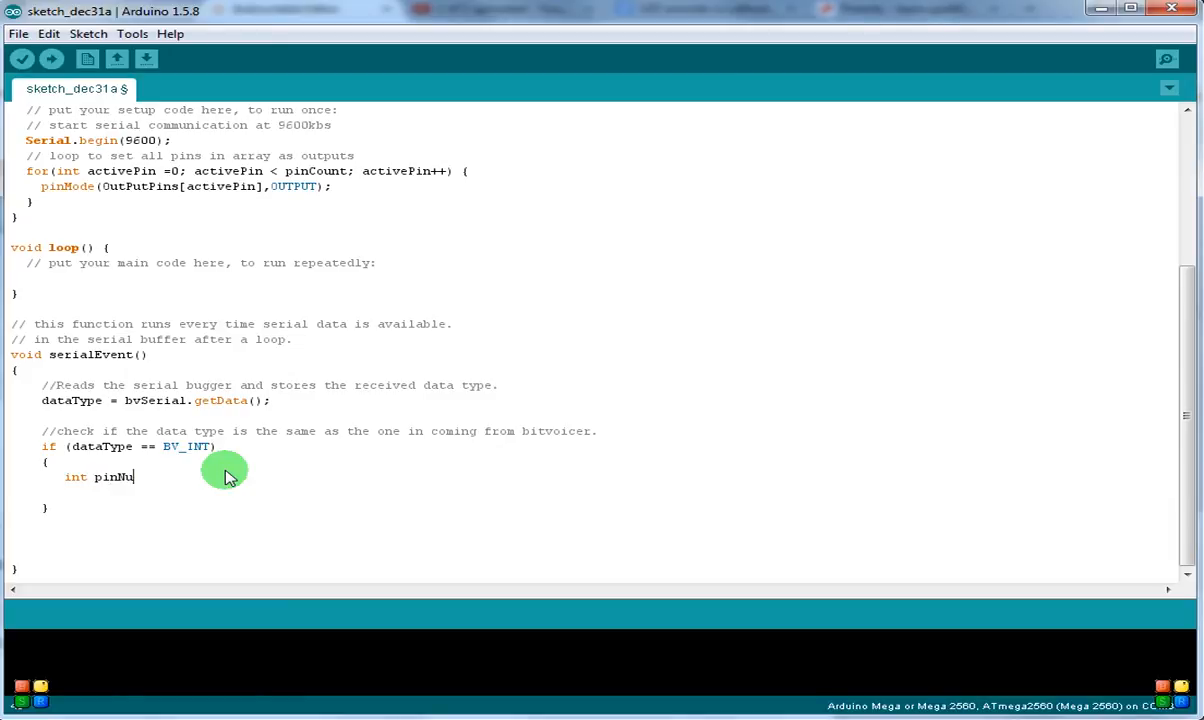
{"action": "key", "text": "ctrl+z"}
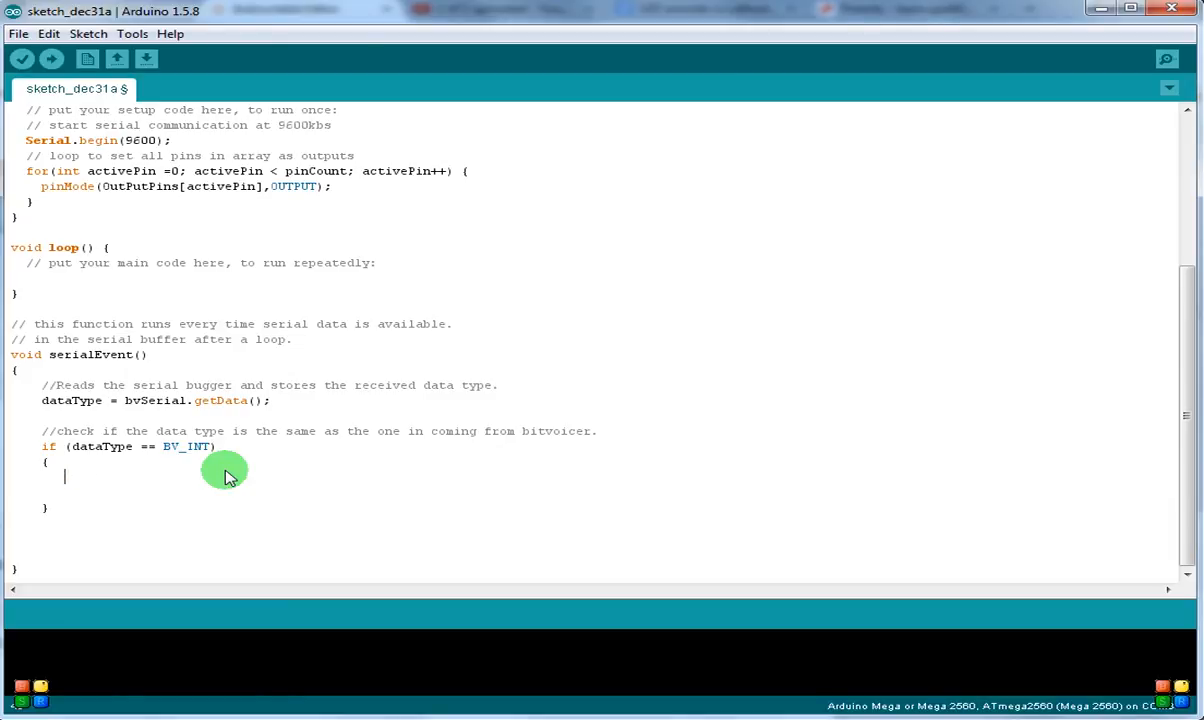
{"action": "type", "text": "// the"}
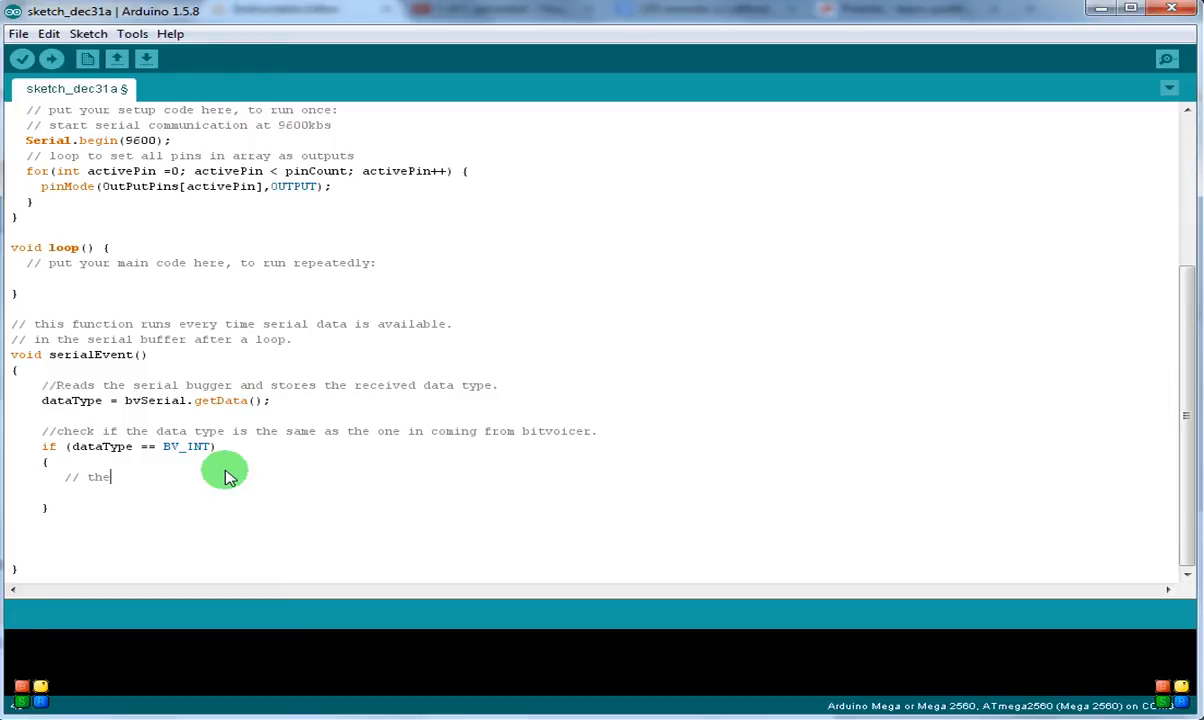
{"action": "key", "text": "BackSpace"}
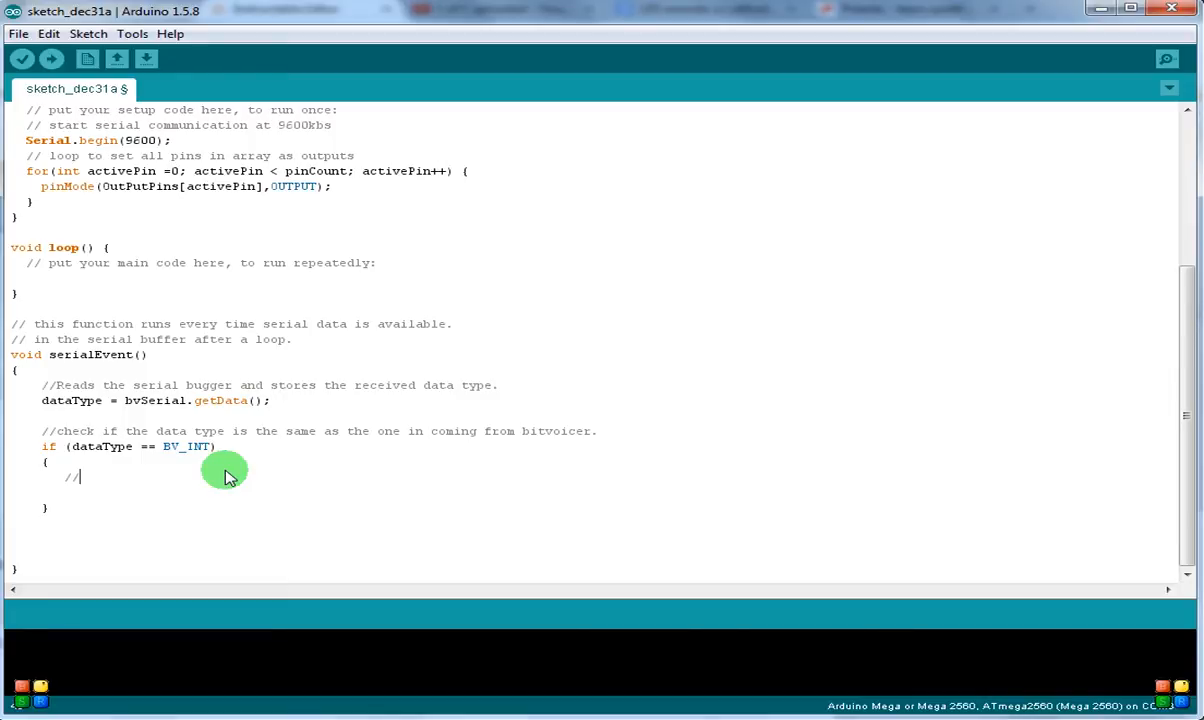
{"action": "type", "text": "Basically"}
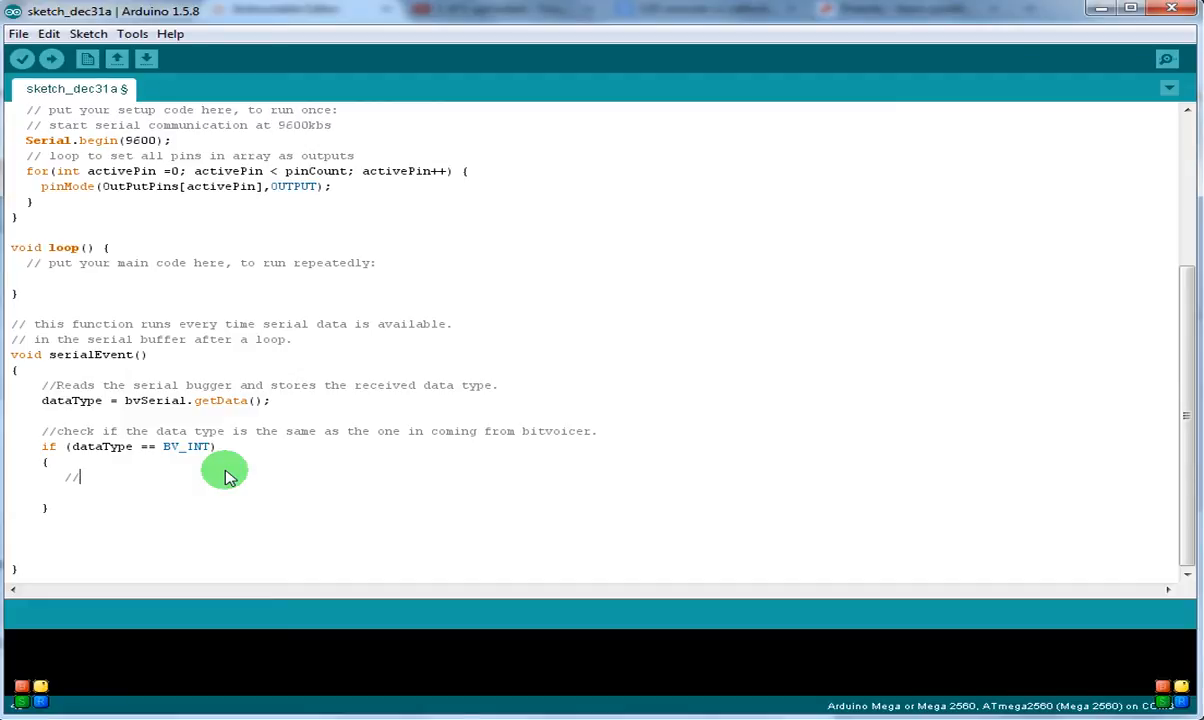
- Finish the comment about avoiding a bunch of if/else statements for most outputs
{"action": "type", "text": "The way tha"}
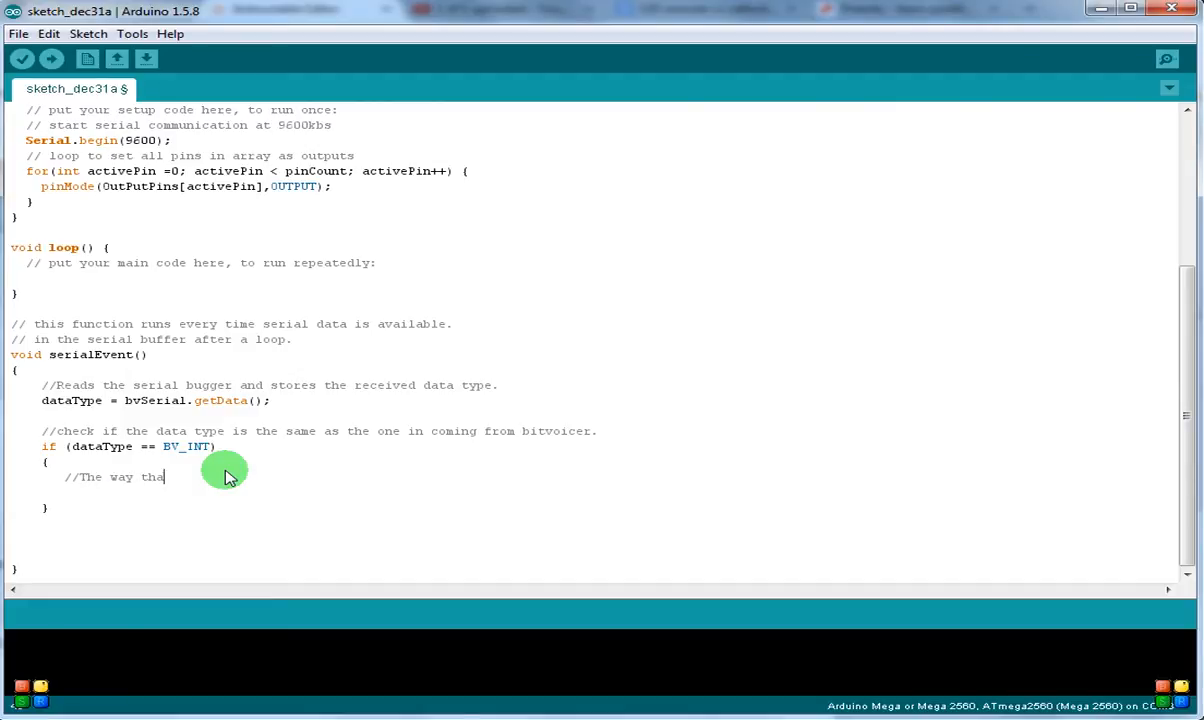
{"action": "type", "text": "t this is set up"}
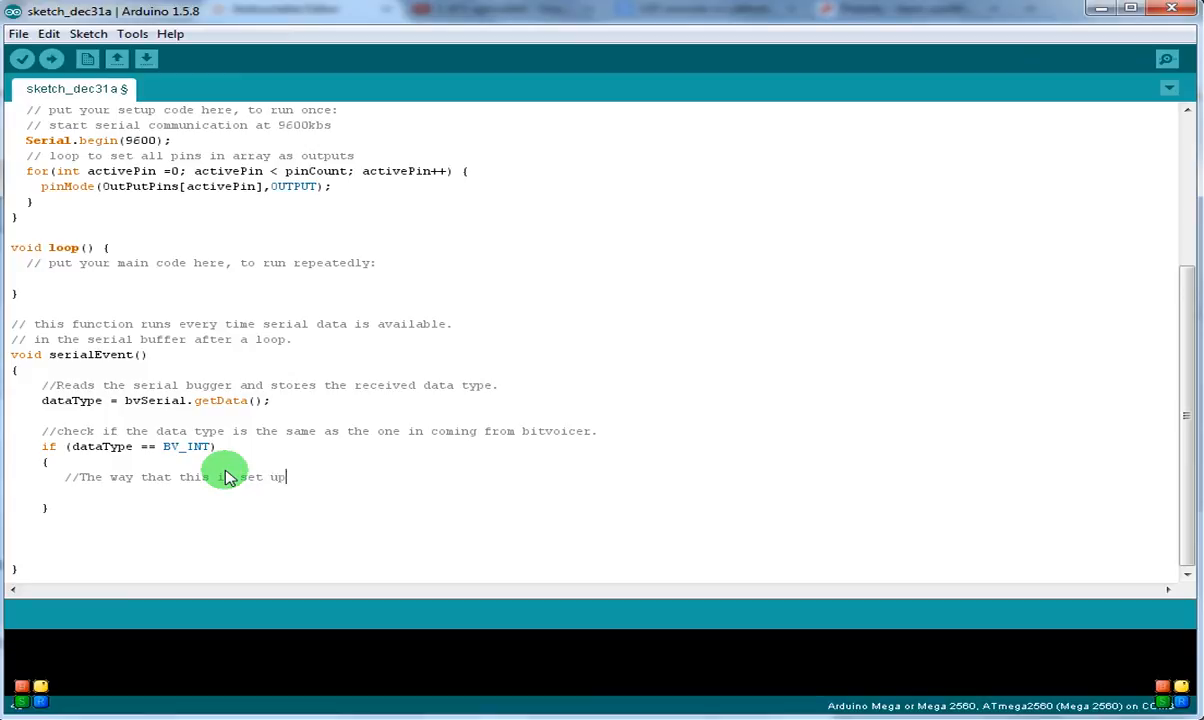
{"action": "type", "text": "will avoid a"}
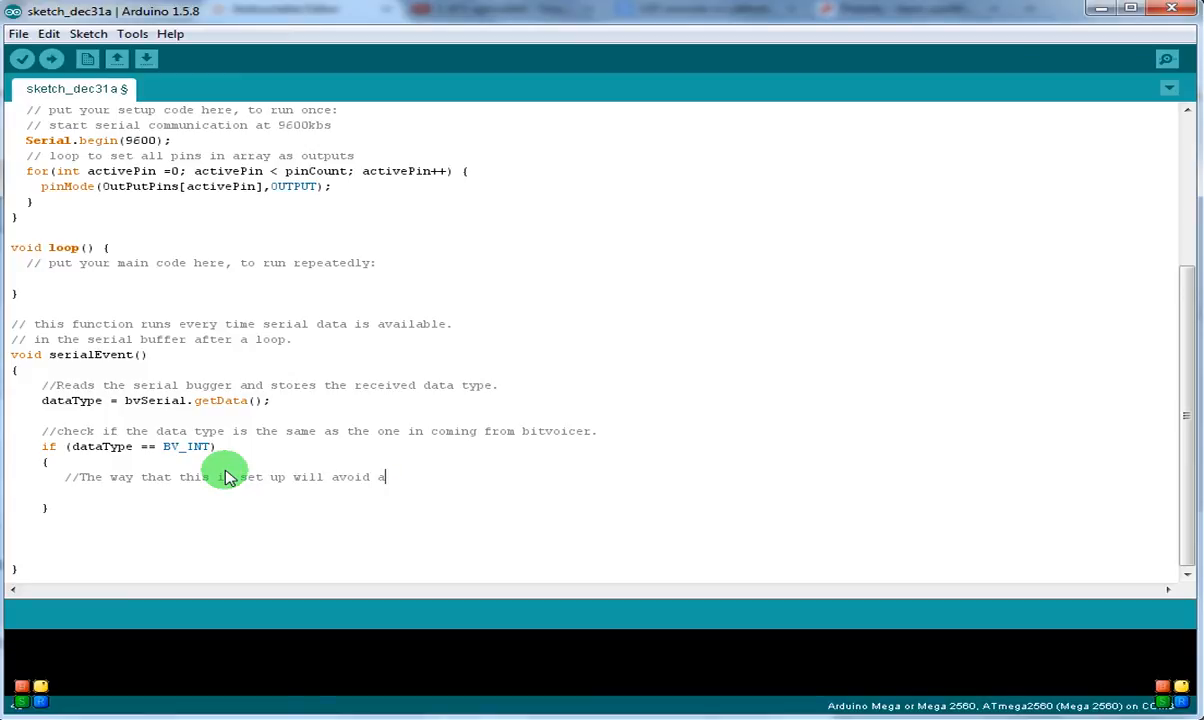
{"action": "type", "text": "bunch of if"}
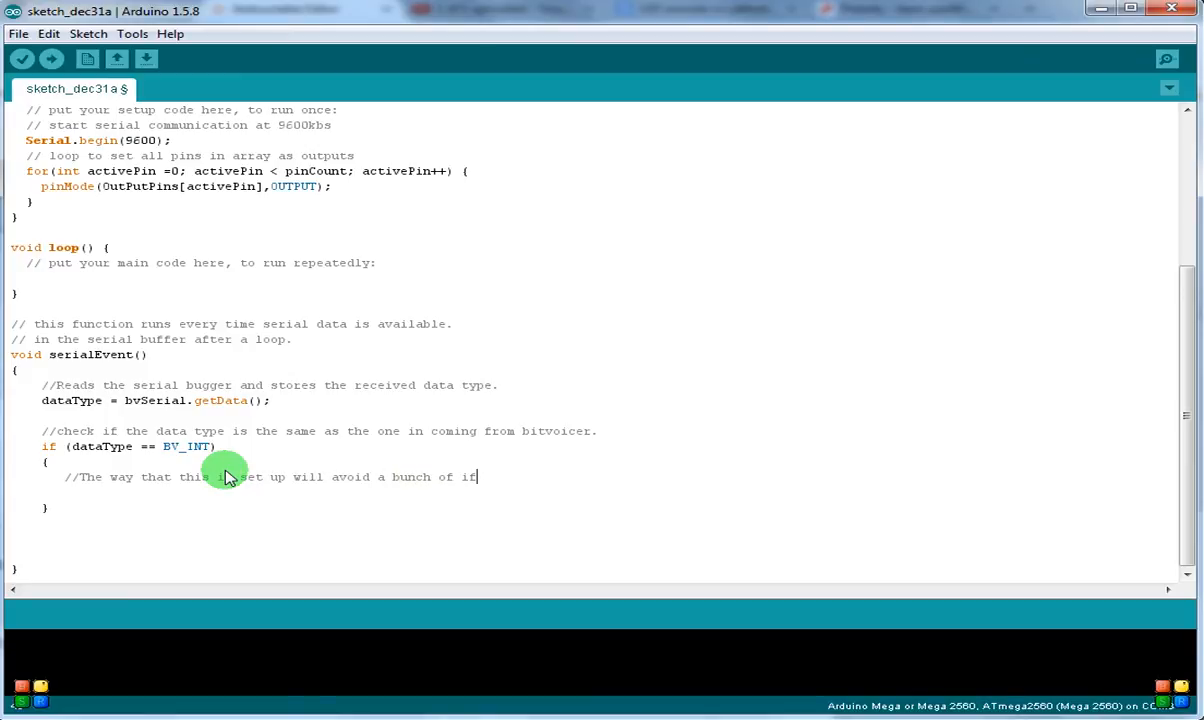
{"action": "type", "text": "/else statements for th"}
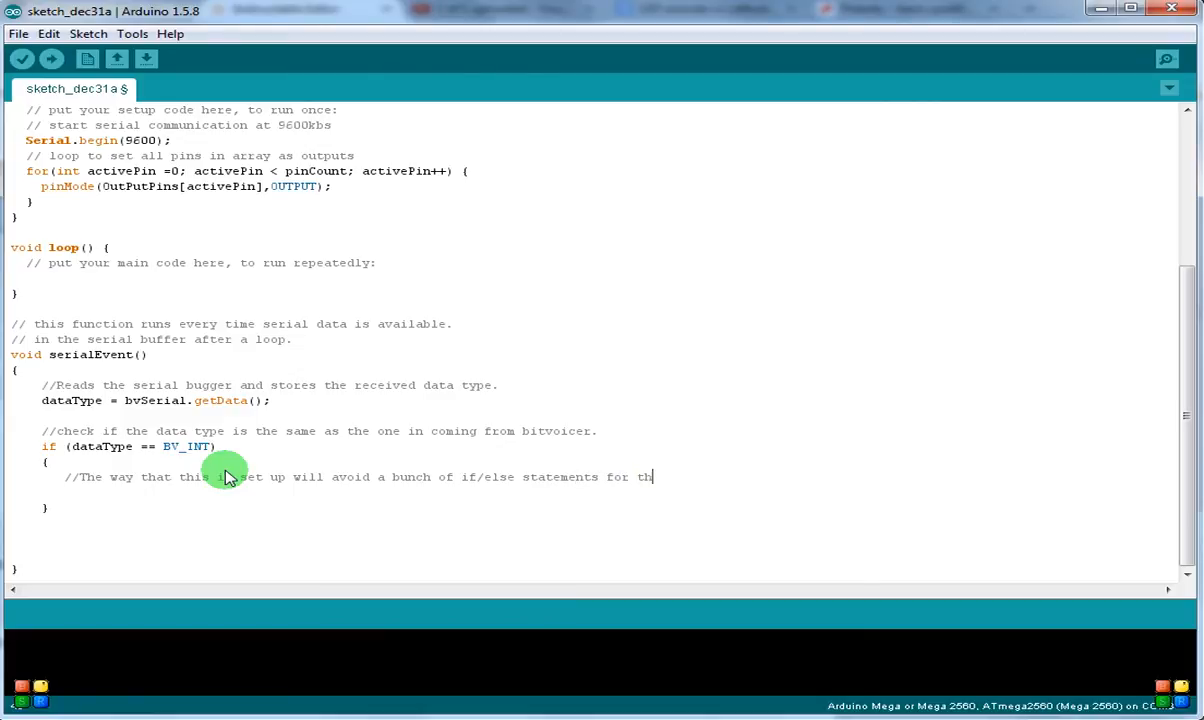
{"action": "type", "text": "e majority of the sk"}
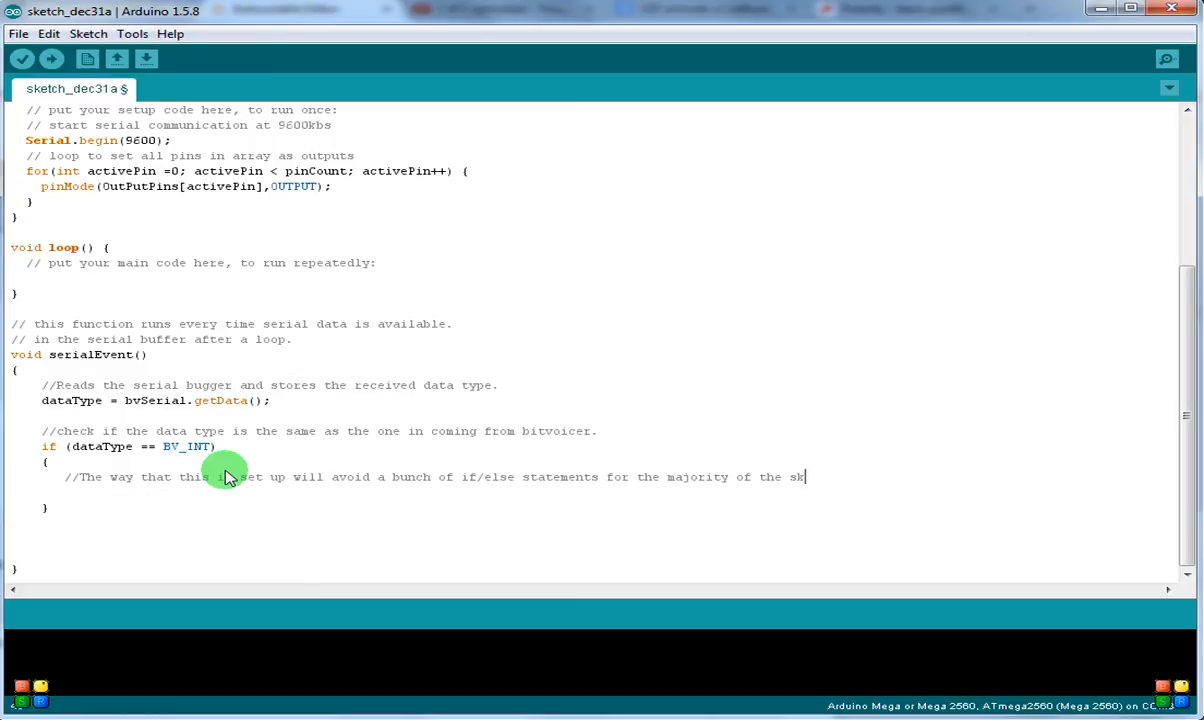
{"action": "key", "text": "backspace"}
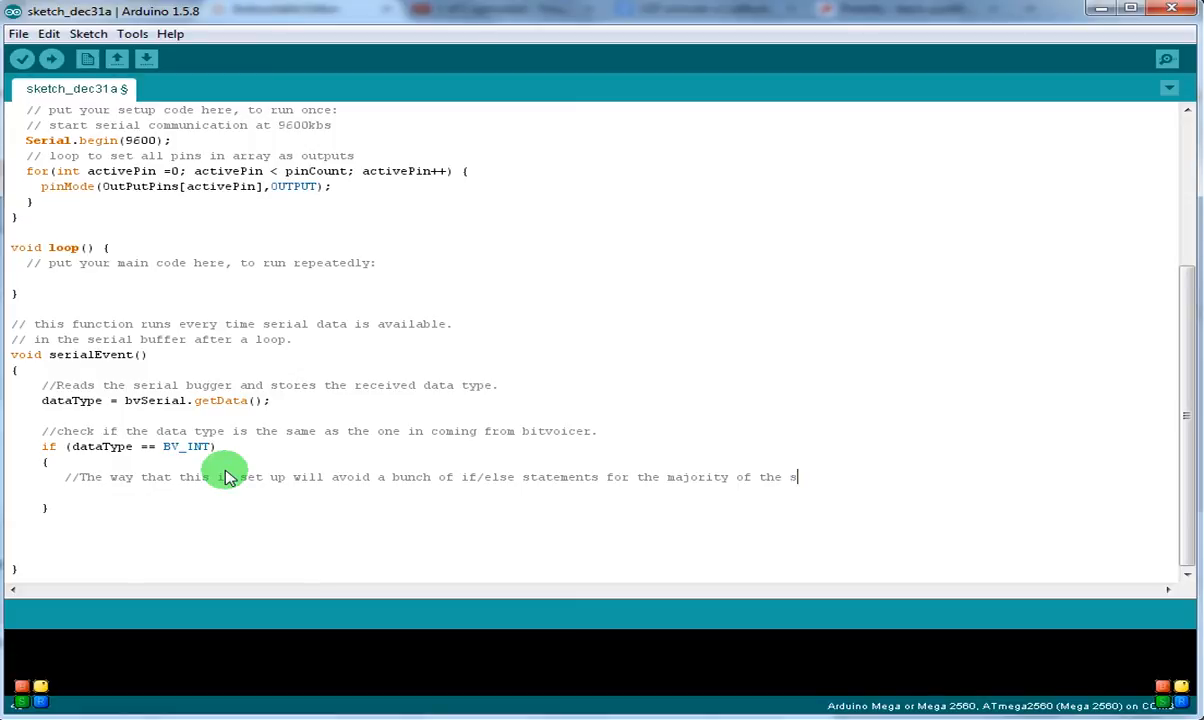
{"action": "type", "text": "outputs."}
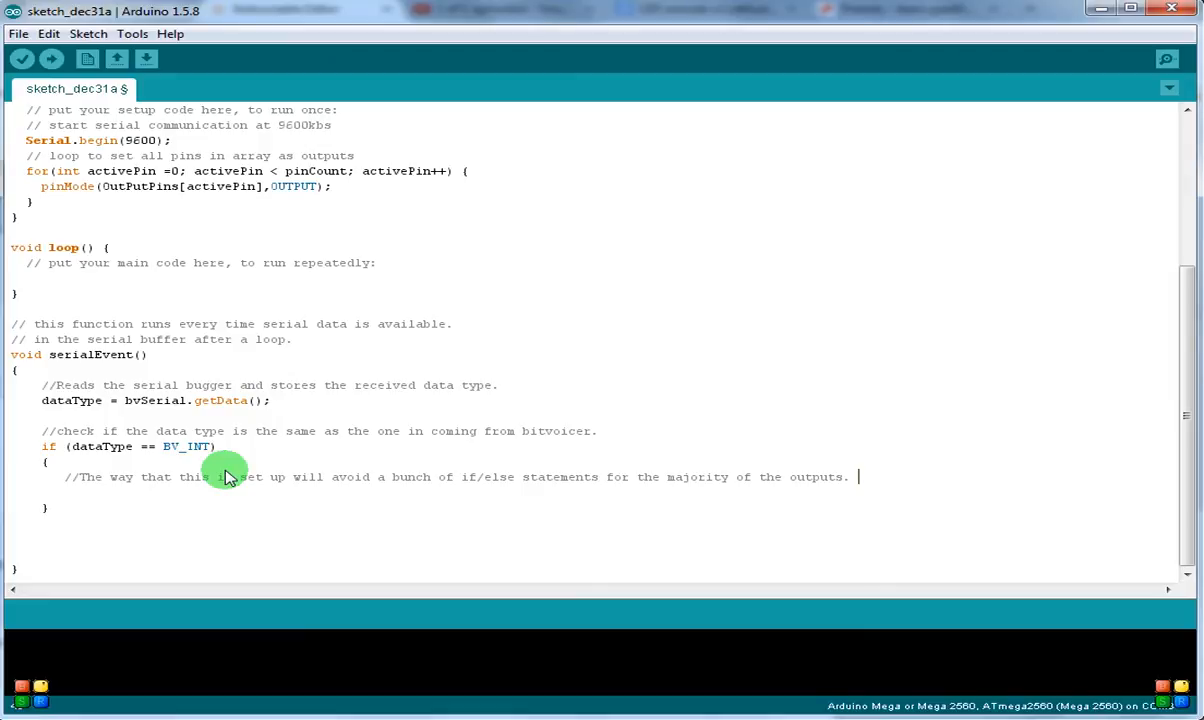
{"action": "key", "text": "enter"}
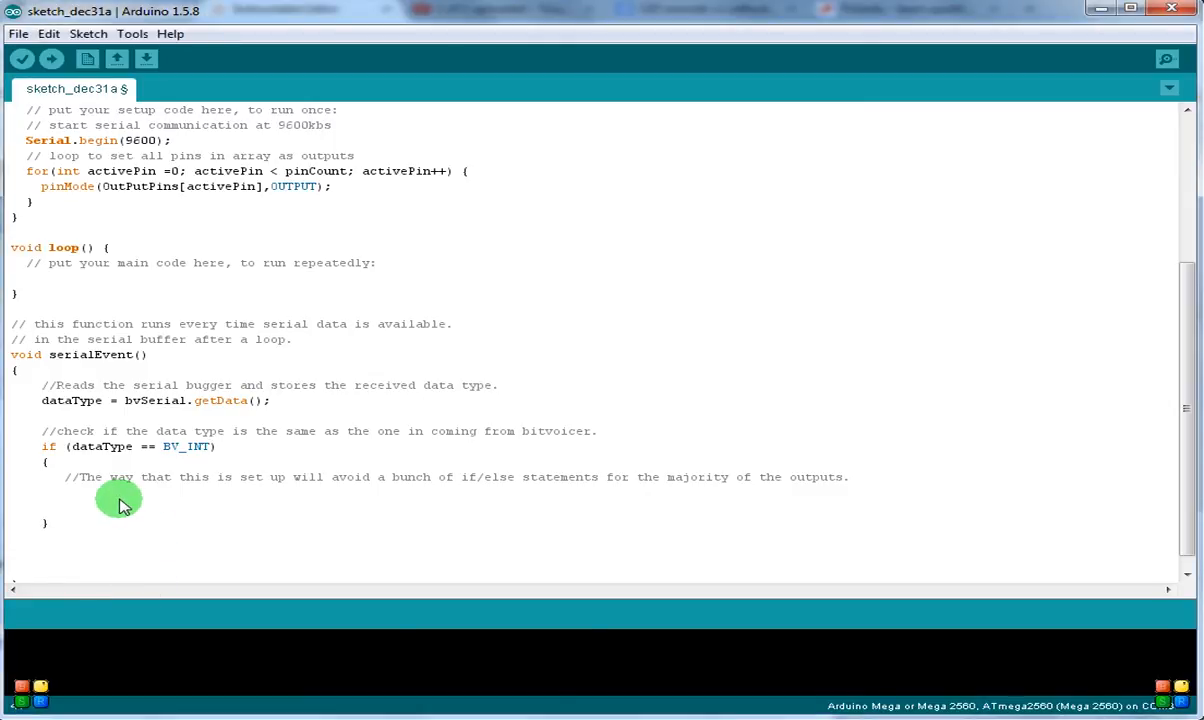
- Add '// assign an INT to hold a pin number' and declare int pinNumber = bvSerial.intData;
{"action": "type", "text": "// assign"}
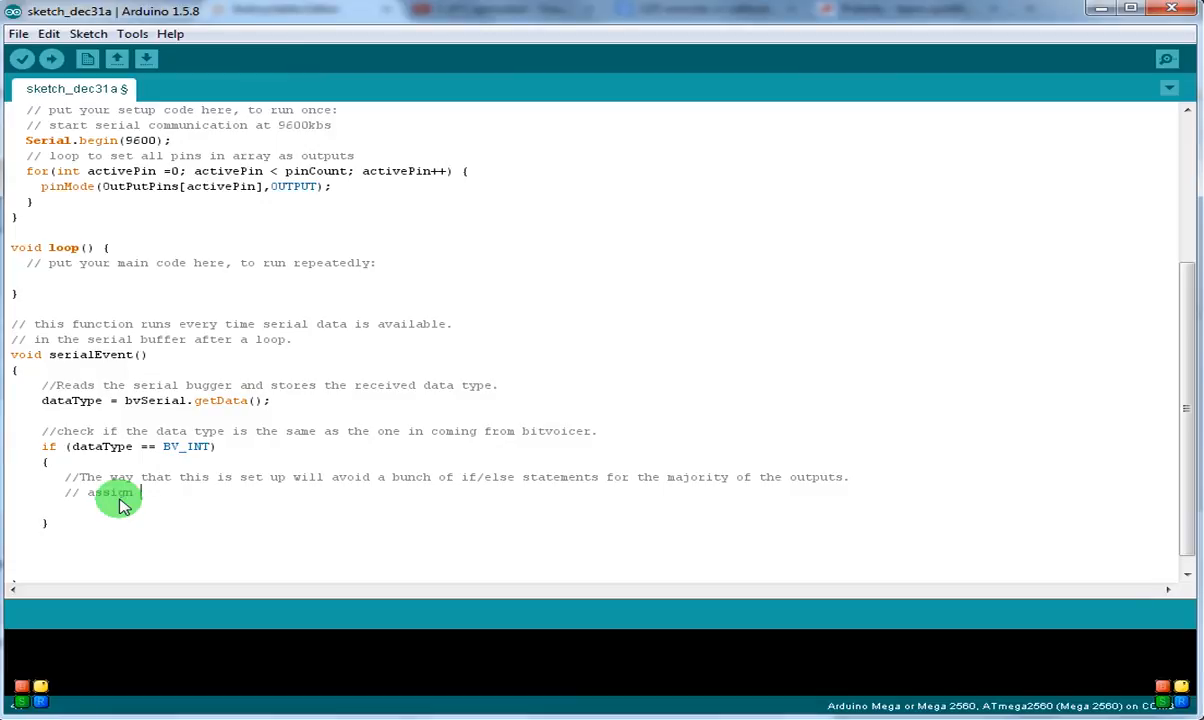
{"action": "type", "text": "an INT"}
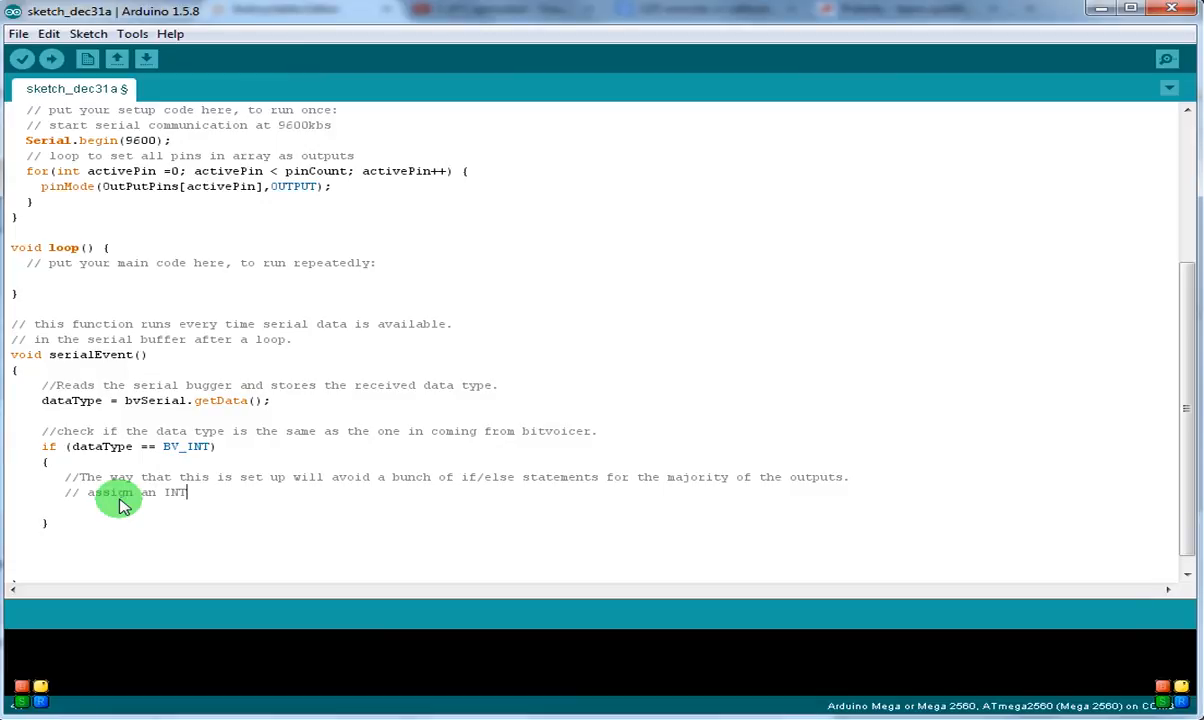
{"action": "type", "text": "to hold"}
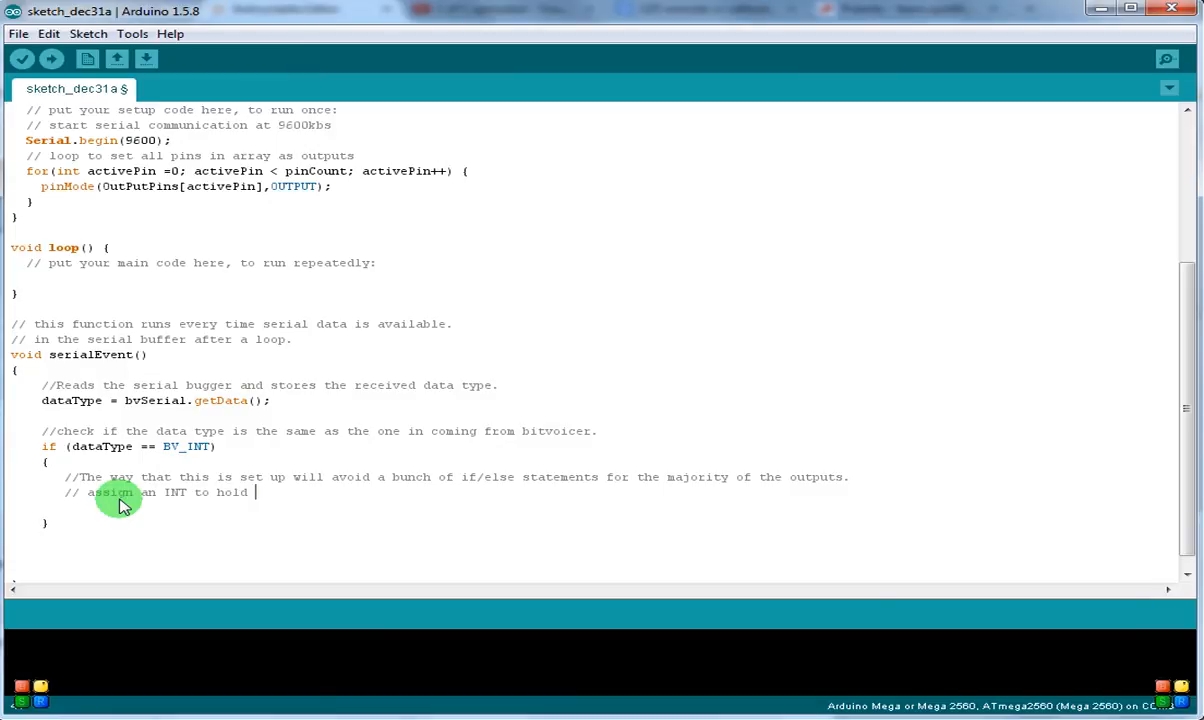
{"action": "type", "text": "a pin number"}
{"action": "type", "text": "int"}
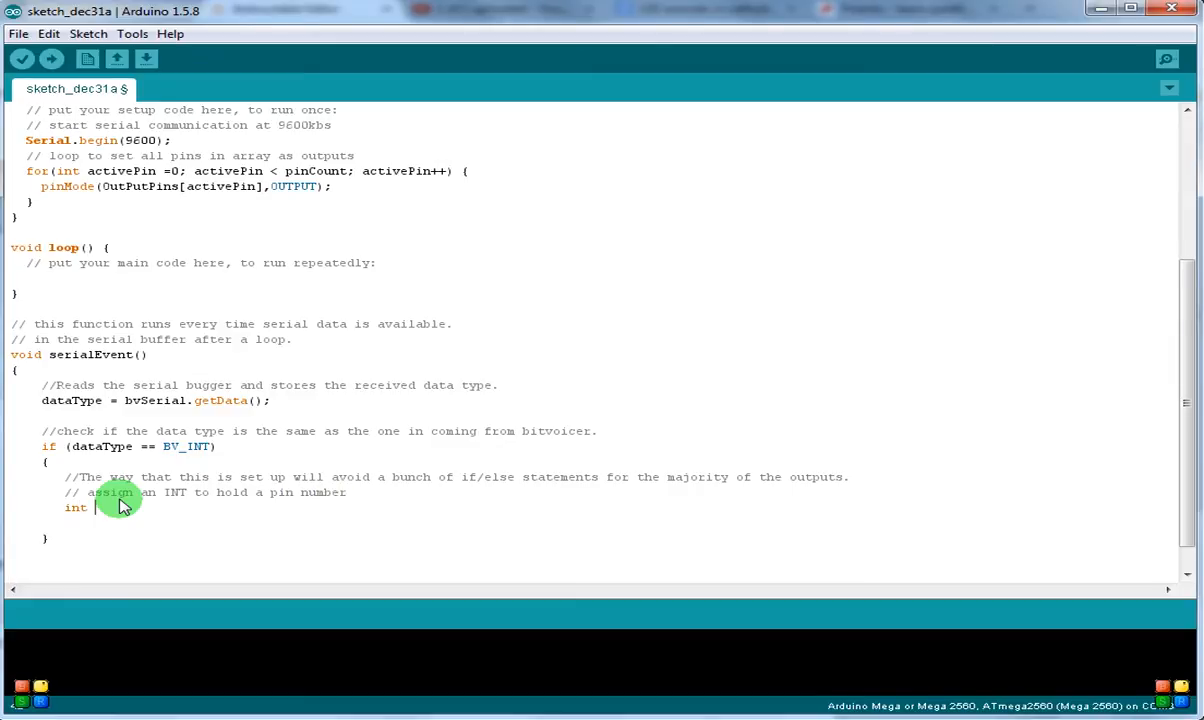
{"action": "type", "text": "pin"}
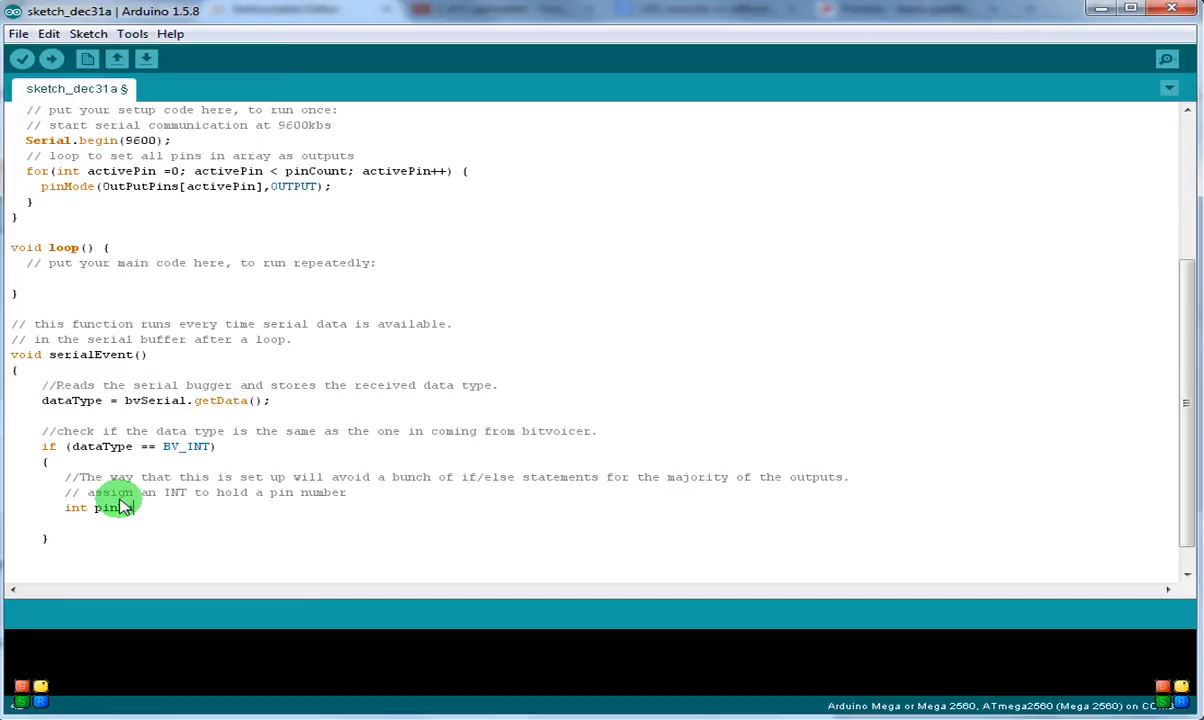
{"action": "type", "text": "number ="}
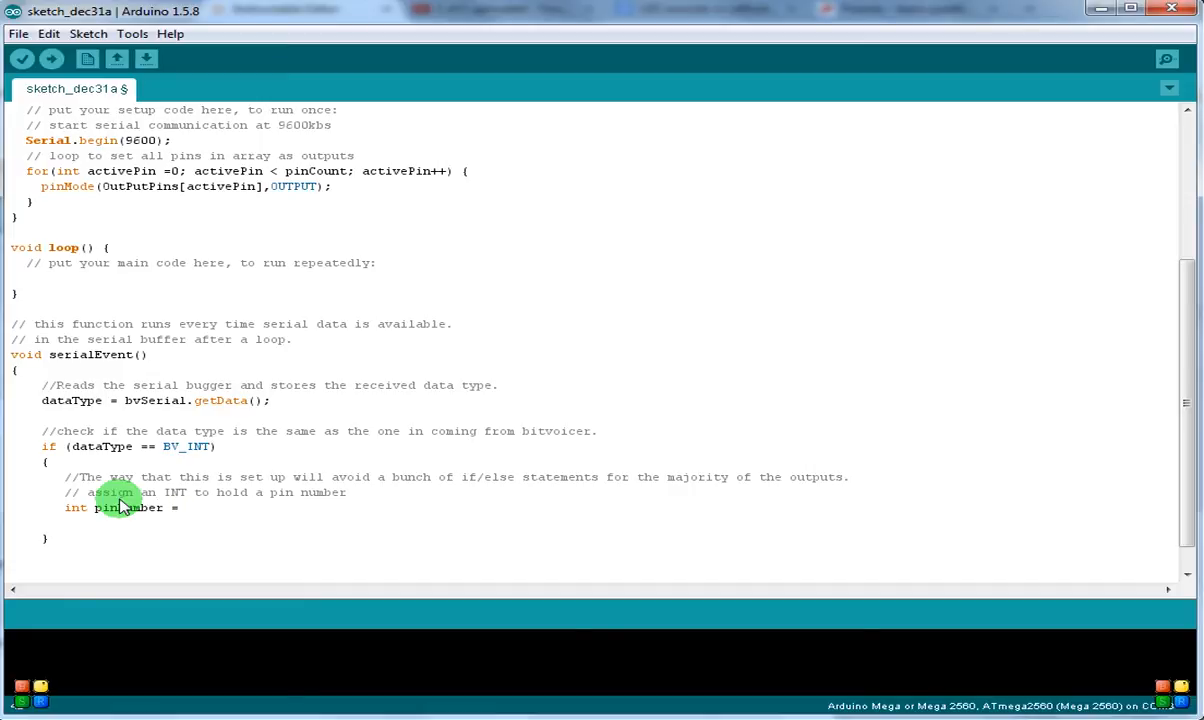
{"action": "type", "text": "bvs"}
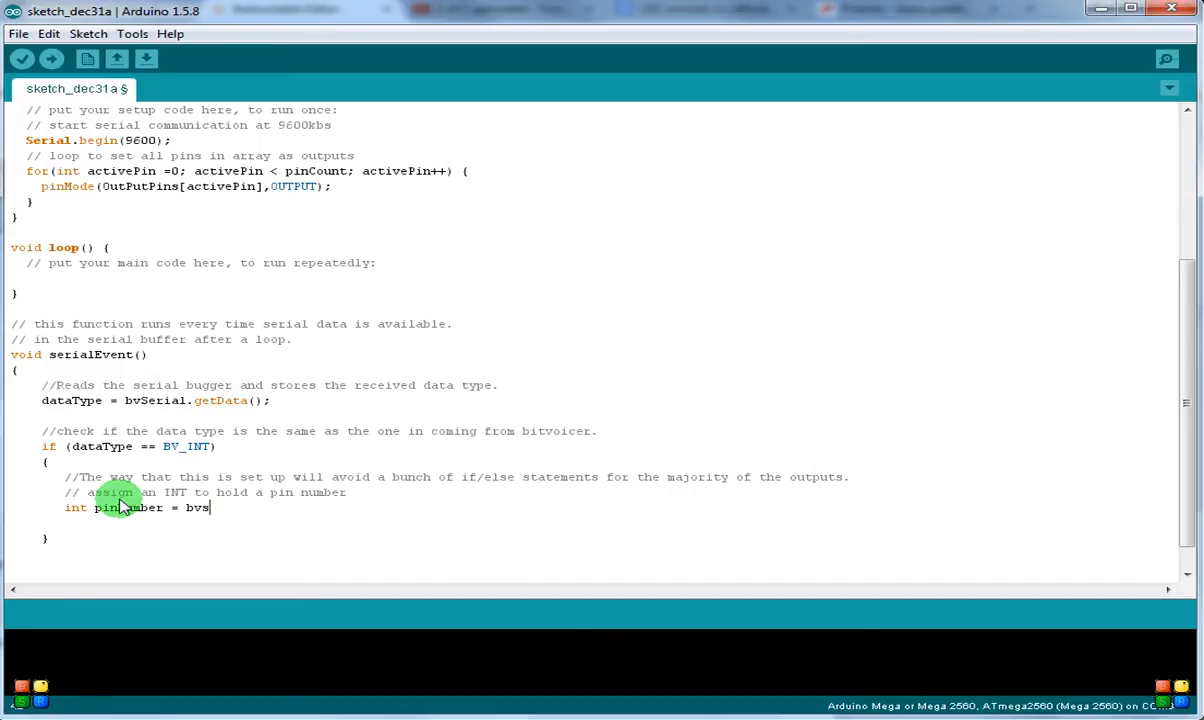
{"action": "type", "text": "erial"}
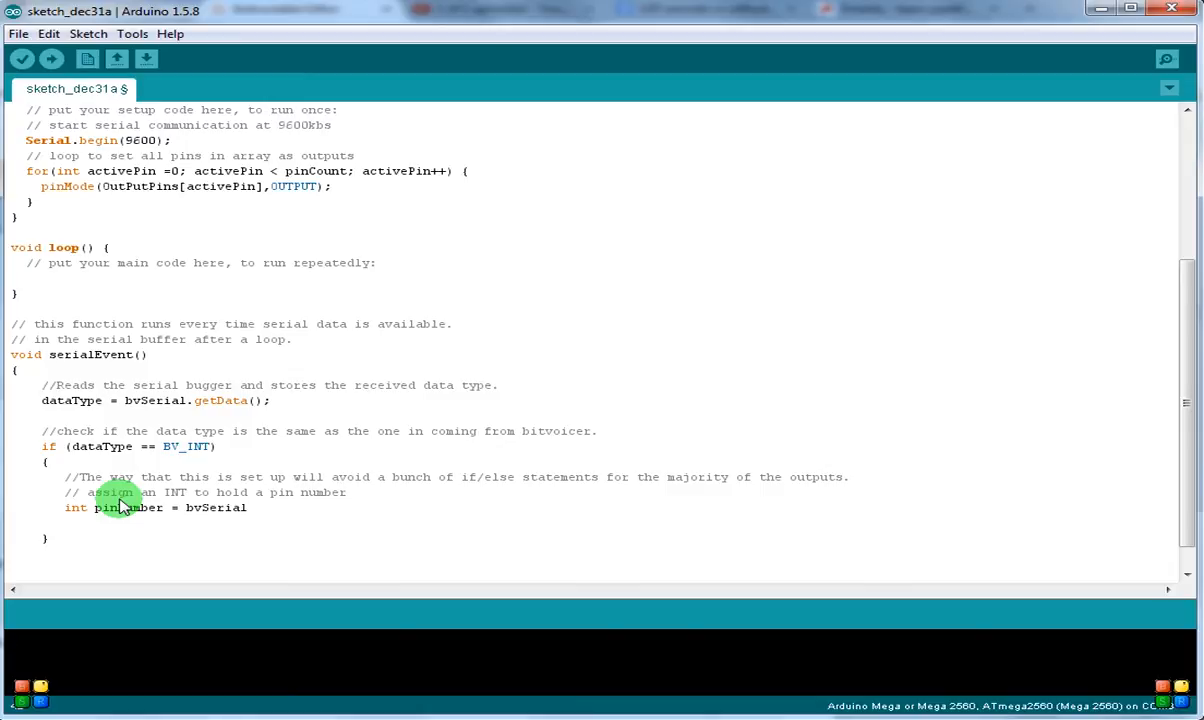
{"action": "type", "text": ".intD"}
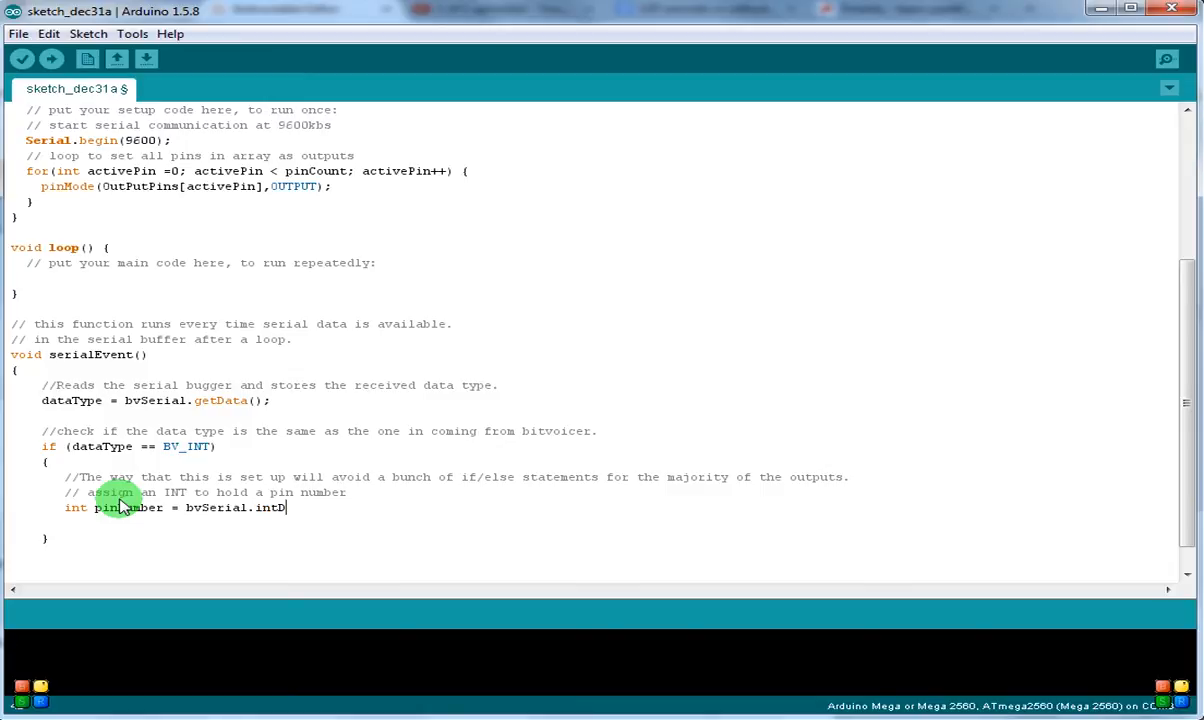
{"action": "type", "text": "ata;"}
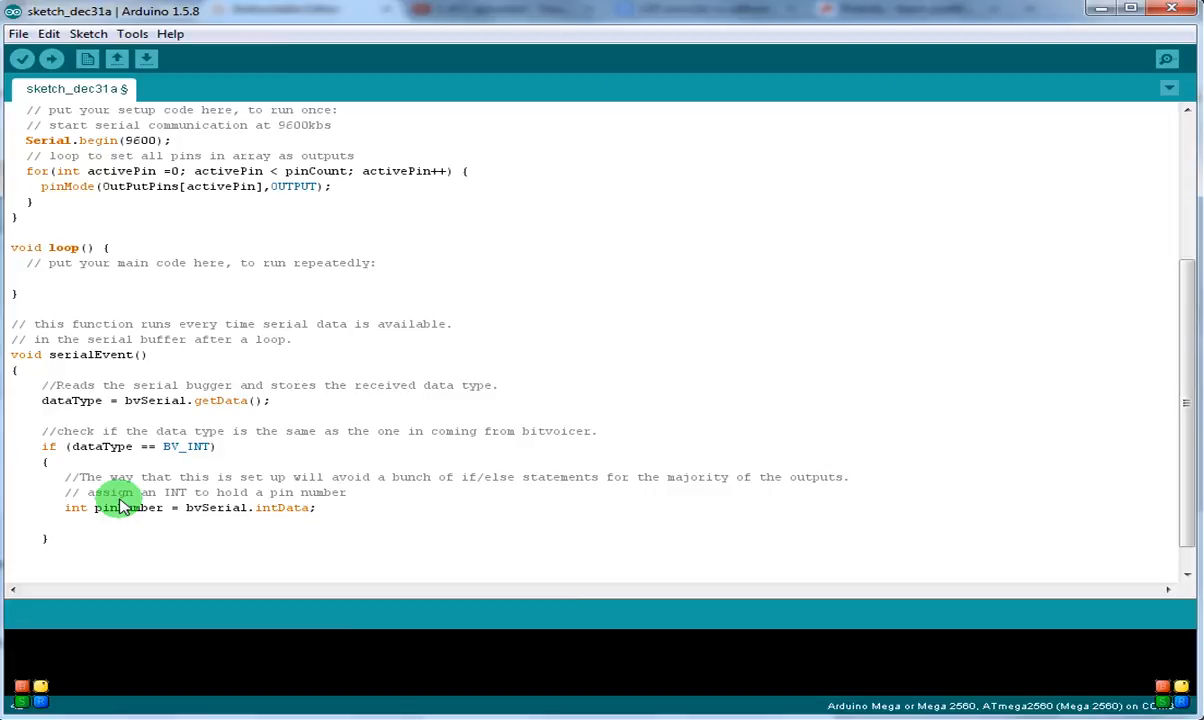
{"action": "mouse_move", "coordinate": [82, 447]}
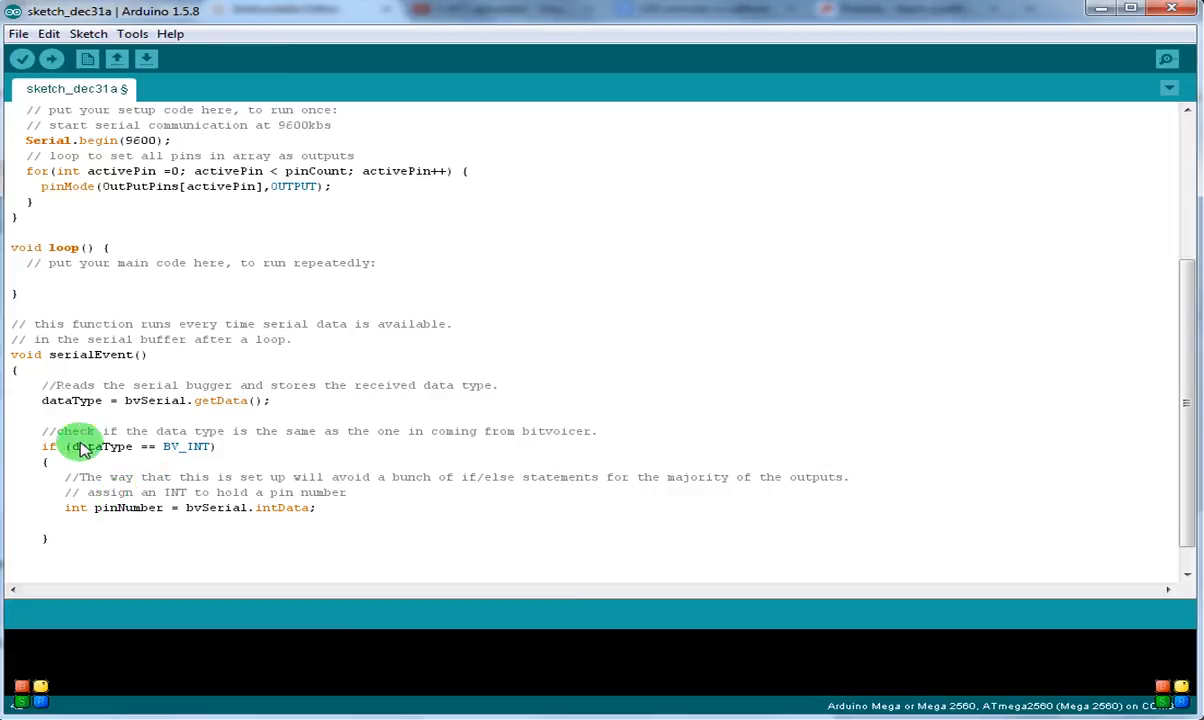
{"action": "mouse_move", "coordinate": [218, 472]}
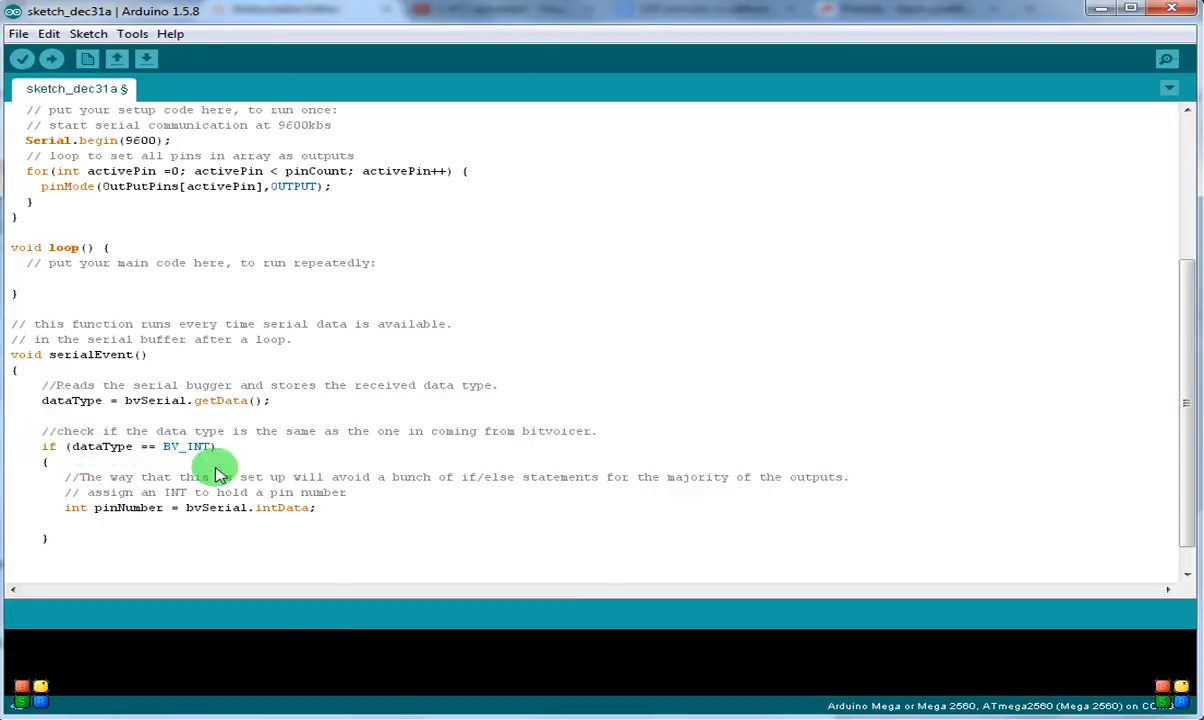
{"action": "mouse_move", "coordinate": [110, 517]}
{"action": "type", "text": "//"}
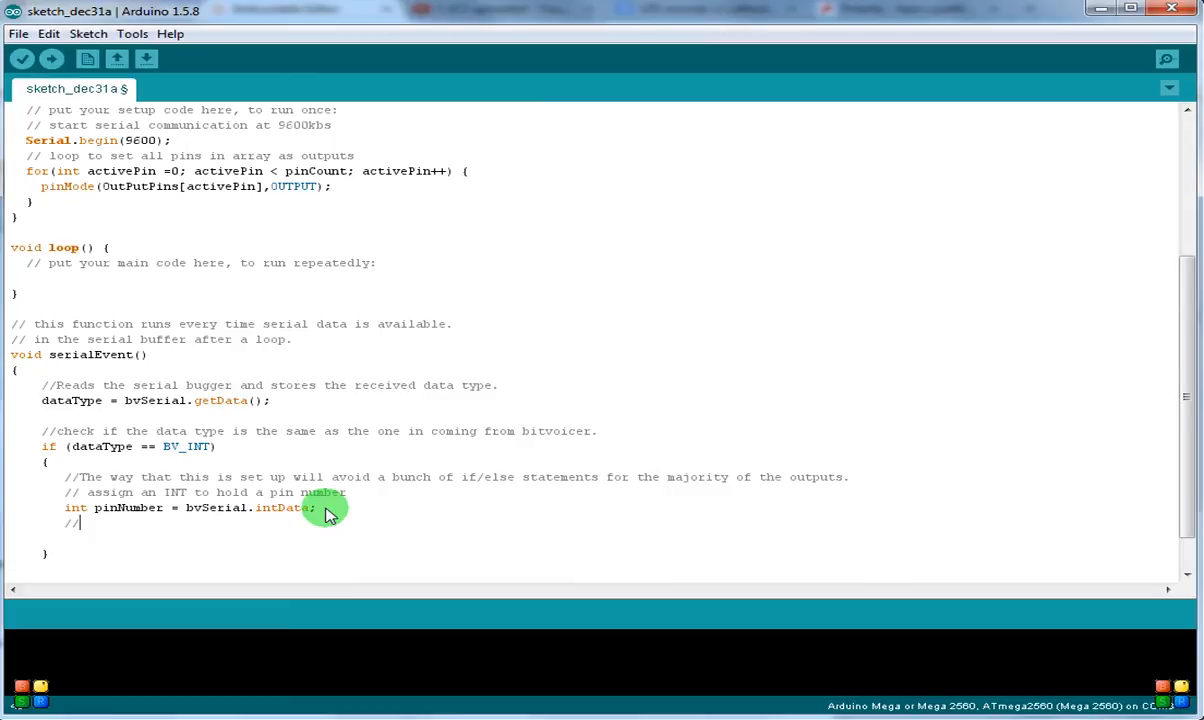
- Comment: write to pinNumber based on the output's current state and reverse it
{"action": "type", "text": "Write"}
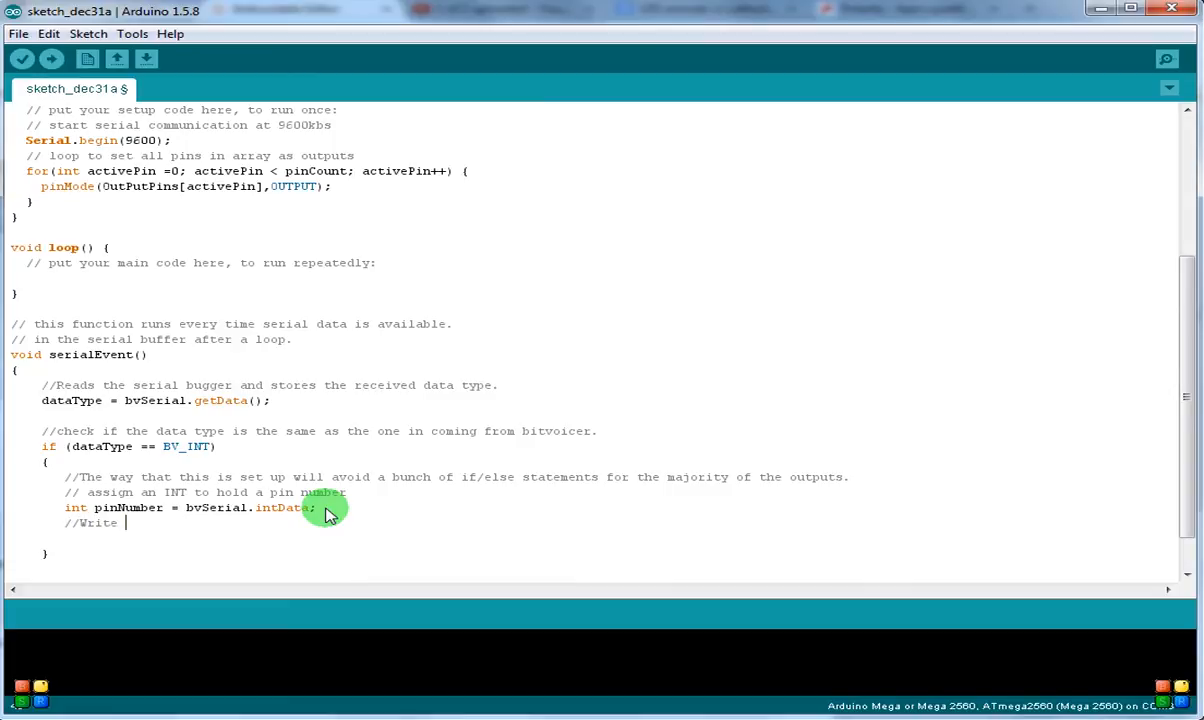
{"action": "type", "text": "to the pinNu"}
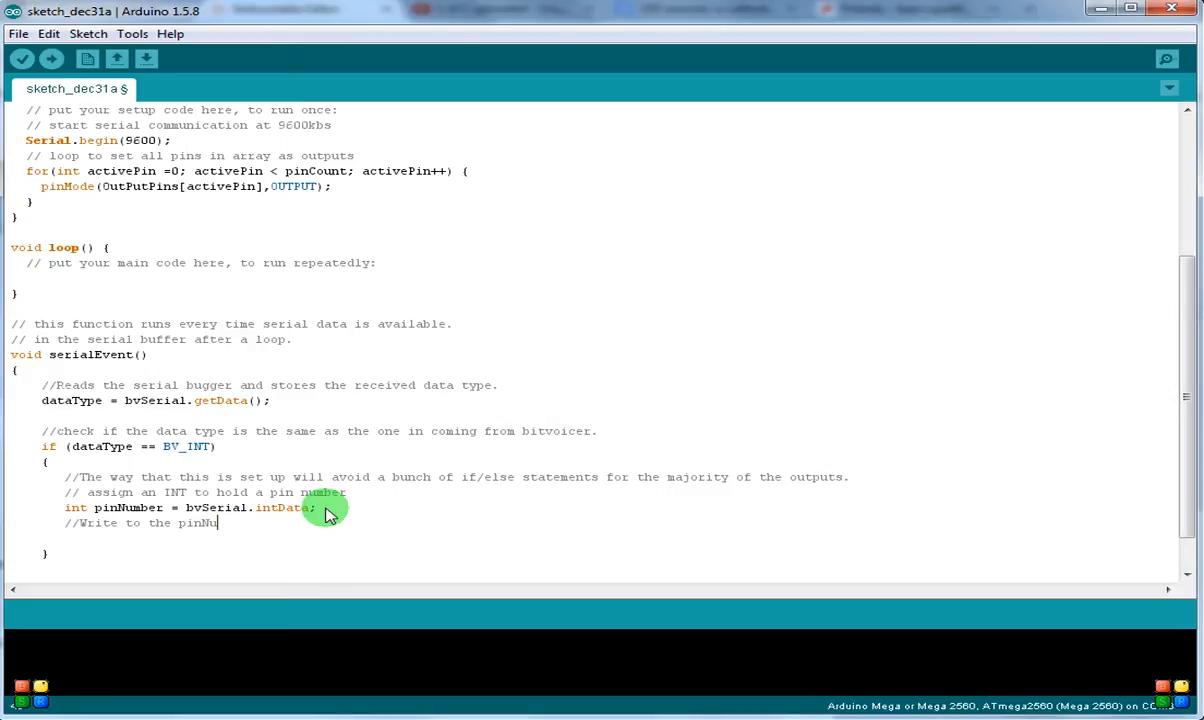
{"action": "type", "text": "mber based on the"}
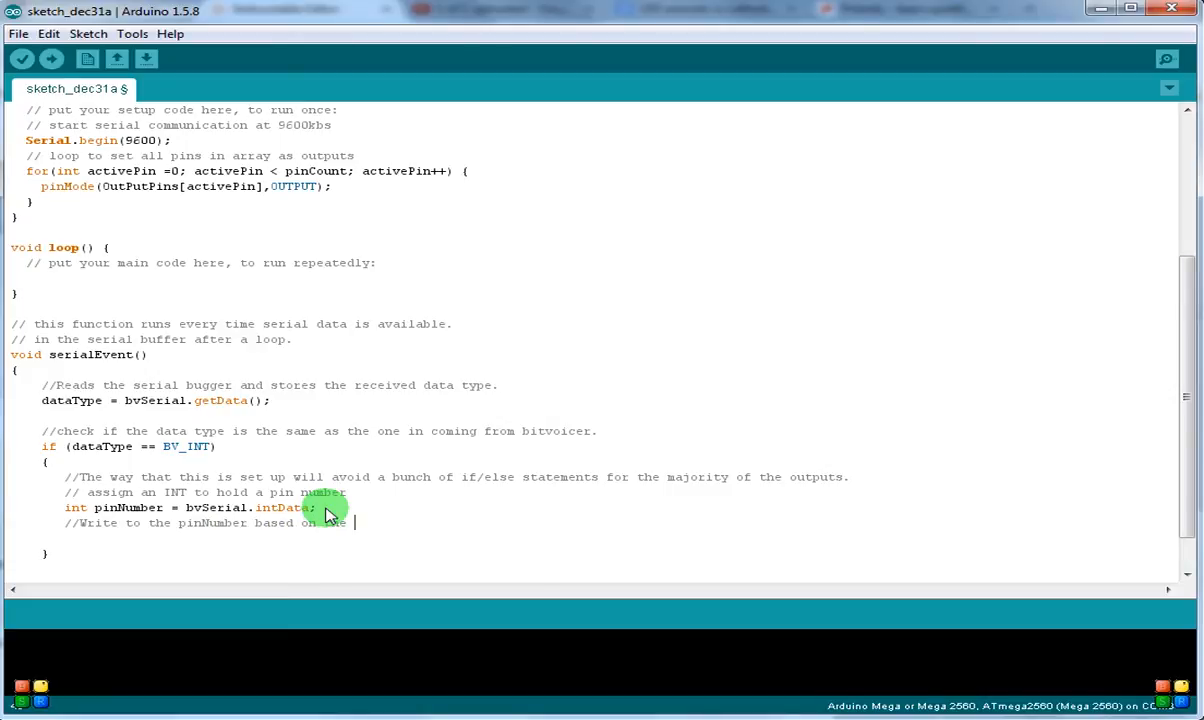
{"action": "type", "text": "current state of the output and re"}
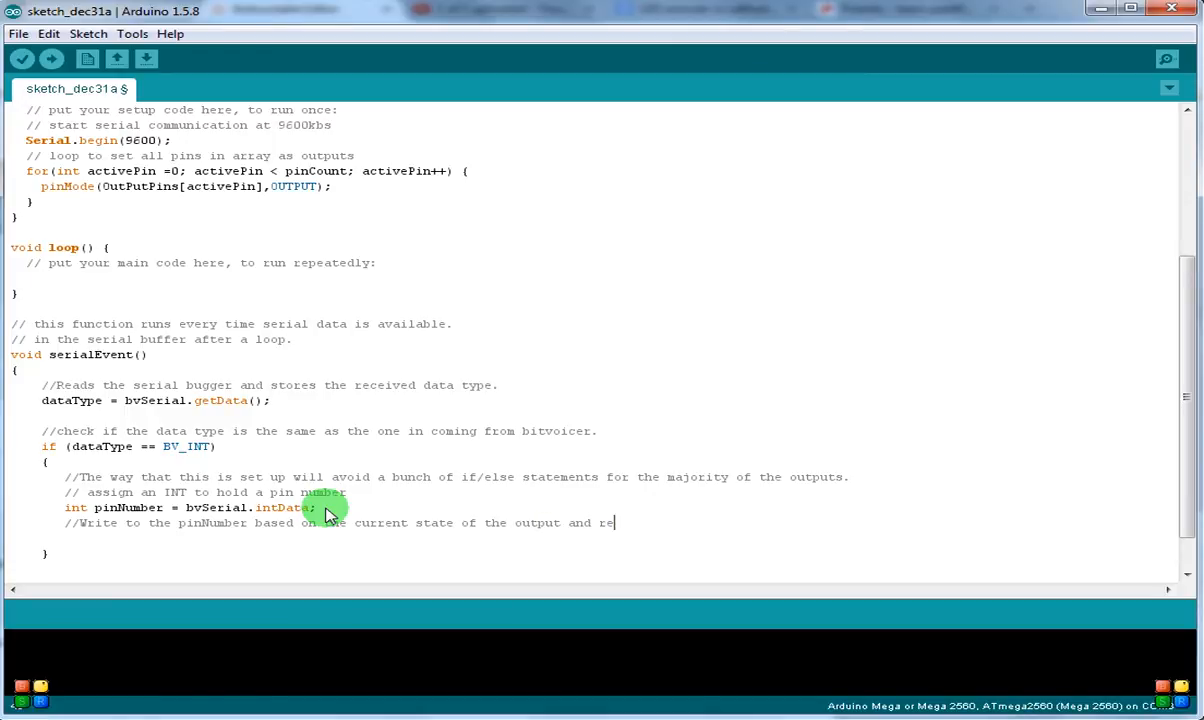
{"action": "type", "text": "verse it."}
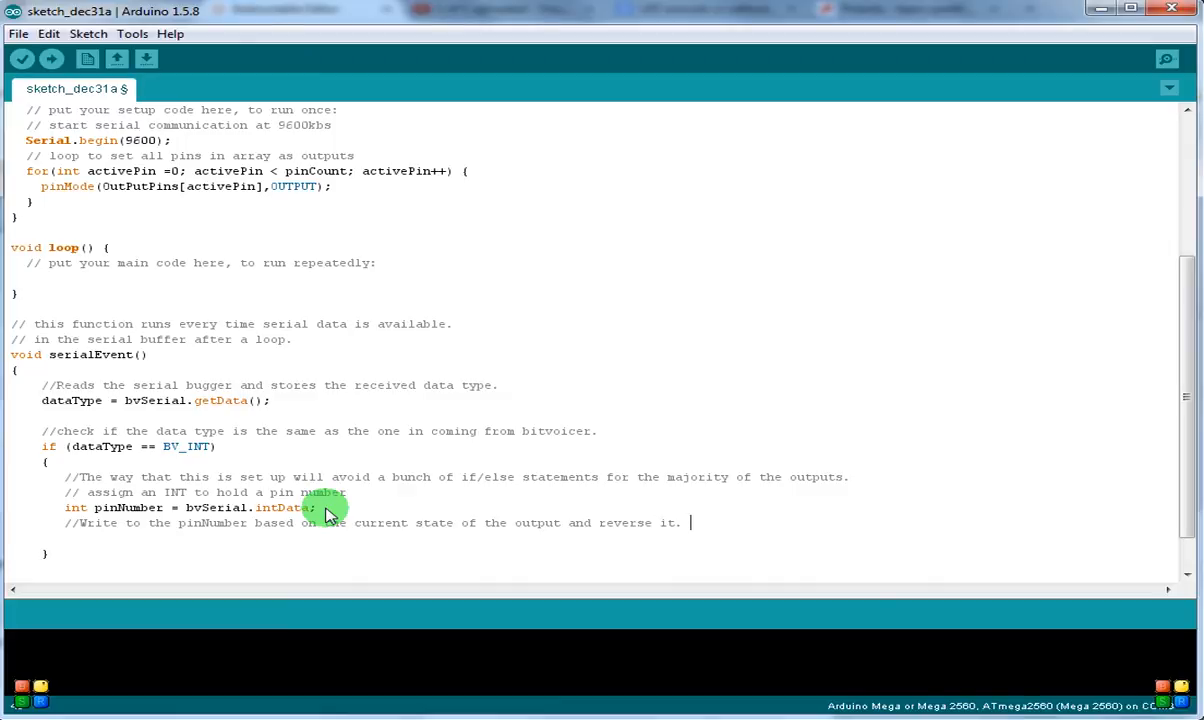
{"action": "type", "text": "digit"}
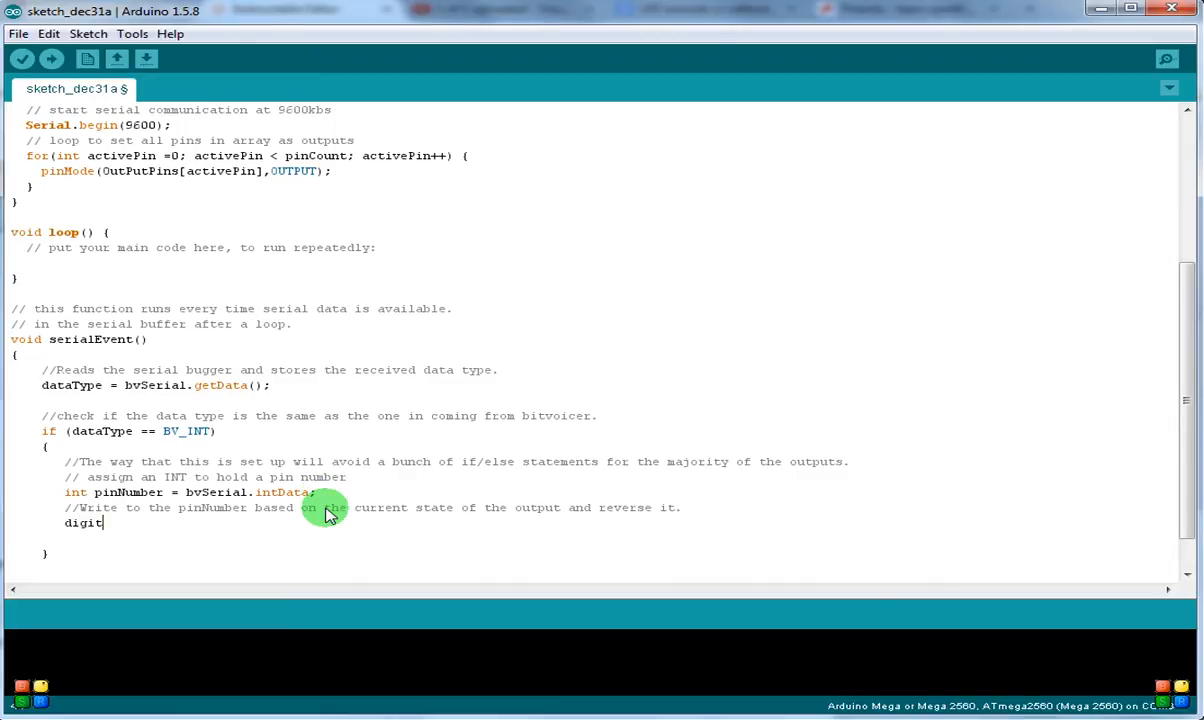
- Write digitalWrite(pinNumber, !digitalRead(pinNumber)); to toggle the pin
{"action": "type", "text": "alWrite"}
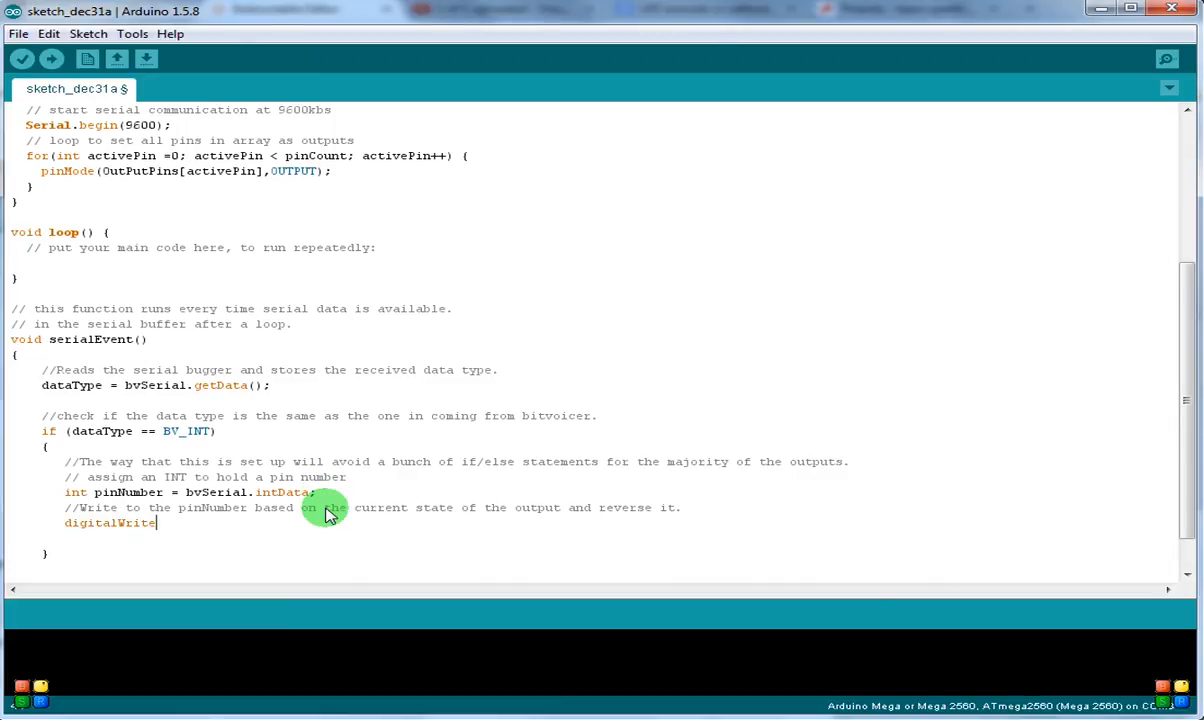
{"action": "type", "text": "("}
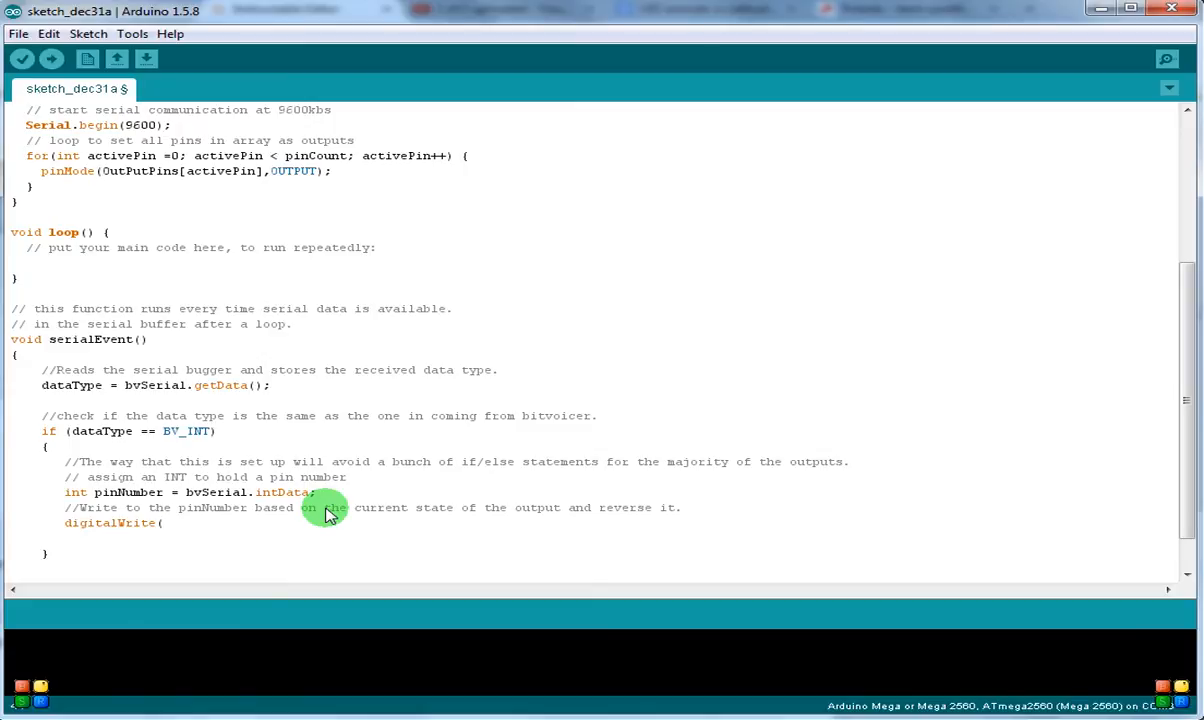
{"action": "type", "text": "pinNu"}
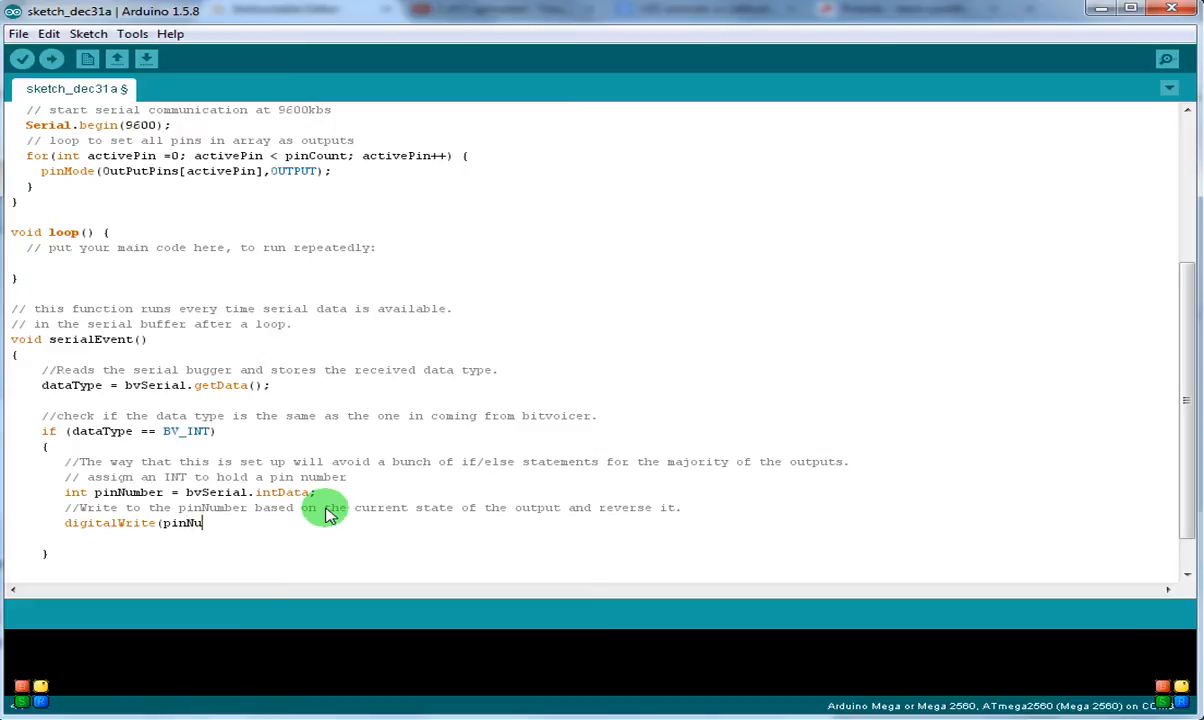
{"action": "type", "text": "mber,"}
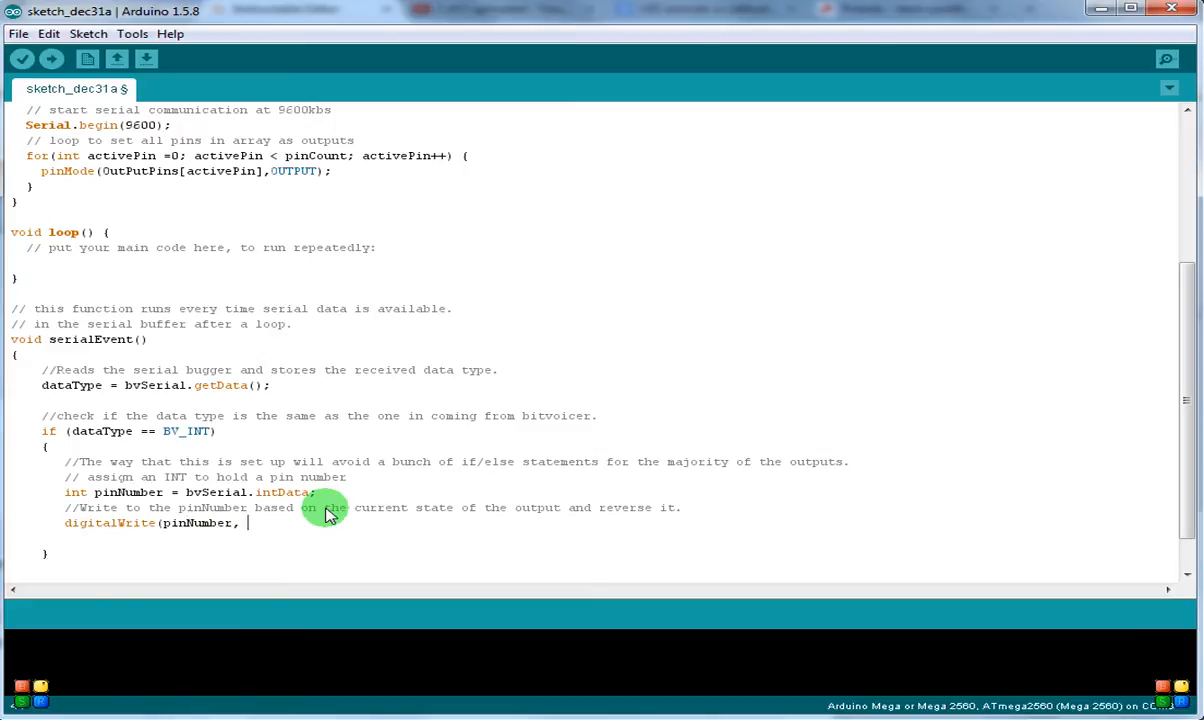
{"action": "type", "text": "!"}
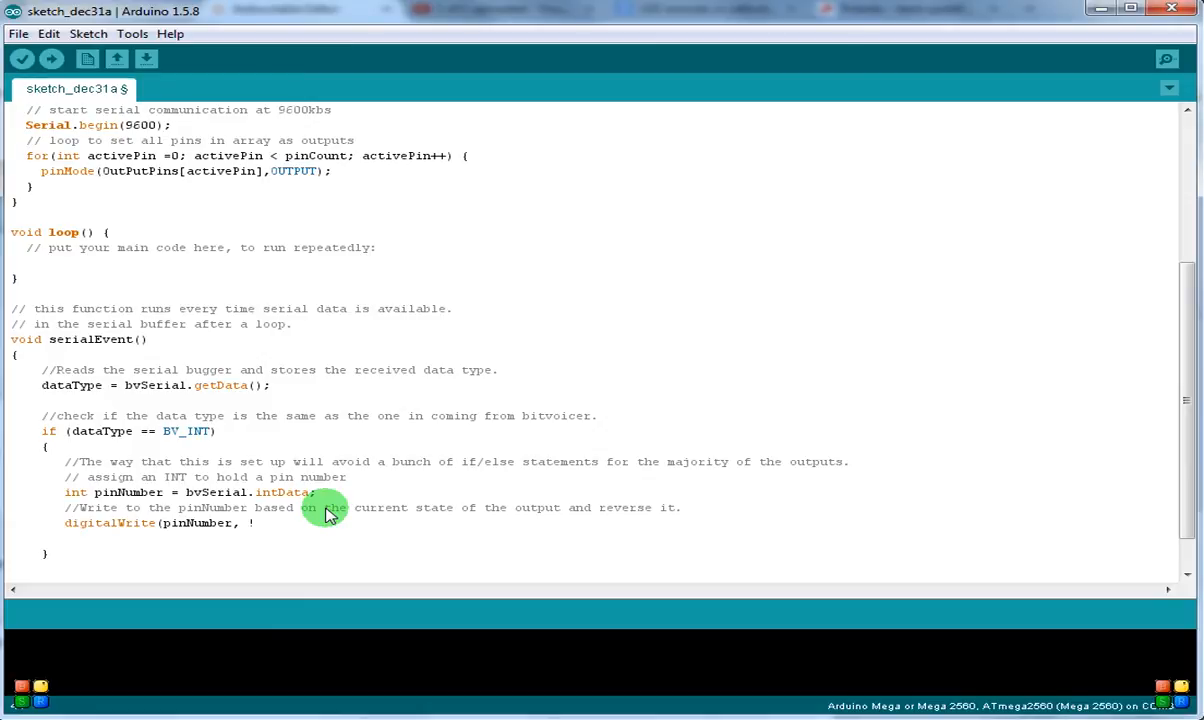
{"action": "type", "text": "dig"}
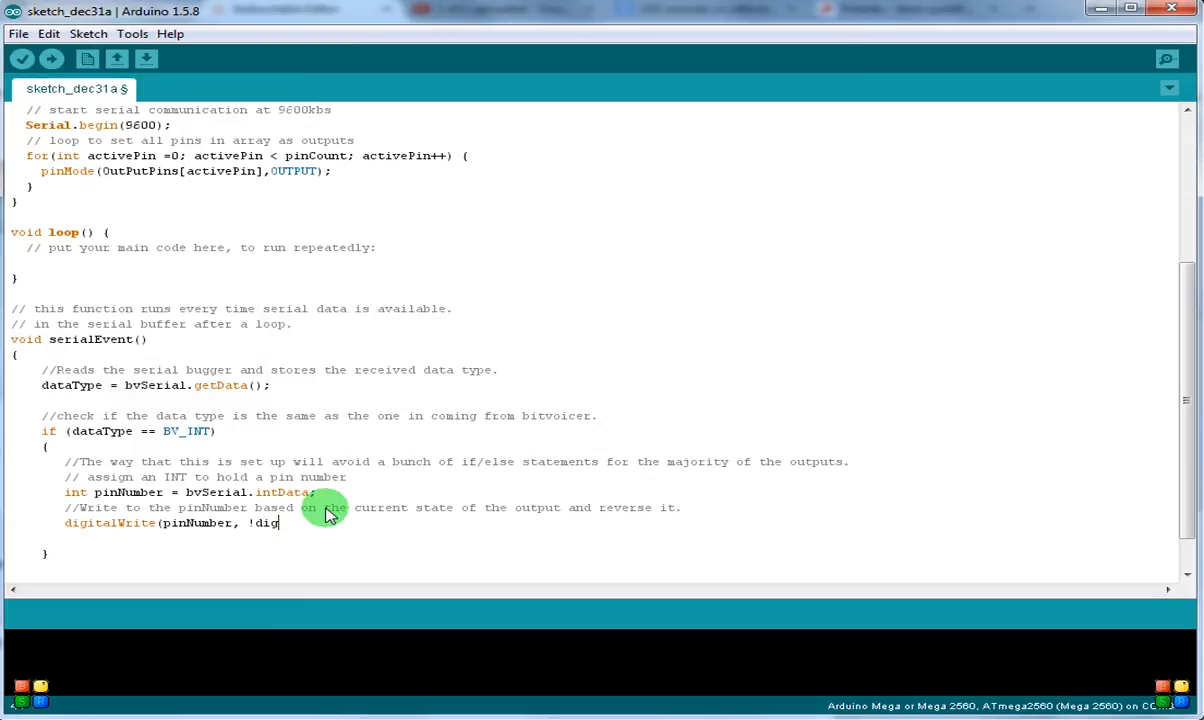
{"action": "type", "text": "italRea"}
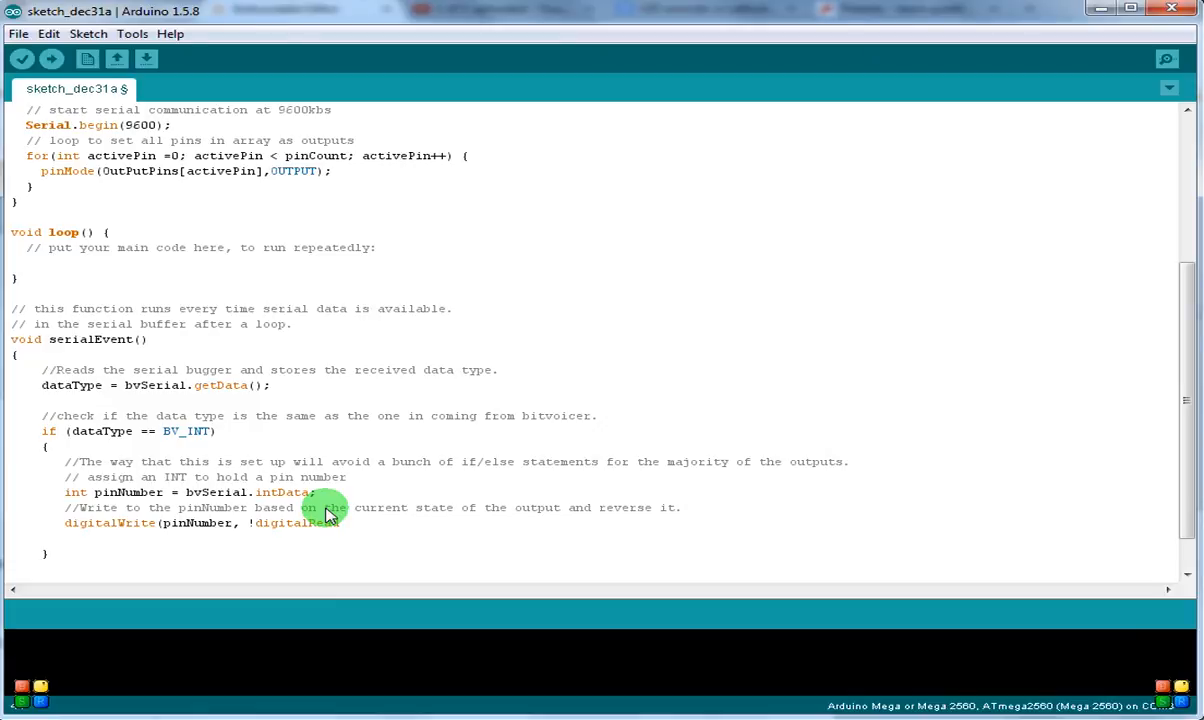
{"action": "type", "text": "(pinNumber"}
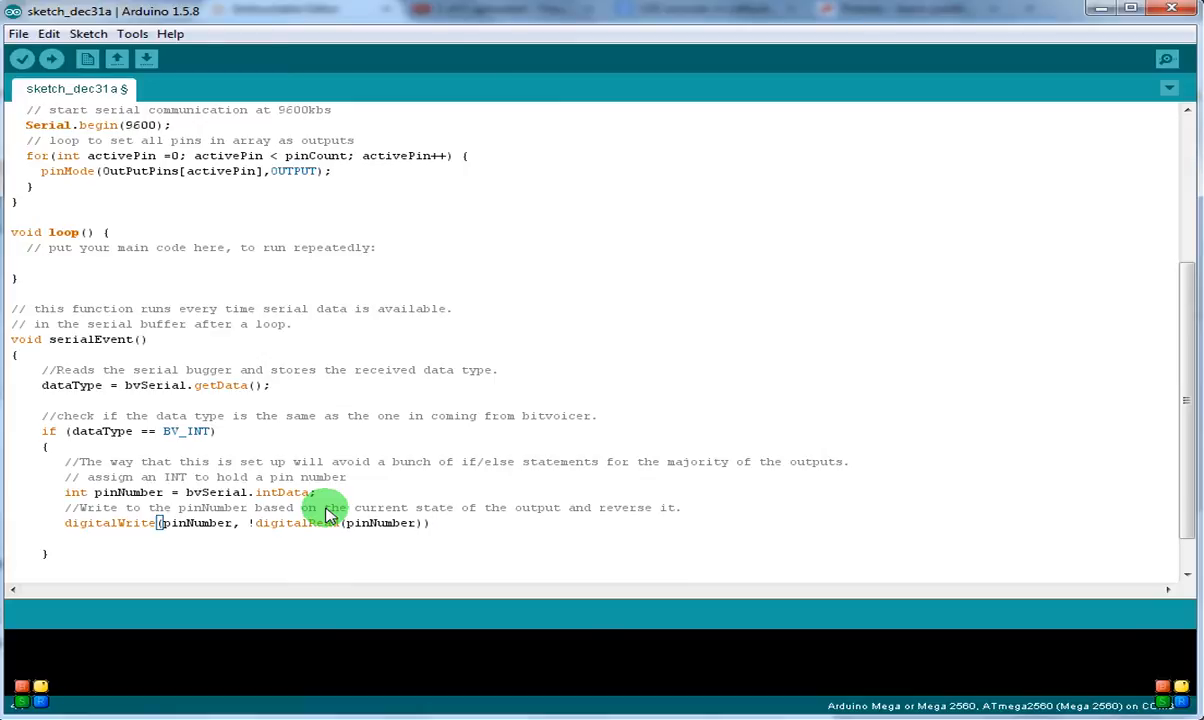
{"action": "type", "text": ");"}
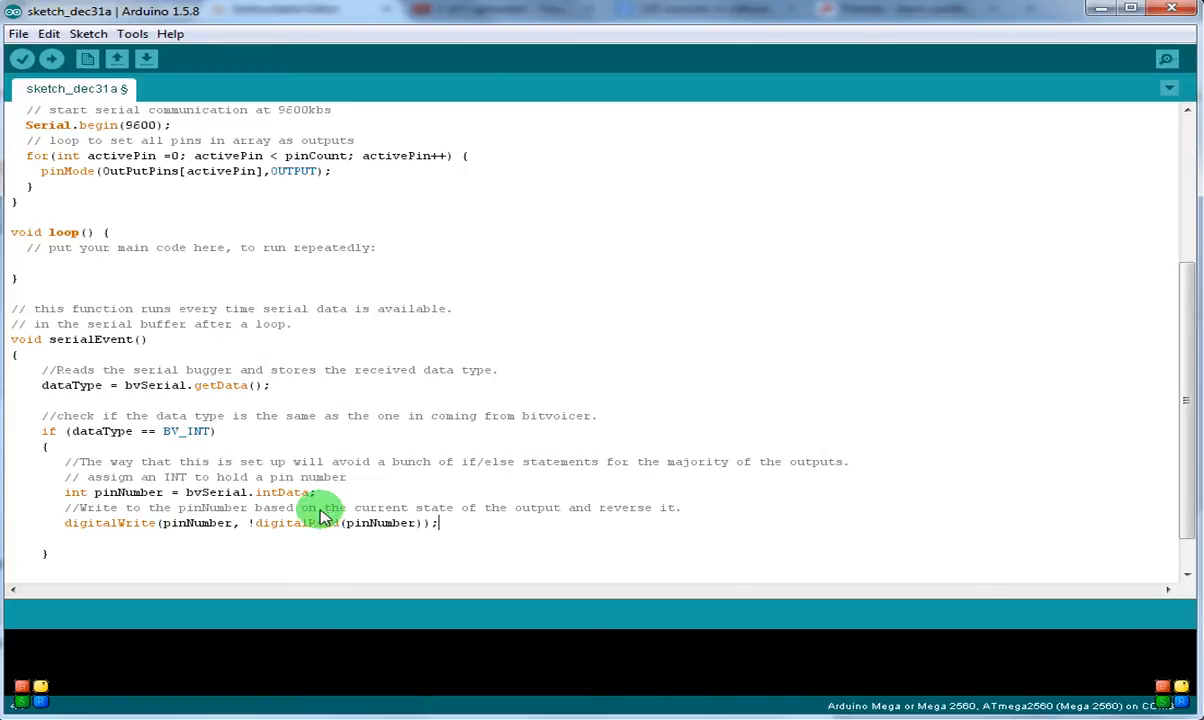
{"action": "mouse_move", "coordinate": [205, 530]}
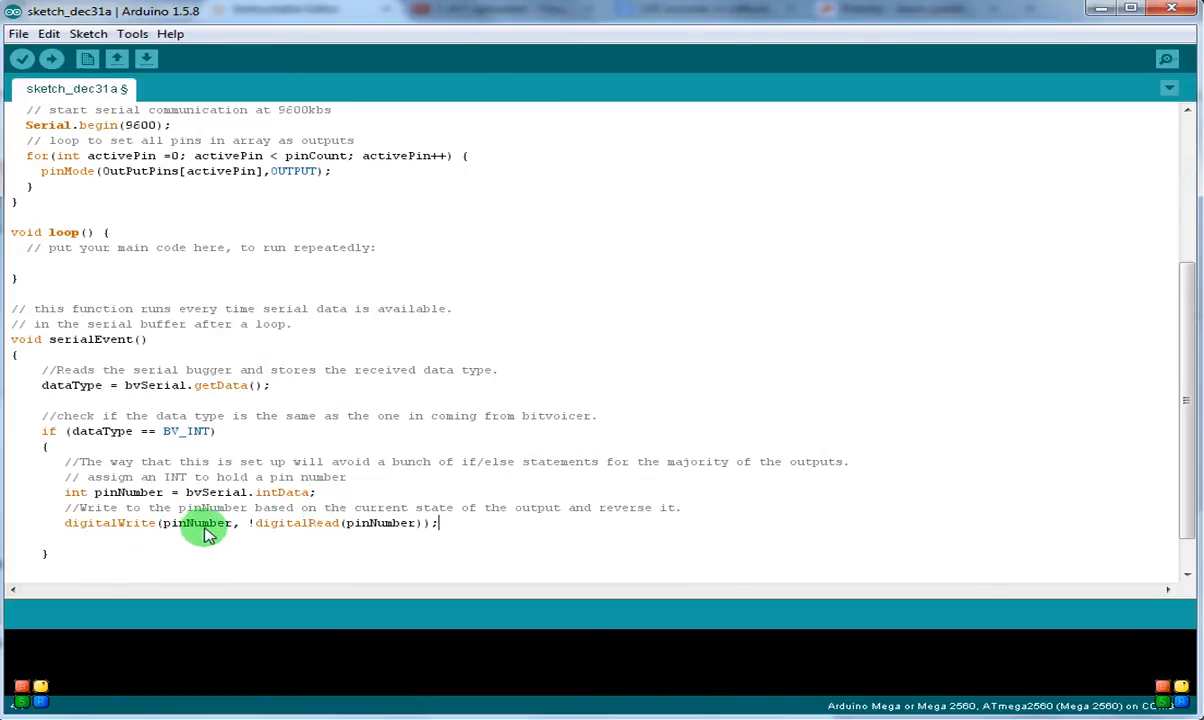
{"action": "double_click", "coordinate": [295, 523]}
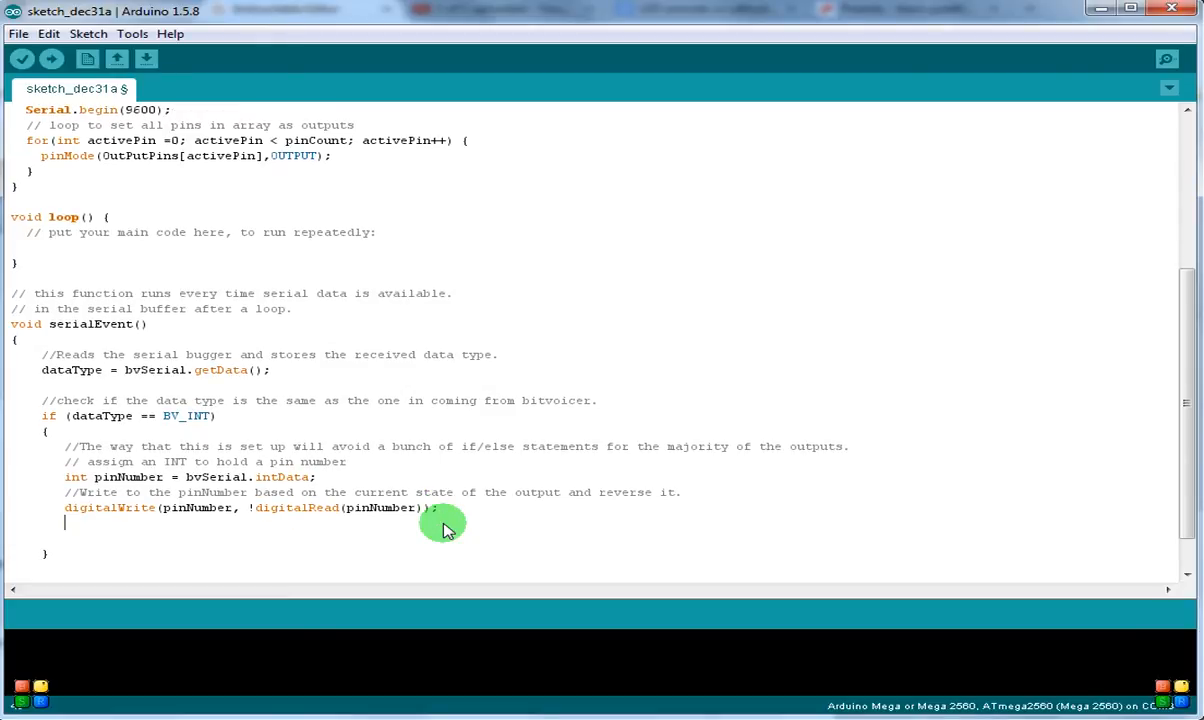
- Add delay(50); after the toggle line and close the BV_INT block
{"action": "type", "text": "dea"}
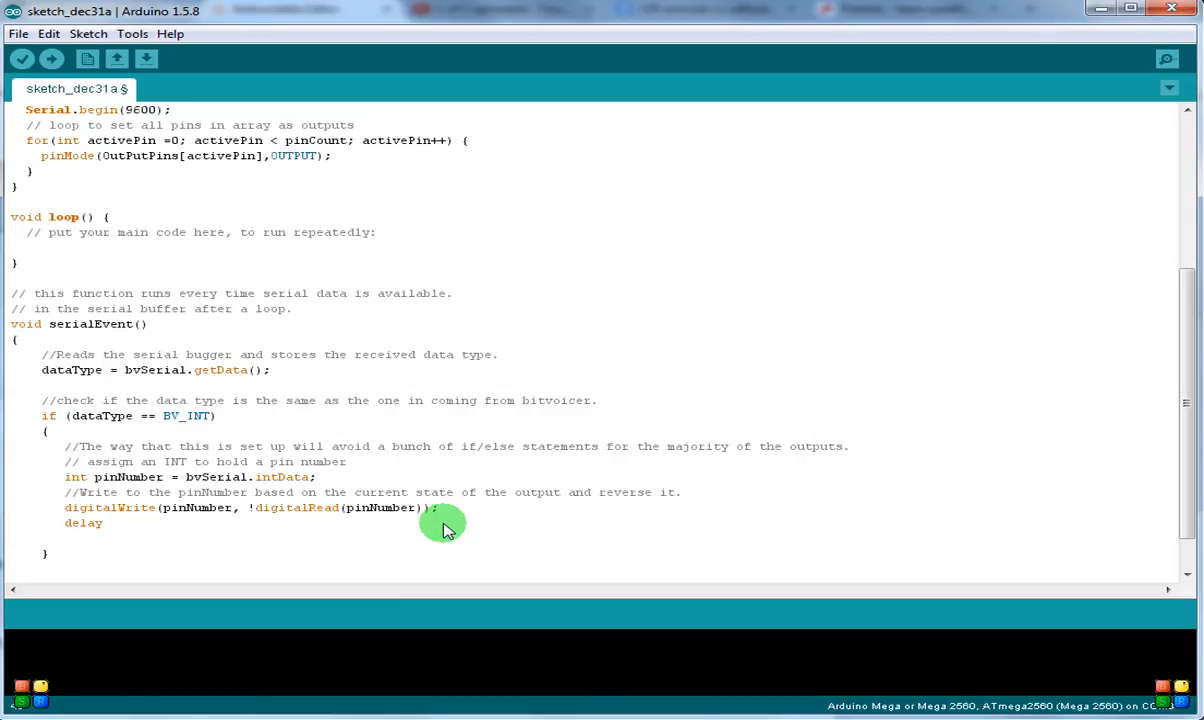
{"action": "type", "text": "(50"}
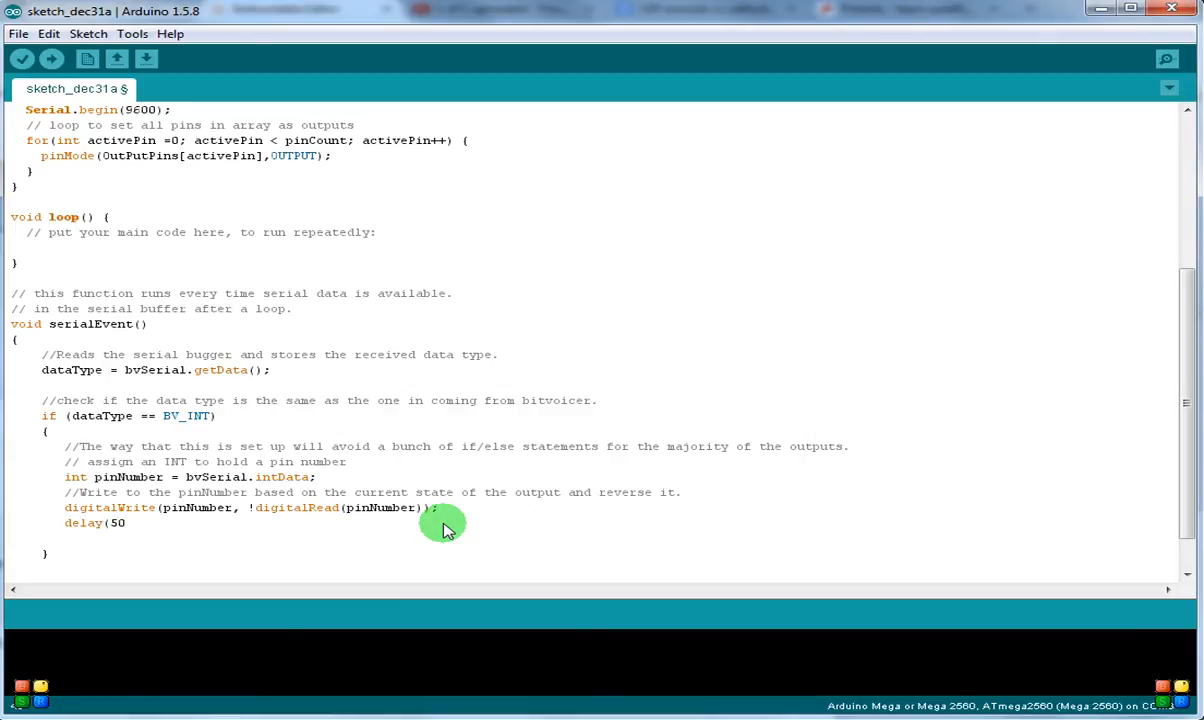
{"action": "type", "text": ");"}
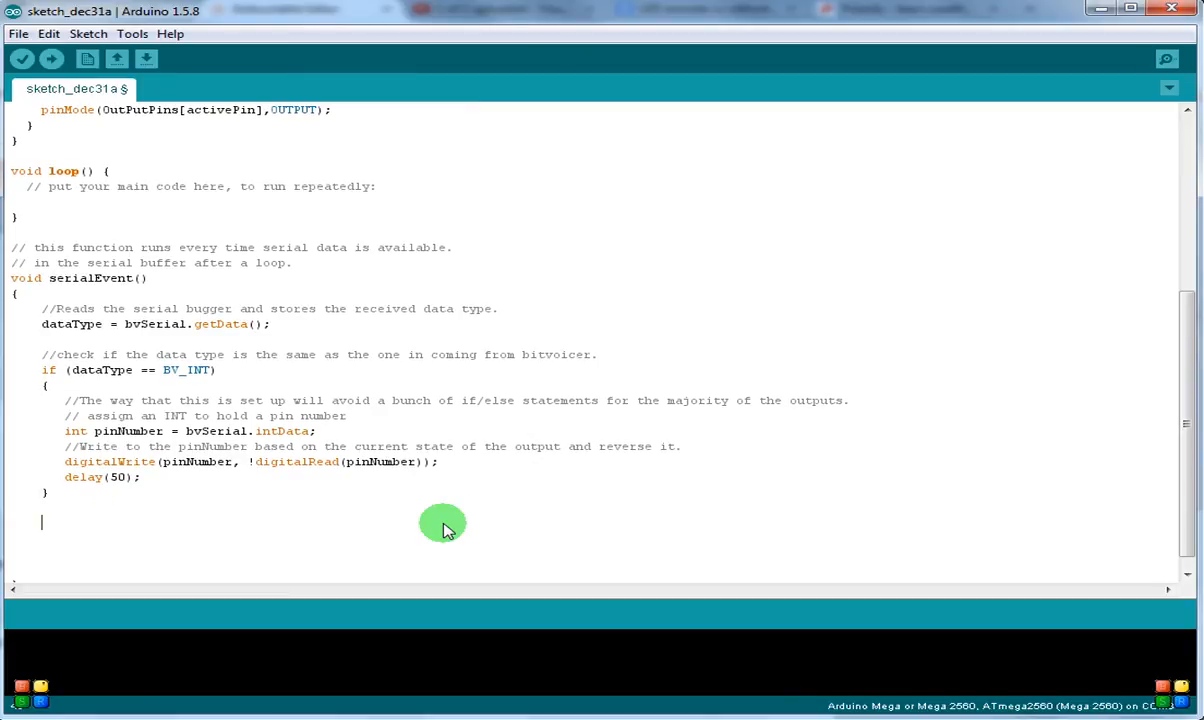
- Add an empty if (dataType == BV_STR) block below the BV_INT block
{"action": "type", "text": "if"}
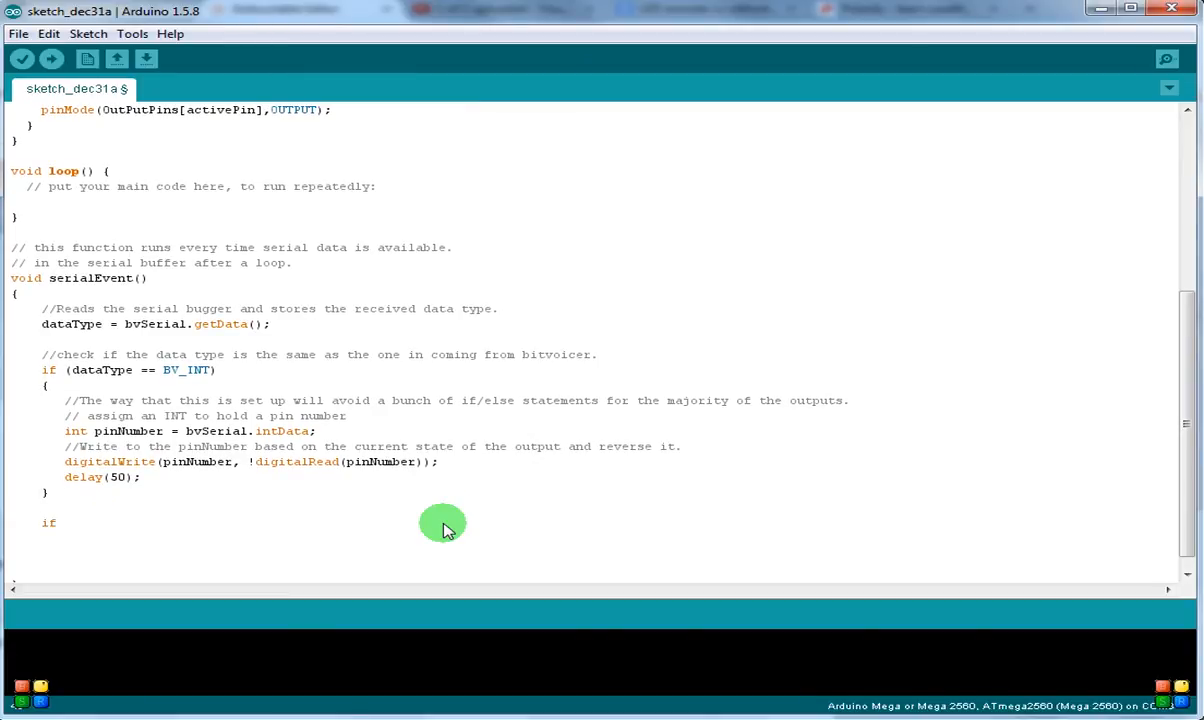
{"action": "left_click", "coordinate": [62, 522]}
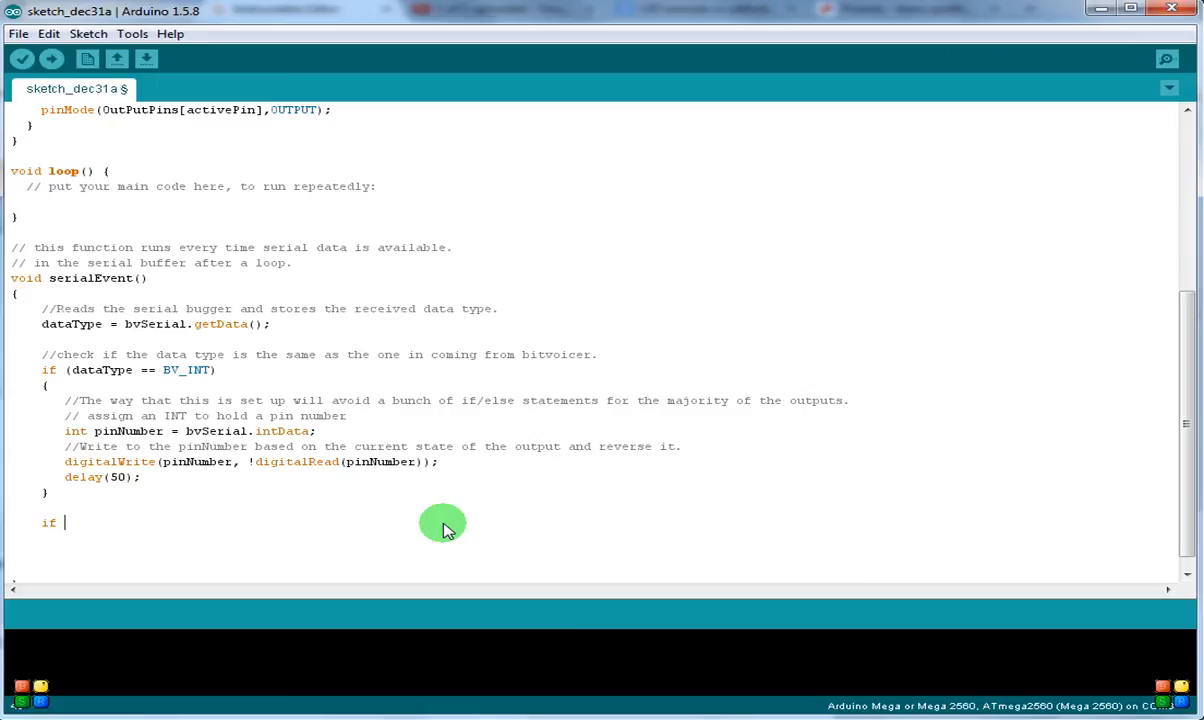
{"action": "type", "text": "(data"}
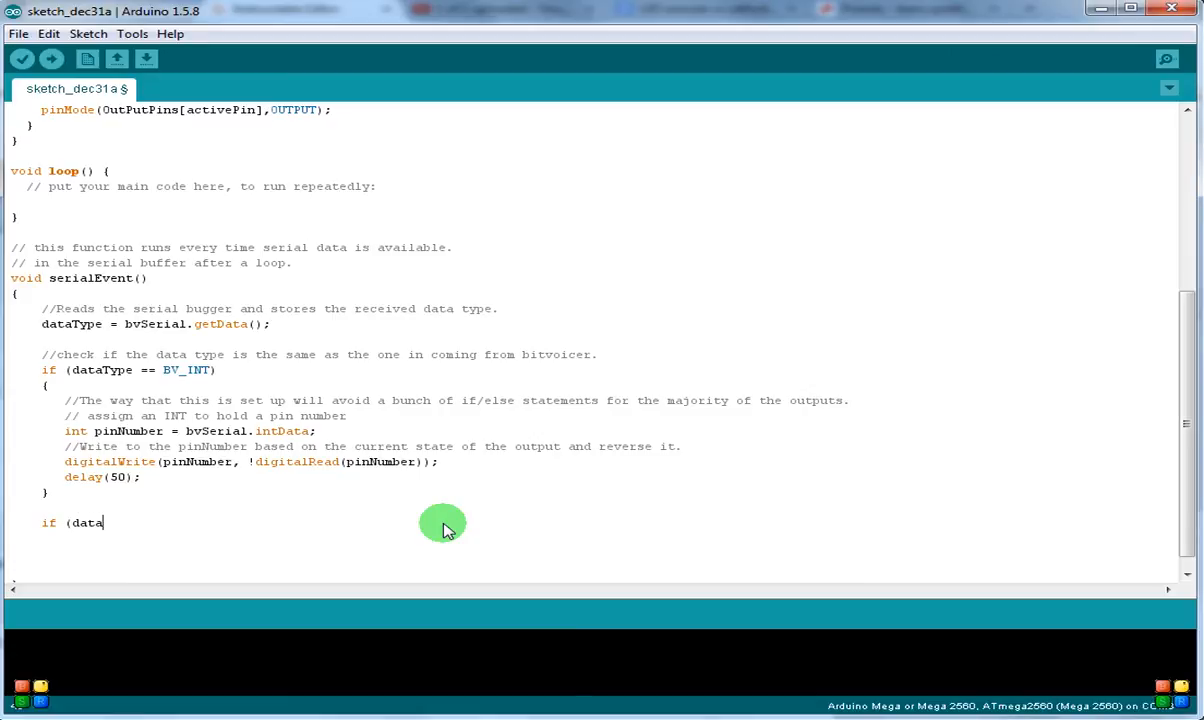
{"action": "type", "text": "Type"}
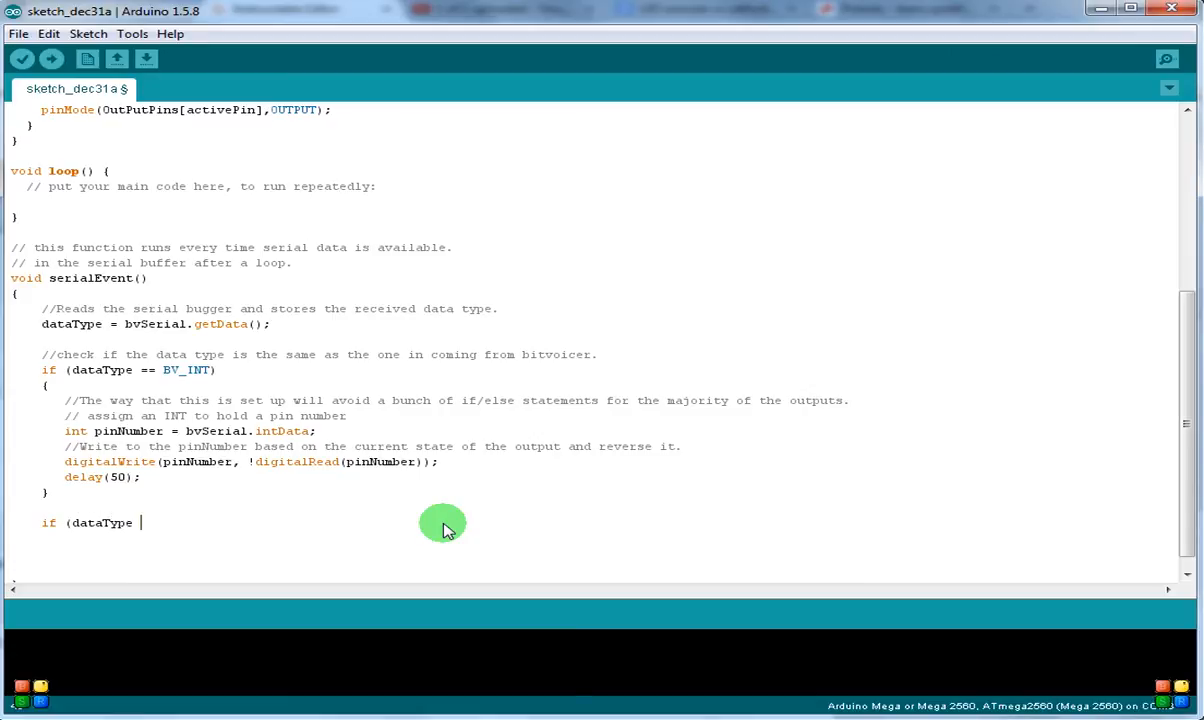
{"action": "type", "text": "== BV"}
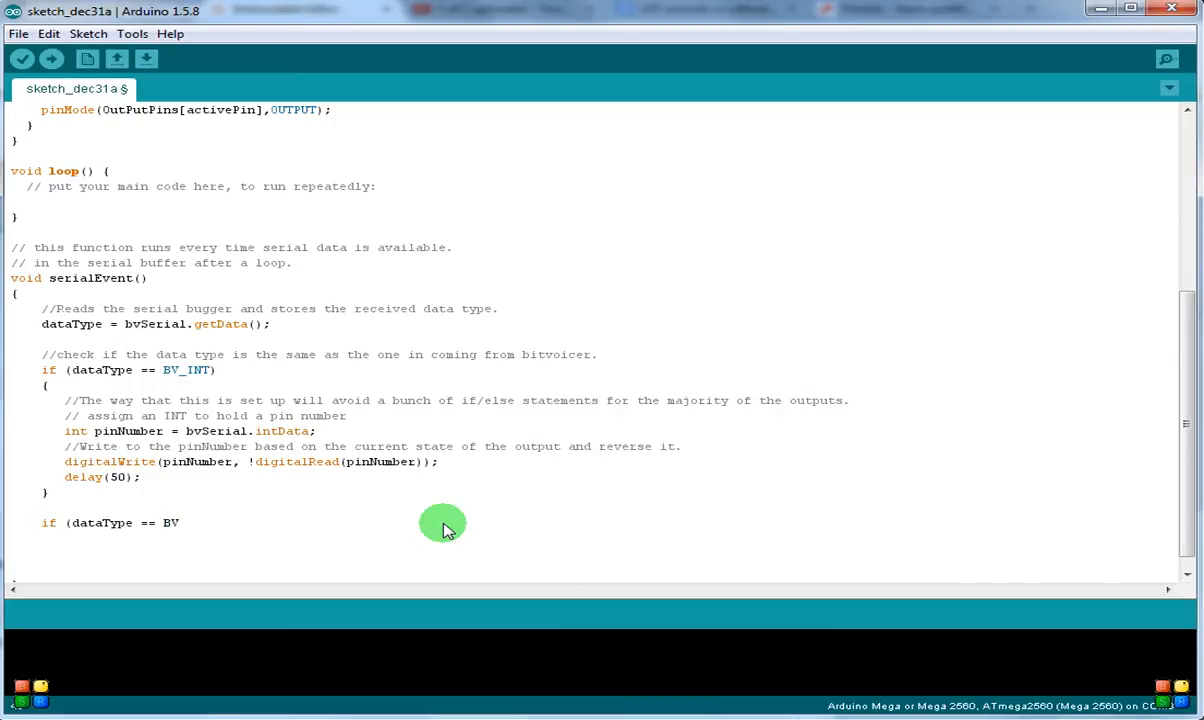
{"action": "type", "text": "_S"}
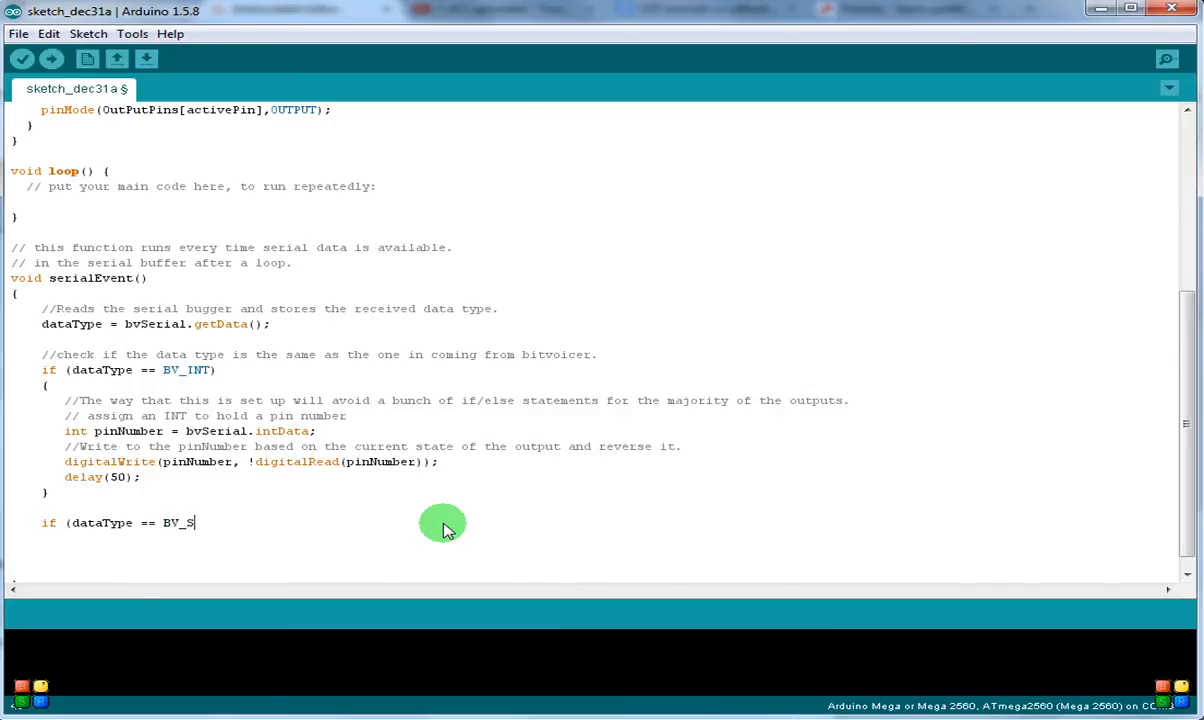
{"action": "type", "text": "TR)"}
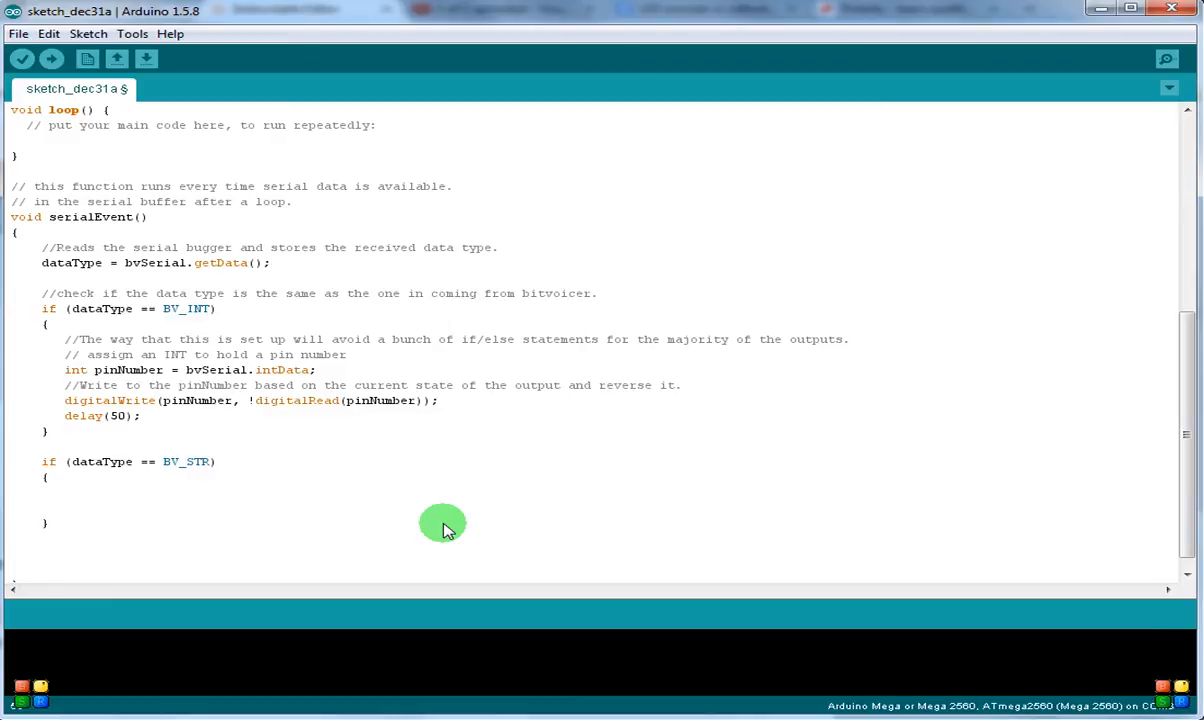
{"action": "left_click", "coordinate": [65, 491]}
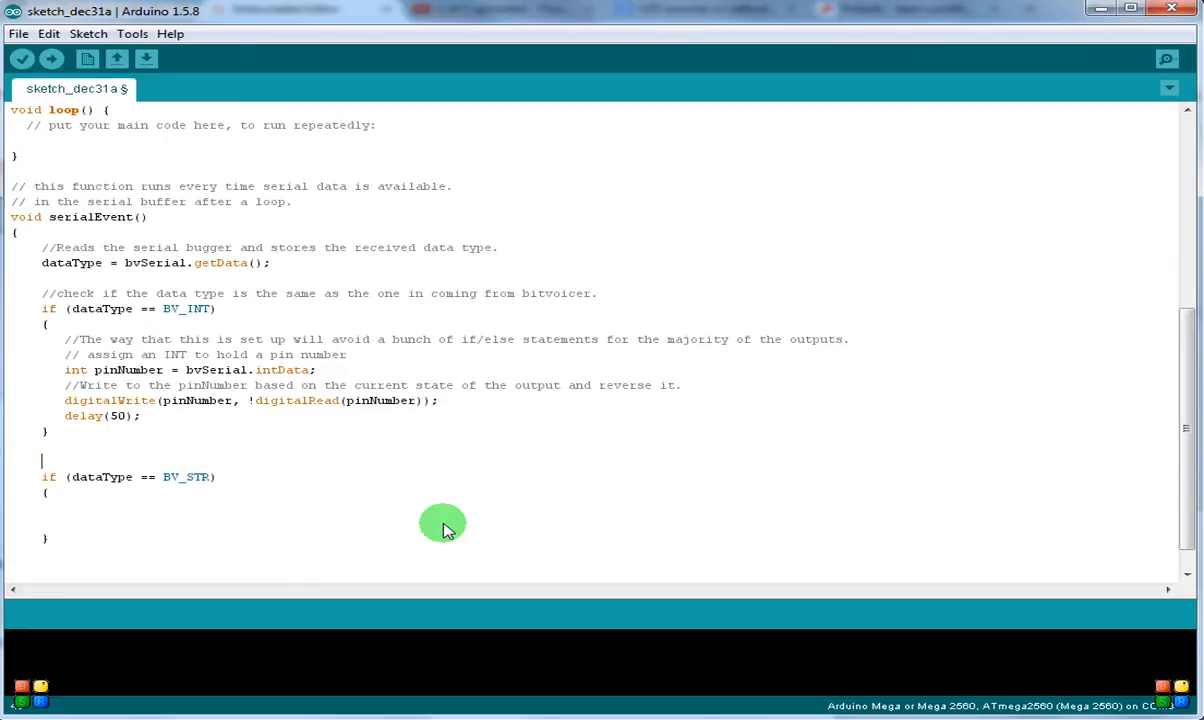
- Add the comment 'if data type is string do somethign a little bit different' above it
{"action": "type", "text": "// if data type is s"}
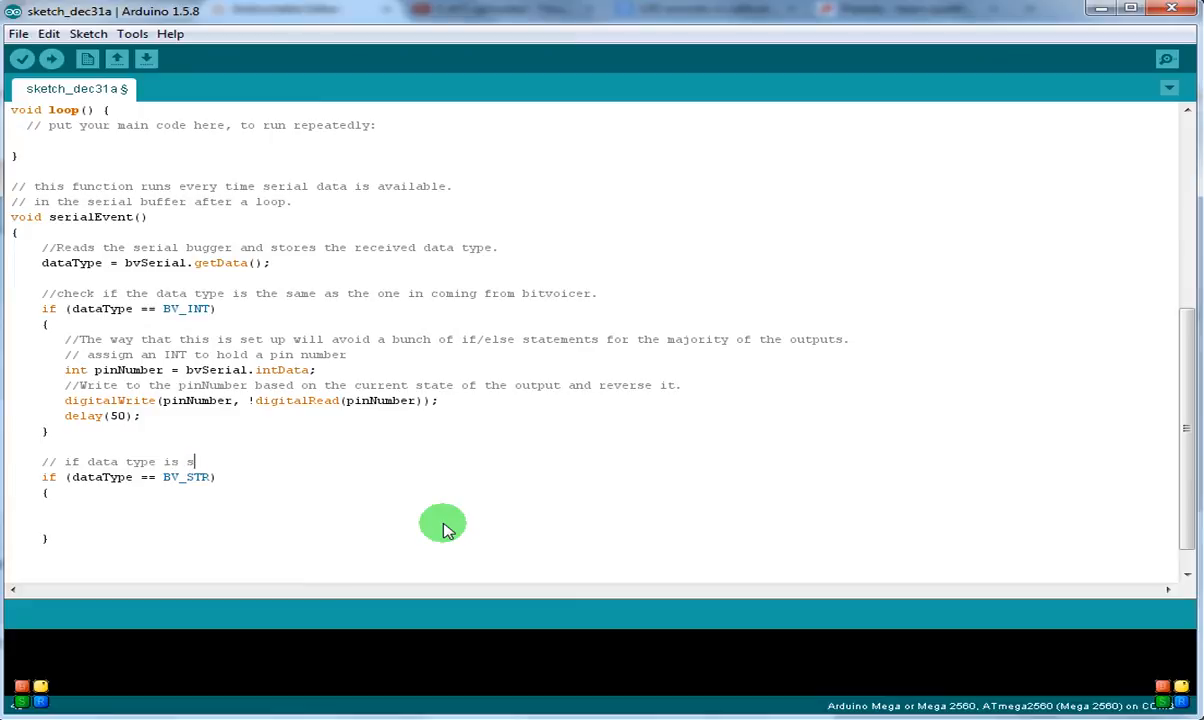
{"action": "type", "text": "tring do someth"}
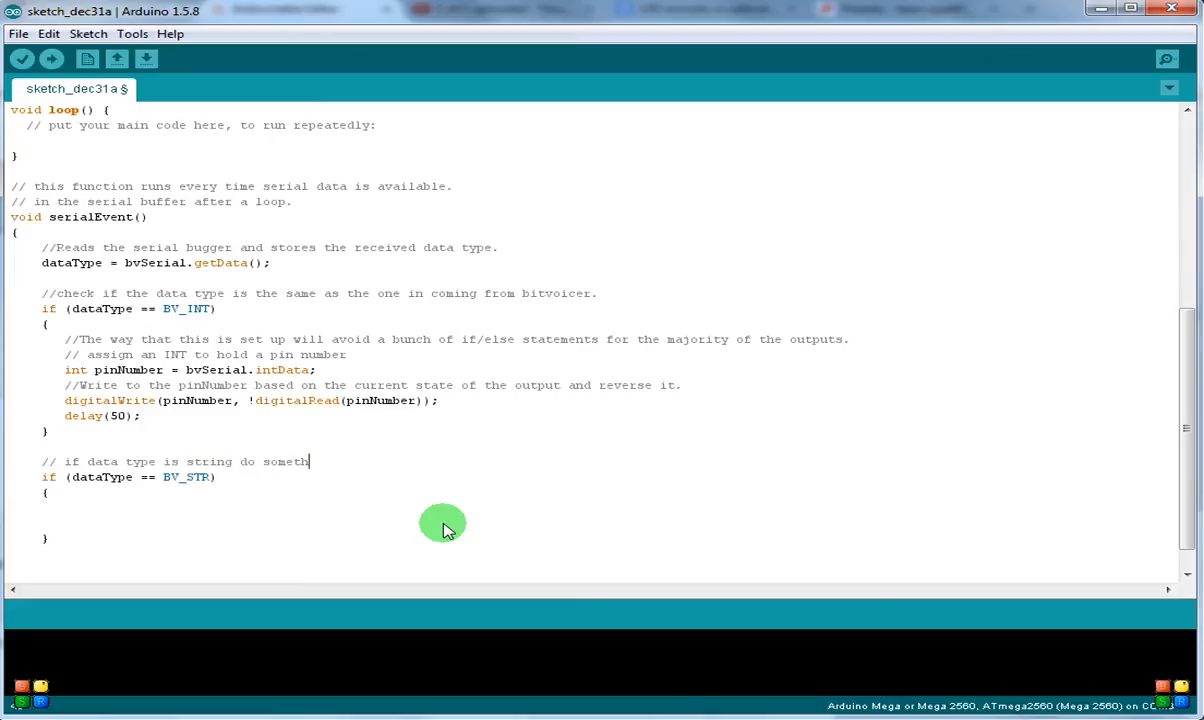
{"action": "type", "text": "ign a little bit"}
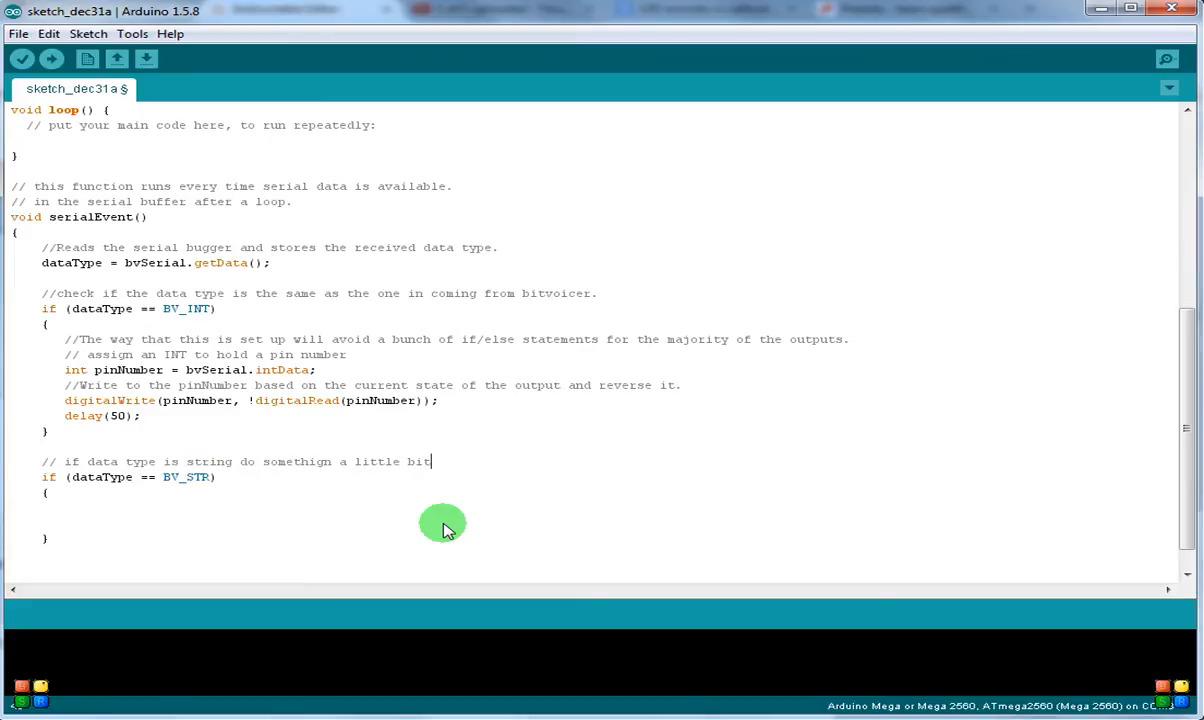
{"action": "type", "text": "fi"}
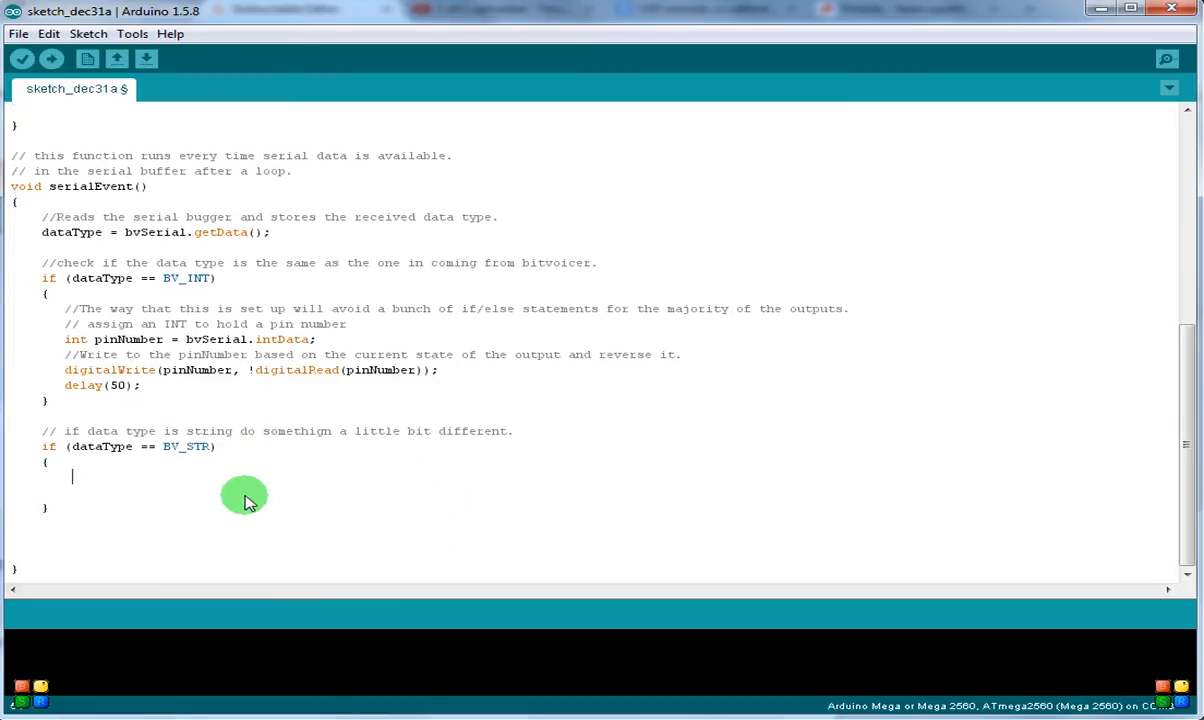
{"action": "mouse_move", "coordinate": [236, 502]}
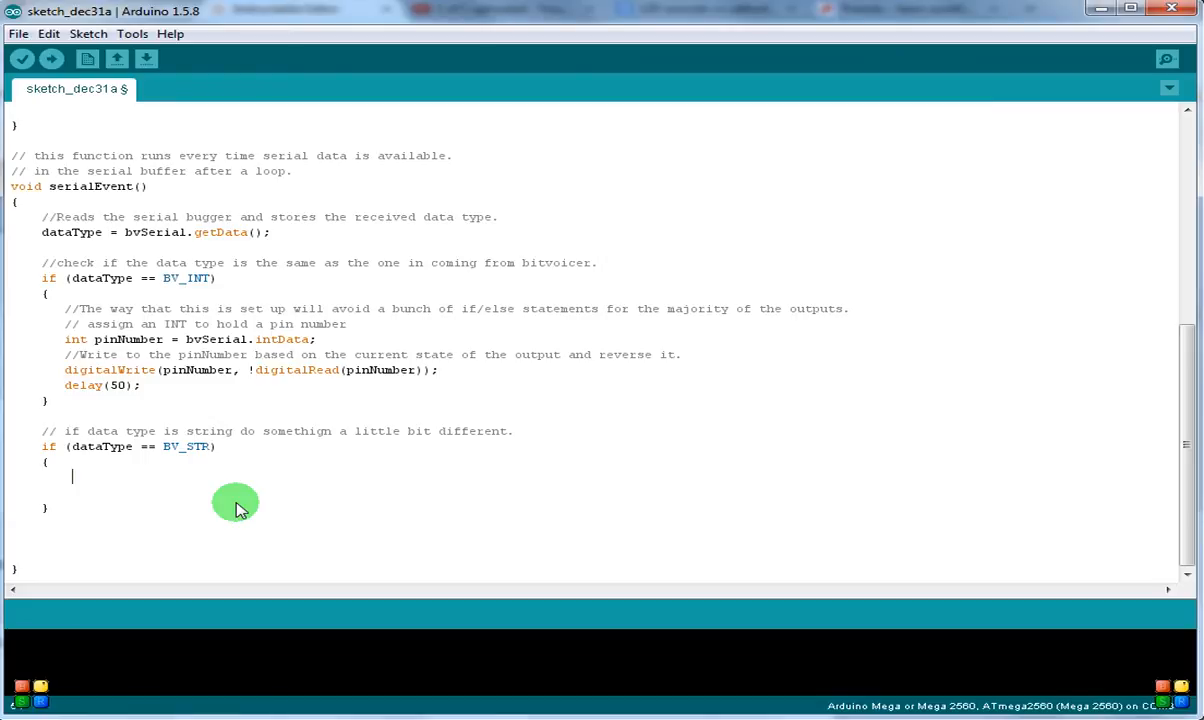
- Add an if (bvSerial.strData == "AwningL1") block inside the BV_STR branch
{"action": "type", "text": "if"}
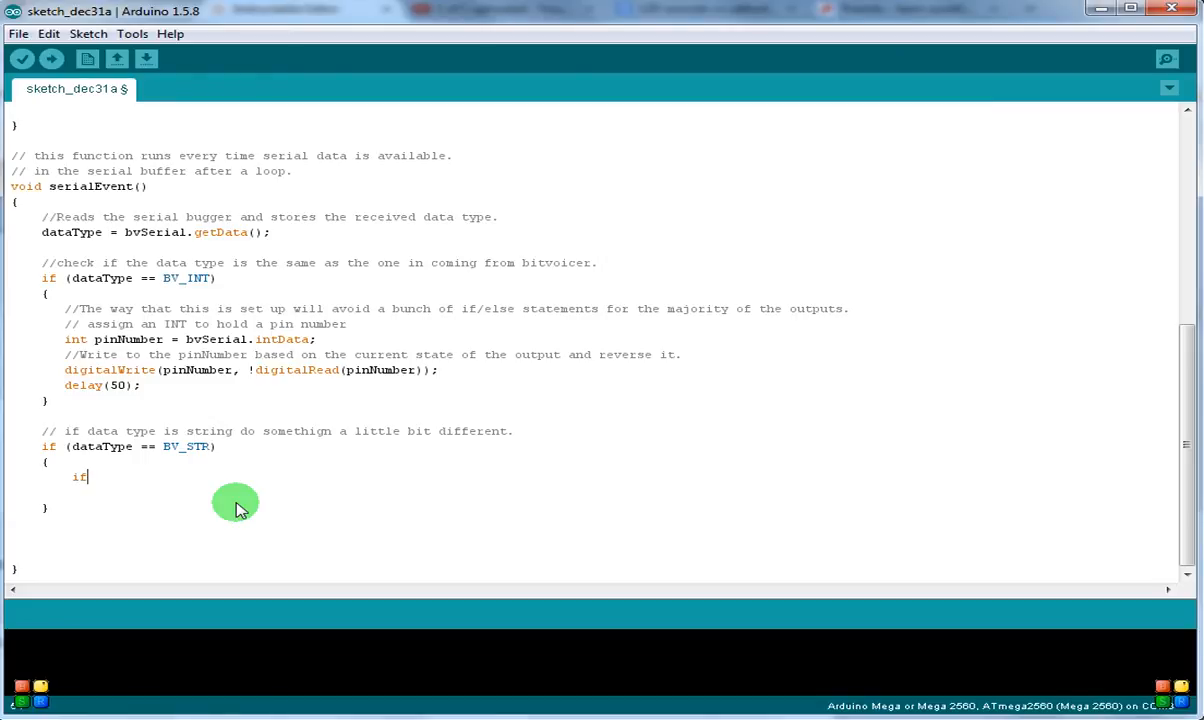
{"action": "type", "text": "(bv"}
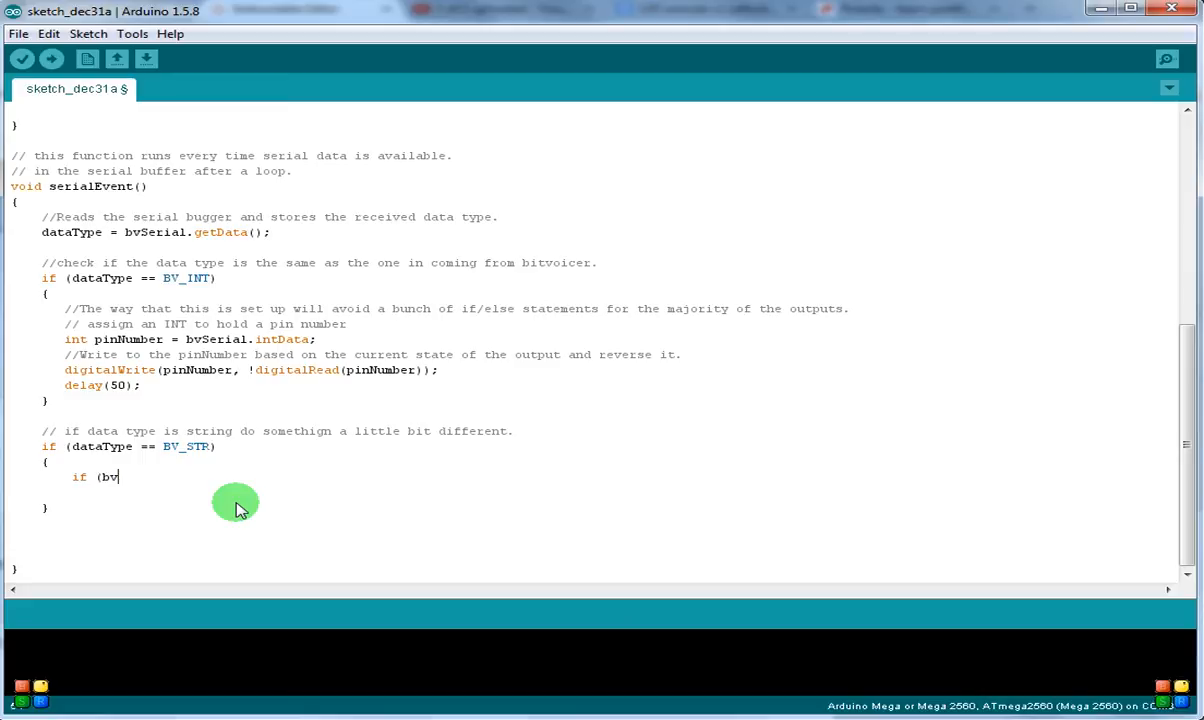
{"action": "type", "text": "Serial"}
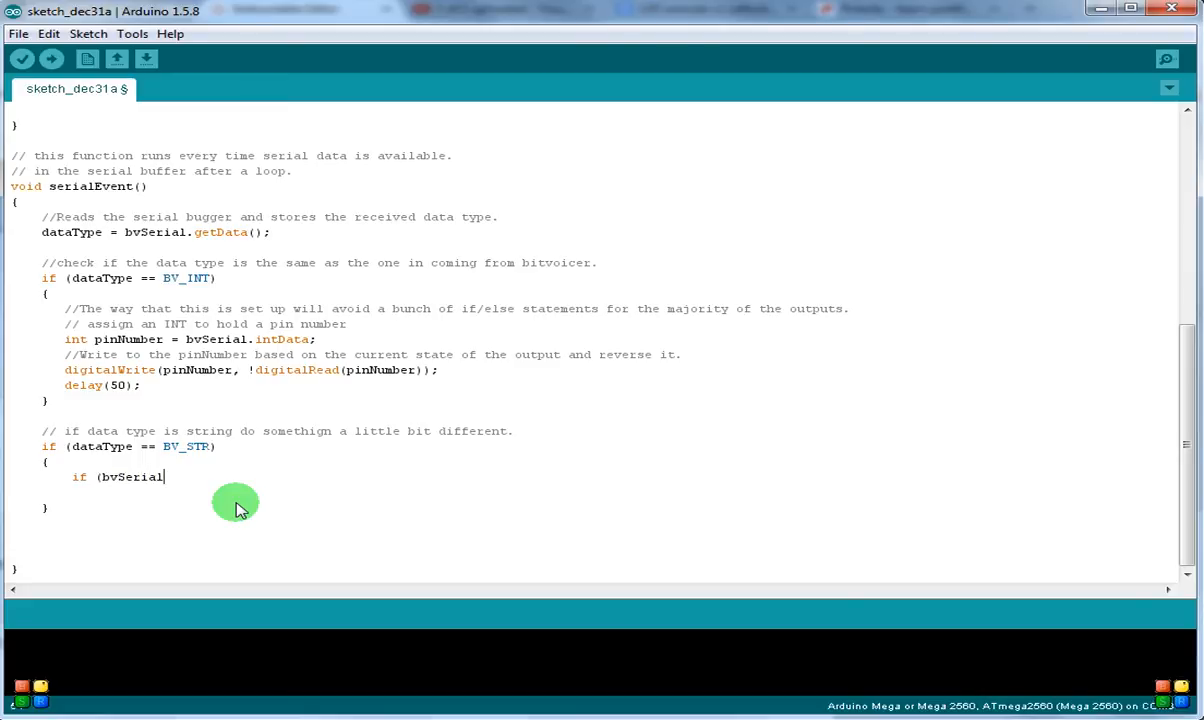
{"action": "type", "text": "."}
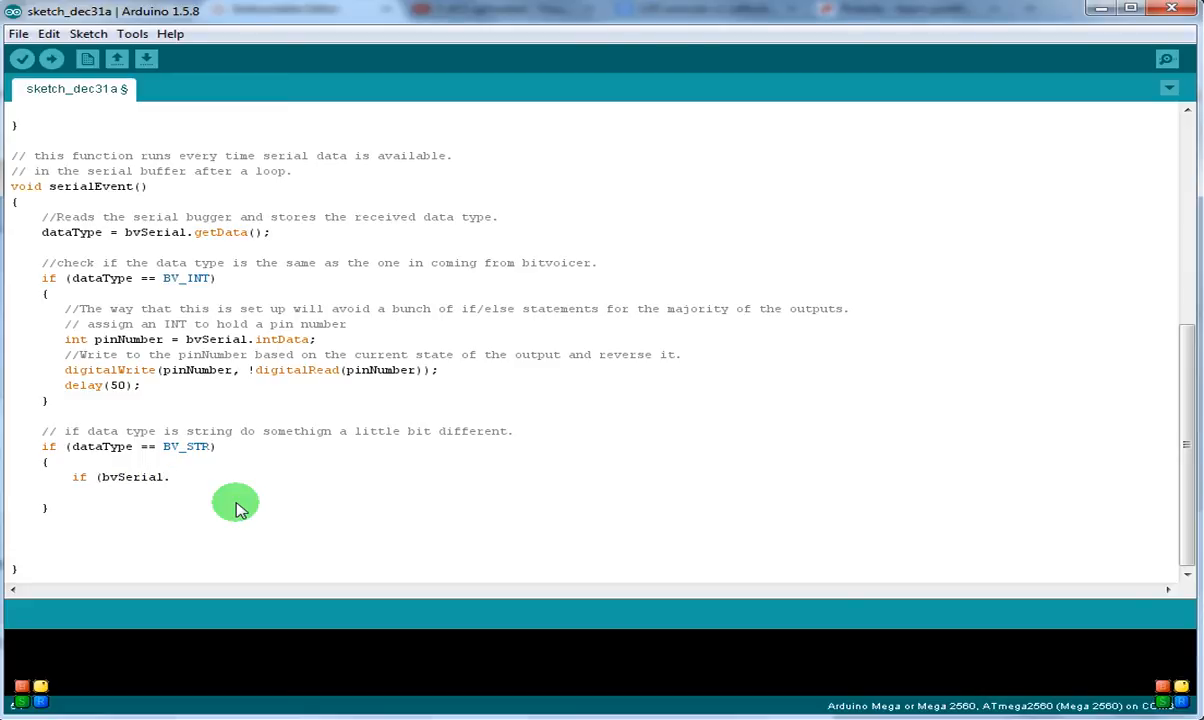
{"action": "type", "text": "strData"}
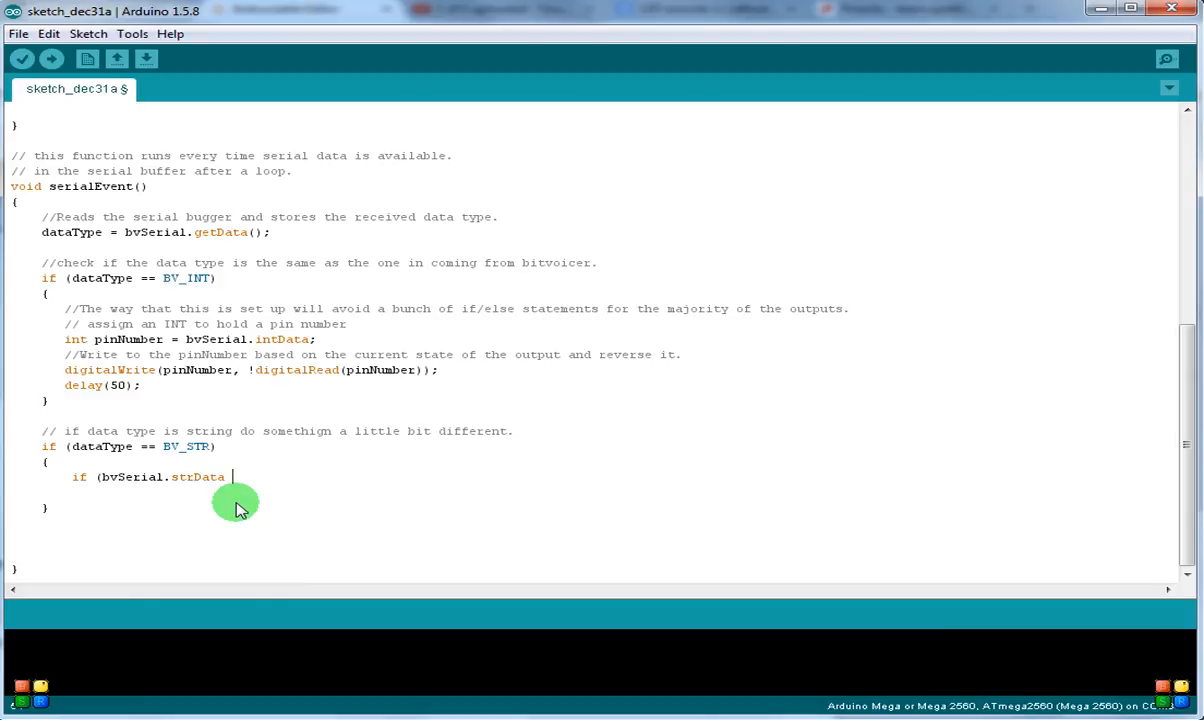
{"action": "type", "text": "=="}
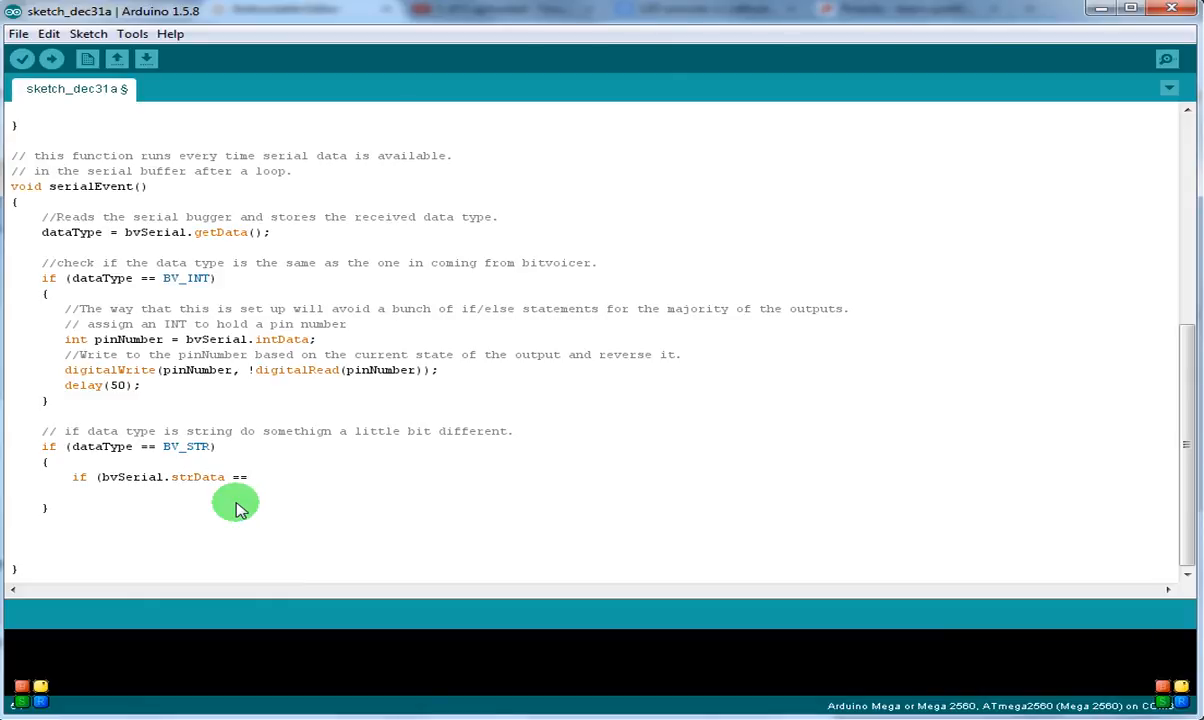
{"action": "type", "text": "\"Awni"}
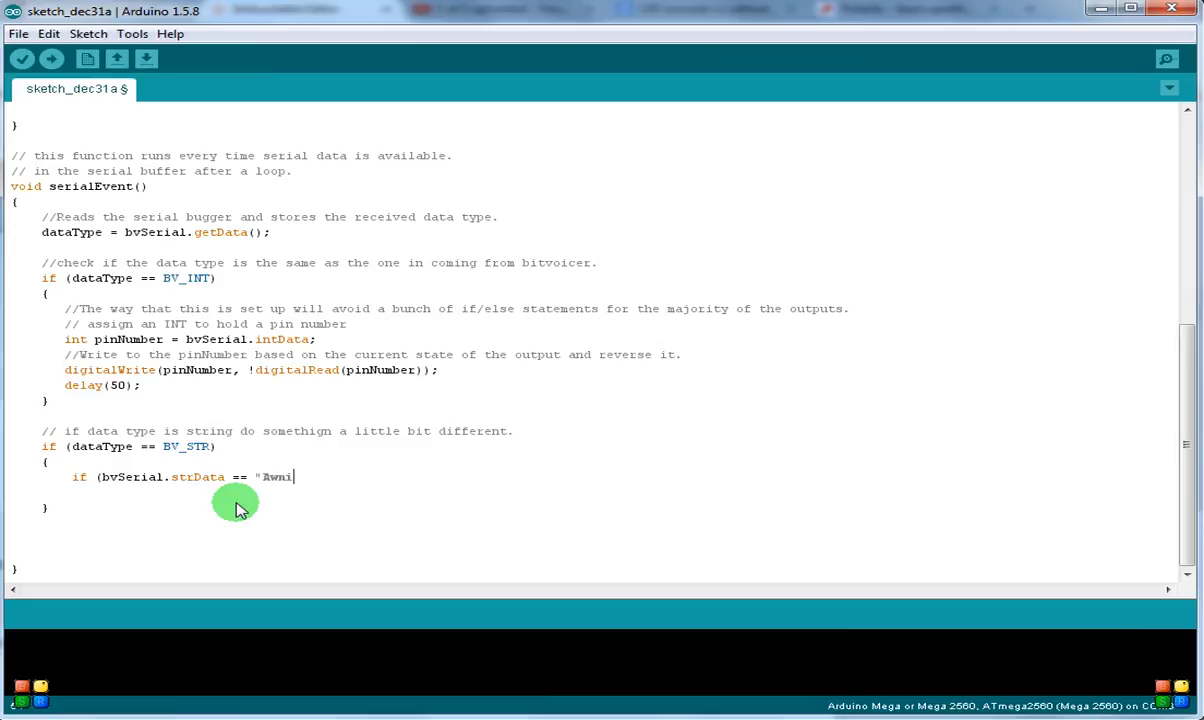
{"action": "type", "text": "ngL"}
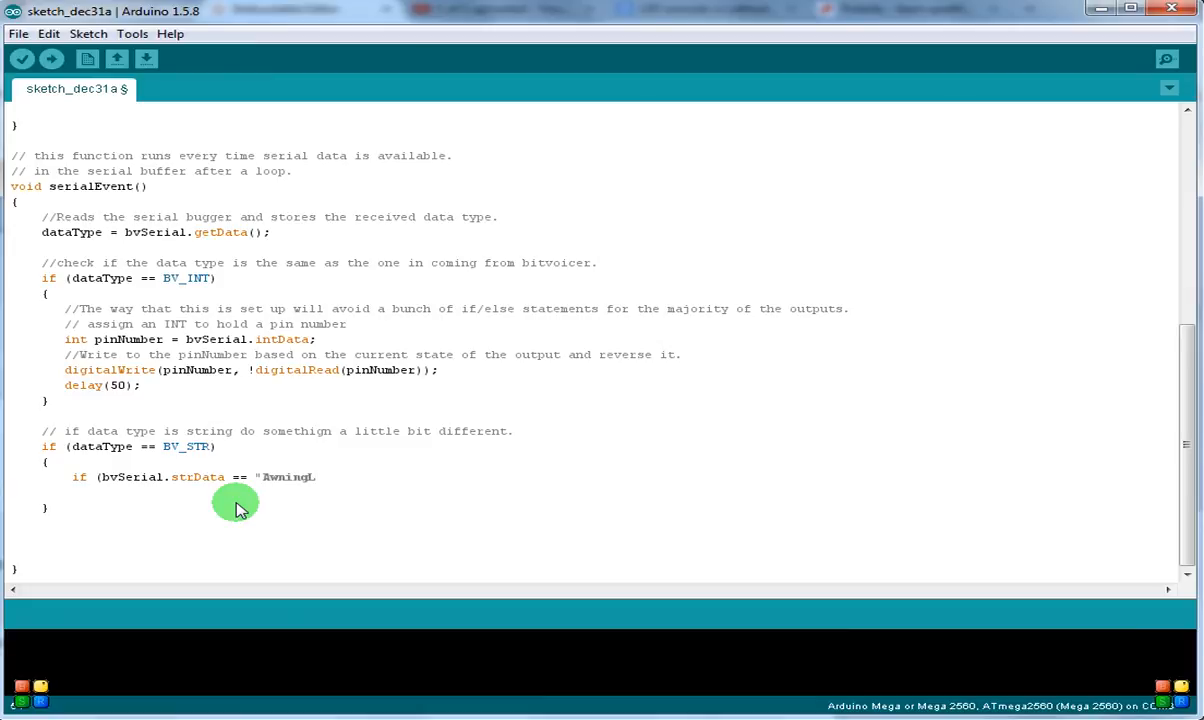
{"action": "type", "text": "1\""}
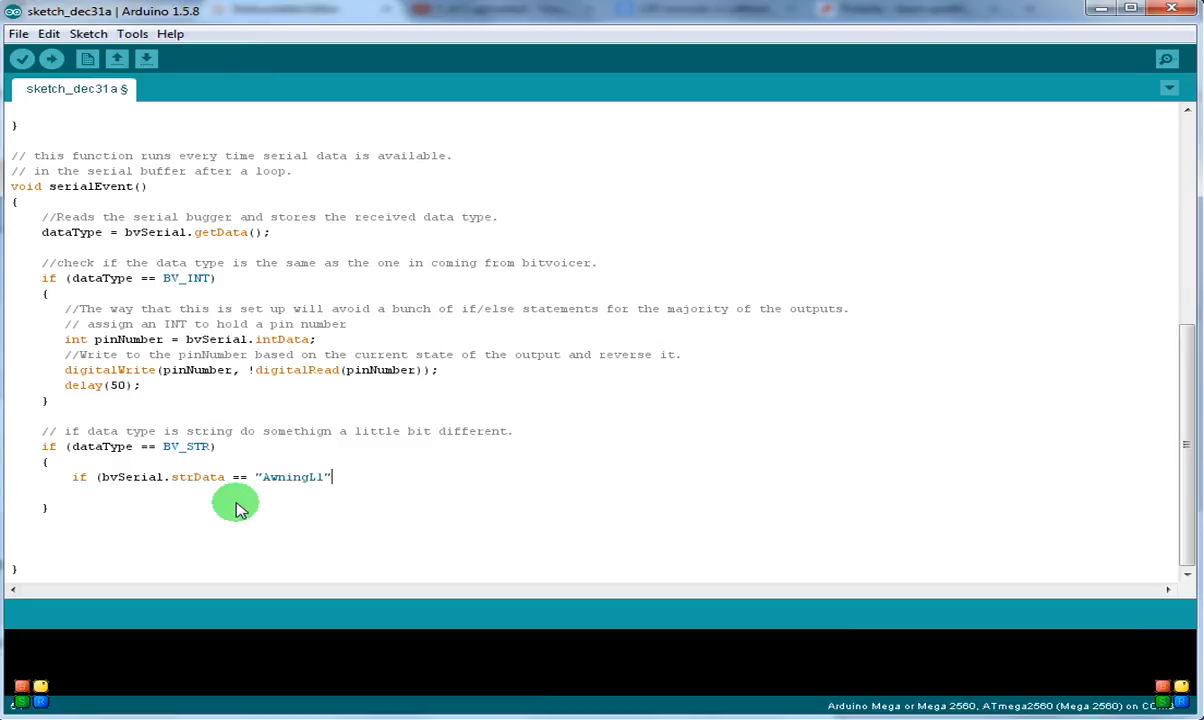
{"action": "type", "text": "("}
{"action": "type", "text": "{"}
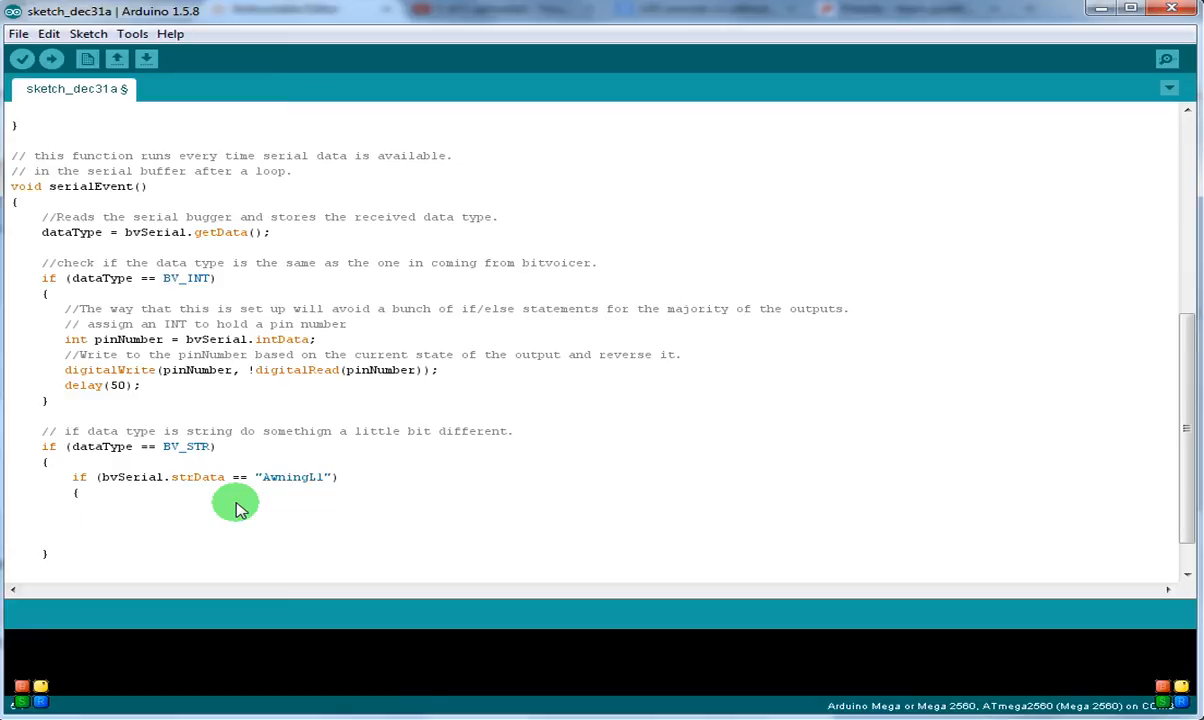
- Put digitalWrite(52, HIGH); inside the AwningL1 braces
{"action": "left_click", "coordinate": [95, 507]}
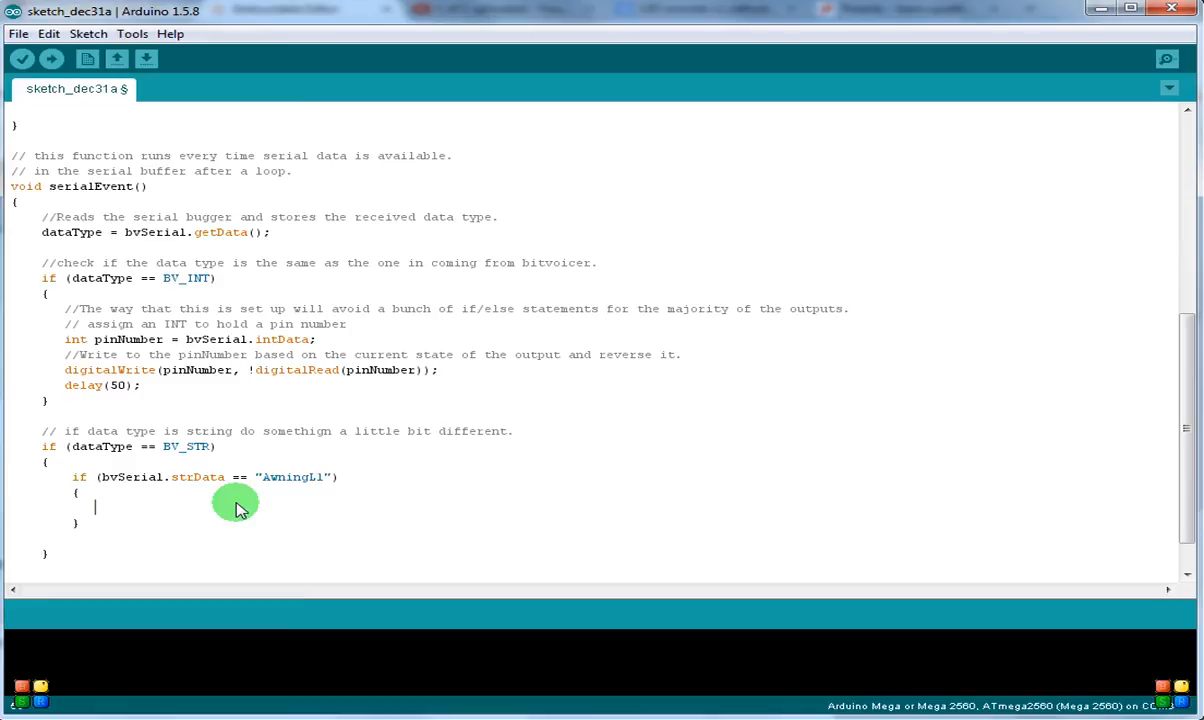
{"action": "type", "text": "d"}
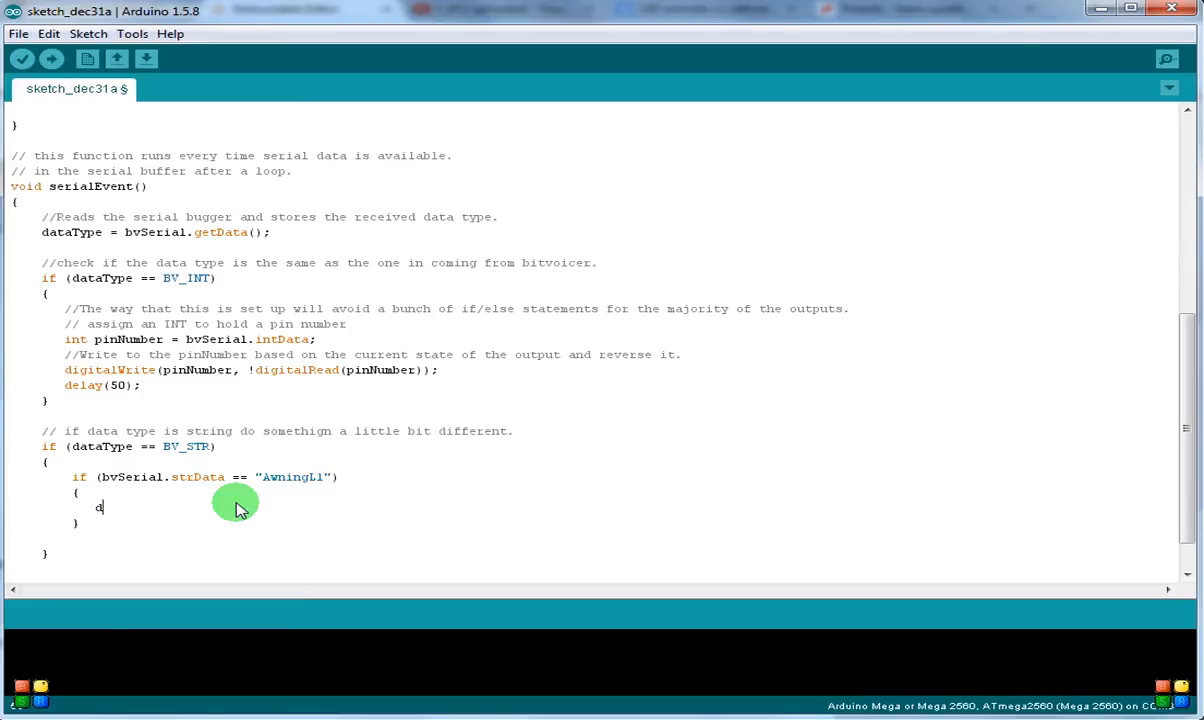
{"action": "type", "text": "igitalWri"}
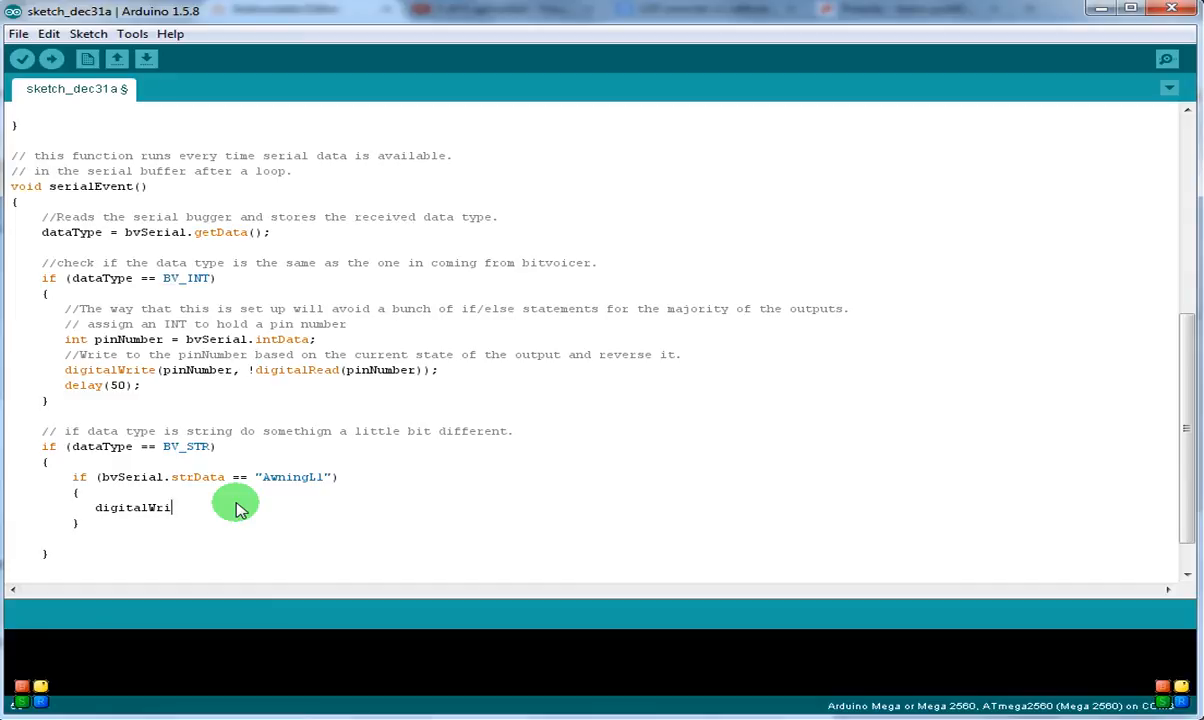
{"action": "type", "text": "te("}
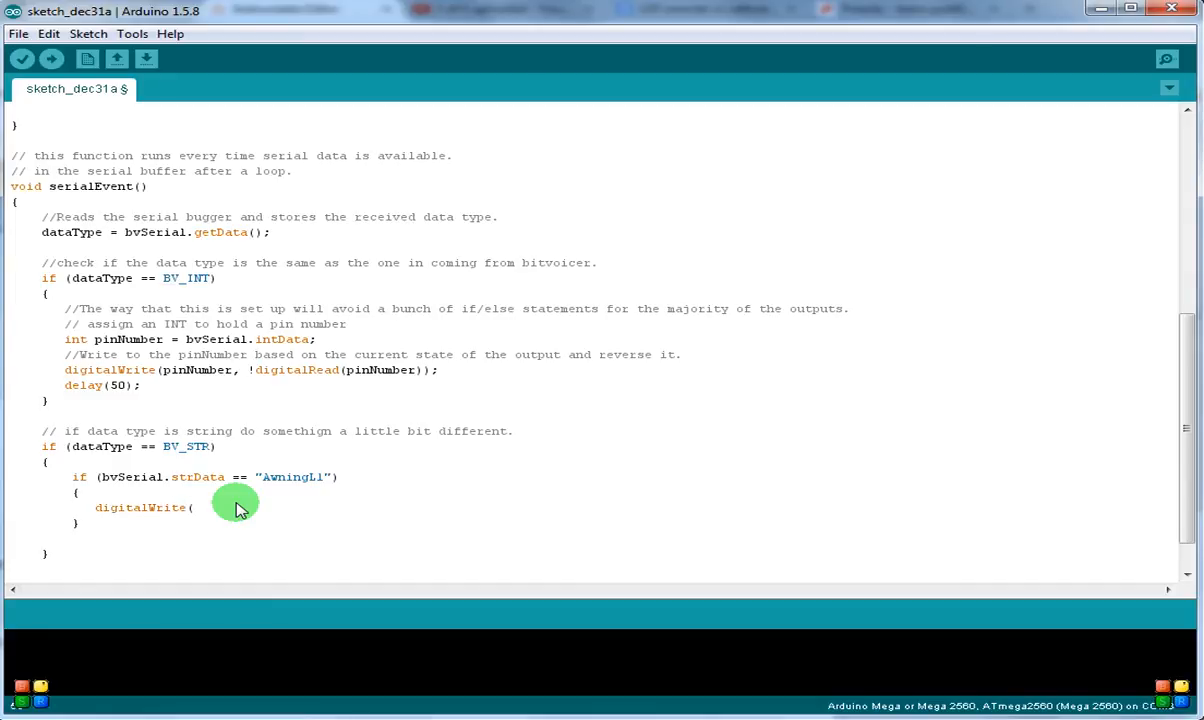
{"action": "type", "text": "52,"}
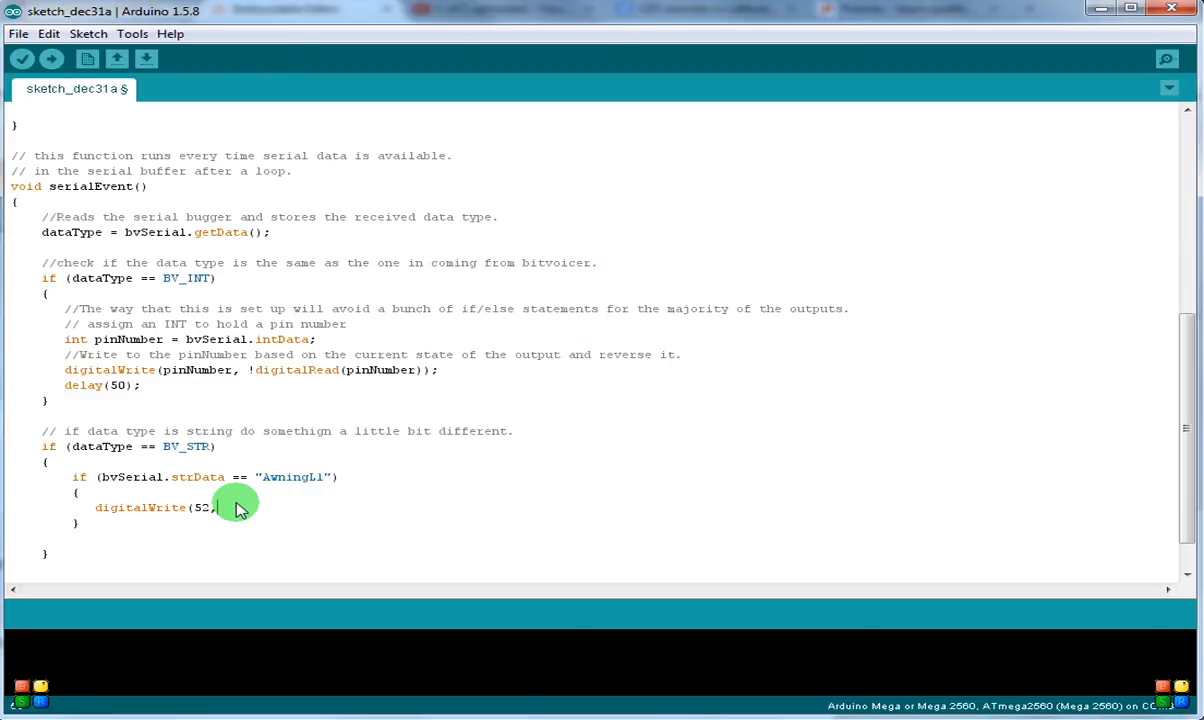
{"action": "type", "text": "HIGHT"}
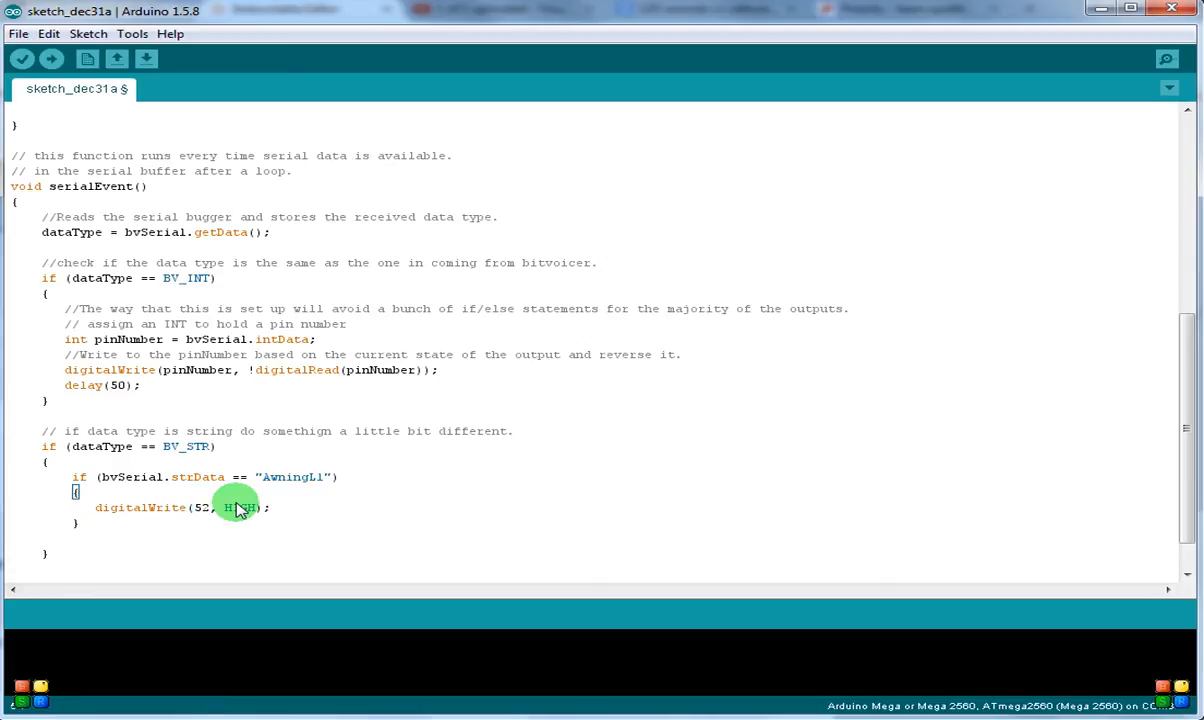
- Add an else if (bvSerial.strData == "AwningL0") branch below the AwningL1 block
{"action": "type", "text": "E"}
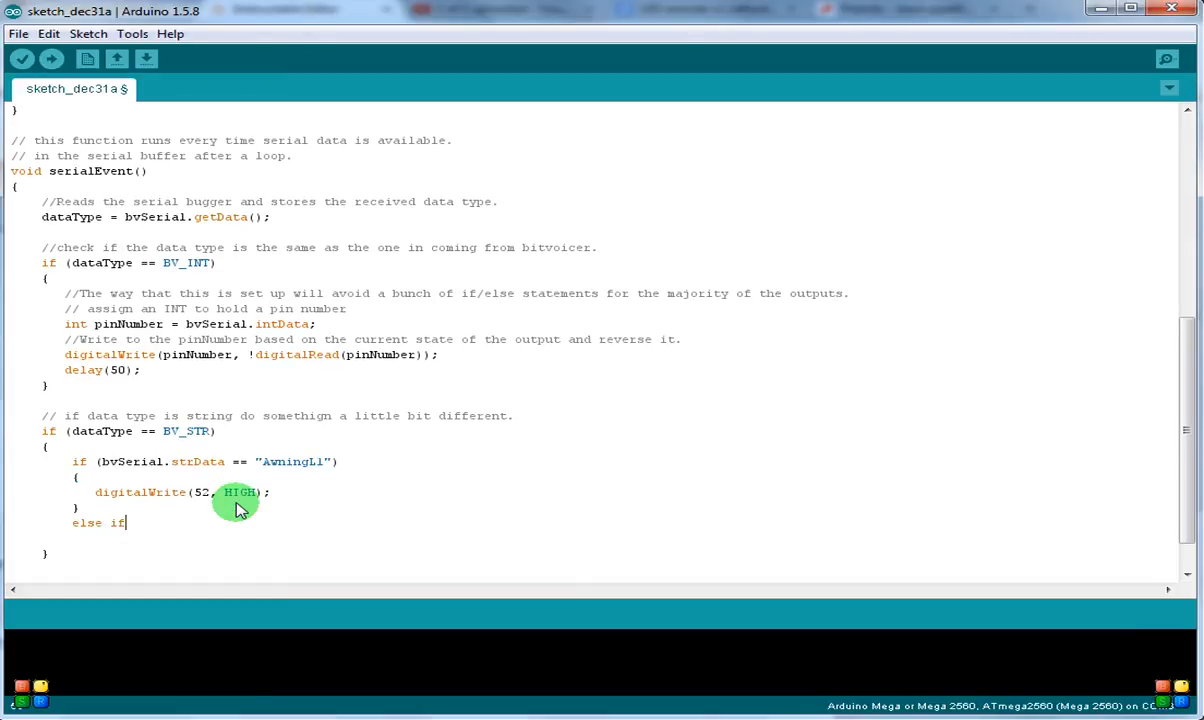
{"action": "type", "text": "("}
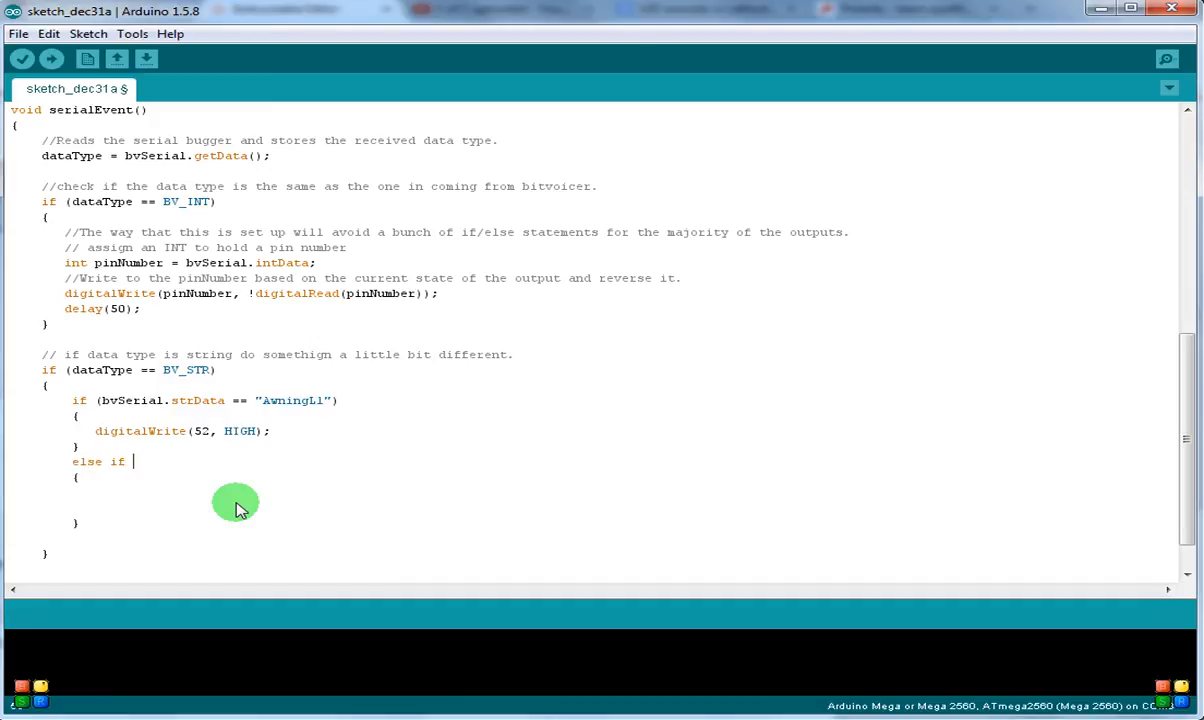
{"action": "type", "text": "(d"}
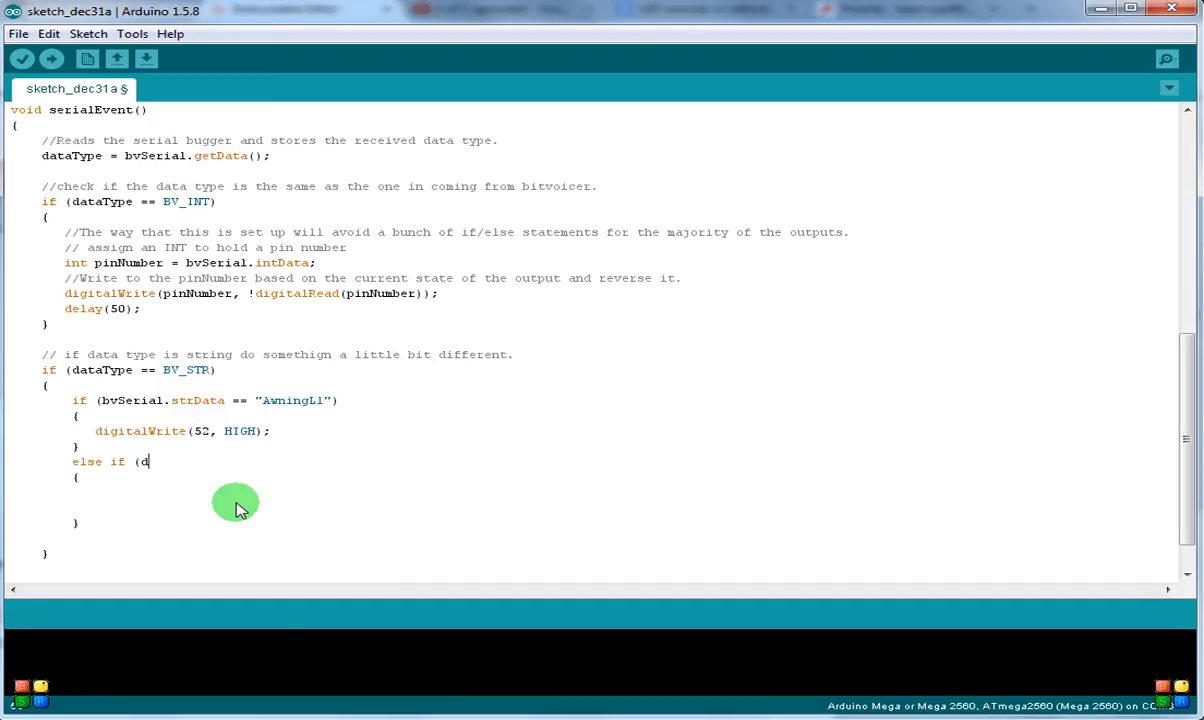
{"action": "key", "text": "Backspace"}
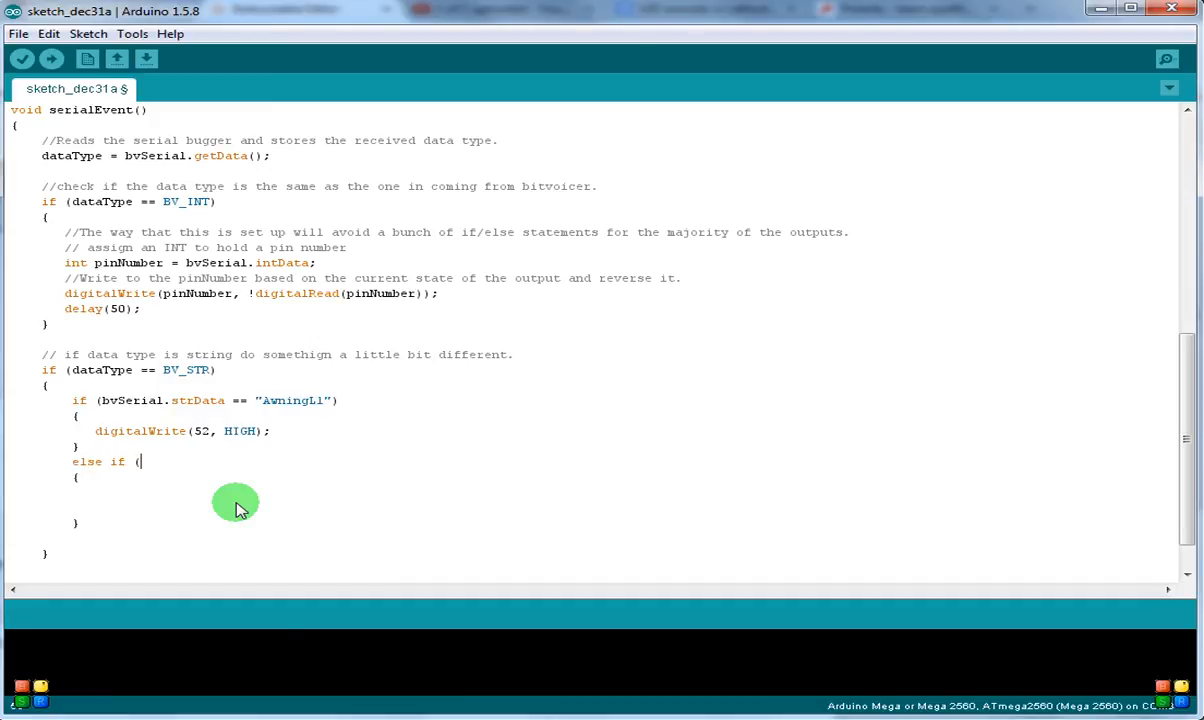
{"action": "type", "text": "bvSerial"}
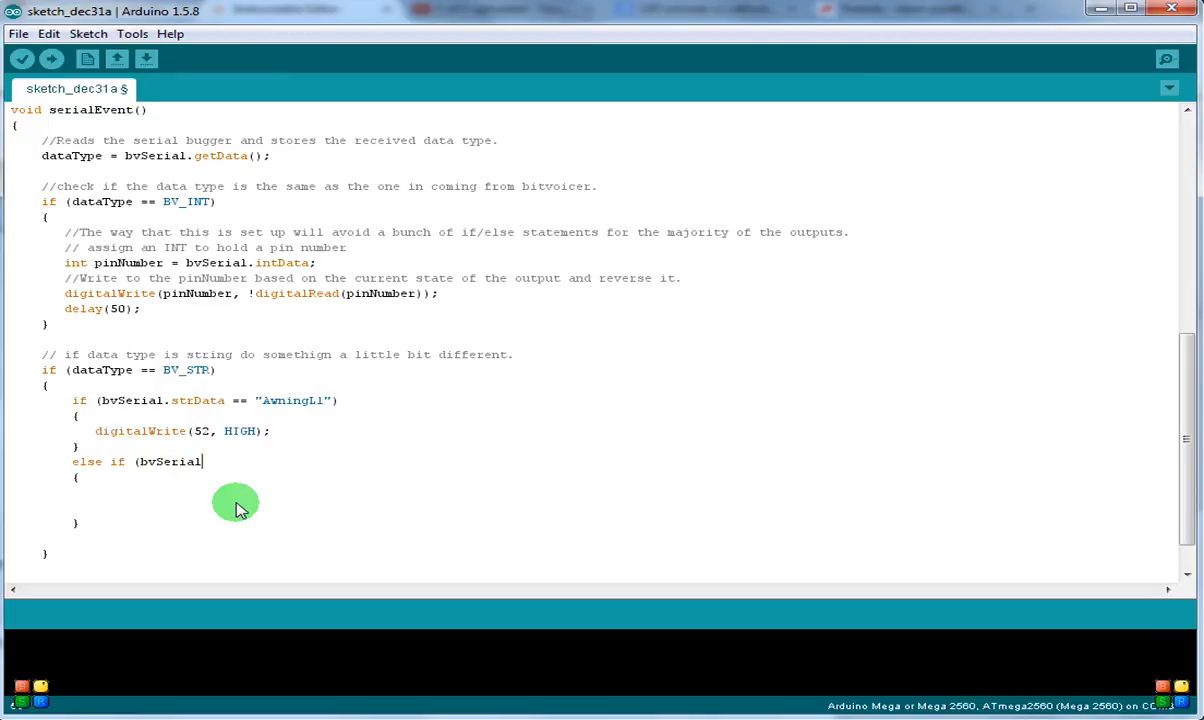
{"action": "type", "text": ".strD"}
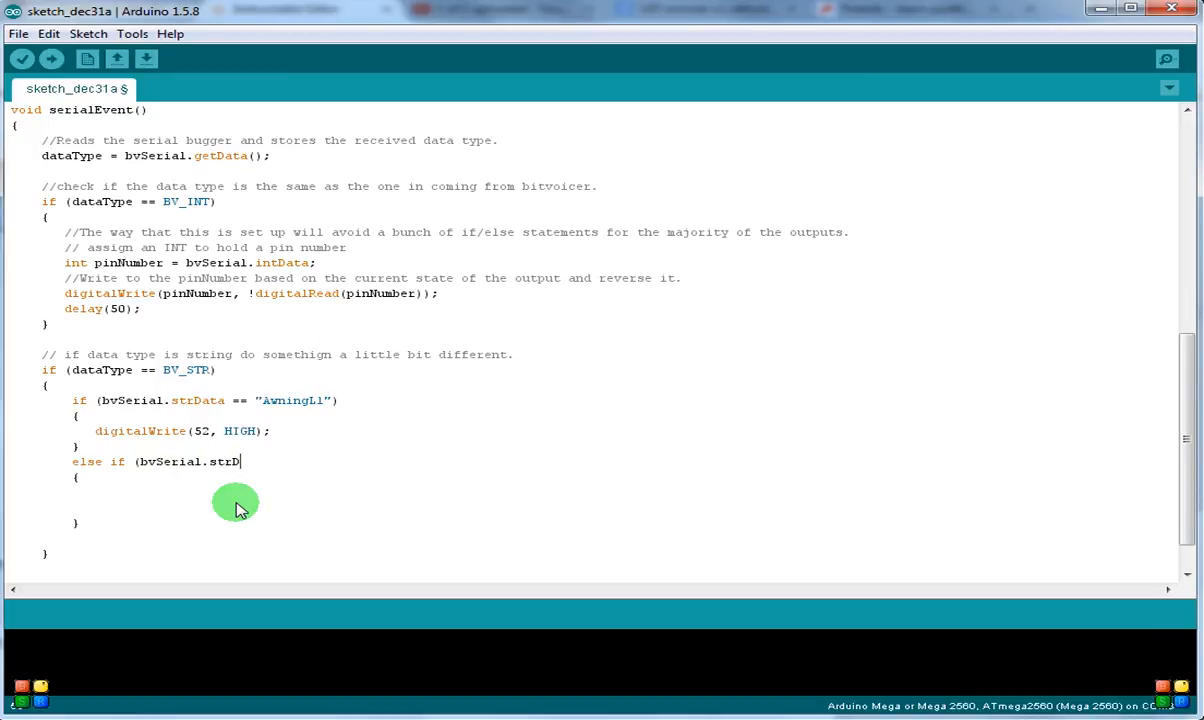
{"action": "type", "text": "ata"}
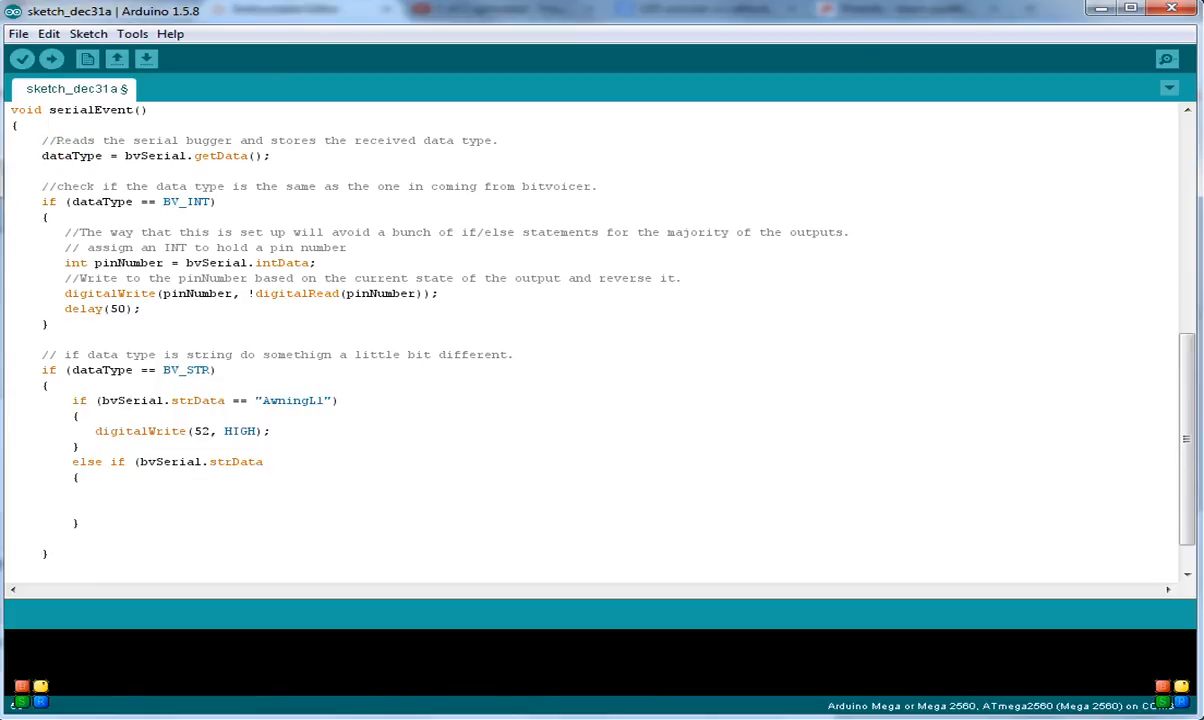
{"action": "double_click", "coordinate": [239, 431]}
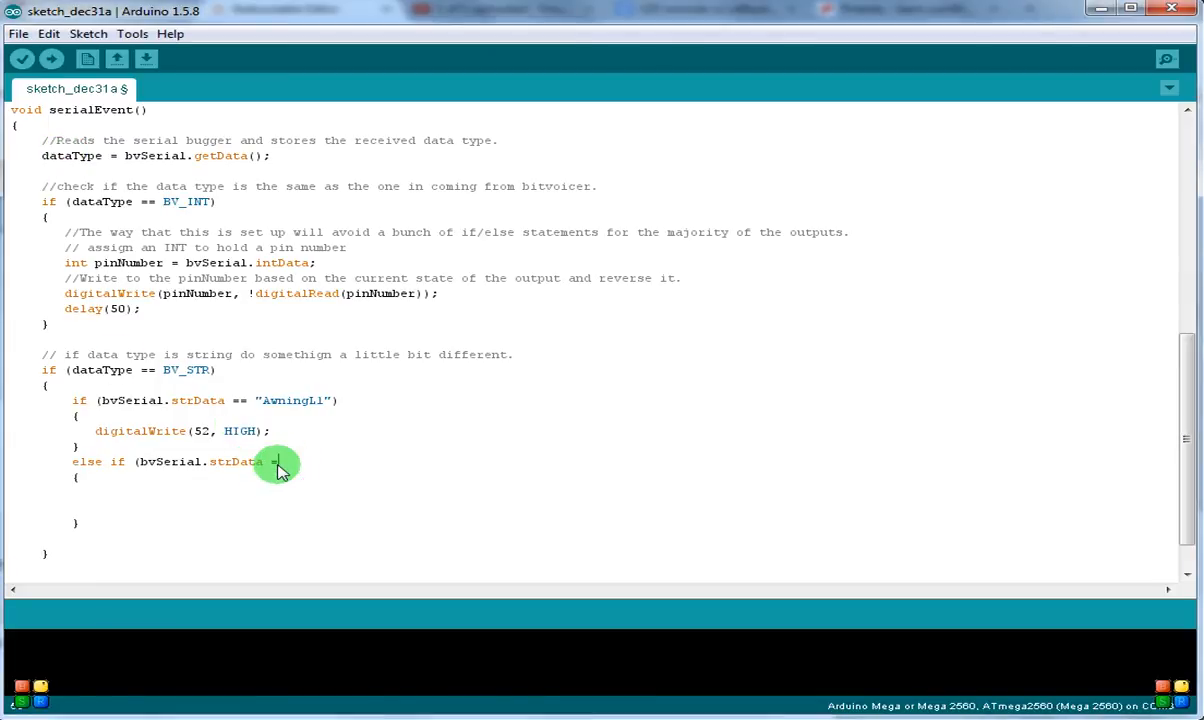
{"action": "type", "text": "=="}
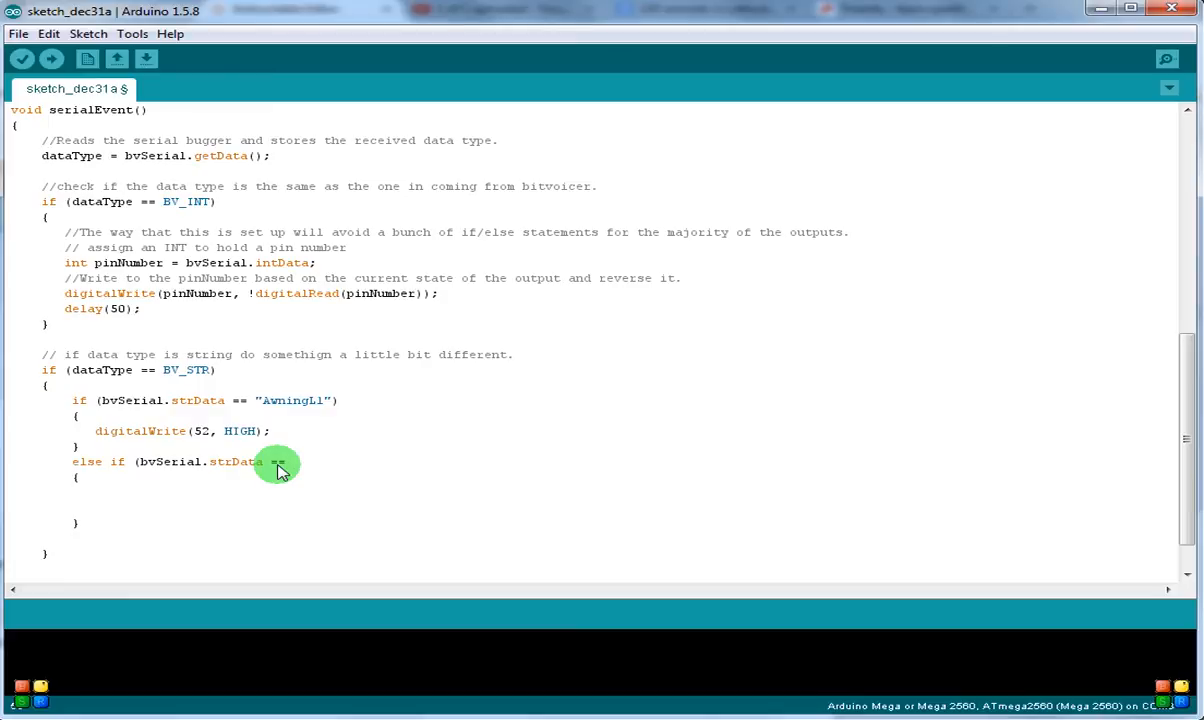
{"action": "type", "text": "\"Awning"}
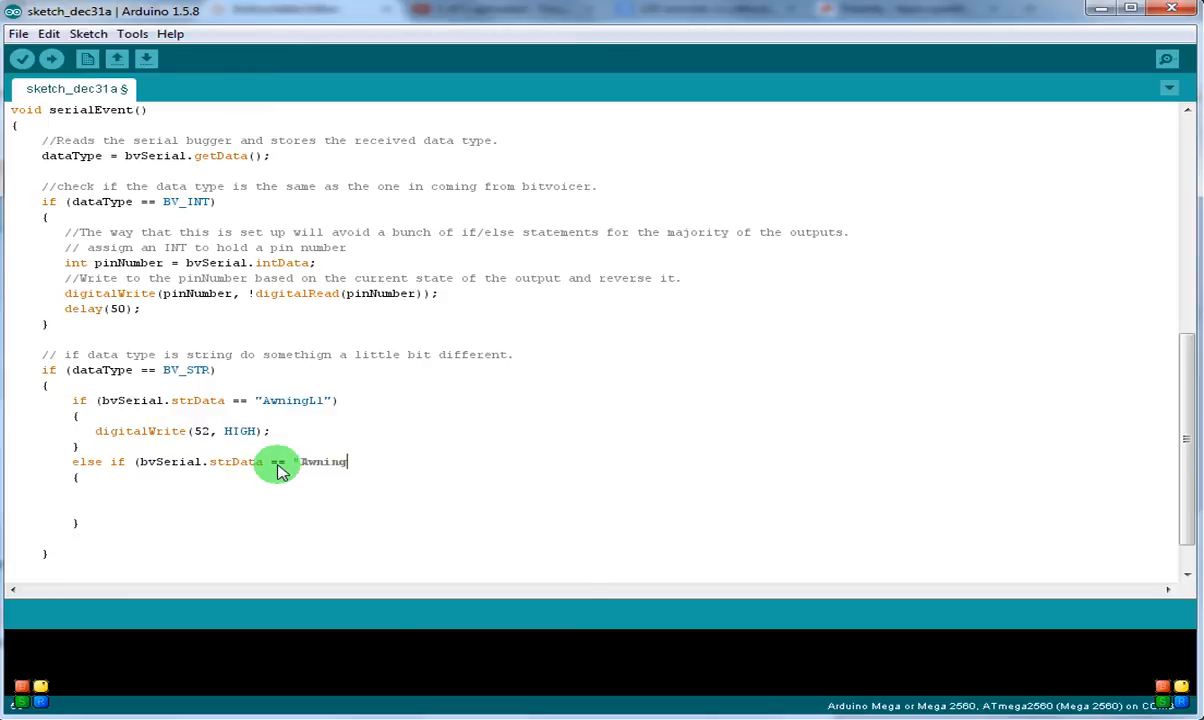
{"action": "type", "text": "L0\")"}
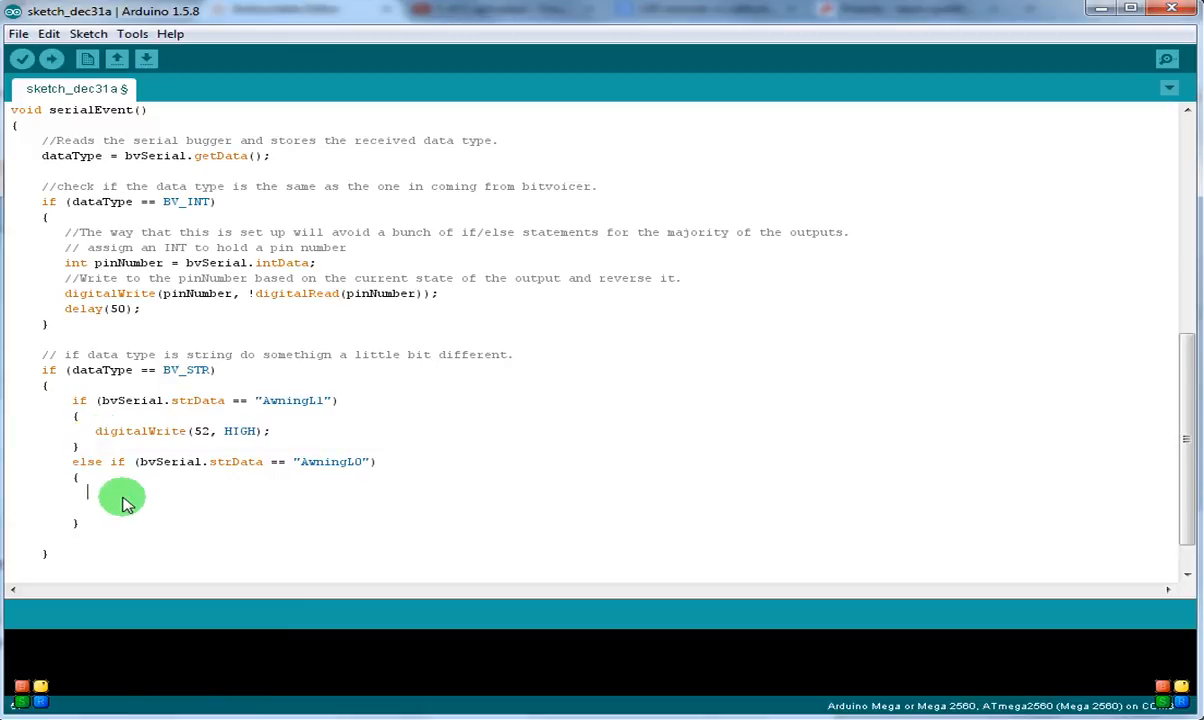
- Put digitalWrite(52, LOW); inside the AwningL0 braces
{"action": "type", "text": "digitalWrite(52, HIGH);"}
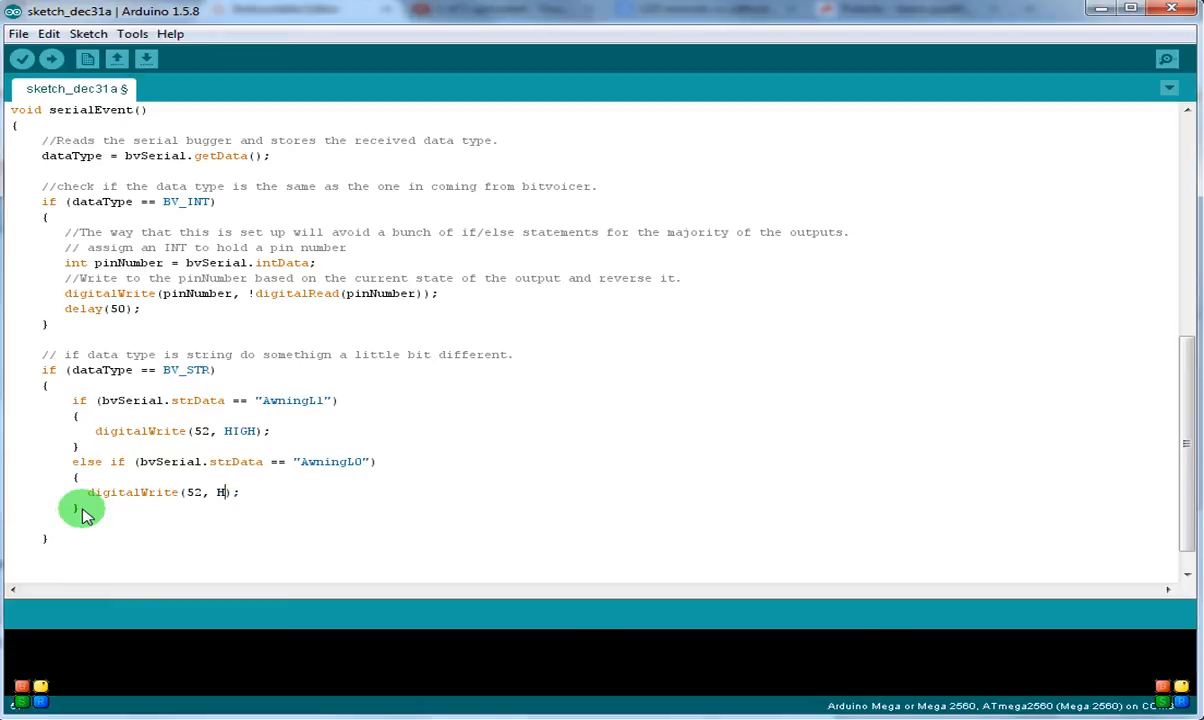
{"action": "type", "text": "OW"}
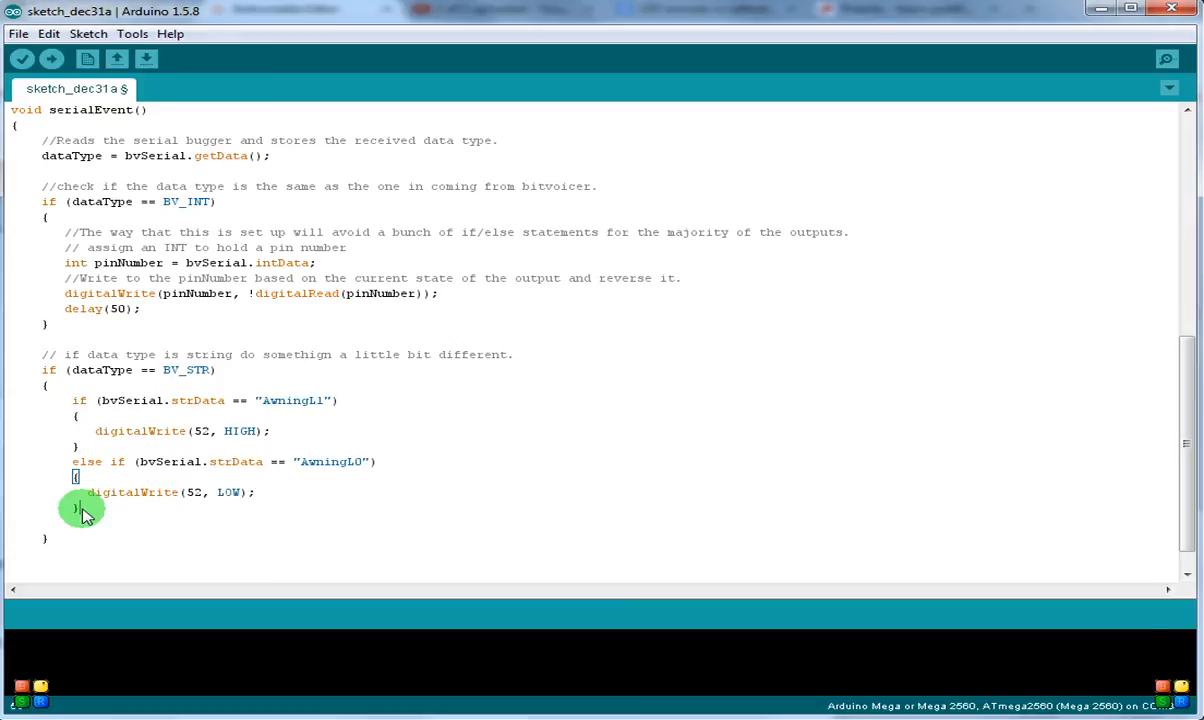
{"action": "key", "text": "Enter"}
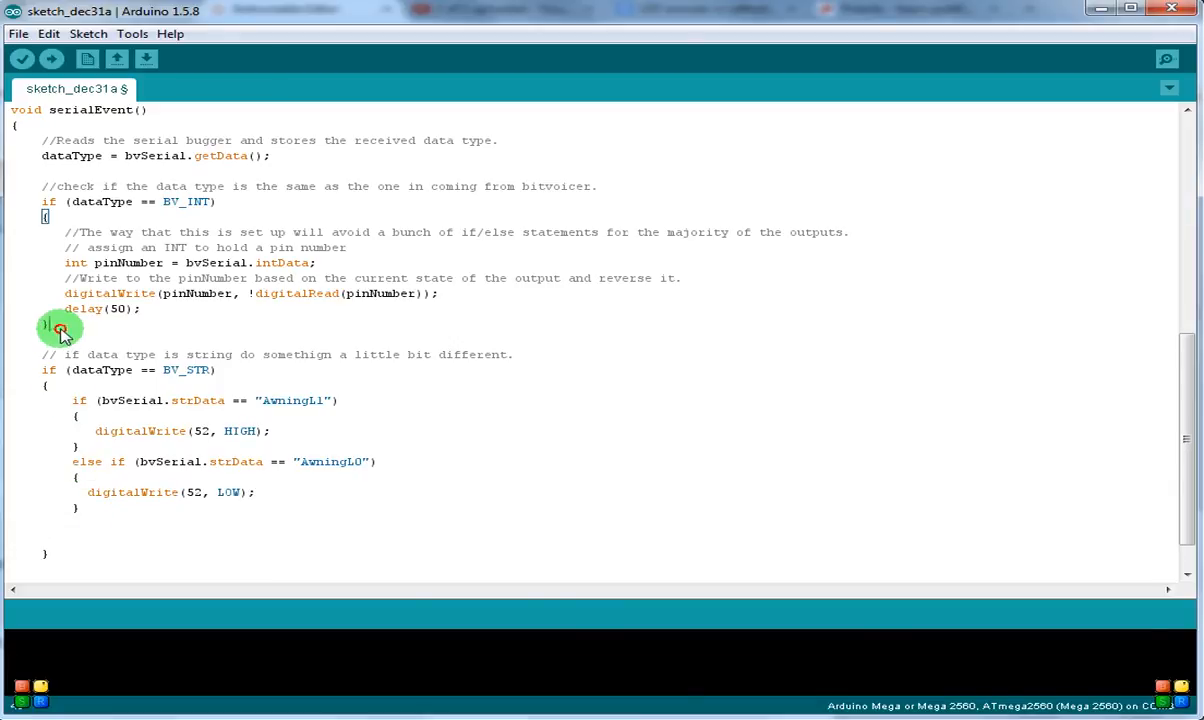
{"action": "left_click_drag", "start_coordinate": [60, 201], "coordinate": [40, 324]}
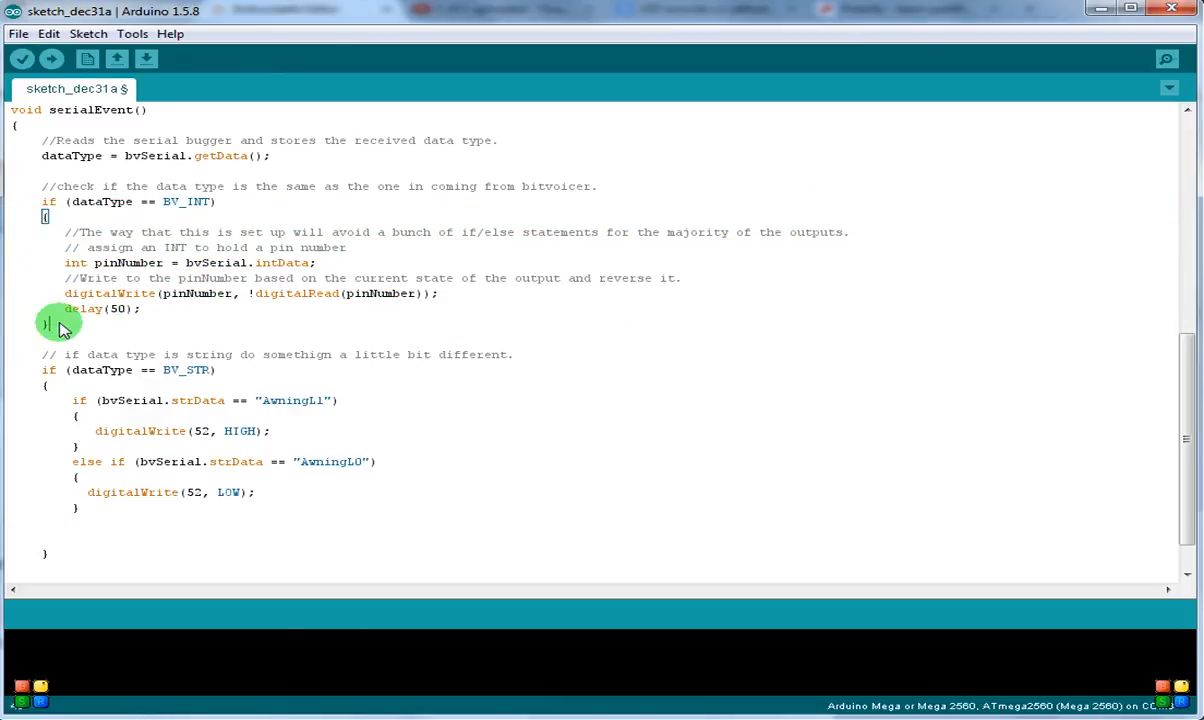
{"action": "scroll", "scroll_direction": "down", "scroll_amount": 3}
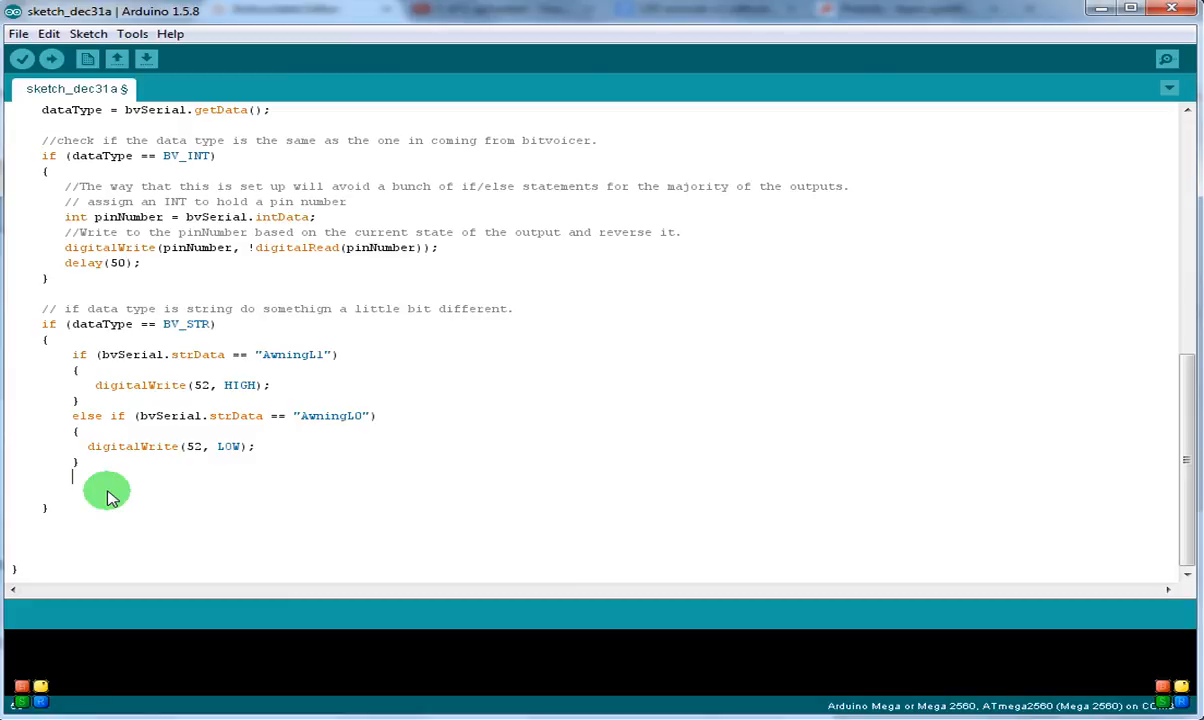
- Add an else if branch testing bvSerial.StrData == "SlideL1" in serialEvent
{"action": "type", "text": "if"}
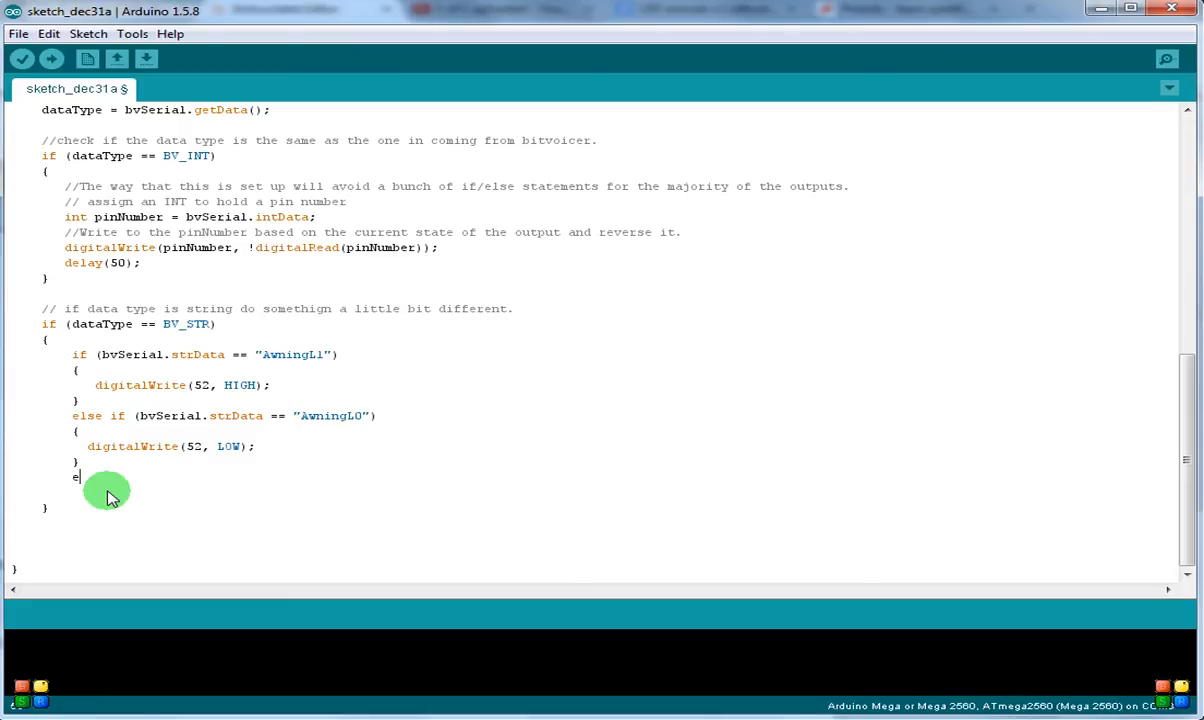
{"action": "type", "text": "lse if"}
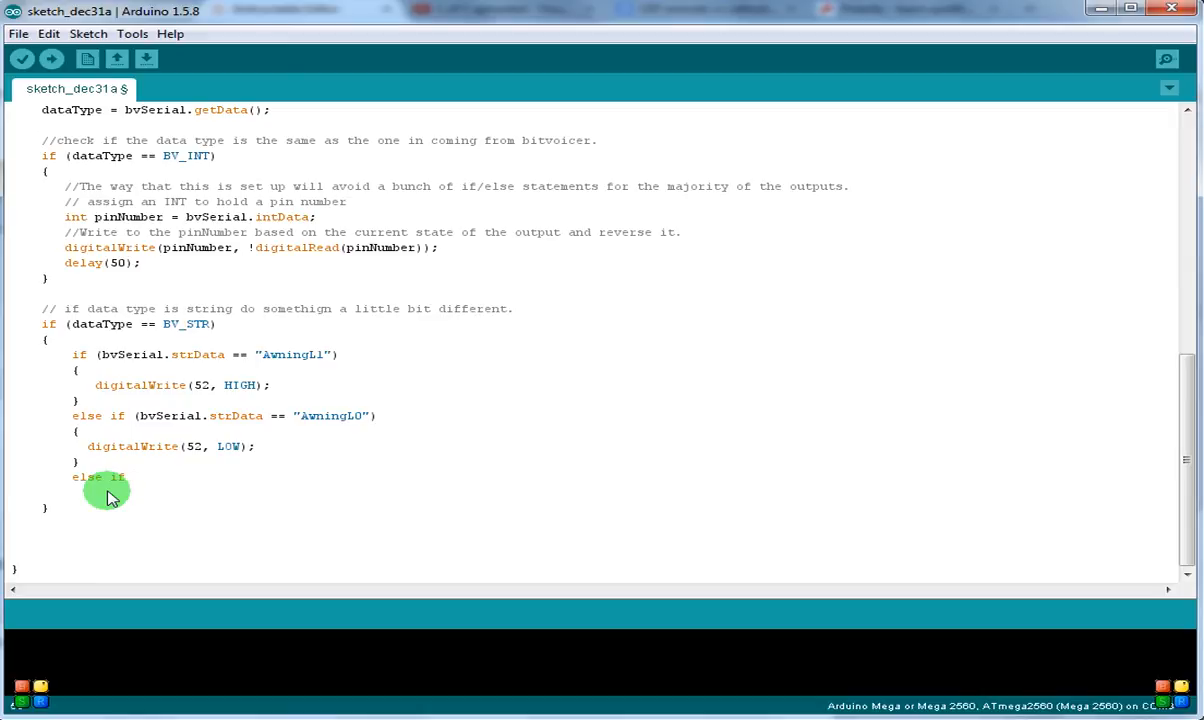
{"action": "type", "text": "(bv"}
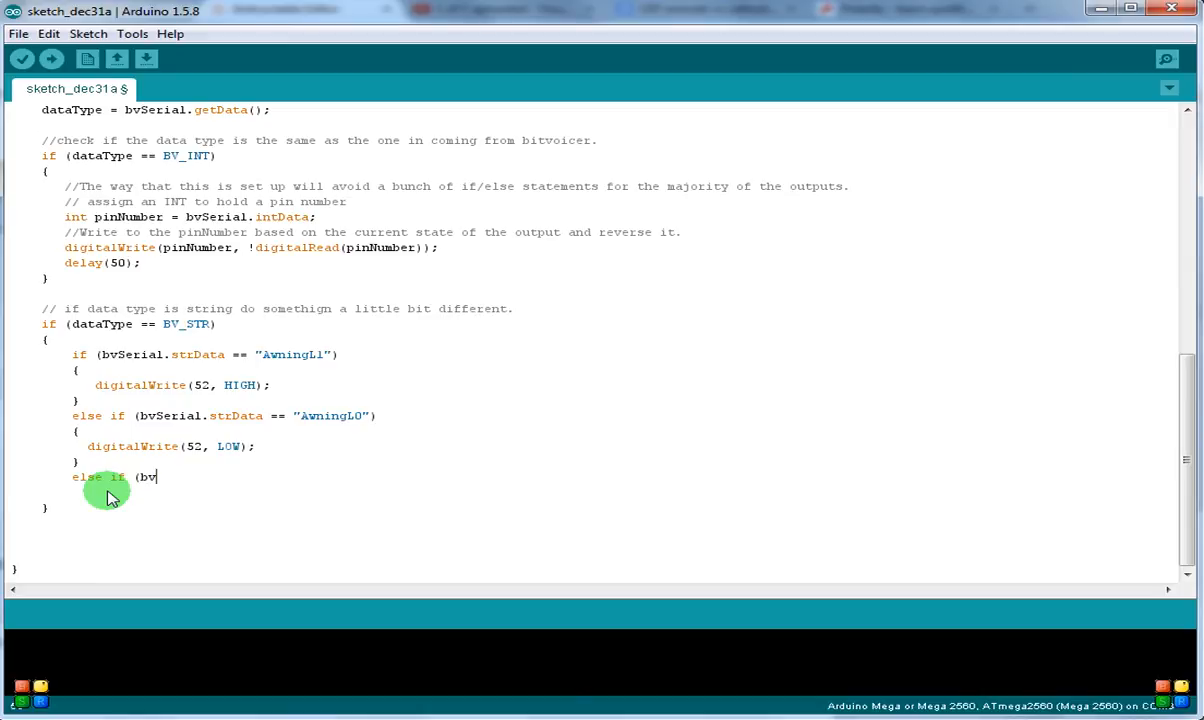
{"action": "type", "text": "Serial"}
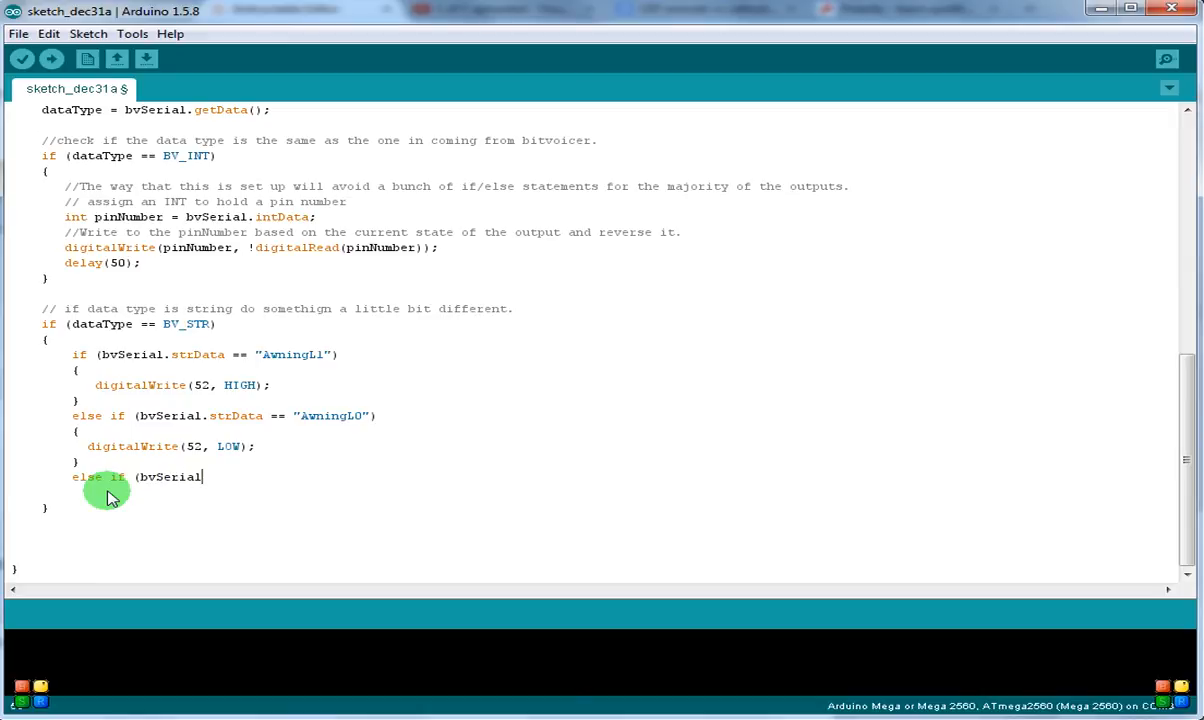
{"action": "type", "text": ".StrD"}
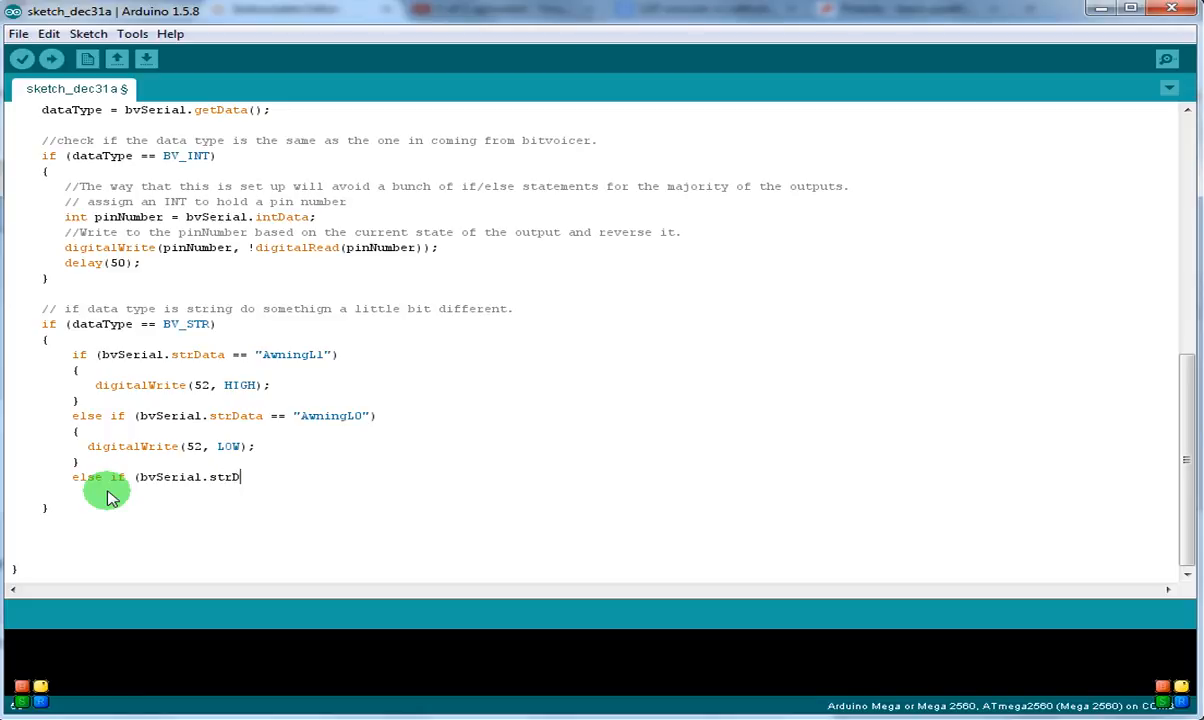
{"action": "type", "text": "ata =="}
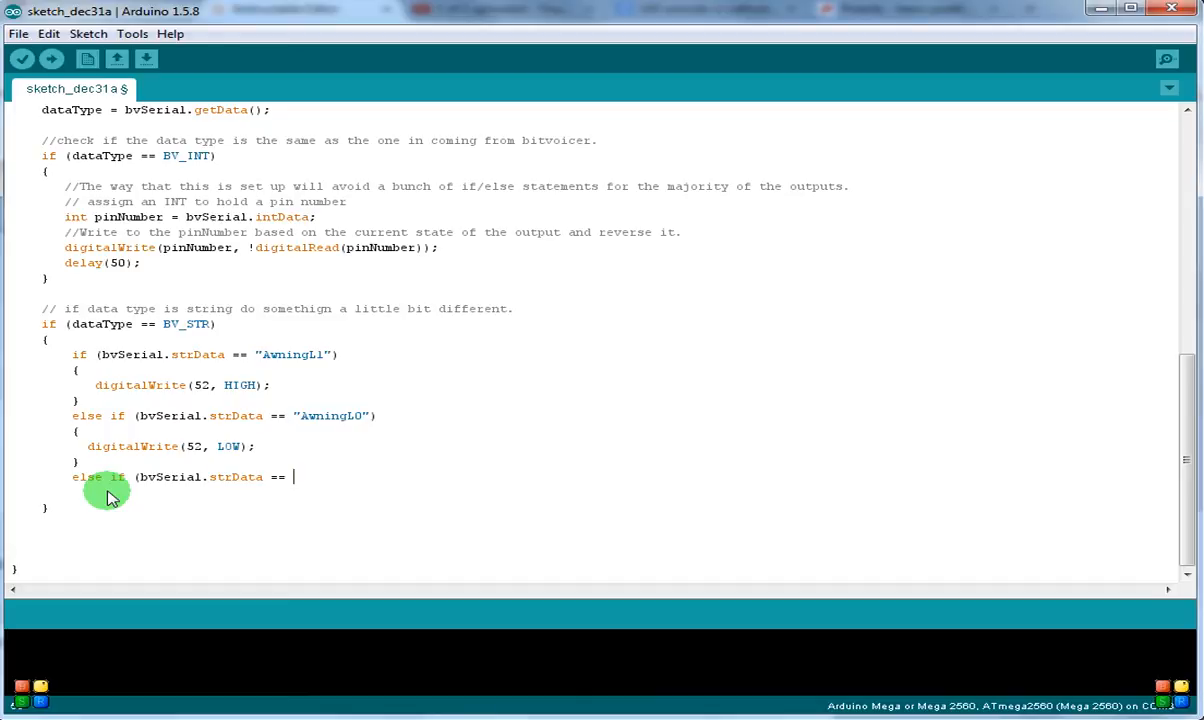
{"action": "type", "text": "\"SlideL"}
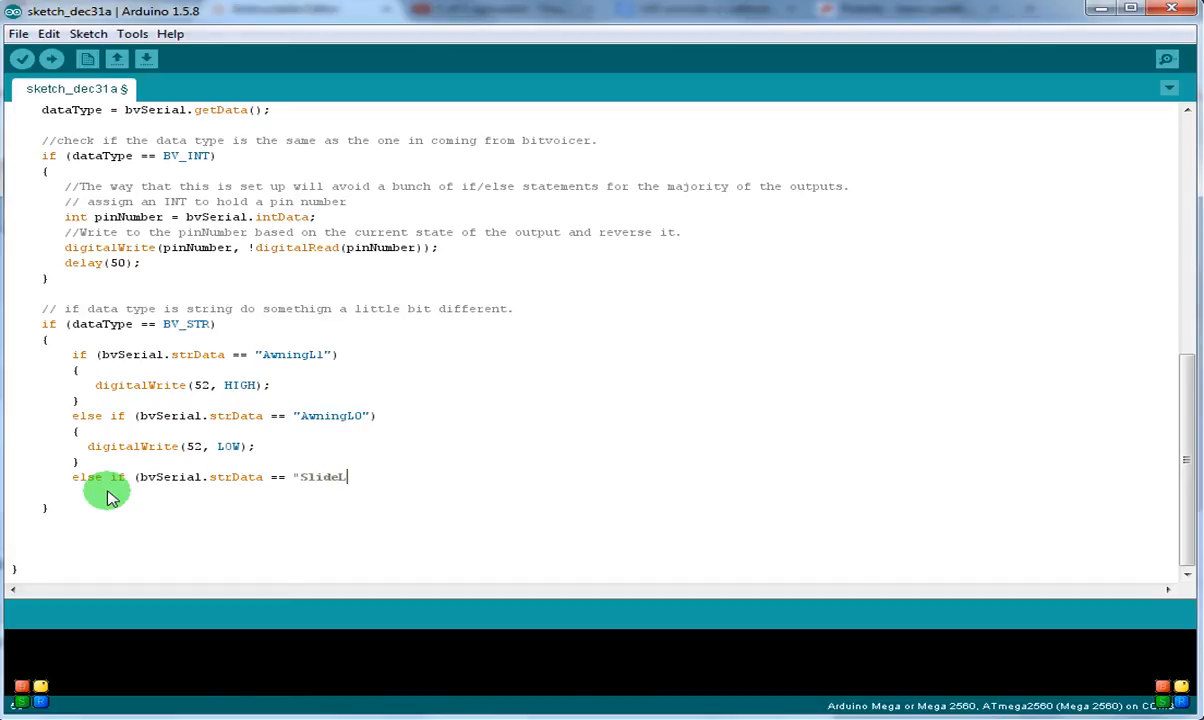
{"action": "type", "text": "1\")"}
{"action": "type", "text": "{"}
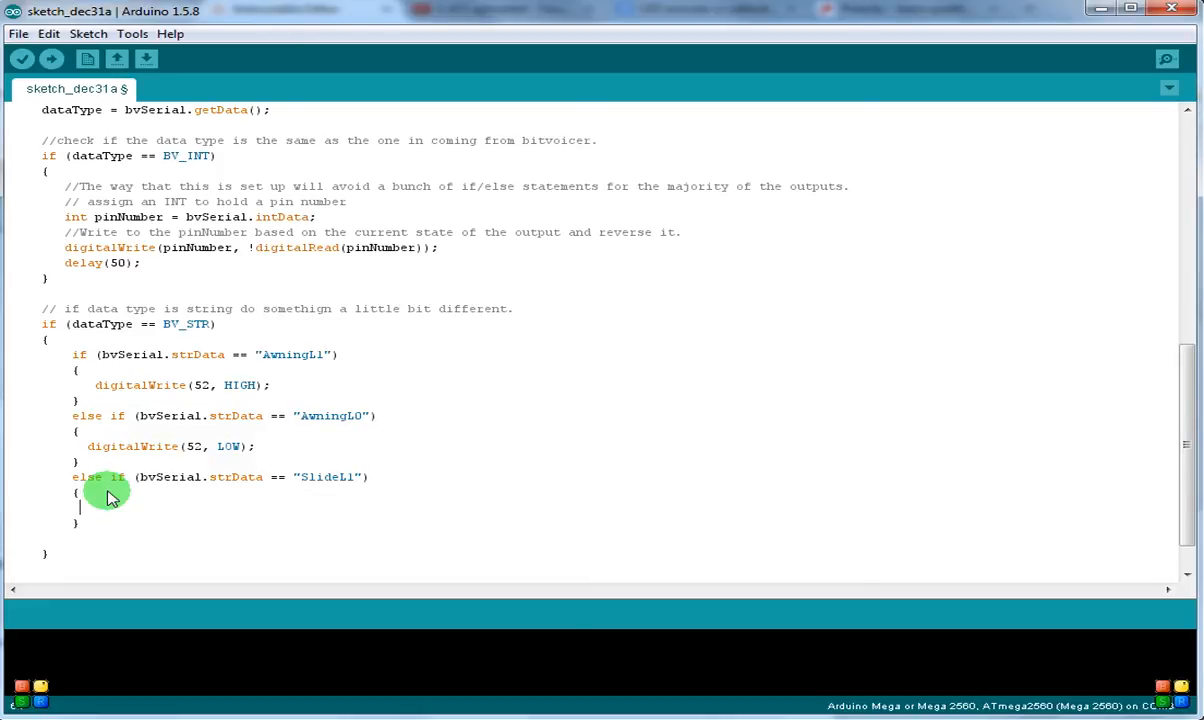
- Make the SlideL1 branch set pin 53 HIGH with digitalWrite(53,HIGH);
{"action": "type", "text": "digitalW"}
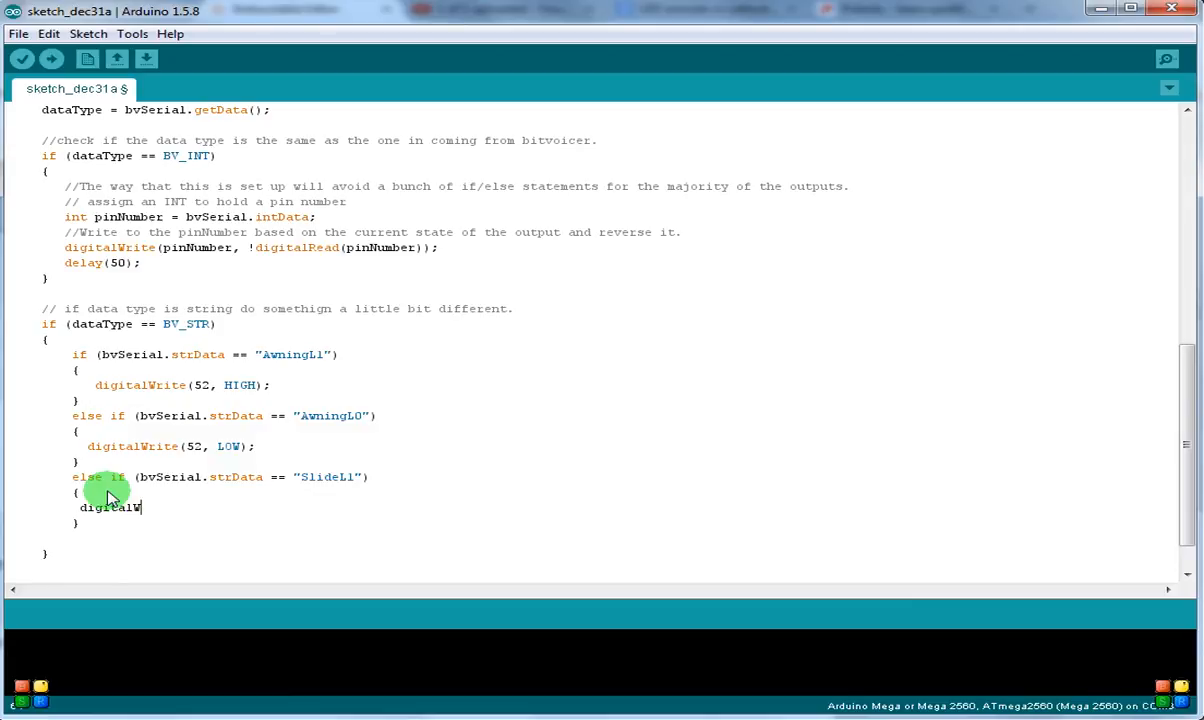
{"action": "type", "text": "rite("}
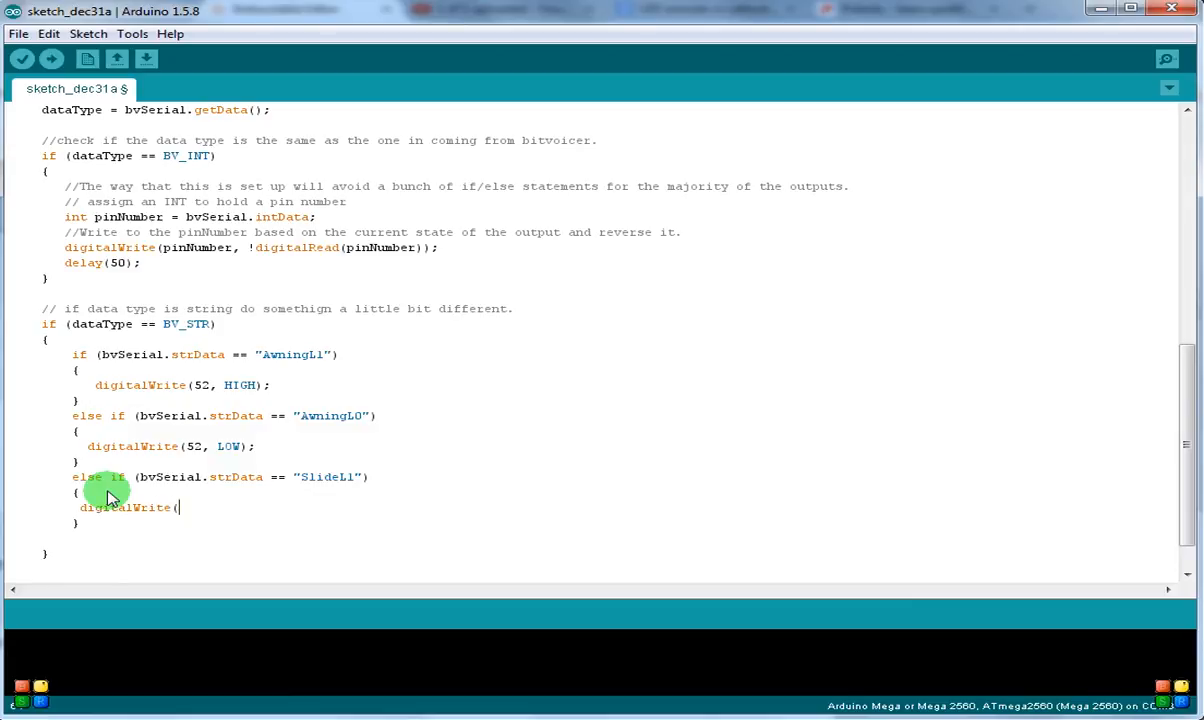
{"action": "type", "text": "53"}
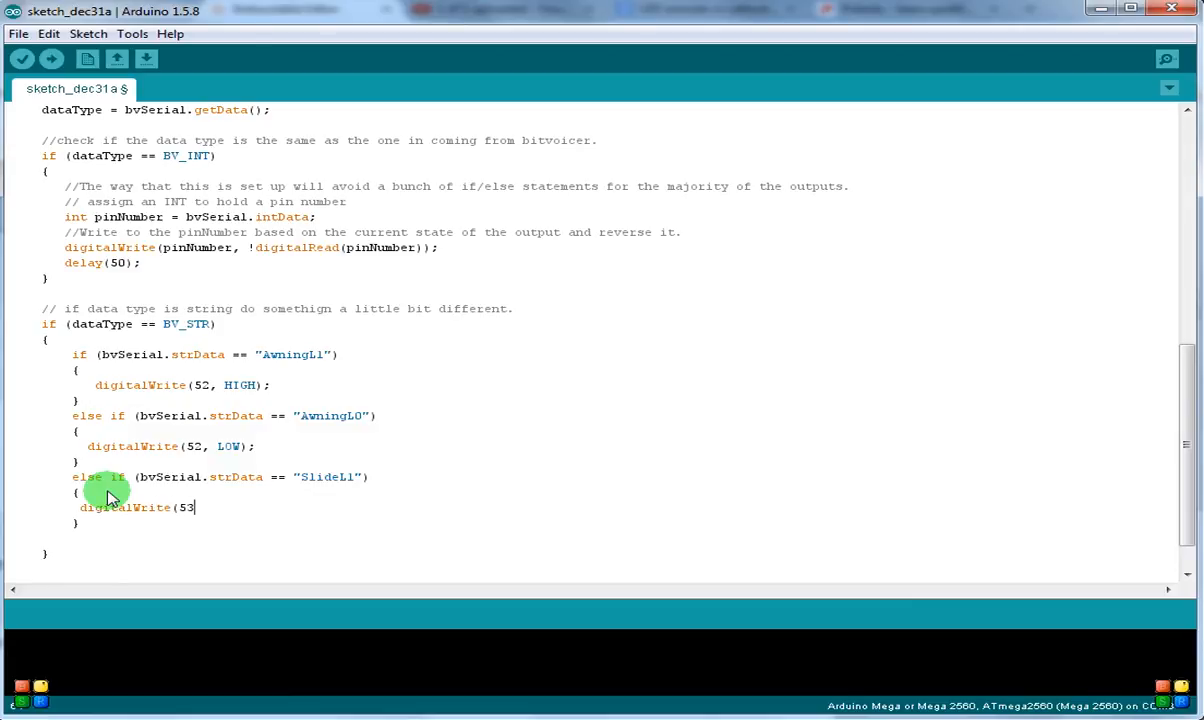
{"action": "type", "text": ",HIGH"}
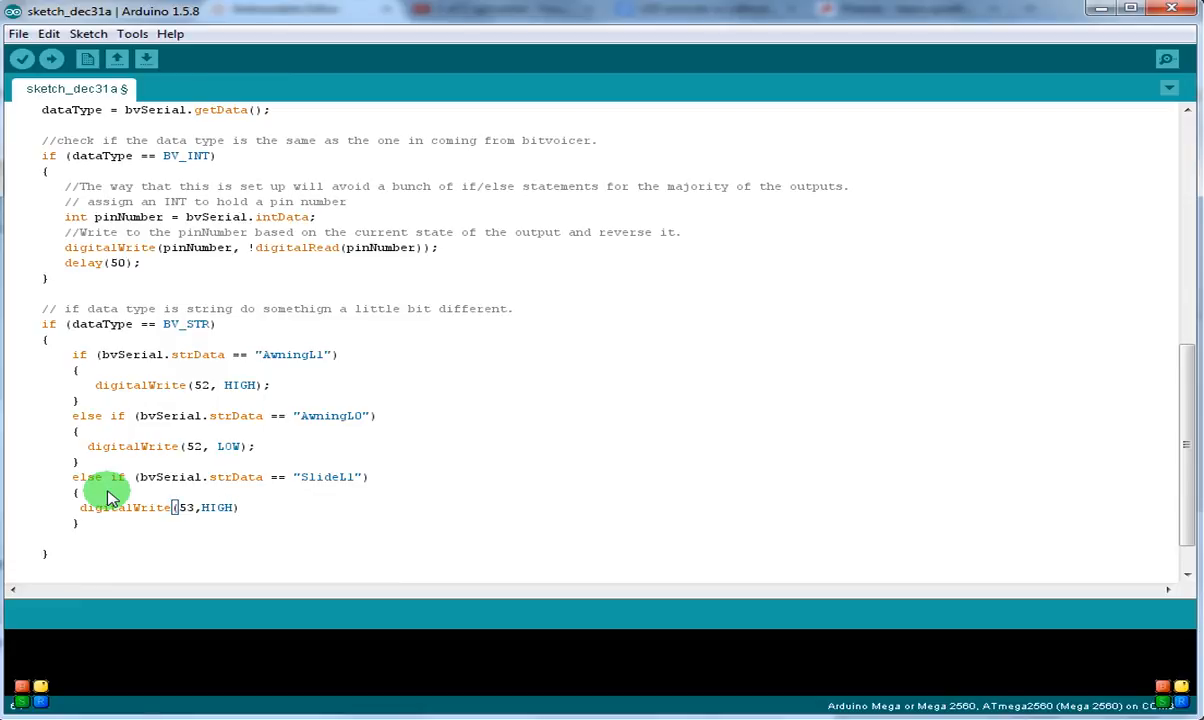
{"action": "type", "text": ";"}
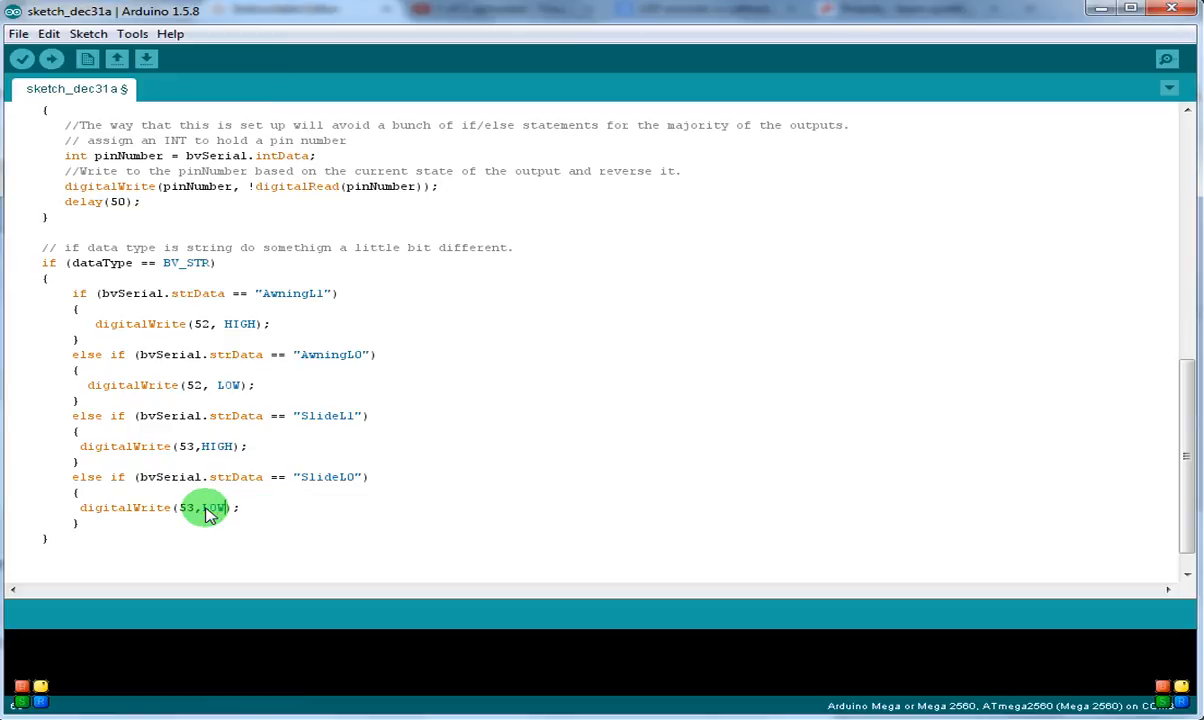
{"action": "mouse_move", "coordinate": [185, 237]}
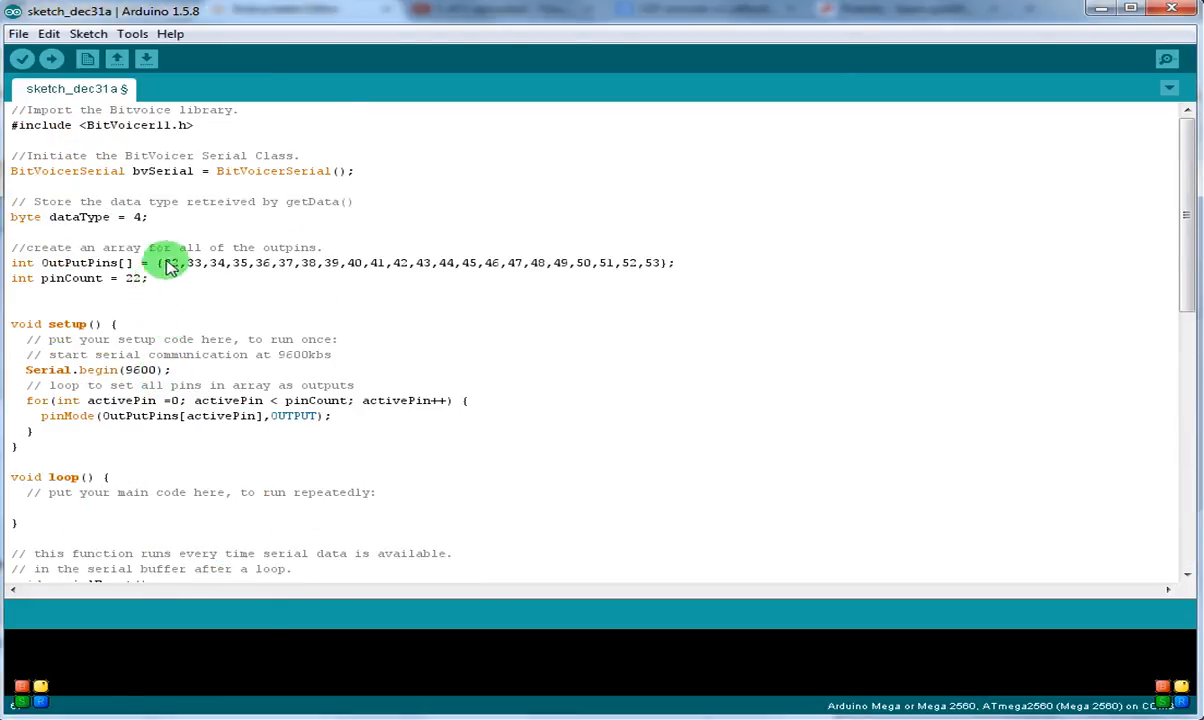
- Scroll down through the sketch from the library include to the Slide branches, then open File
{"action": "scroll", "scroll_direction": "down", "scroll_amount": 3}
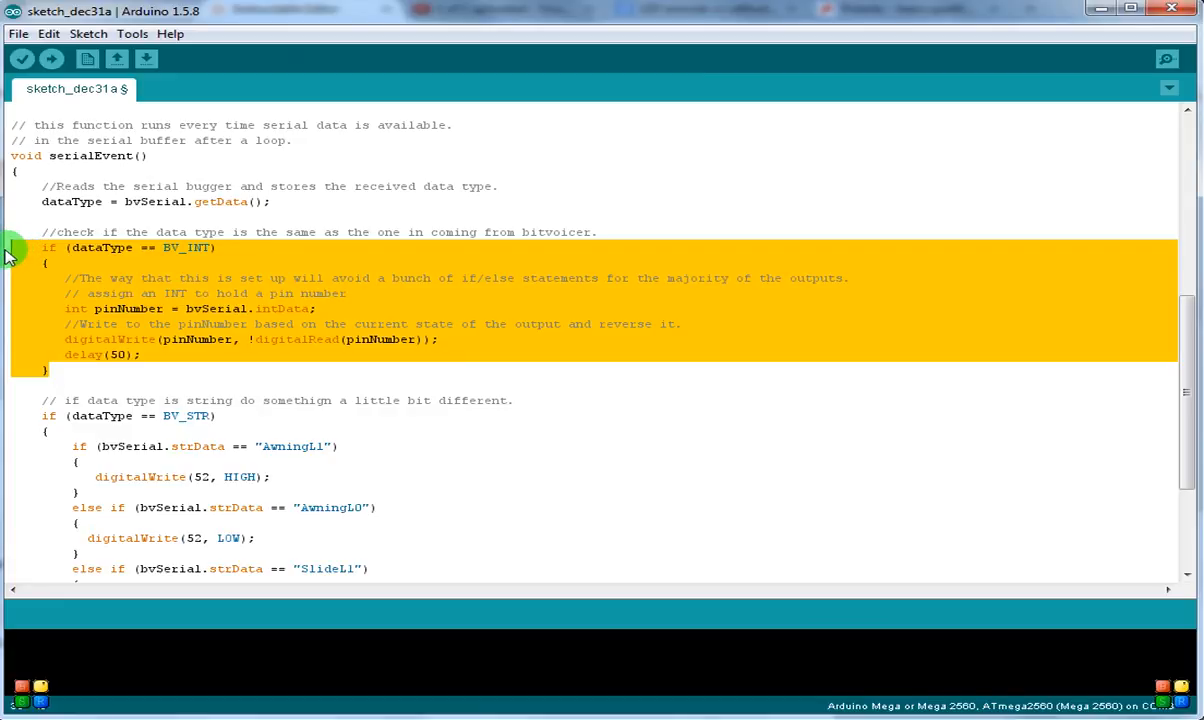
{"action": "scroll", "scroll_direction": "down", "scroll_amount": 3}
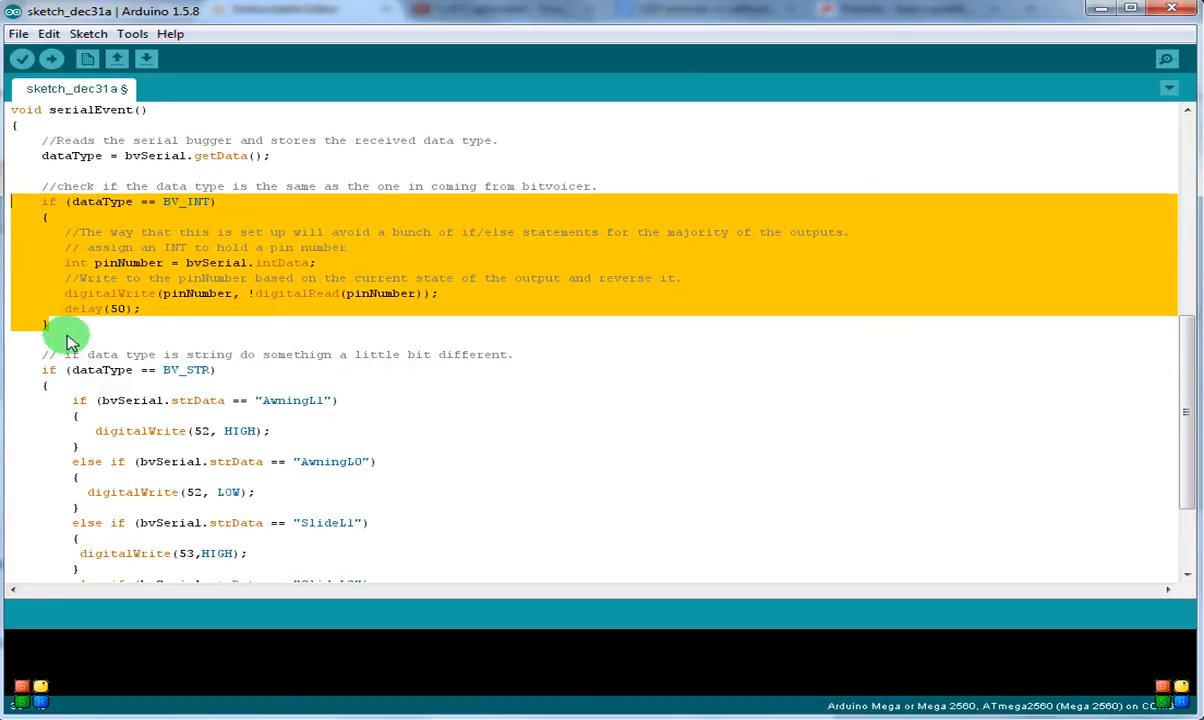
{"action": "mouse_move", "coordinate": [92, 375]}
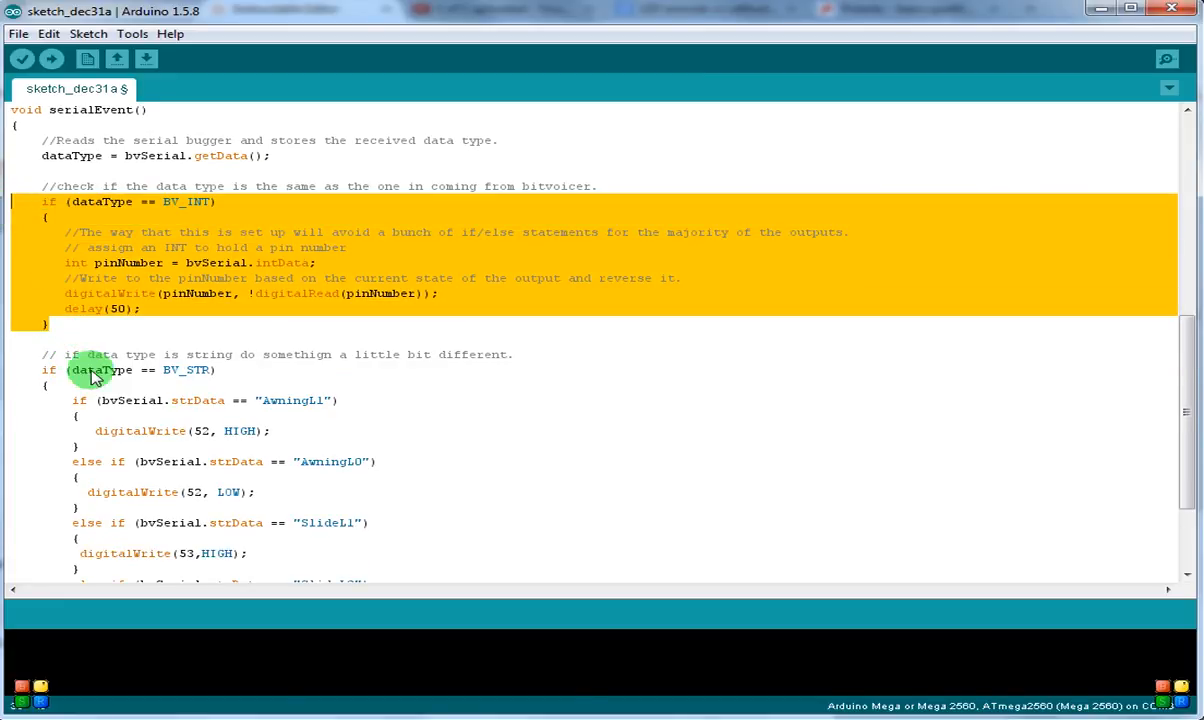
{"action": "scroll", "scroll_direction": "down", "scroll_amount": 3}
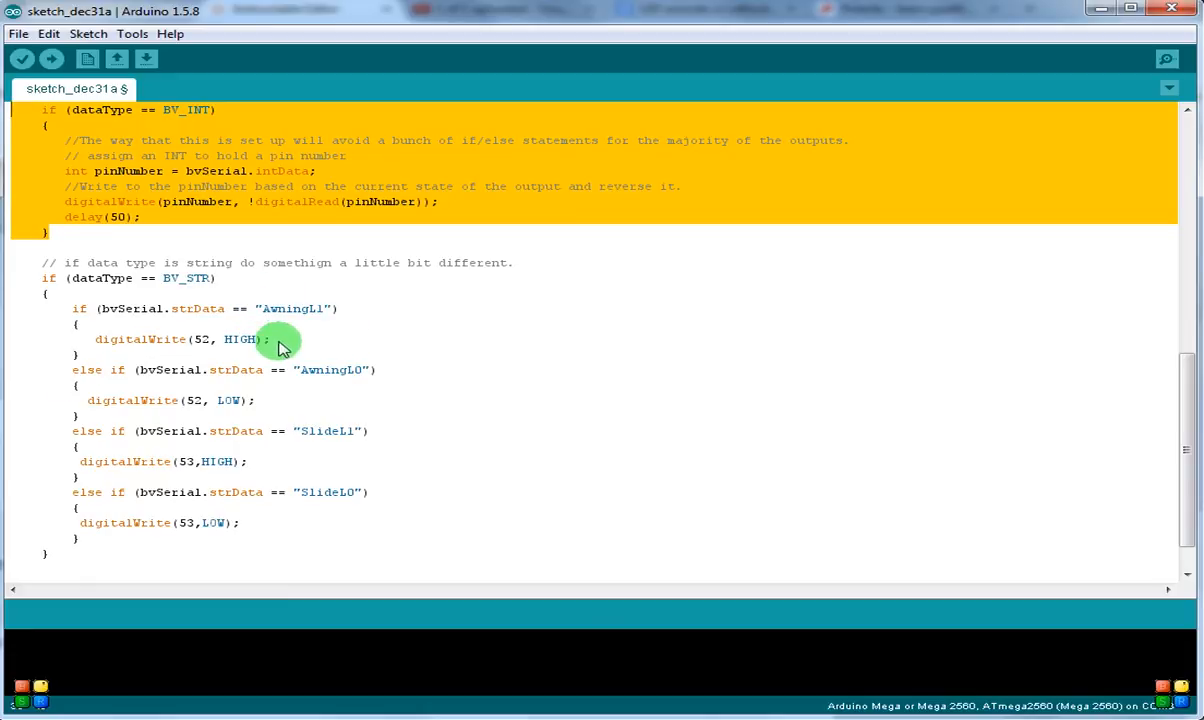
{"action": "mouse_move", "coordinate": [293, 388]}
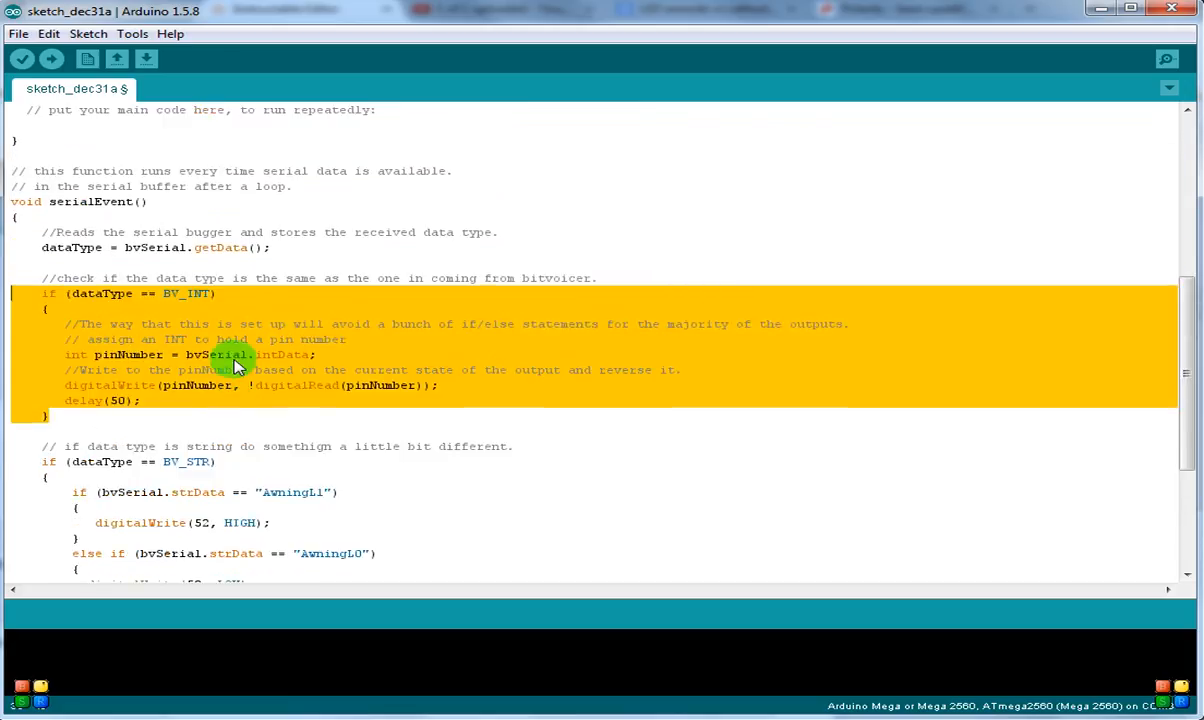
{"action": "left_click", "coordinate": [18, 33]}
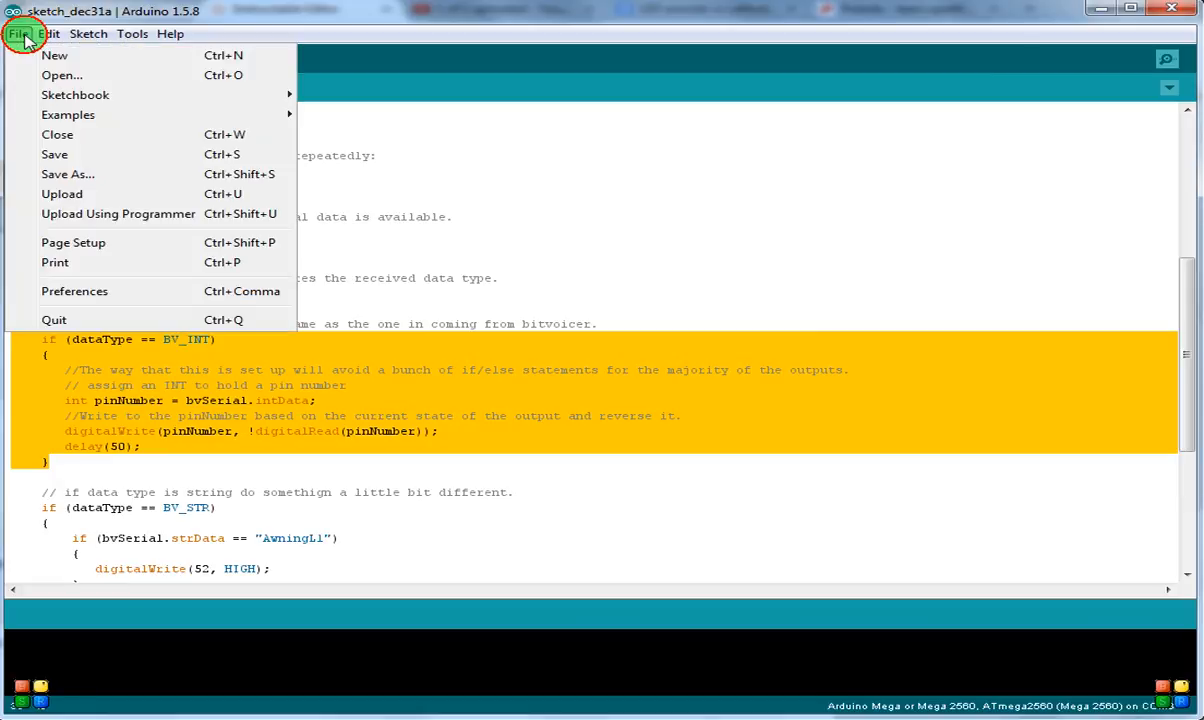
- Save the sketch as Instruct1 in the Arduino folder
{"action": "left_click", "coordinate": [68, 174]}
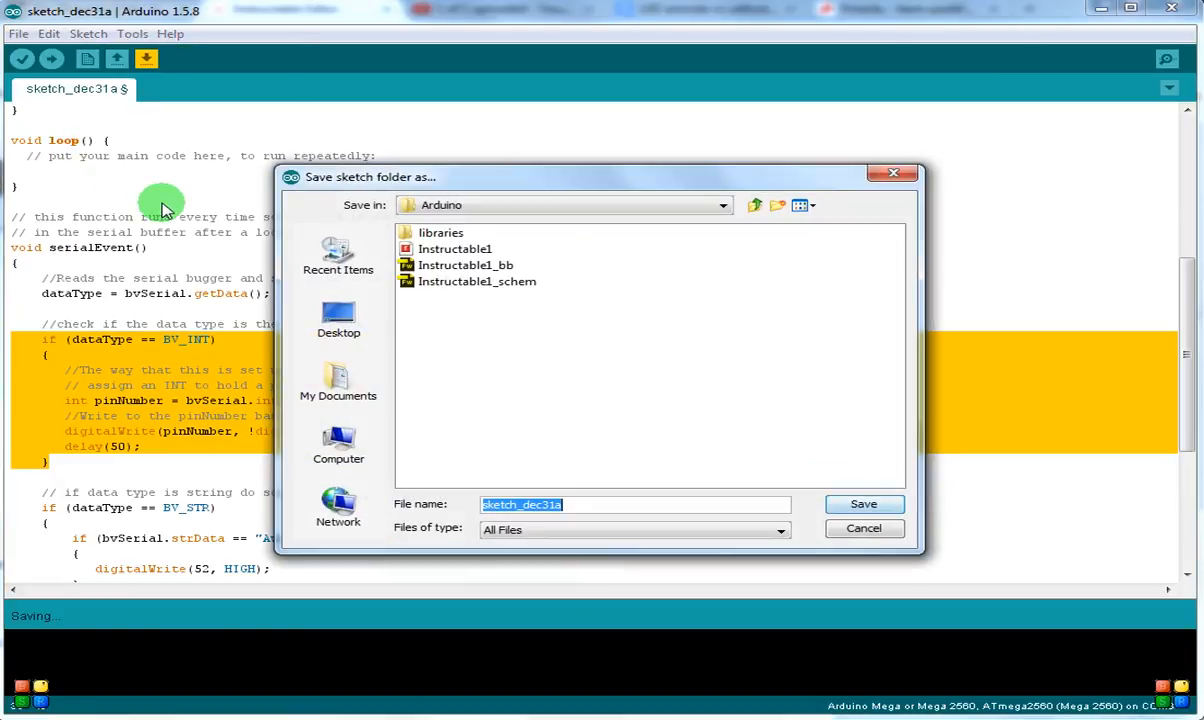
{"action": "mouse_move", "coordinate": [453, 420]}
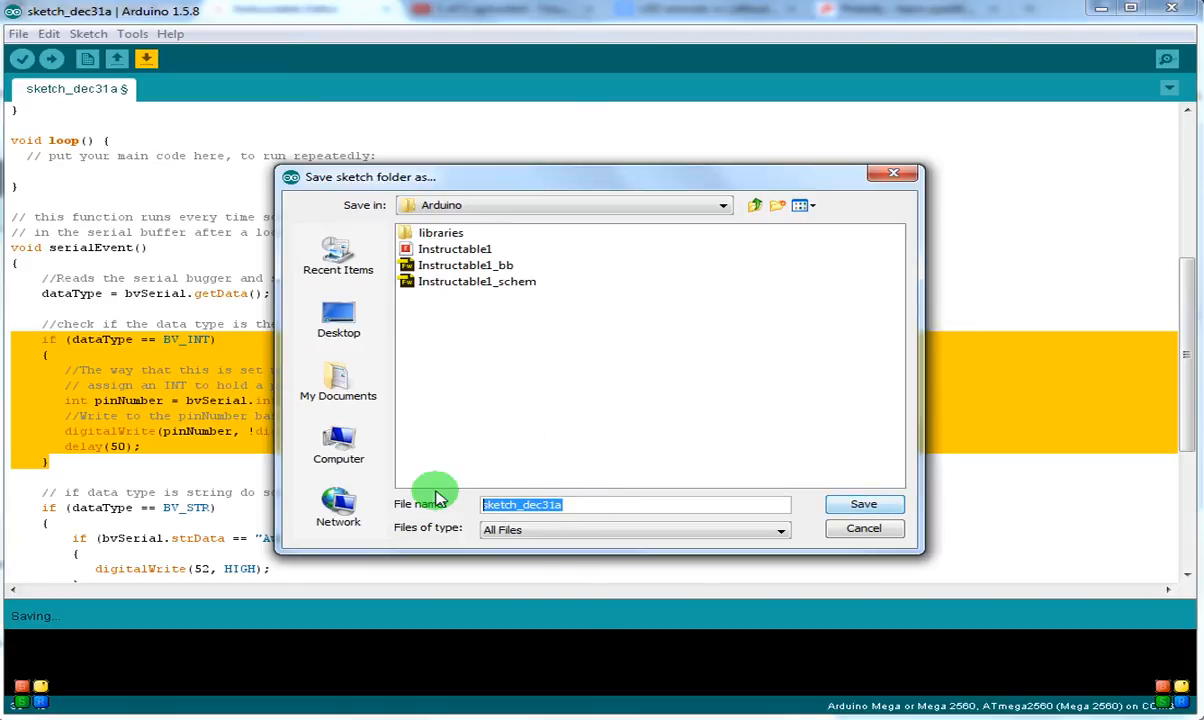
{"action": "type", "text": "I"}
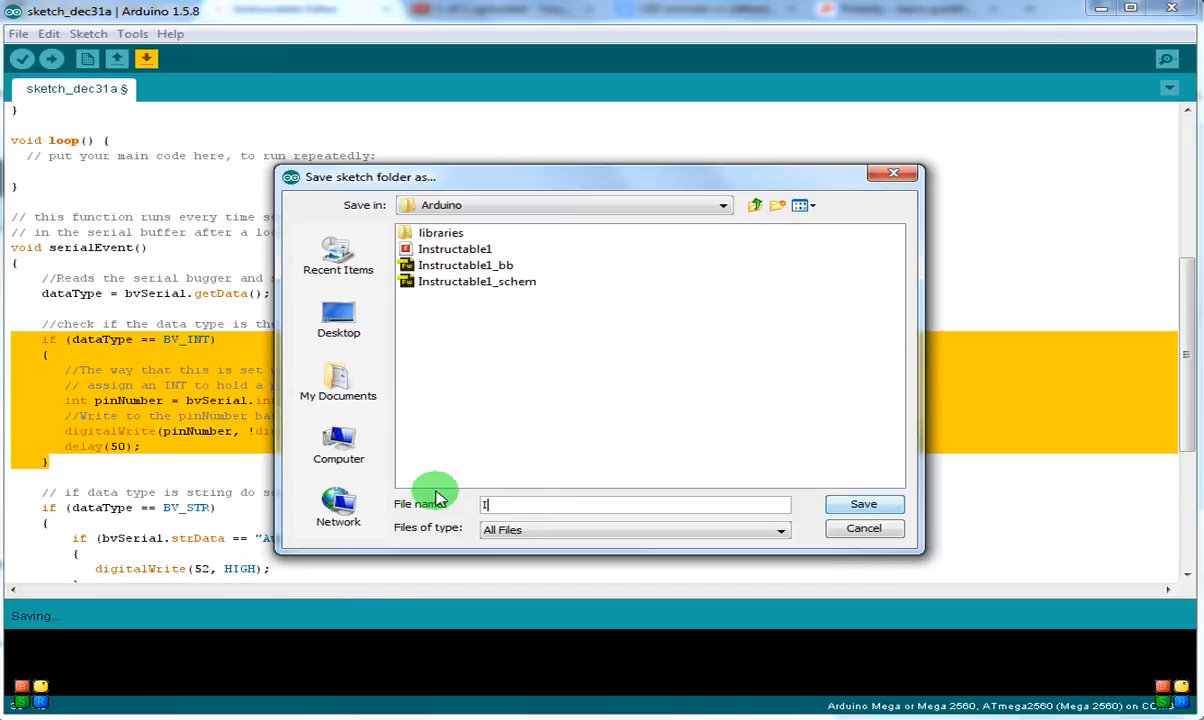
{"action": "type", "text": "Instruct"}
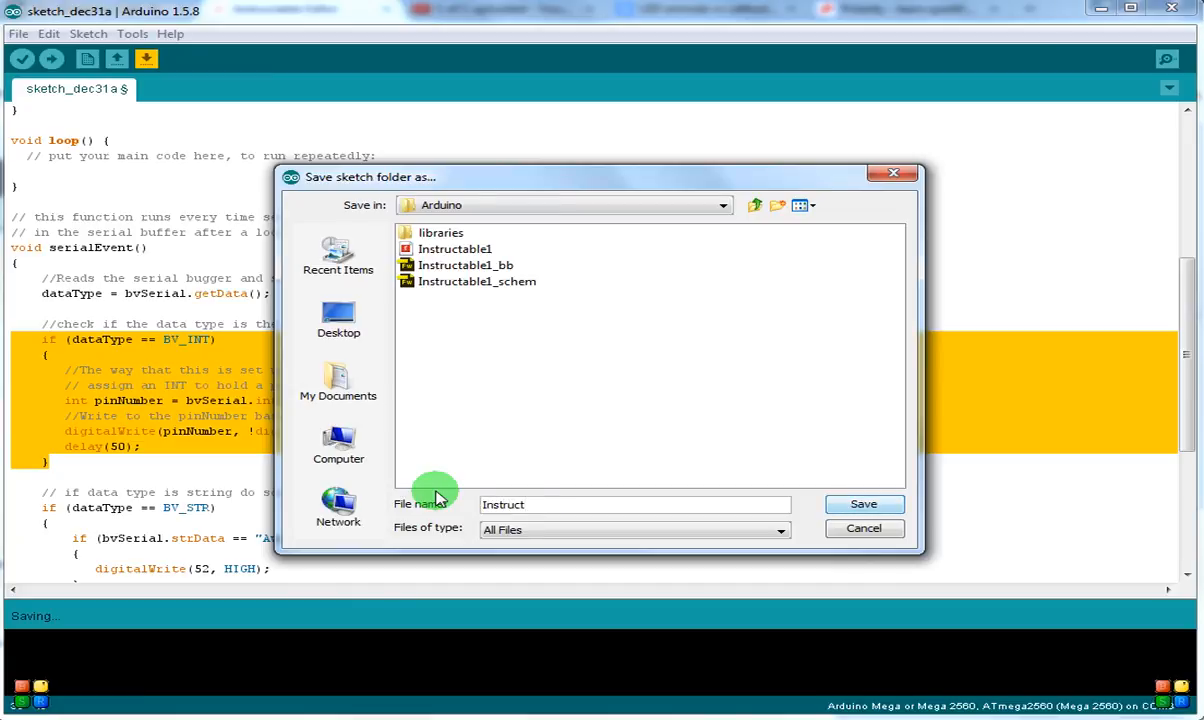
{"action": "type", "text": "1"}
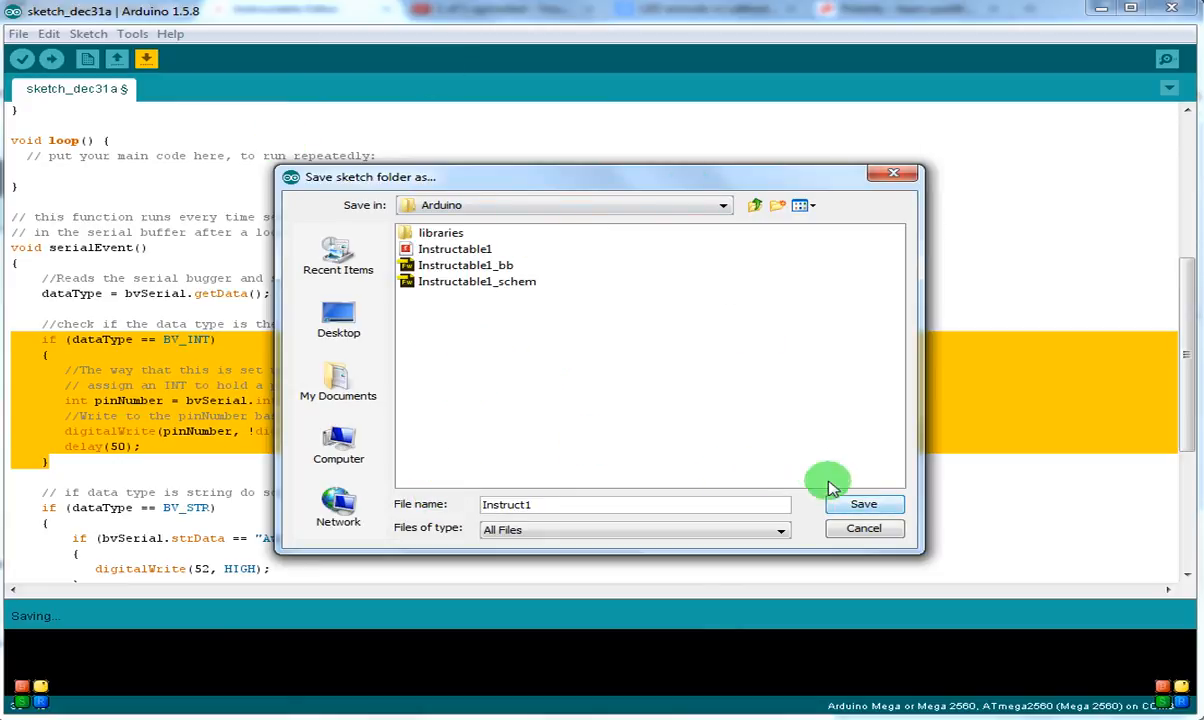
{"action": "left_click", "coordinate": [863, 503]}
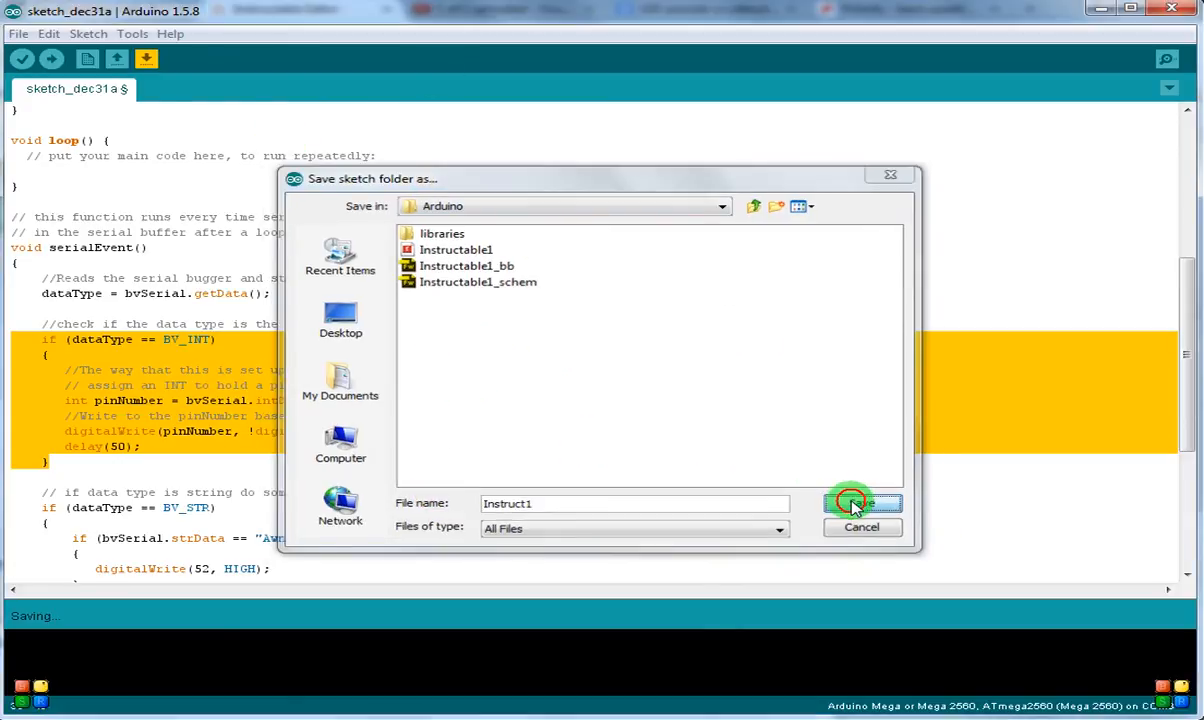
{"action": "left_click", "coordinate": [855, 503]}
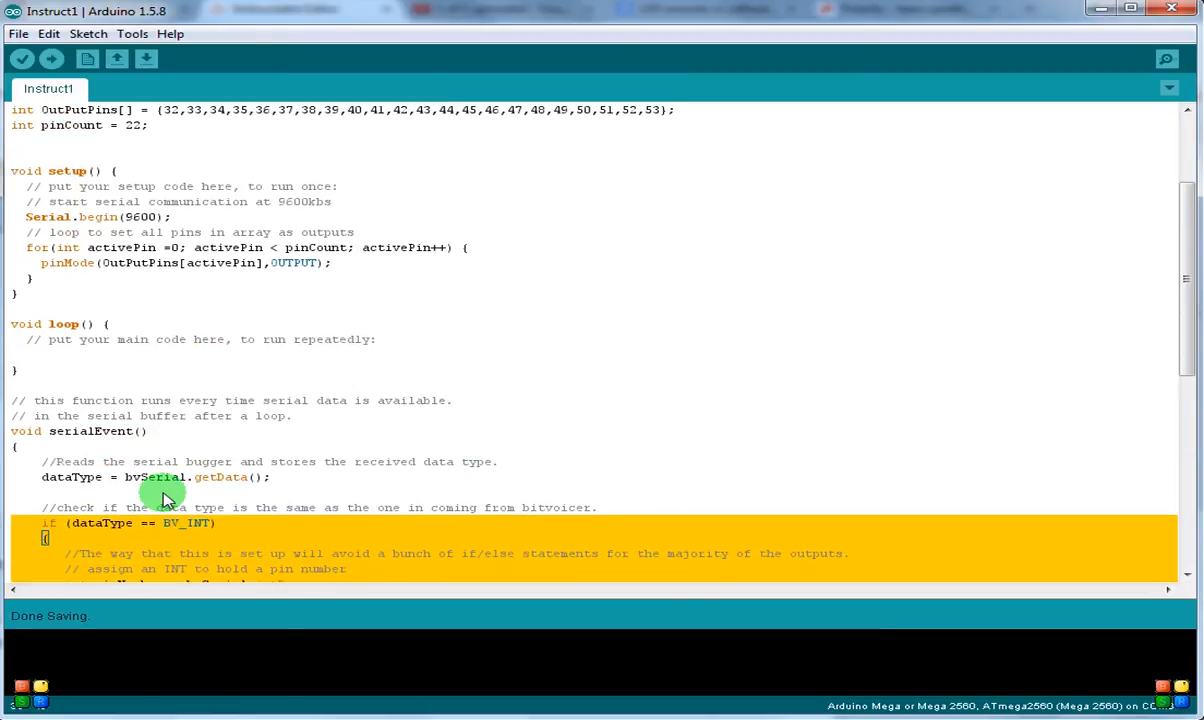
- Verify Instruct1, which compiles to 5,390 bytes of program storage and 351 bytes of globals
{"action": "scroll", "scroll_direction": "down", "scroll_amount": 3}
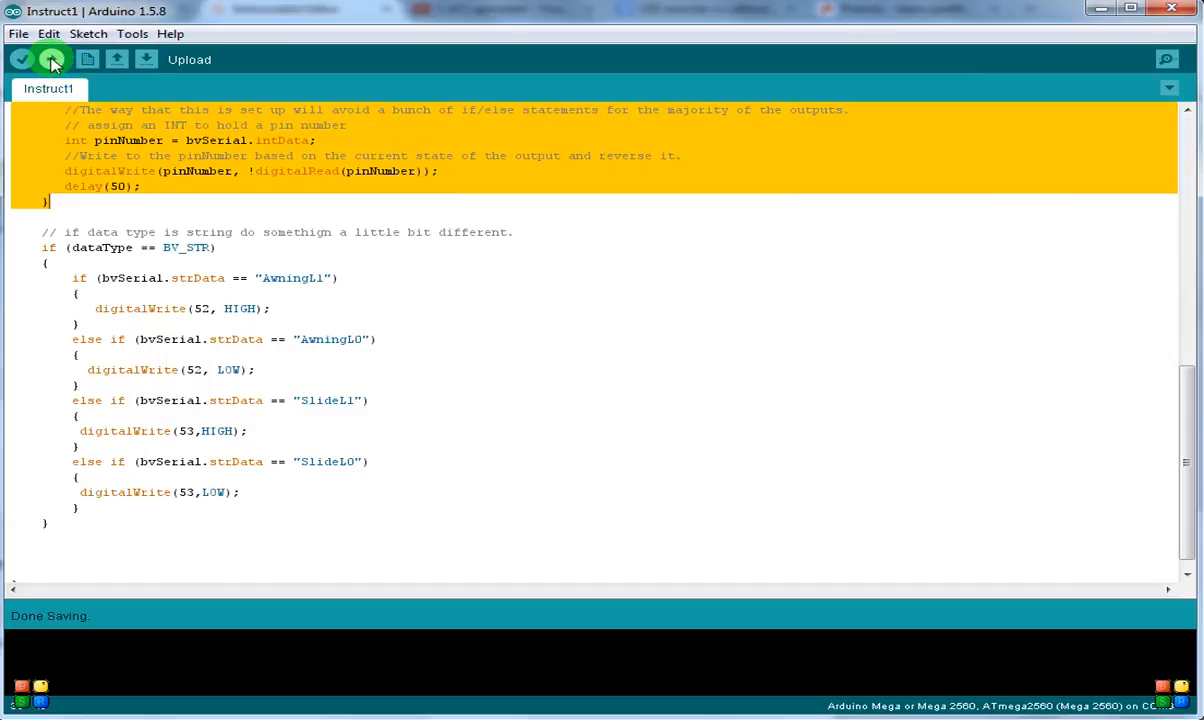
{"action": "left_click", "coordinate": [51, 59]}
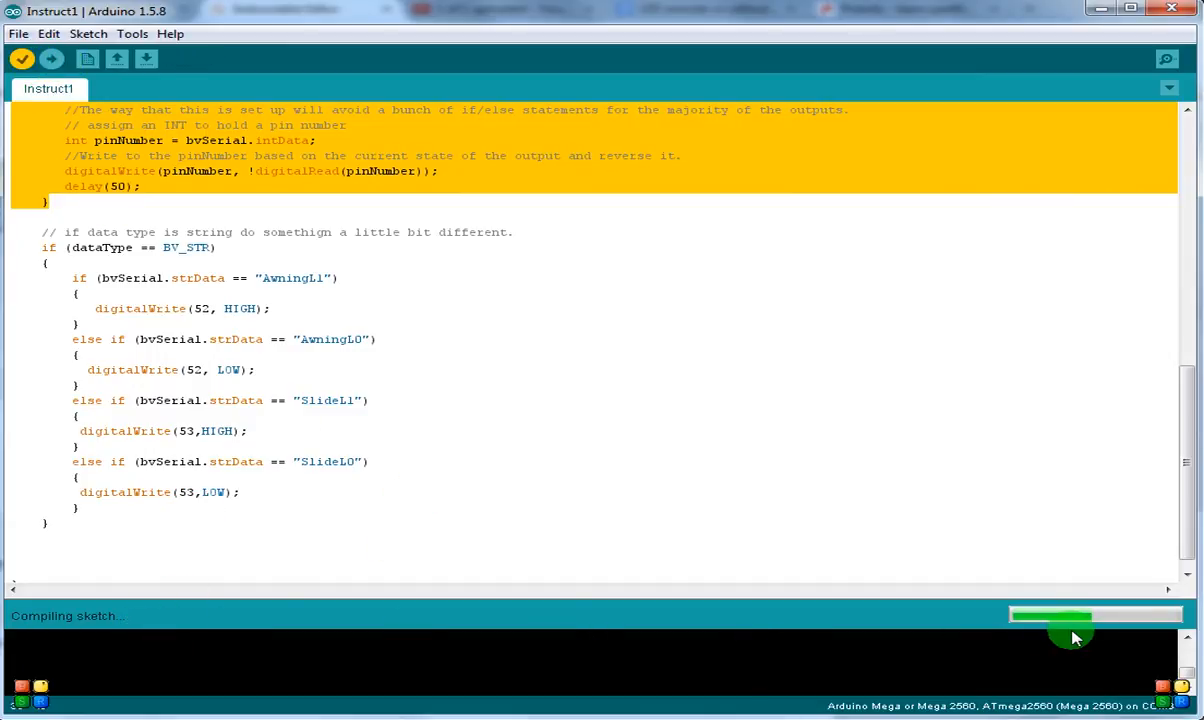
{"action": "mouse_move", "coordinate": [403, 632]}
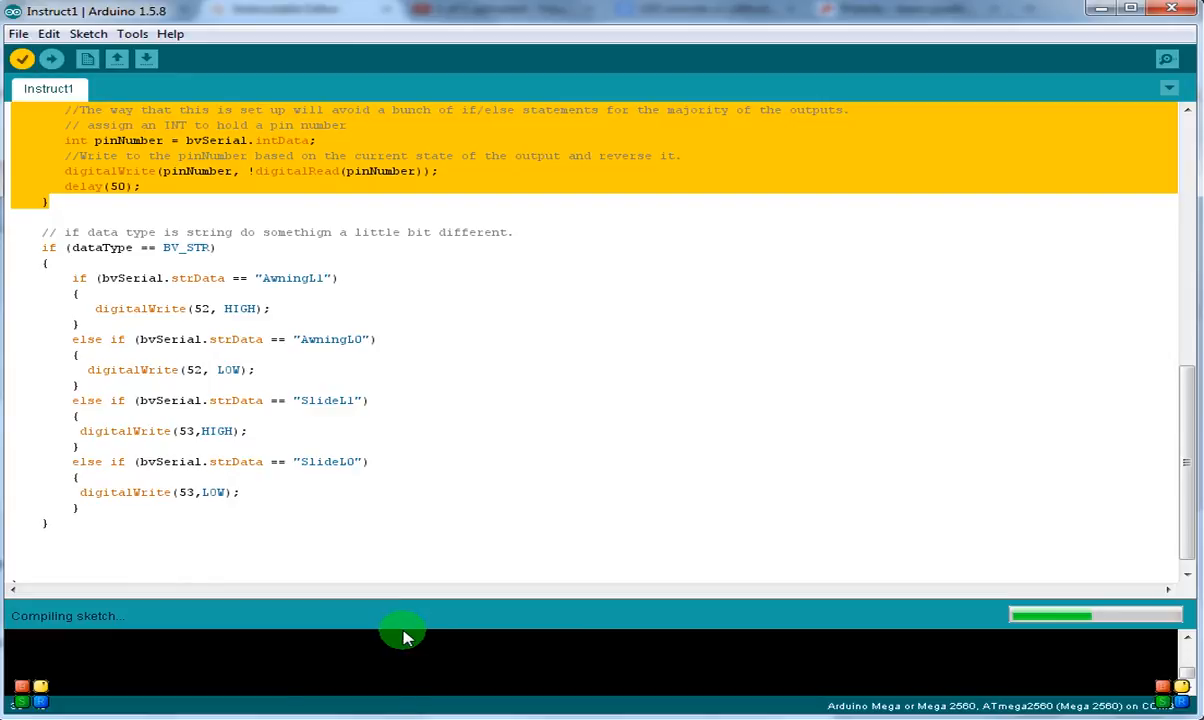
{"action": "mouse_move", "coordinate": [247, 435]}
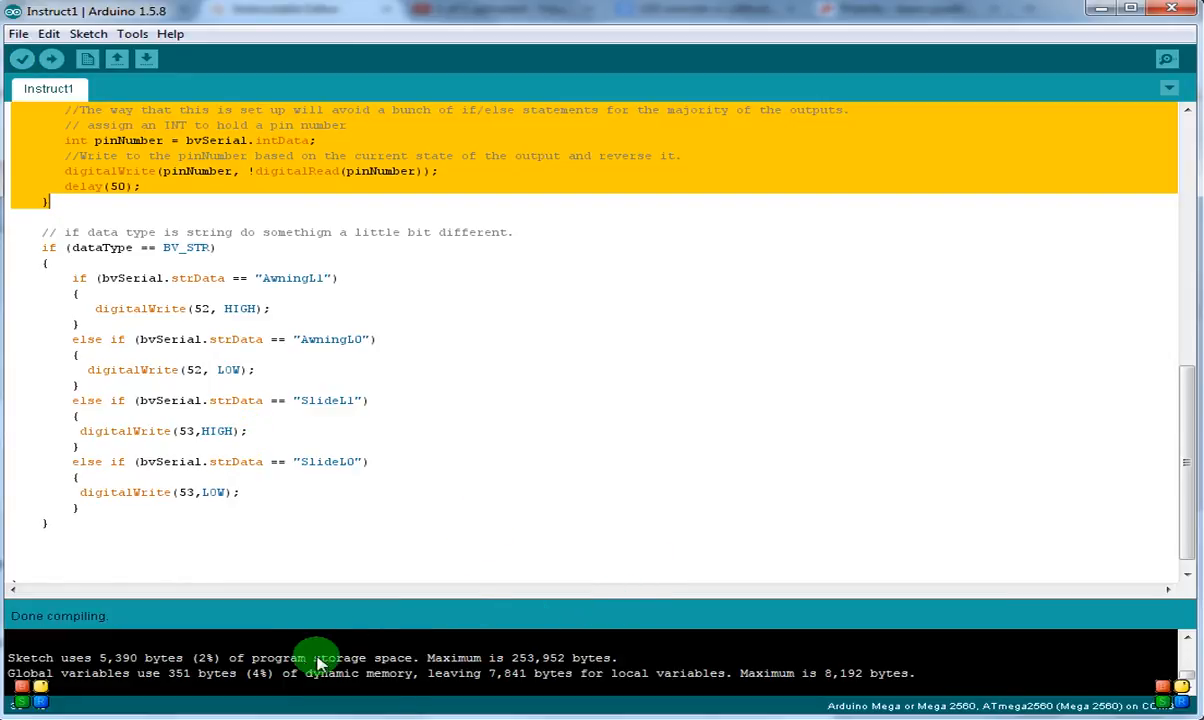
{"action": "mouse_move", "coordinate": [378, 640]}
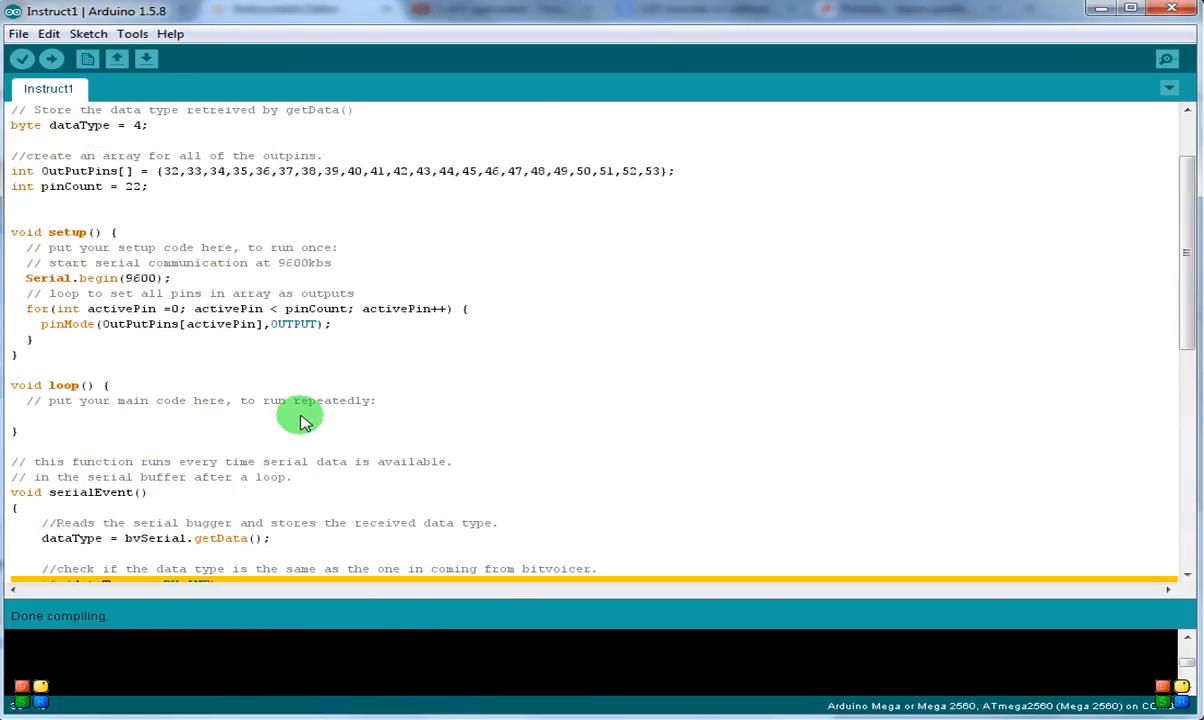
{"action": "scroll", "scroll_direction": "down", "scroll_amount": 3}
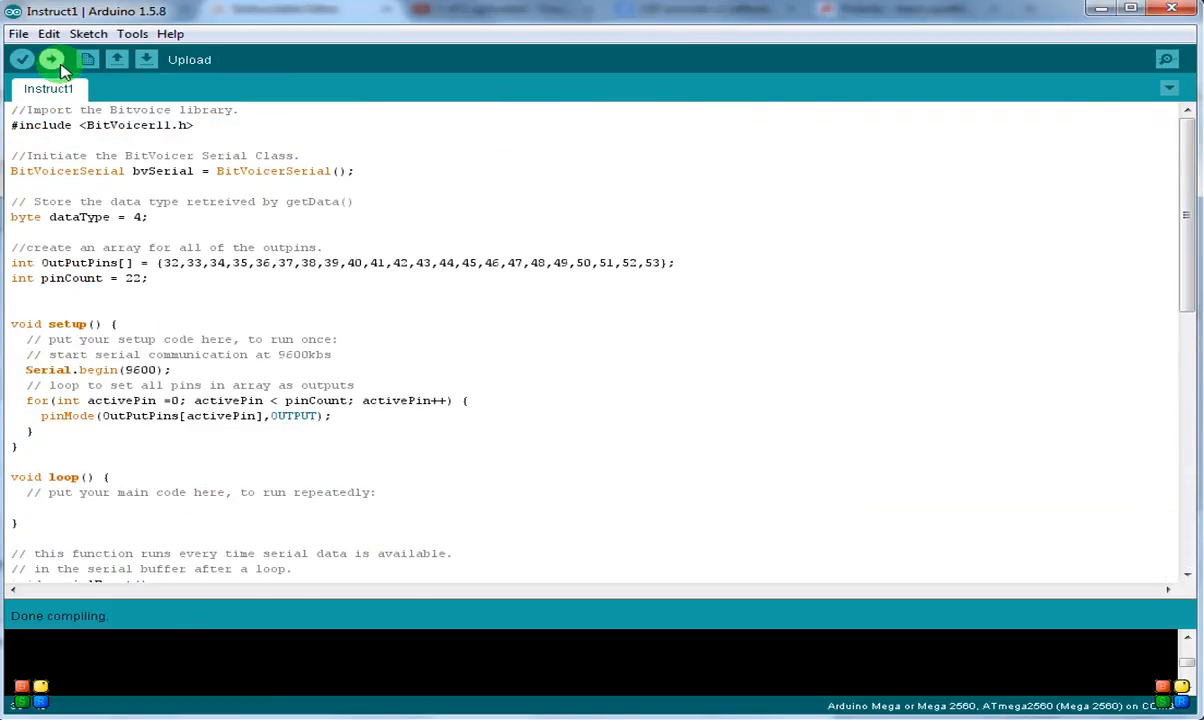
- Upload Instruct1 to the Arduino Mega 2560 board until Done uploading
{"action": "left_click", "coordinate": [51, 59]}
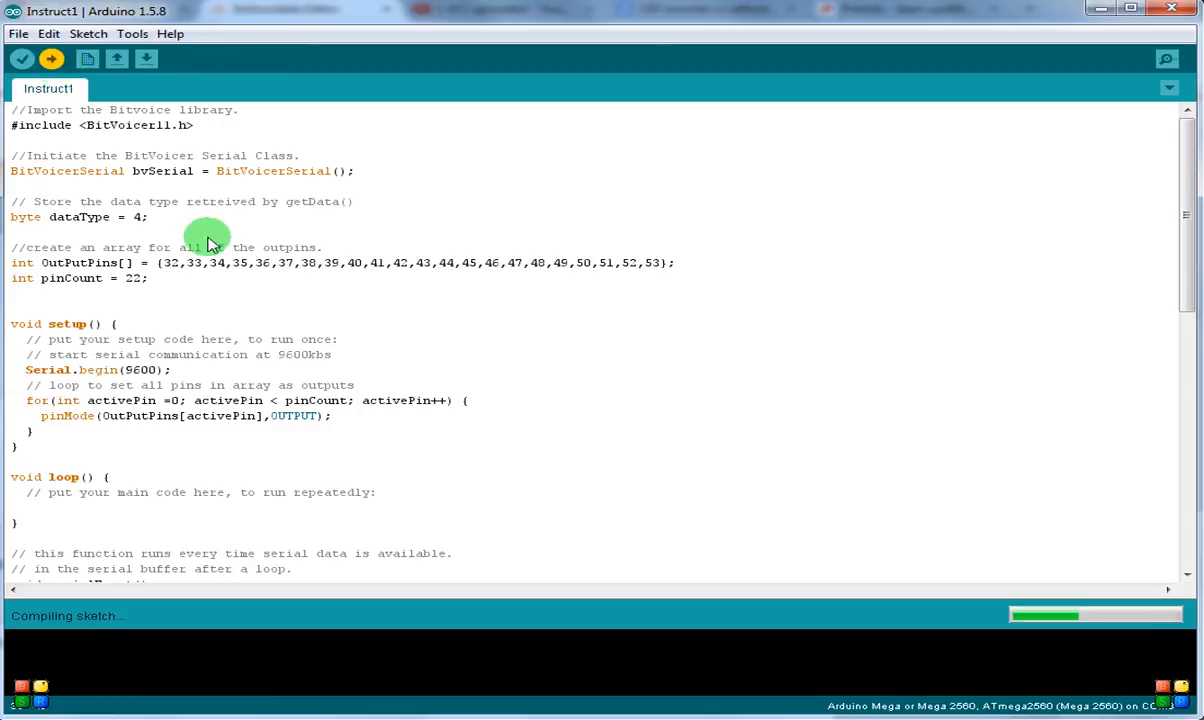
{"action": "mouse_move", "coordinate": [223, 307]}
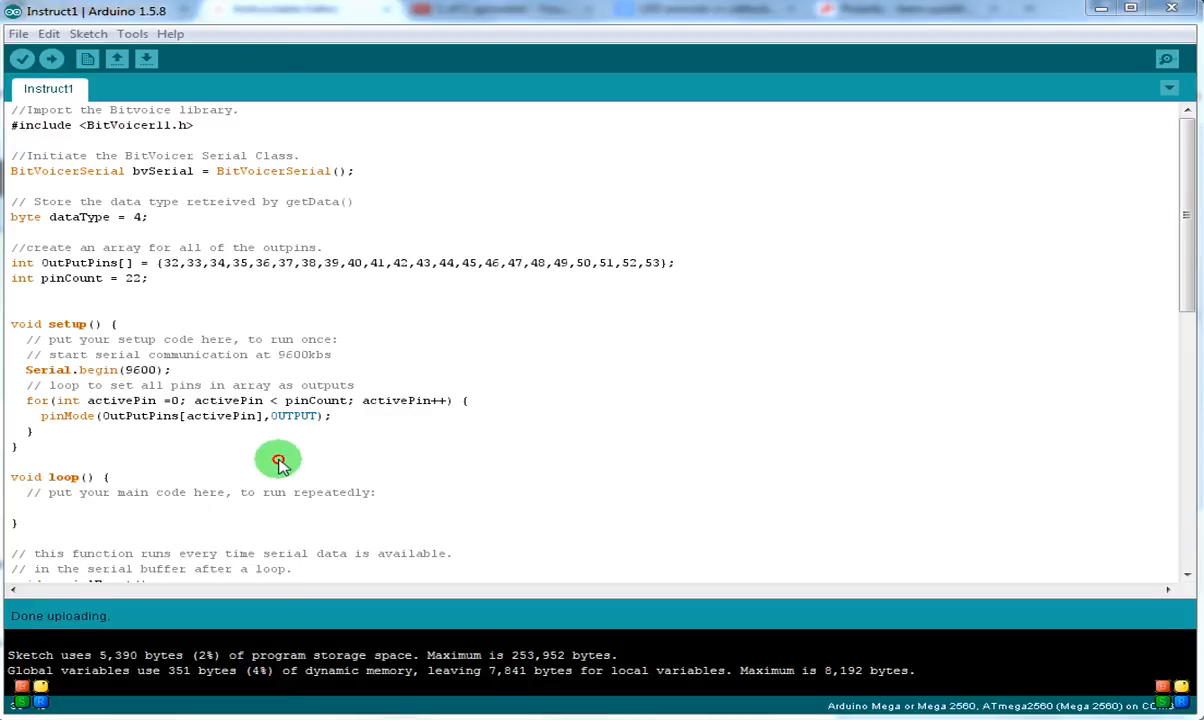
{"action": "scroll", "scroll_direction": "down", "scroll_amount": 3}
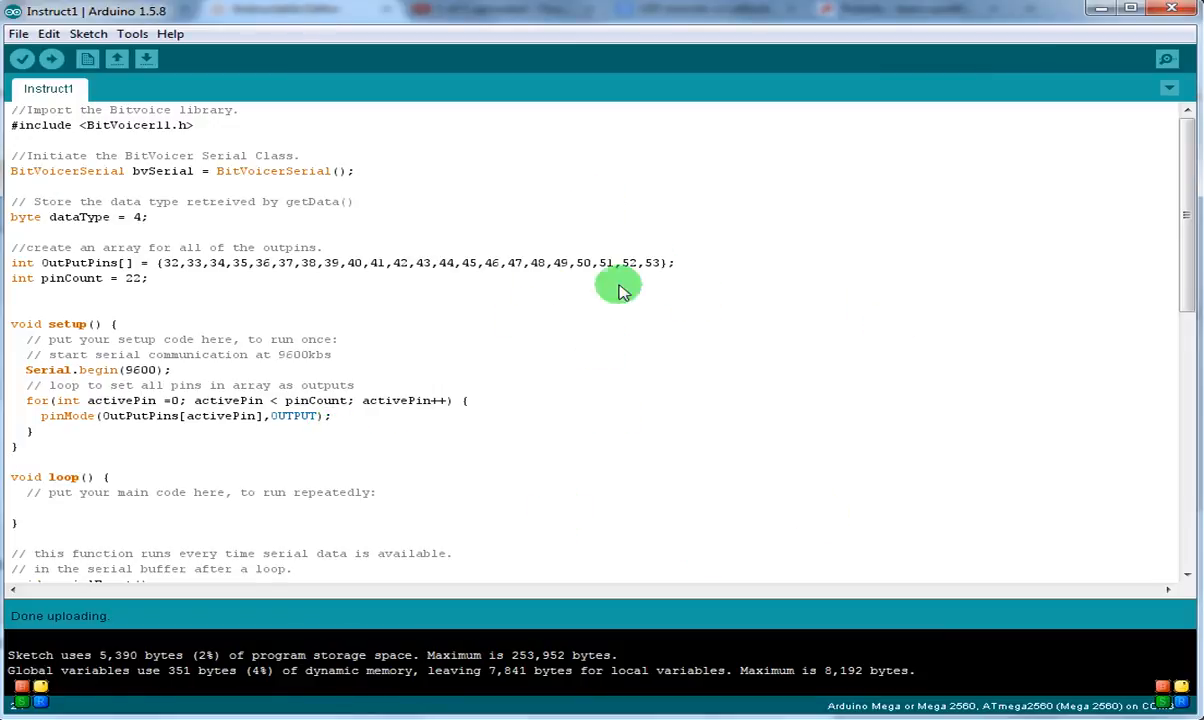
{"action": "mouse_move", "coordinate": [558, 305]}
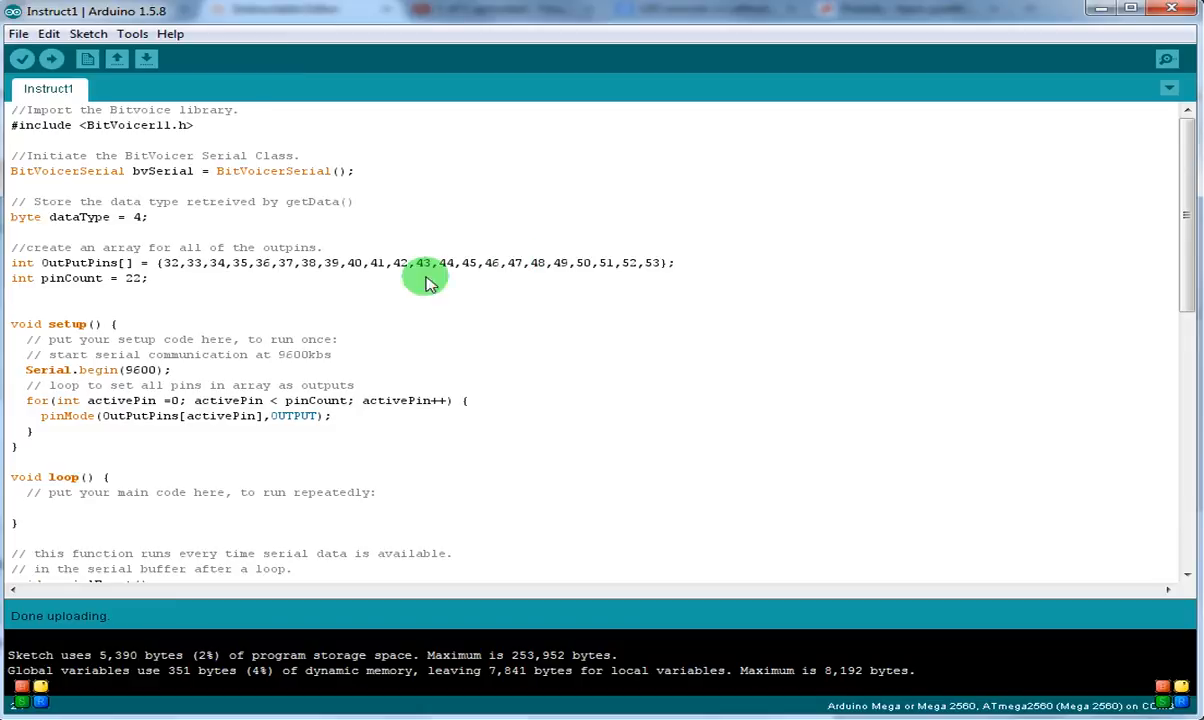
{"action": "mouse_move", "coordinate": [105, 163]}
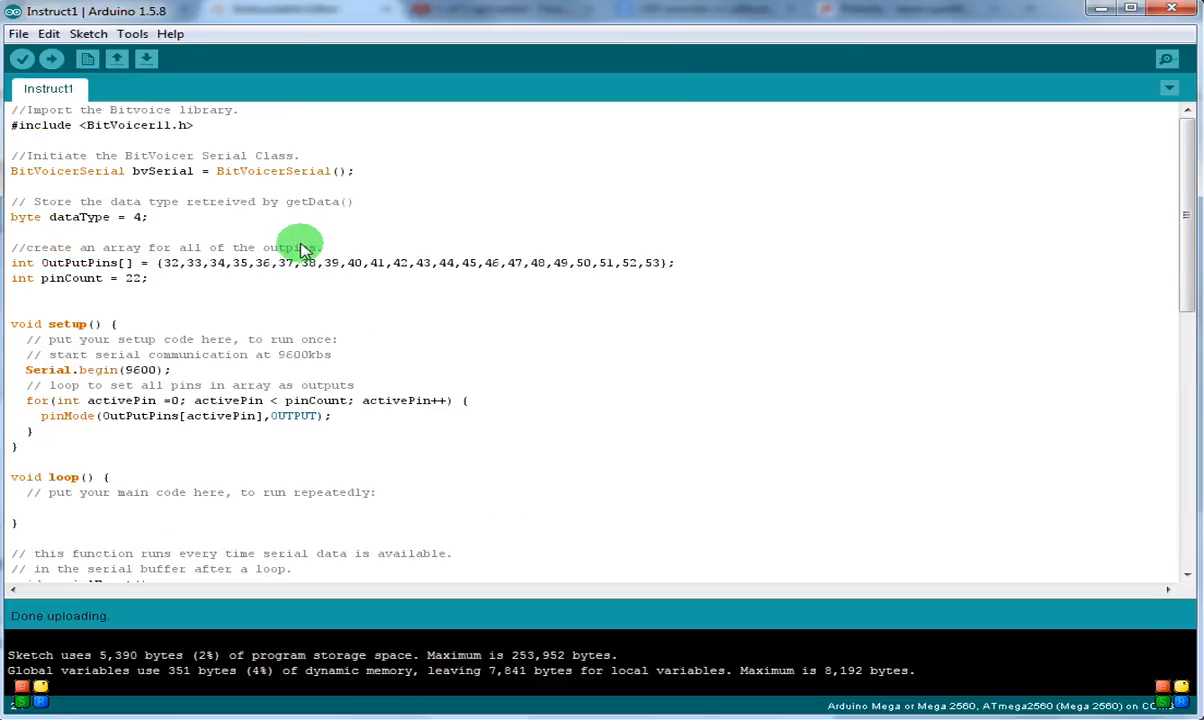
{"action": "left_click", "coordinate": [18, 33]}
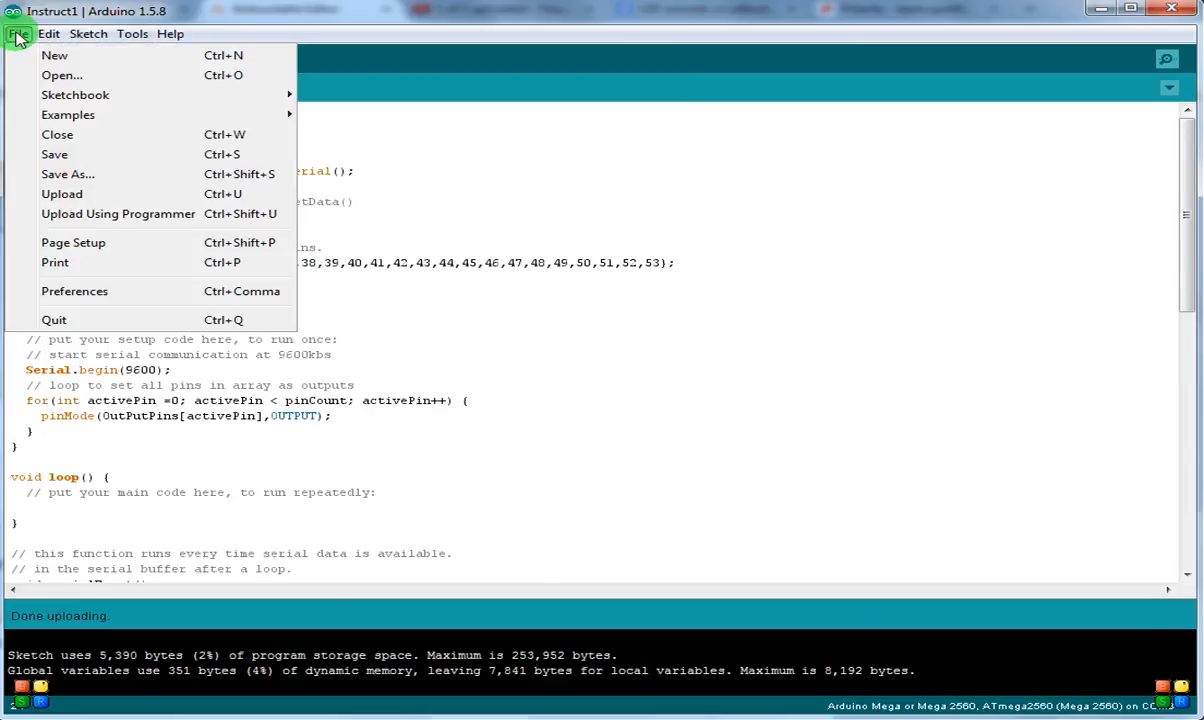
{"action": "mouse_move", "coordinate": [168, 82]}
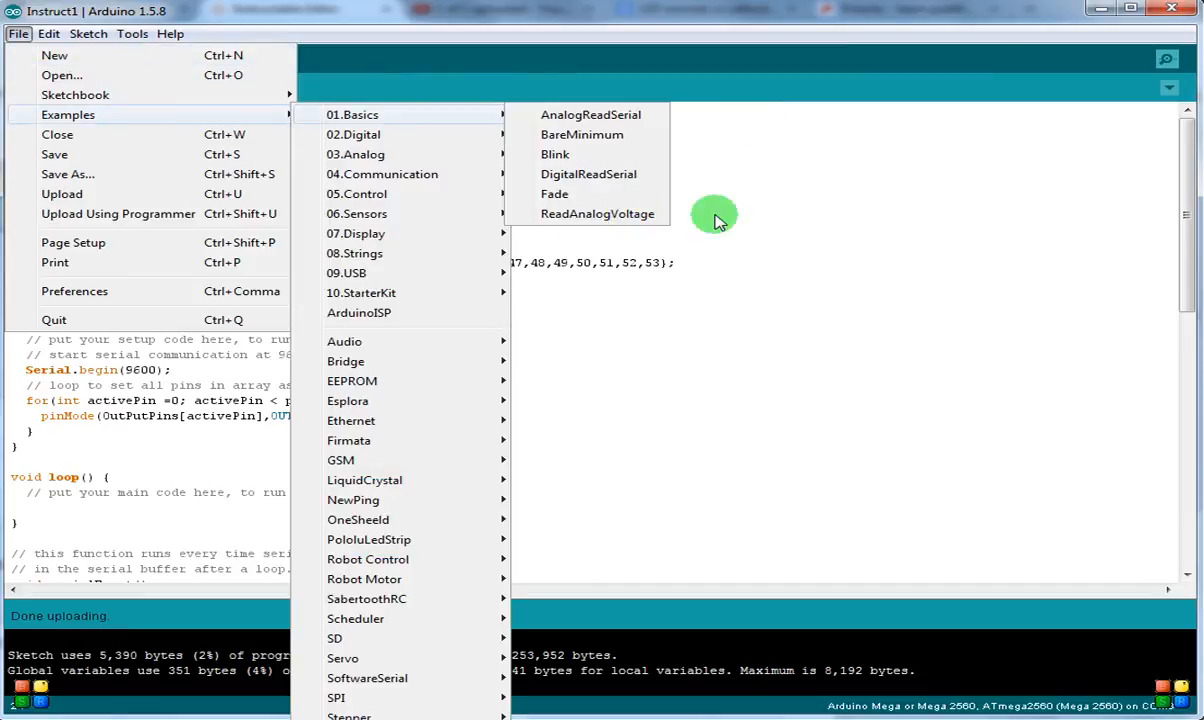
- Save the sketch as Instructable1 in C:\Program Files (x86)\Arduino\libraries\BitVoicer11\examples
{"action": "left_click", "coordinate": [18, 33]}
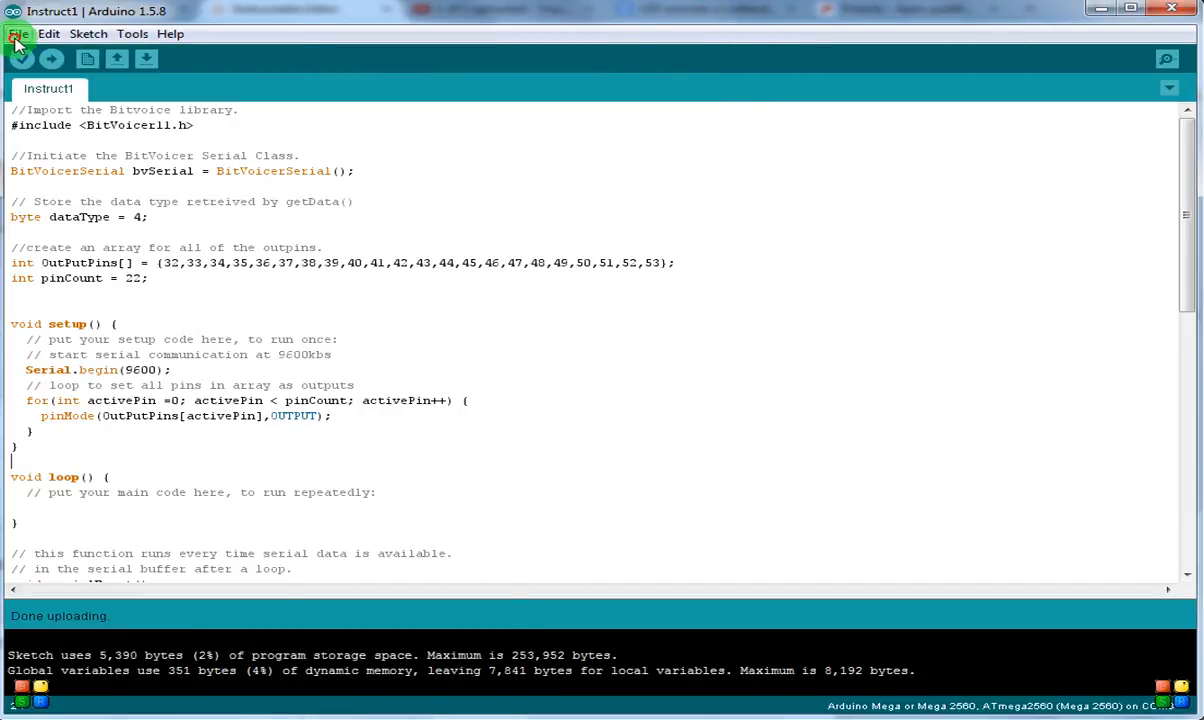
{"action": "left_click", "coordinate": [18, 33]}
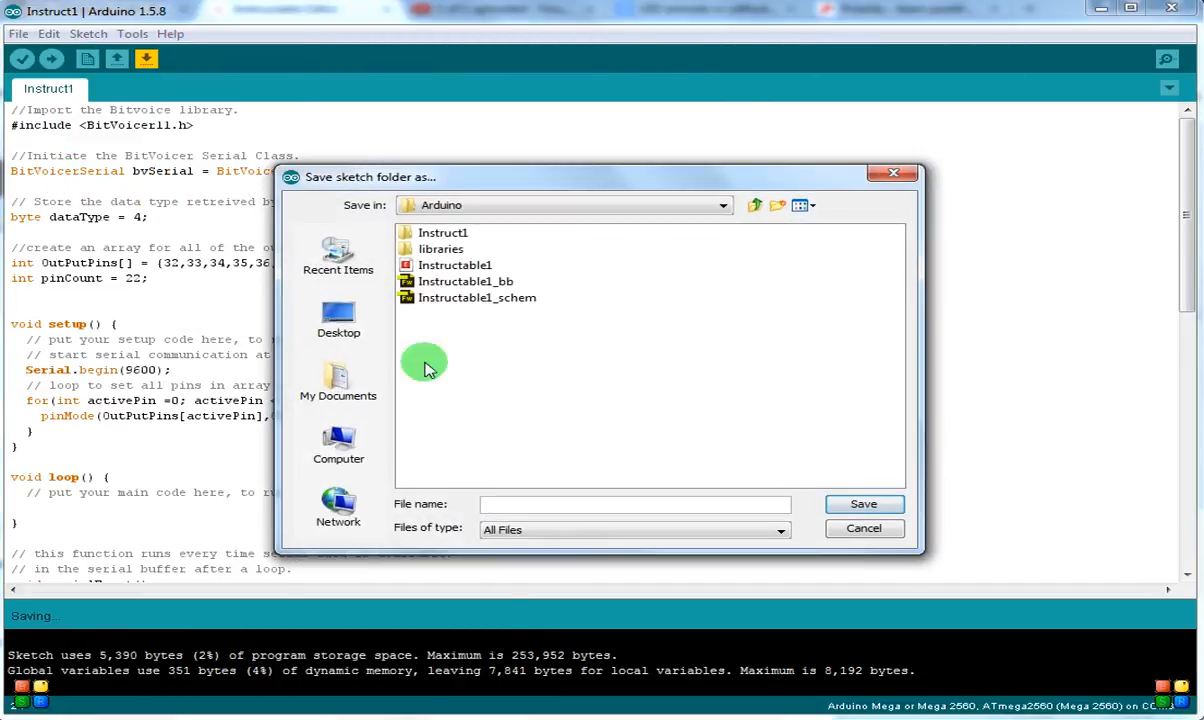
{"action": "left_click", "coordinate": [338, 444]}
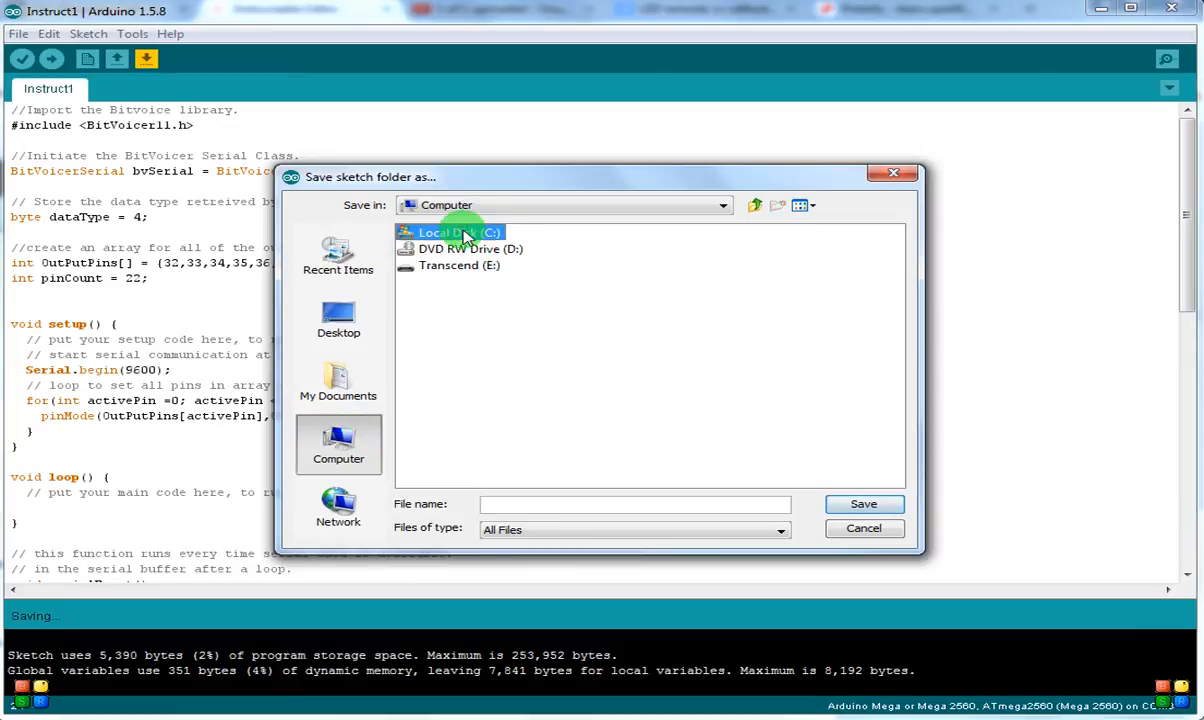
{"action": "double_click", "coordinate": [457, 232]}
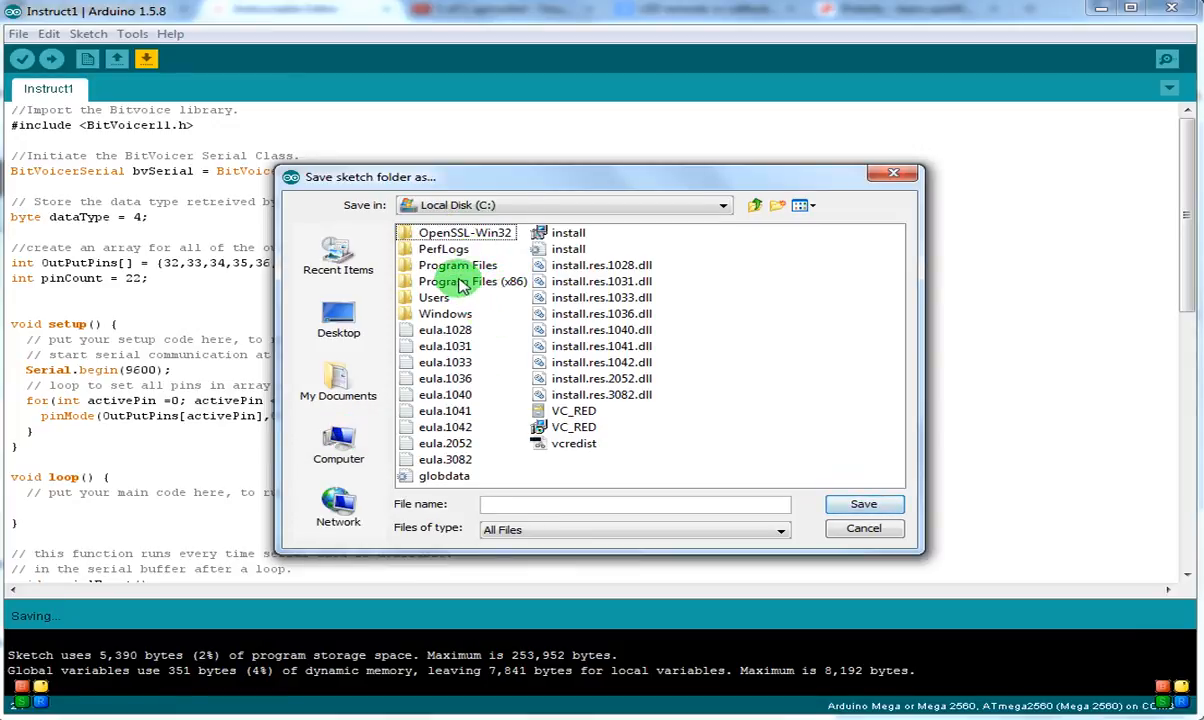
{"action": "double_click", "coordinate": [473, 281]}
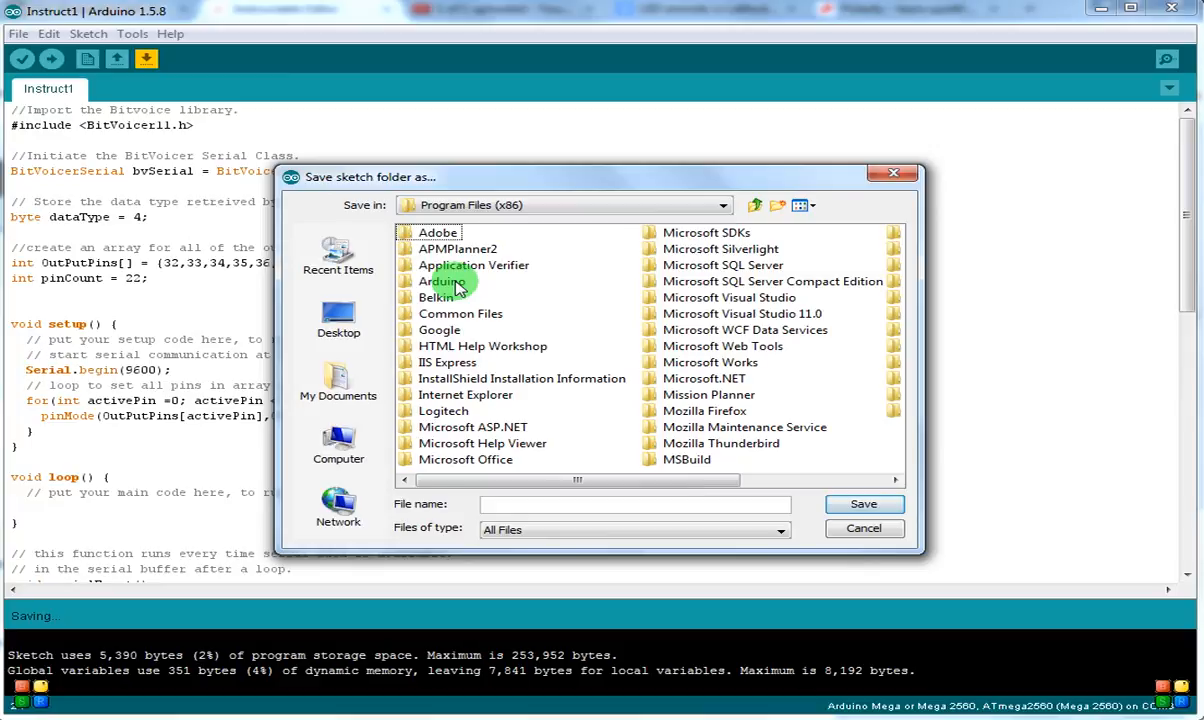
{"action": "double_click", "coordinate": [444, 281]}
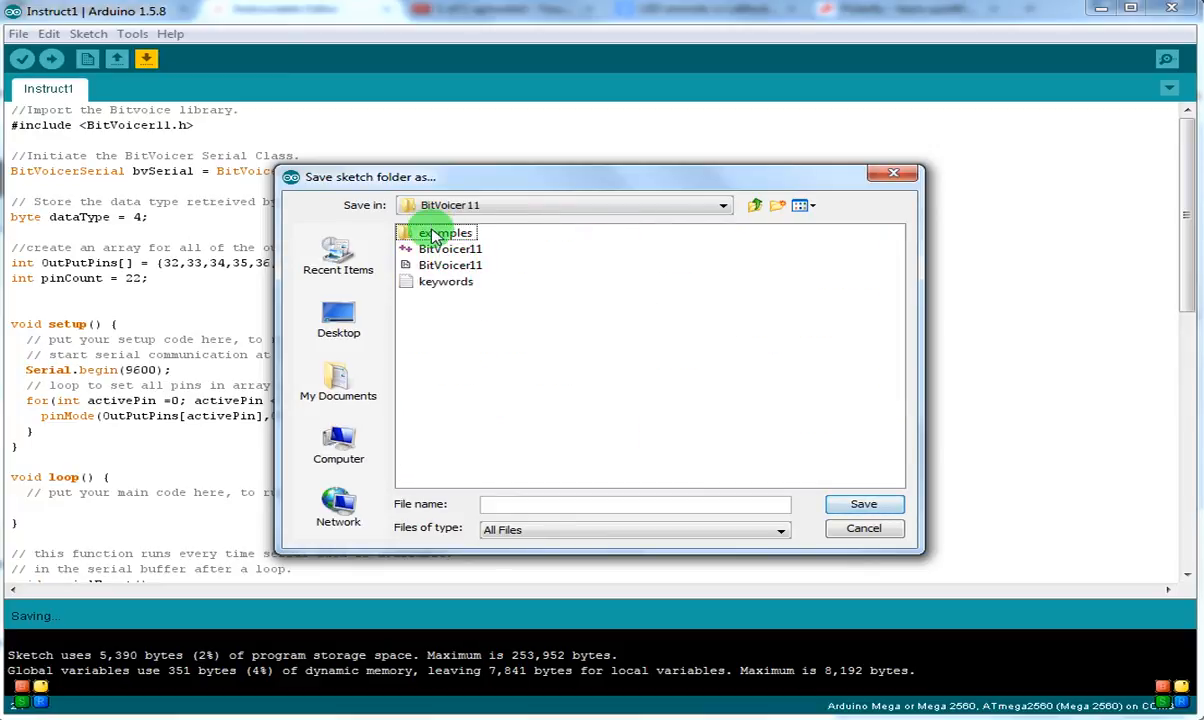
{"action": "double_click", "coordinate": [446, 232]}
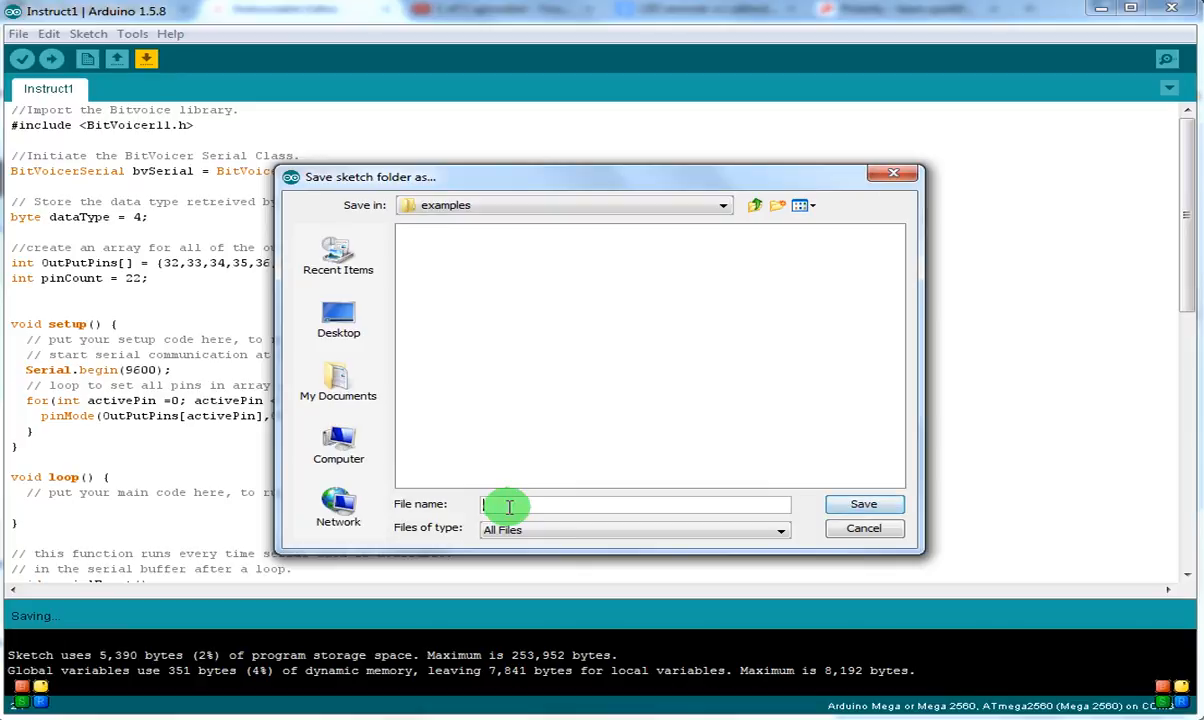
{"action": "type", "text": "Instruct1"}
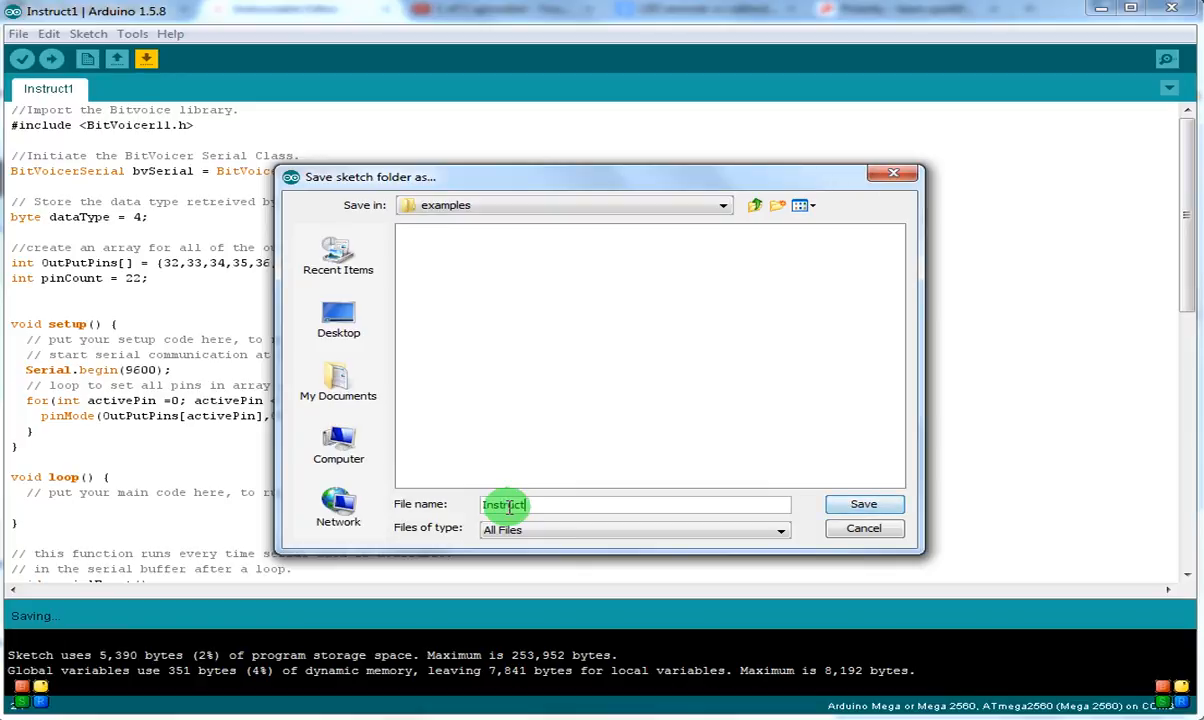
{"action": "type", "text": "able"}
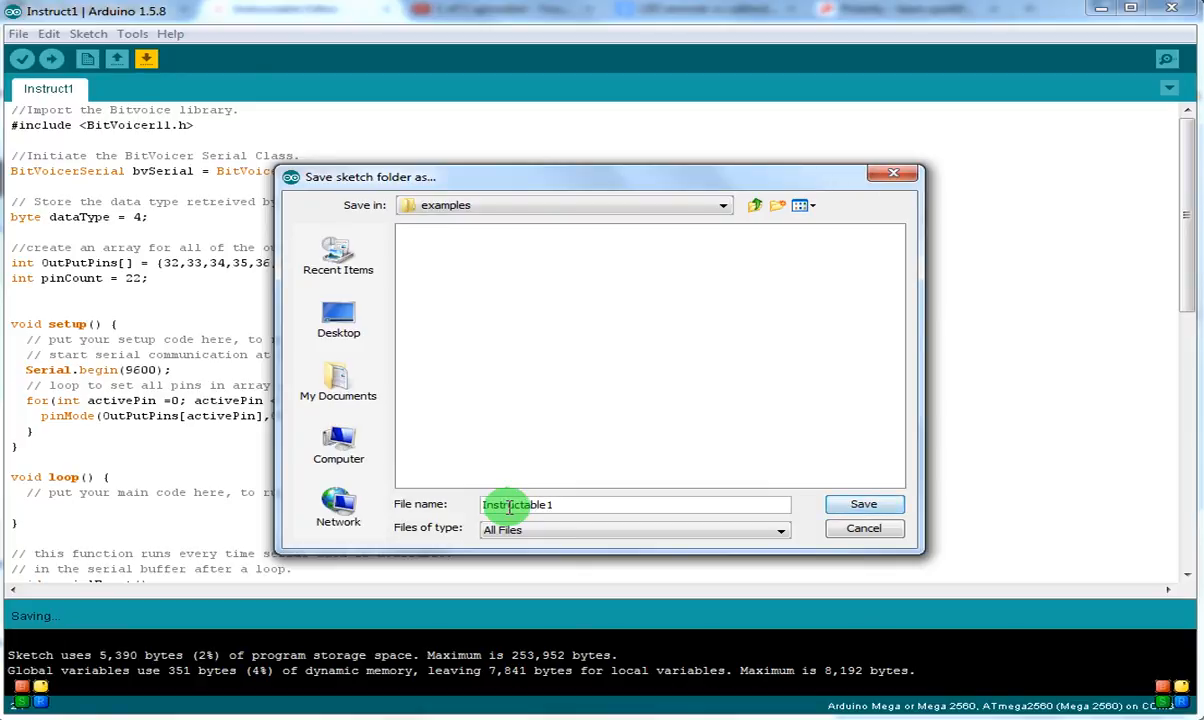
{"action": "left_click", "coordinate": [863, 504]}
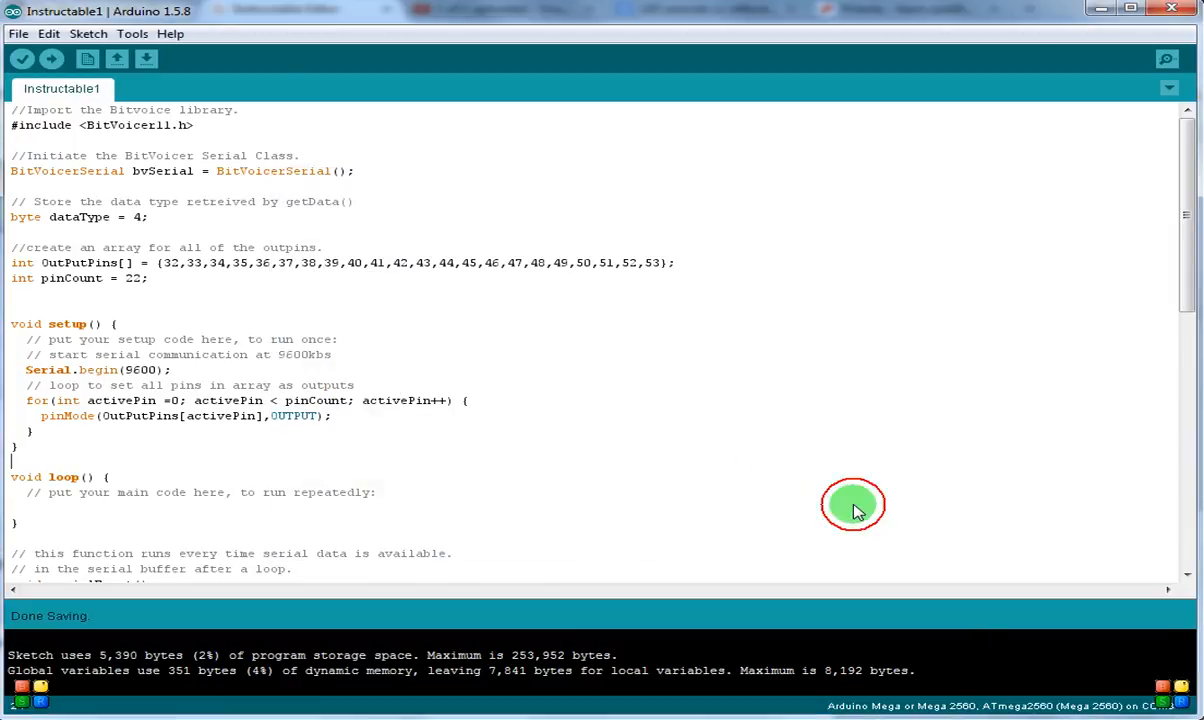
{"action": "mouse_move", "coordinate": [517, 450]}
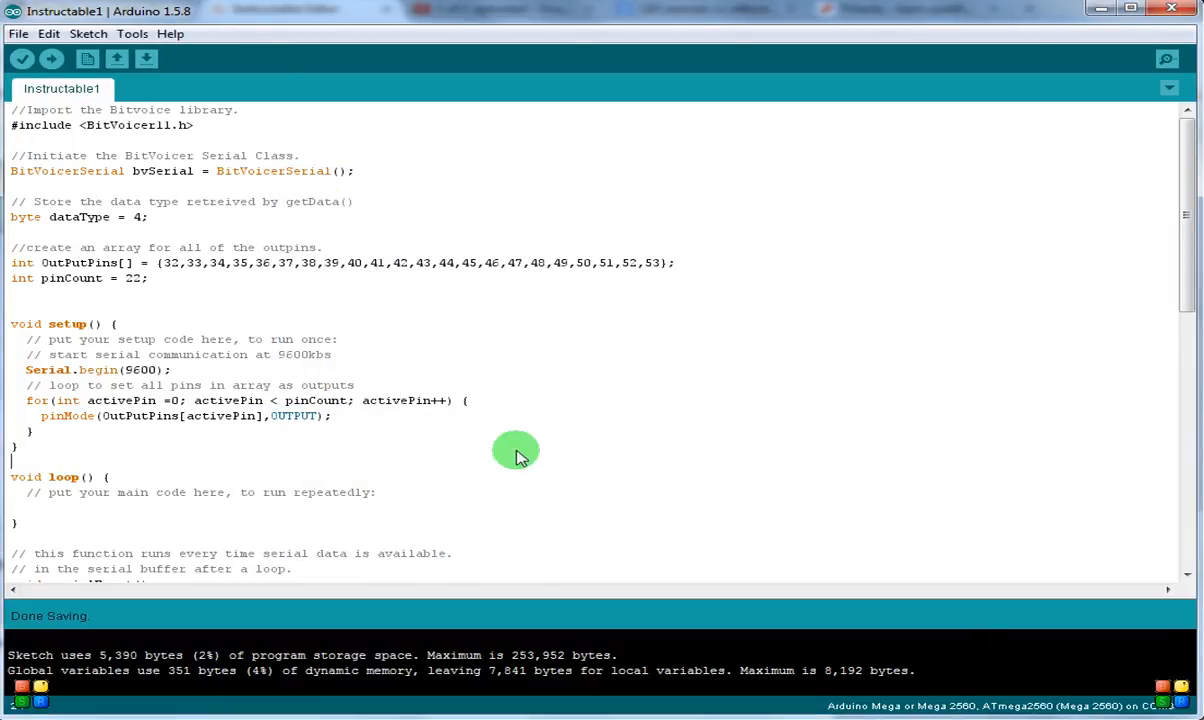
{"action": "mouse_move", "coordinate": [483, 451]}
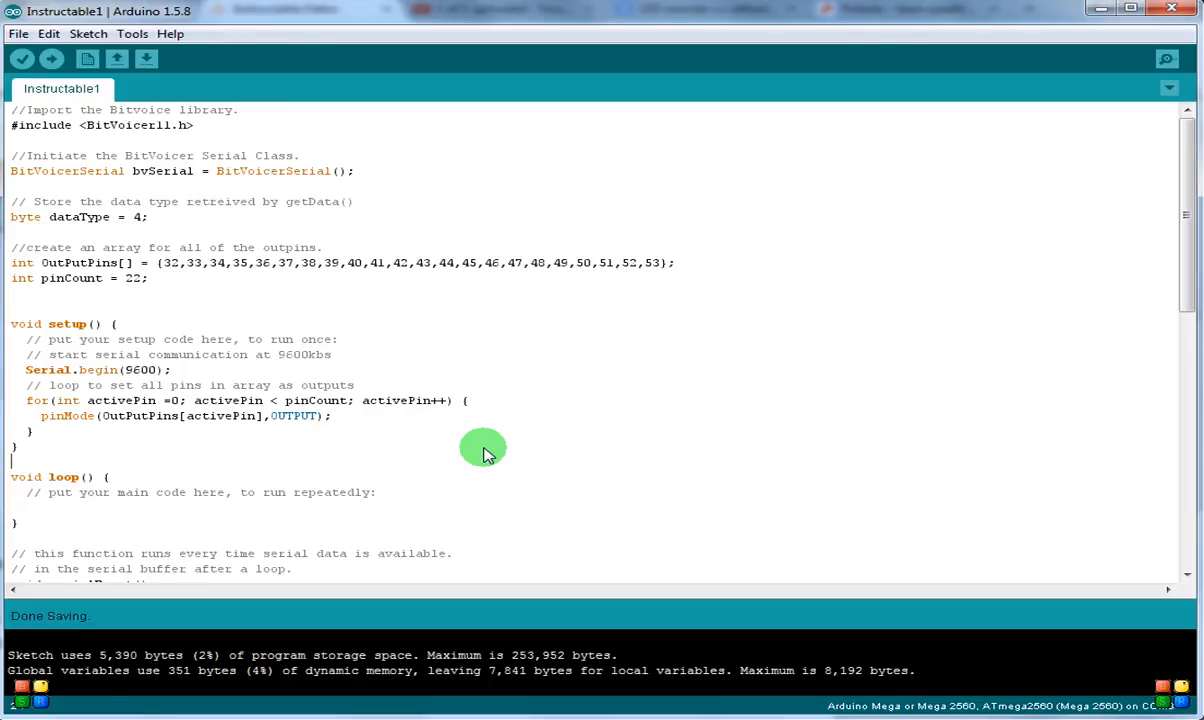
{"action": "mouse_move", "coordinate": [503, 461]}
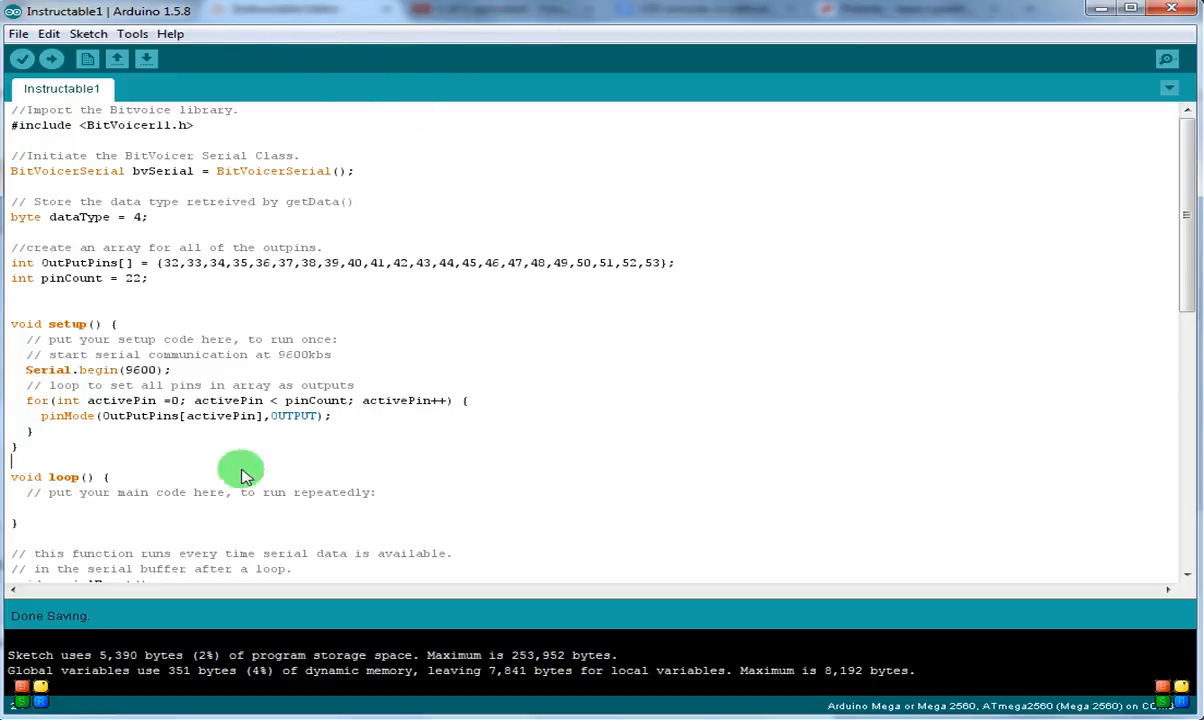
{"action": "mouse_move", "coordinate": [195, 320]}
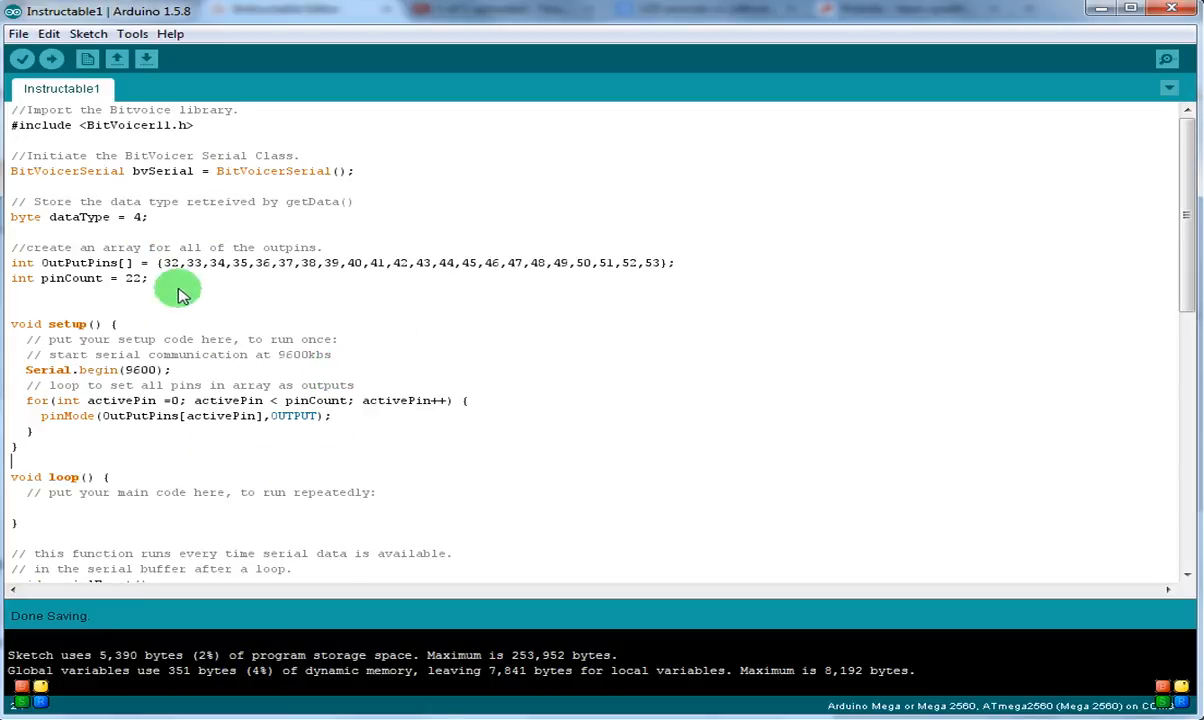
{"action": "mouse_move", "coordinate": [343, 445]}
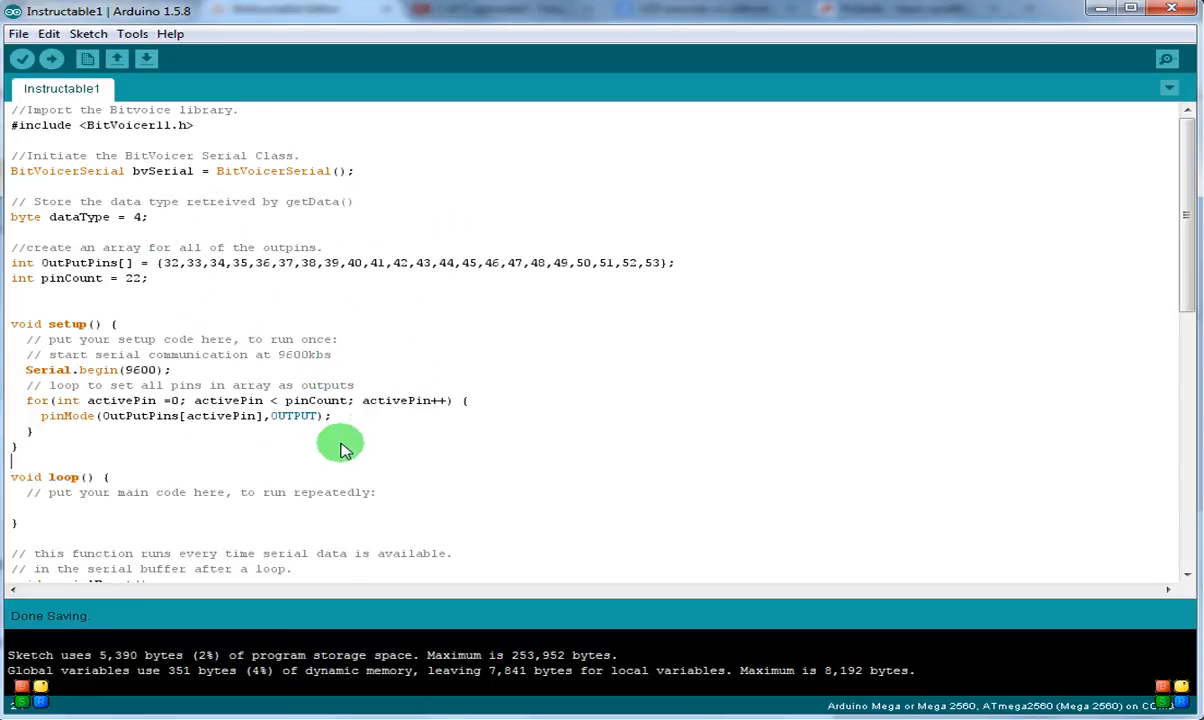
{"action": "mouse_move", "coordinate": [293, 408]}
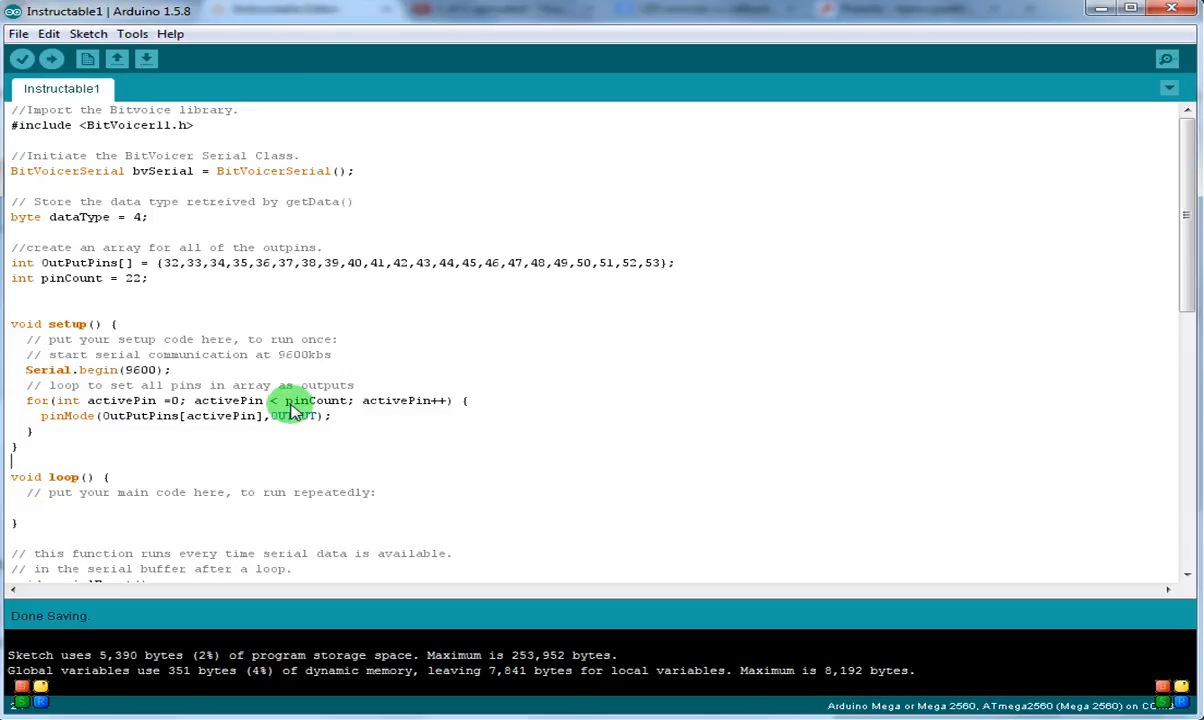
- Open the File menu to look through the Examples list
{"action": "left_click", "coordinate": [18, 33]}
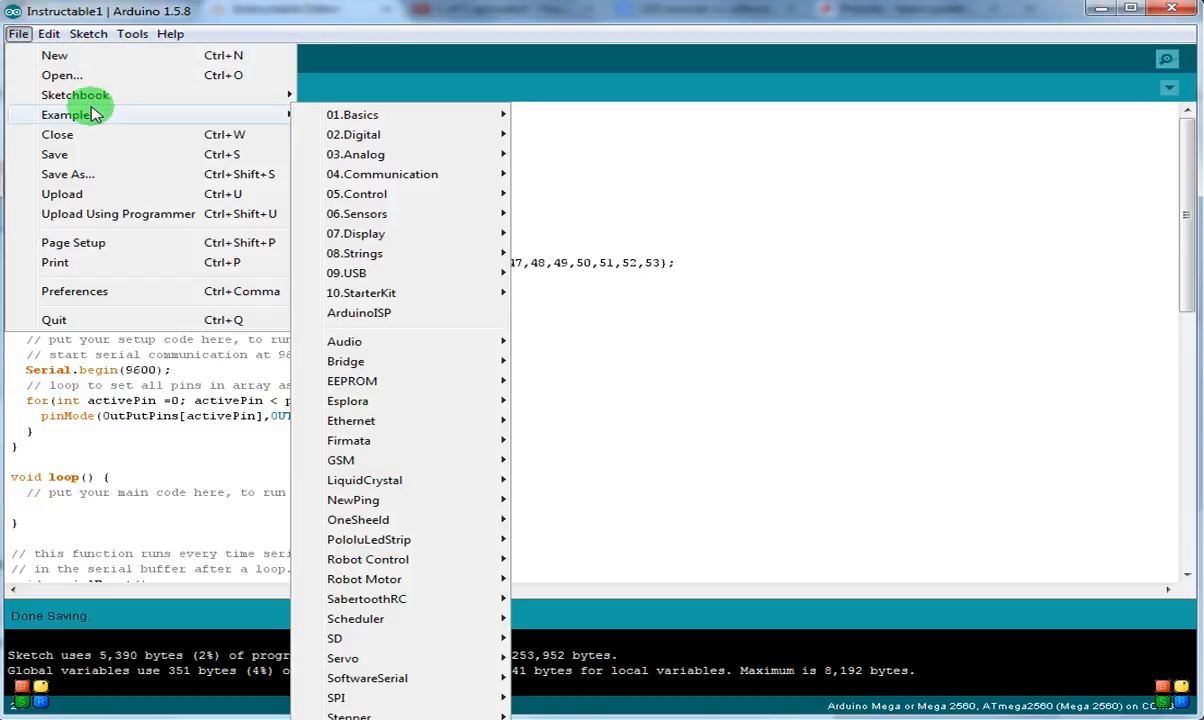
{"action": "mouse_move", "coordinate": [380, 253]}
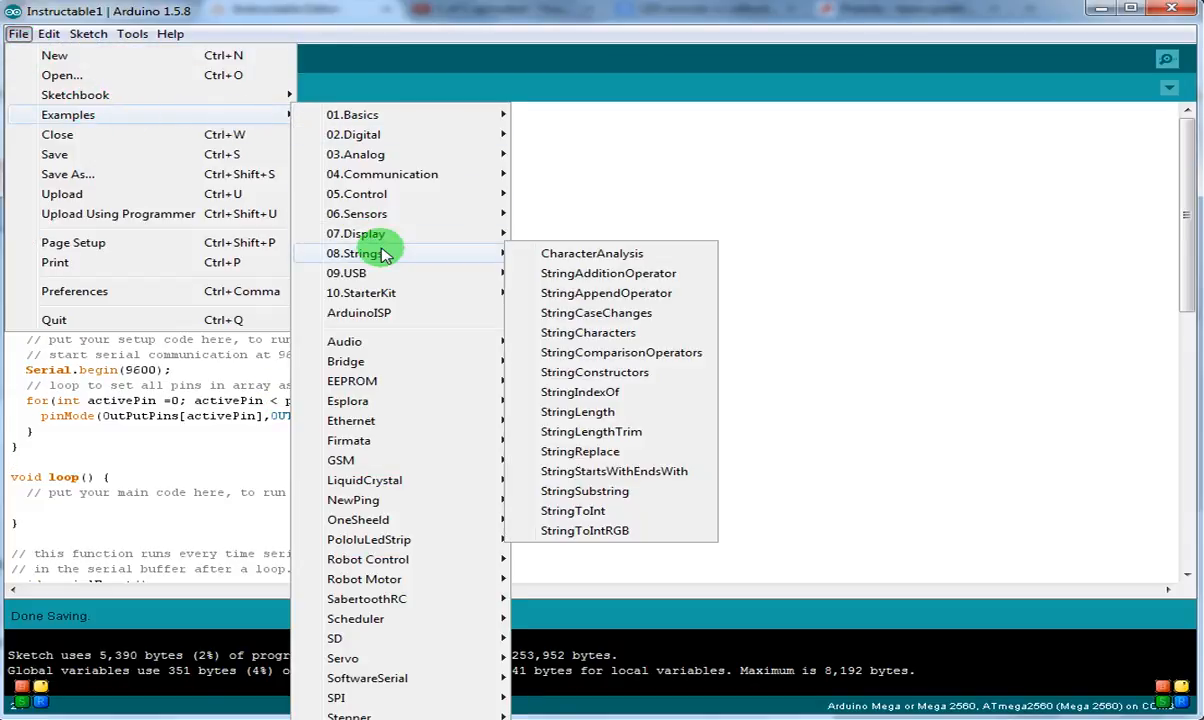
{"action": "mouse_move", "coordinate": [404, 410]}
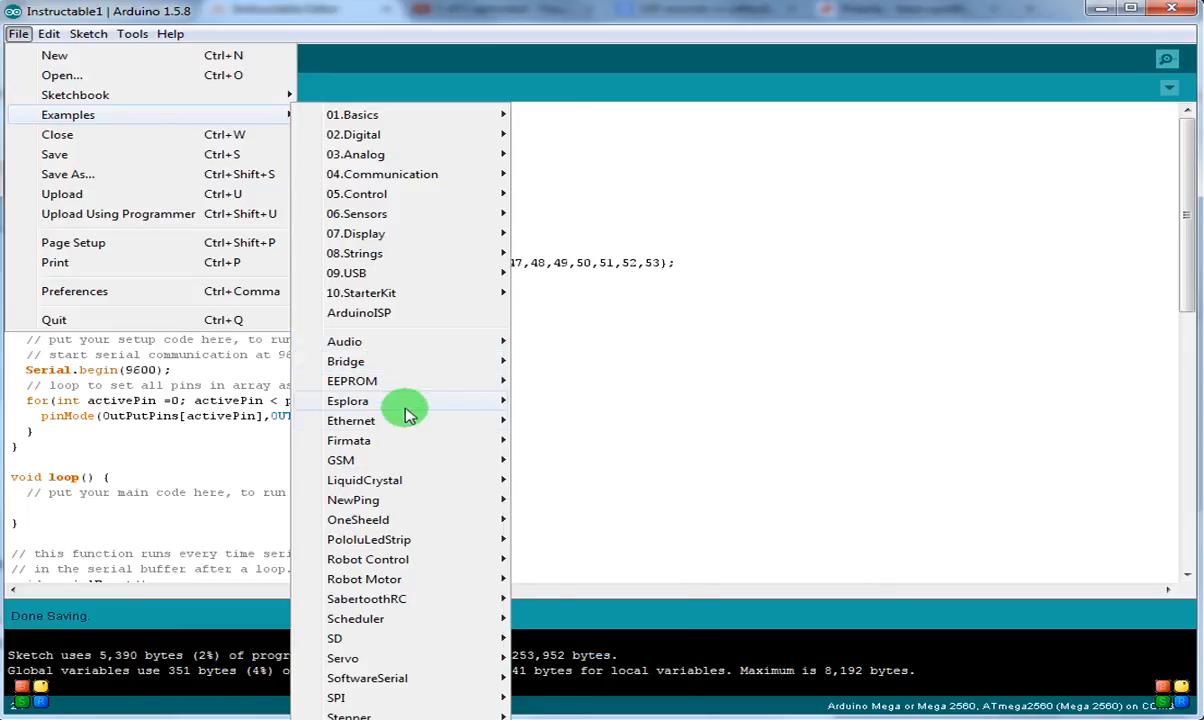
{"action": "mouse_move", "coordinate": [405, 413]}
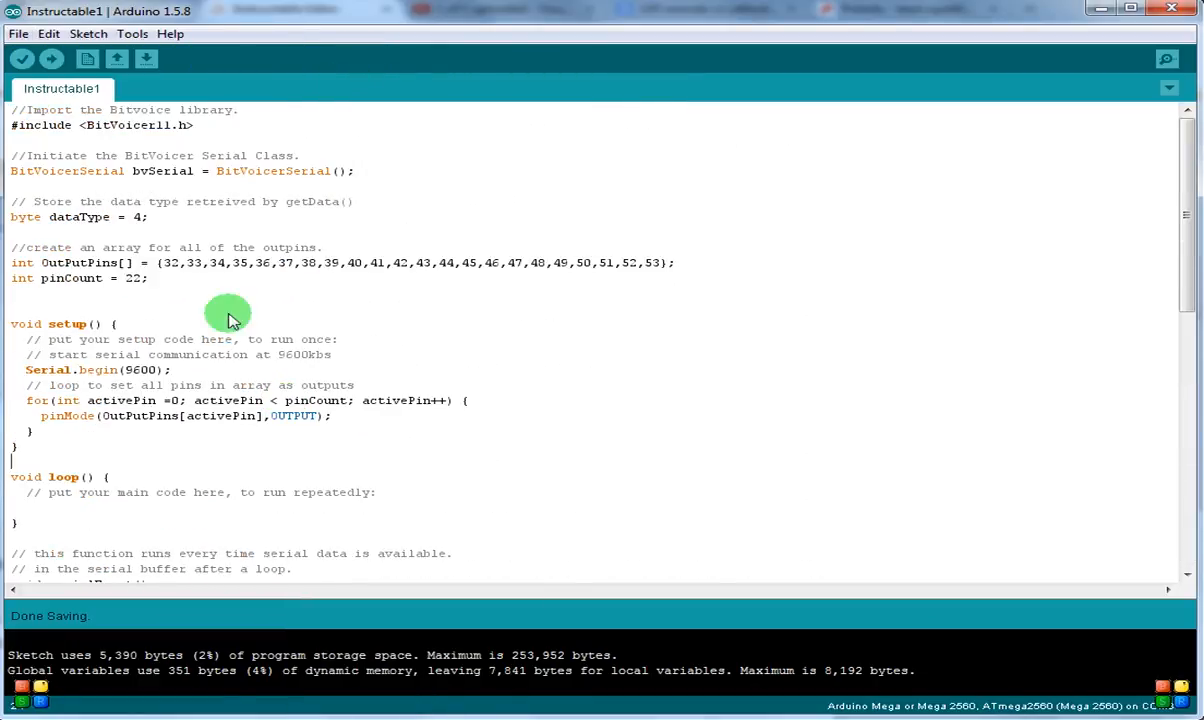
- Scroll down through the Instructable1 code toward serialEvent
{"action": "scroll", "scroll_direction": "down", "scroll_amount": 3}
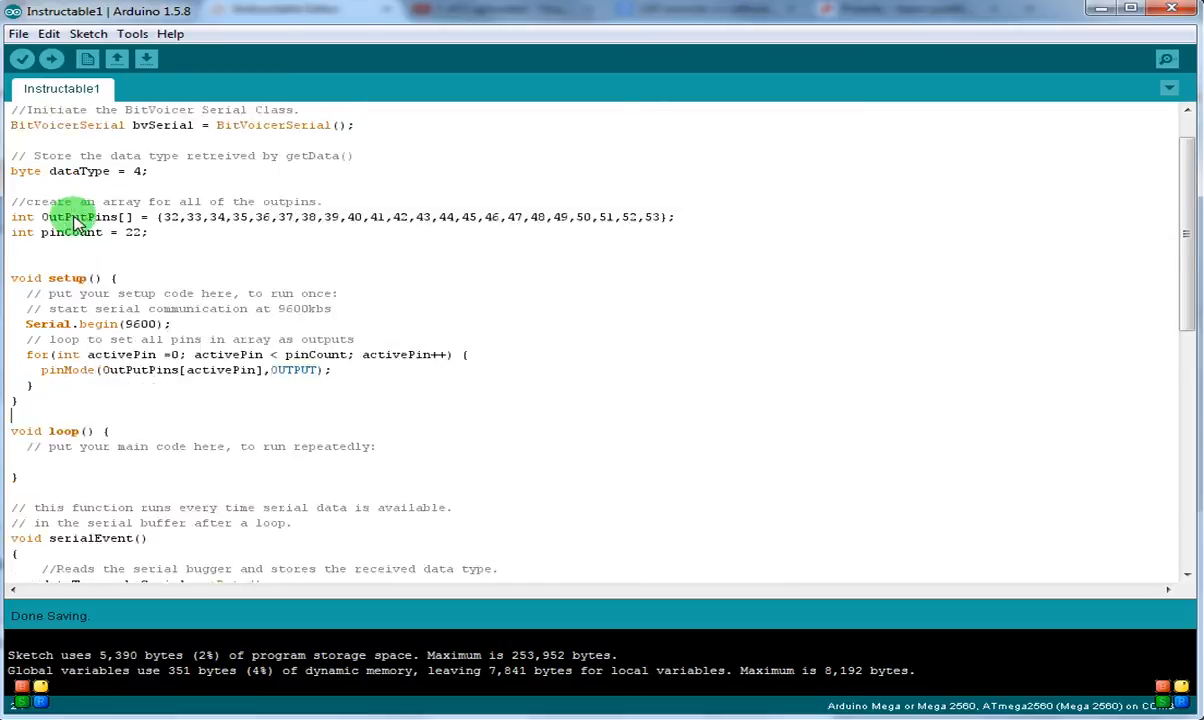
{"action": "scroll", "scroll_direction": "down", "scroll_amount": 3}
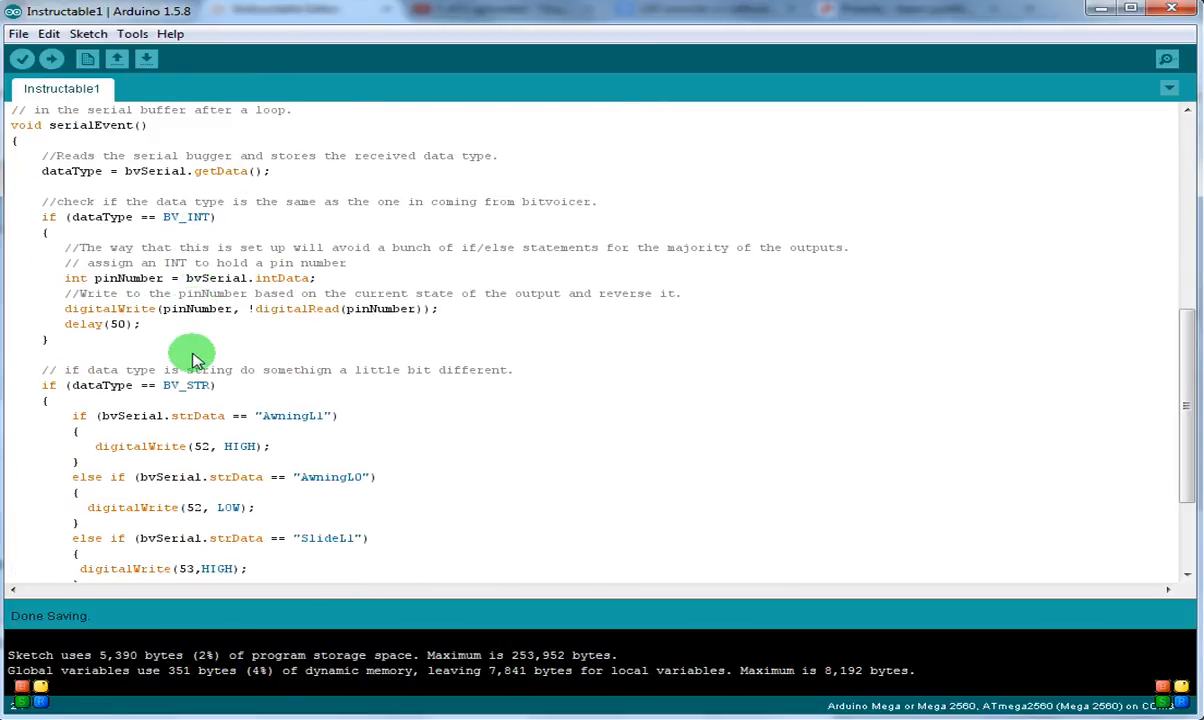